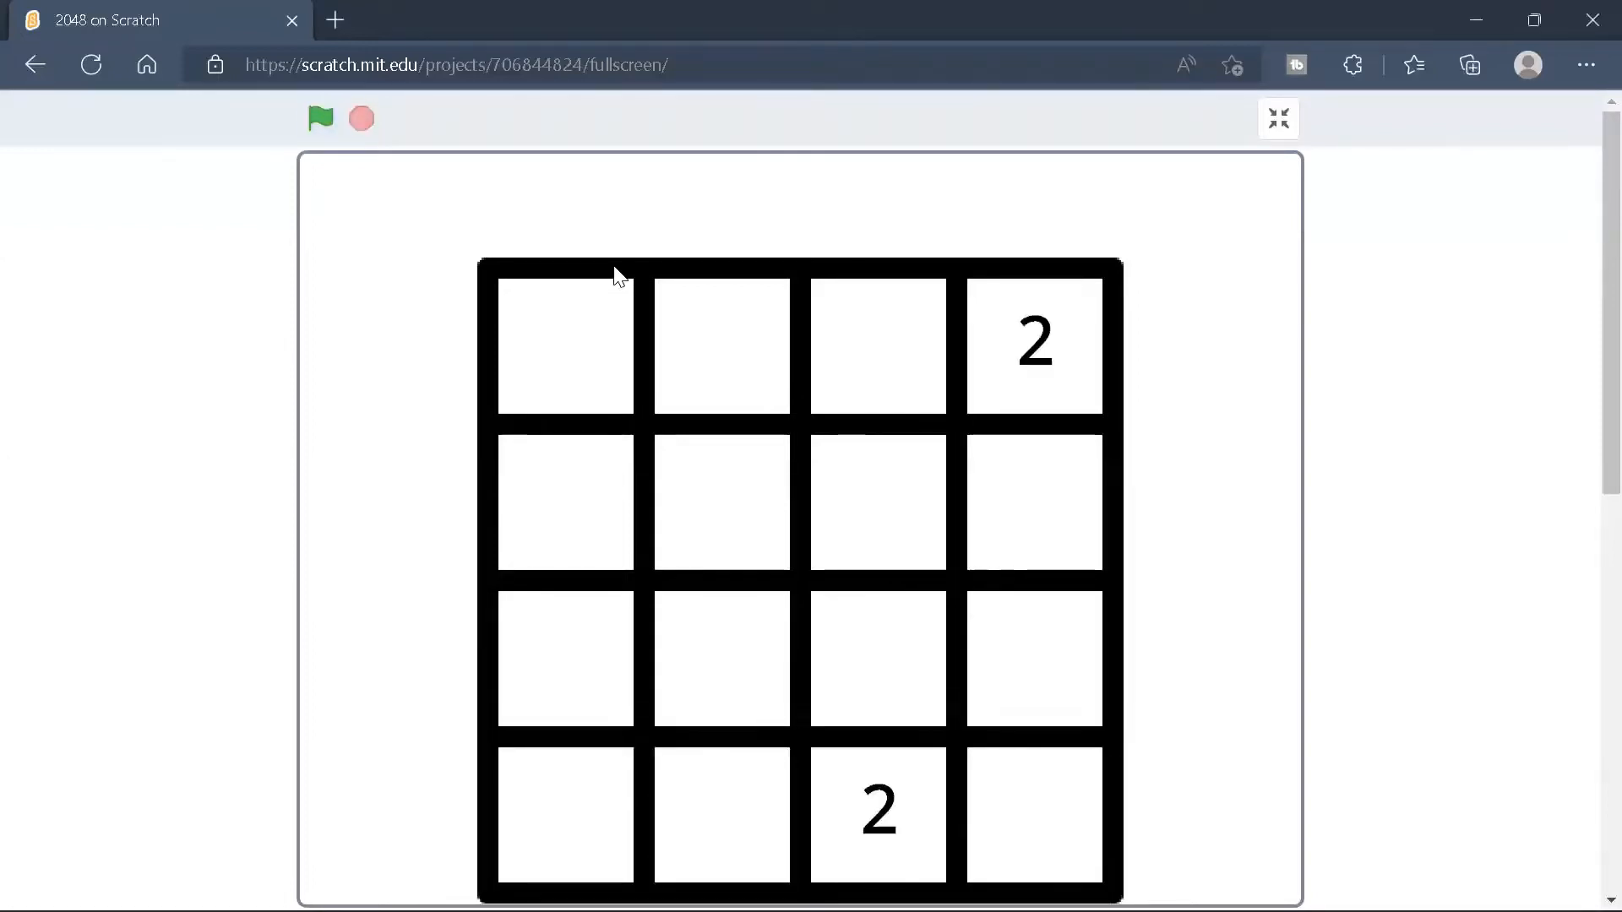
Exit the fullscreen 2048 game into the editor showing the grid sprite's code
left_click(320, 118)
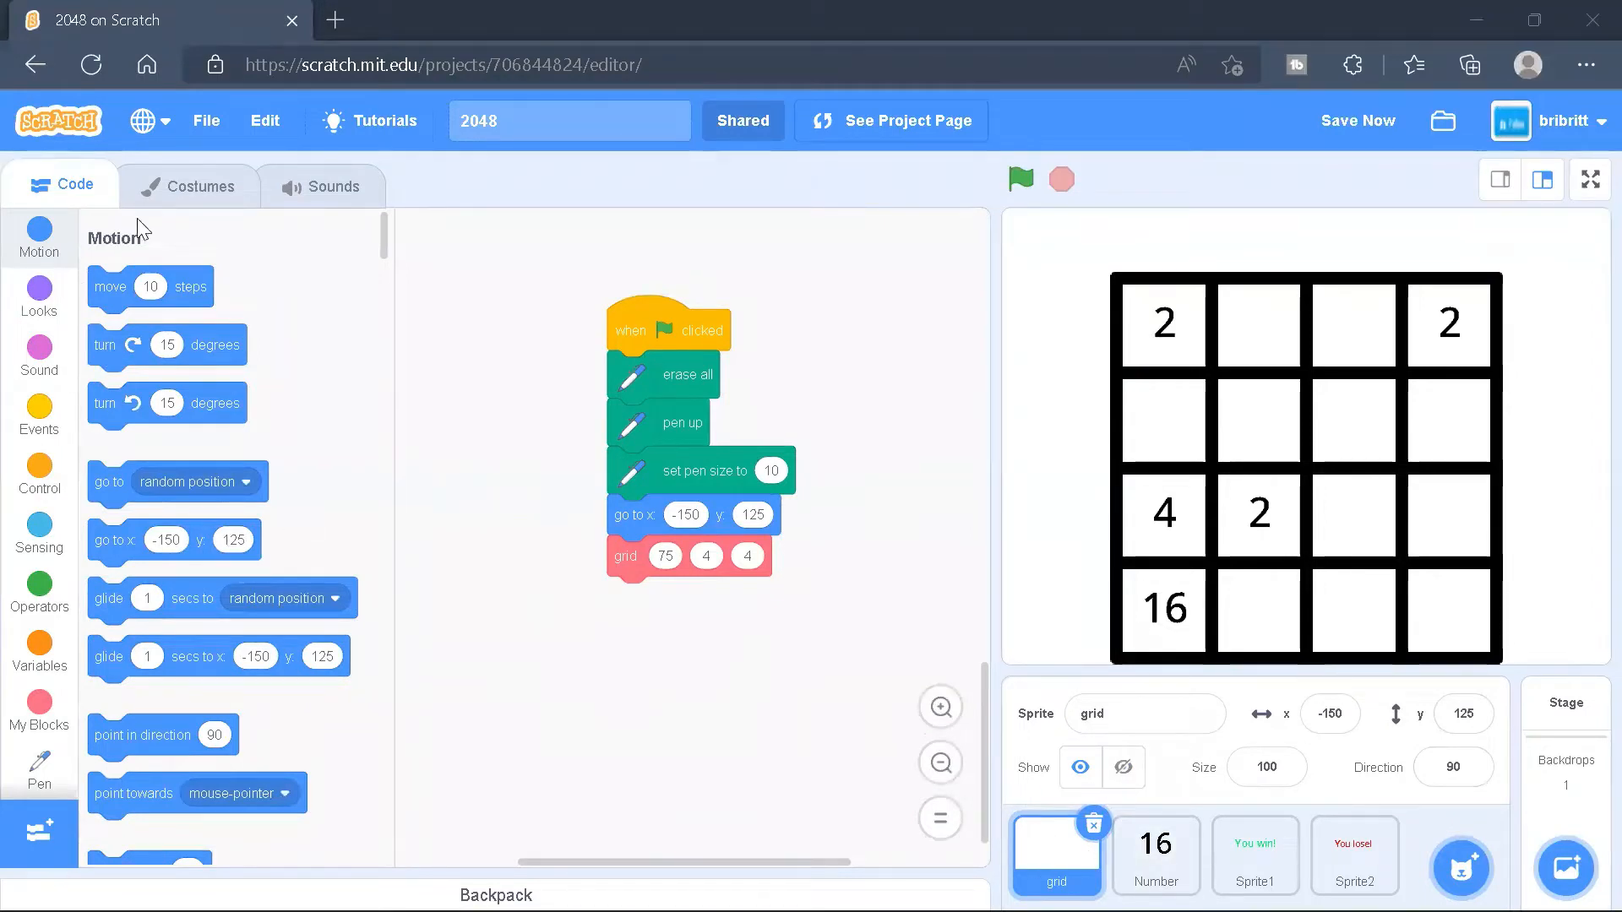
View the costumes of the grid, Number, You win! and You lose! sprites
left_click(189, 185)
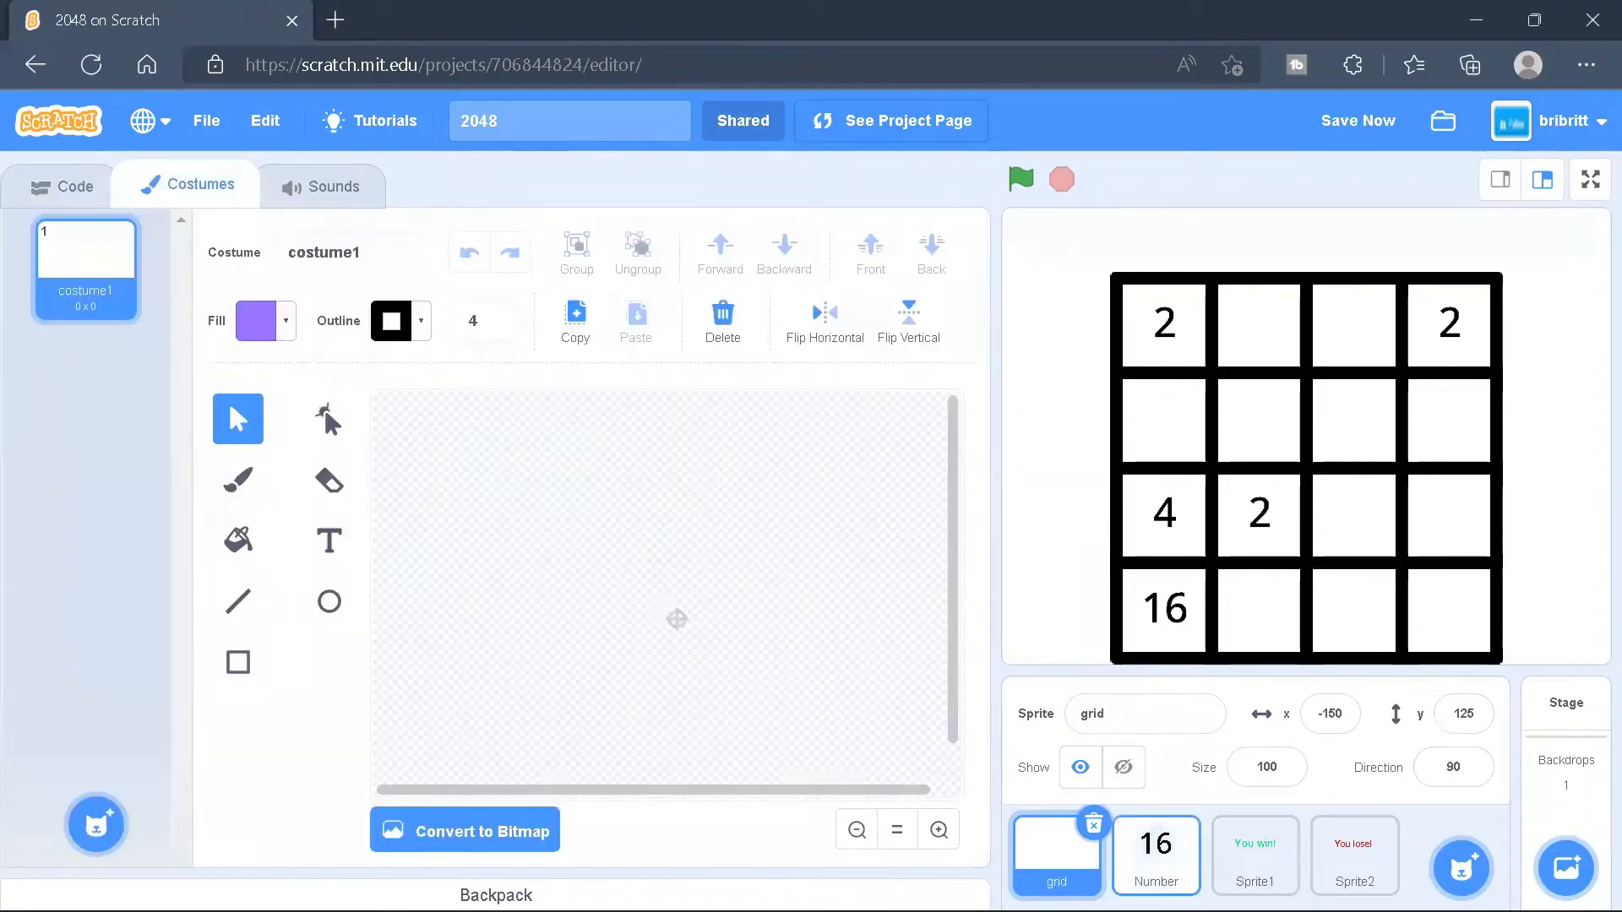
left_click(1155, 855)
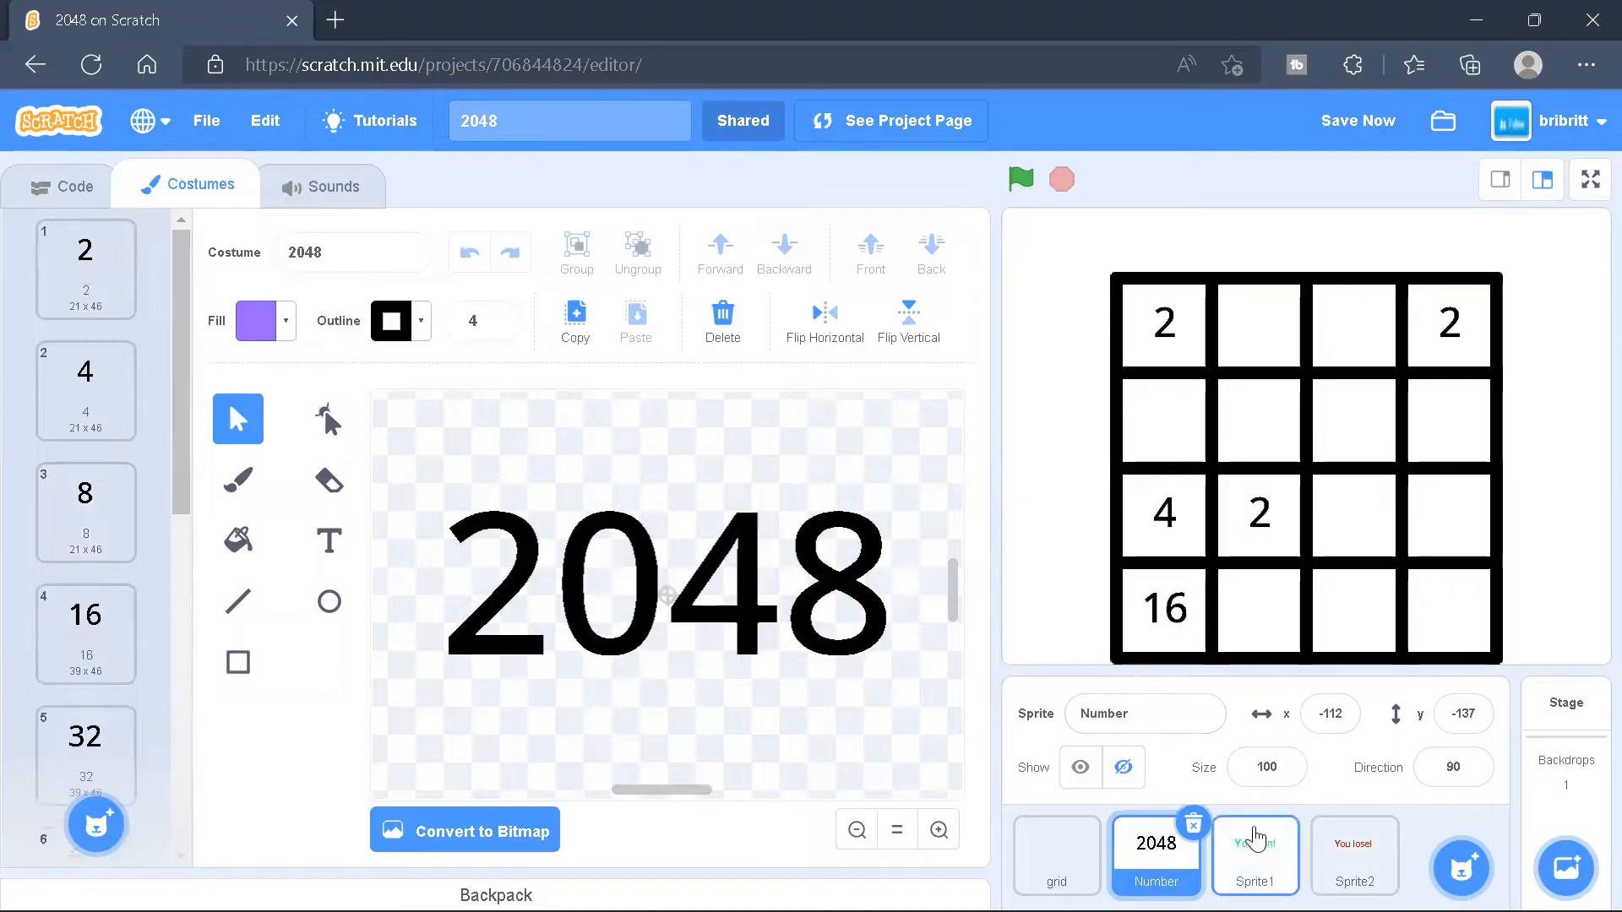
left_click(1254, 855)
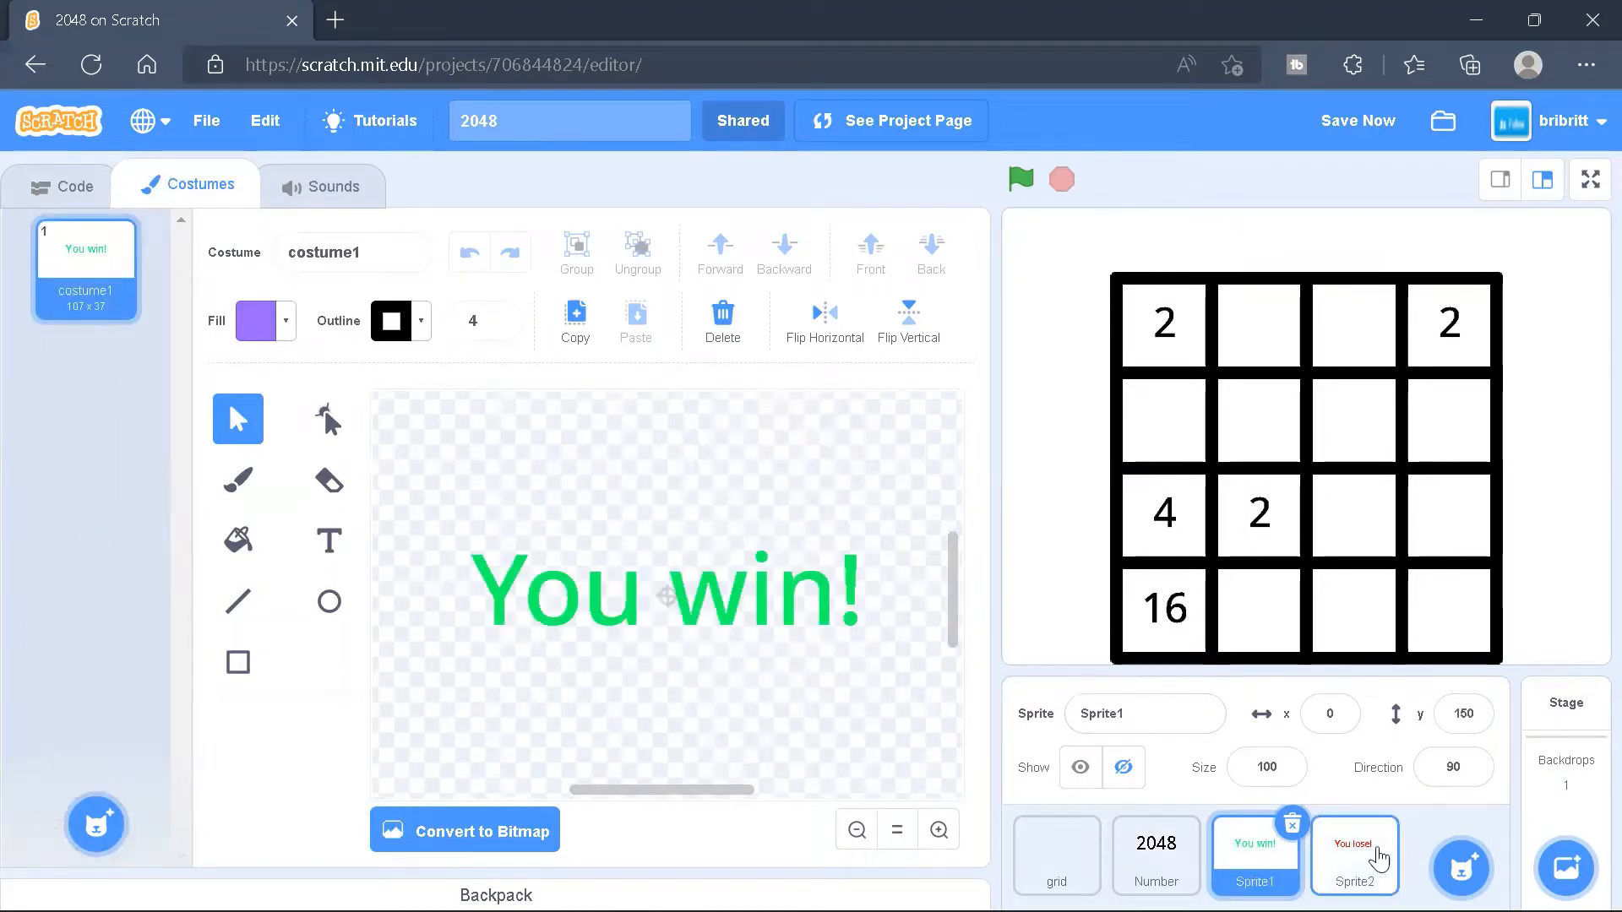
left_click(1353, 854)
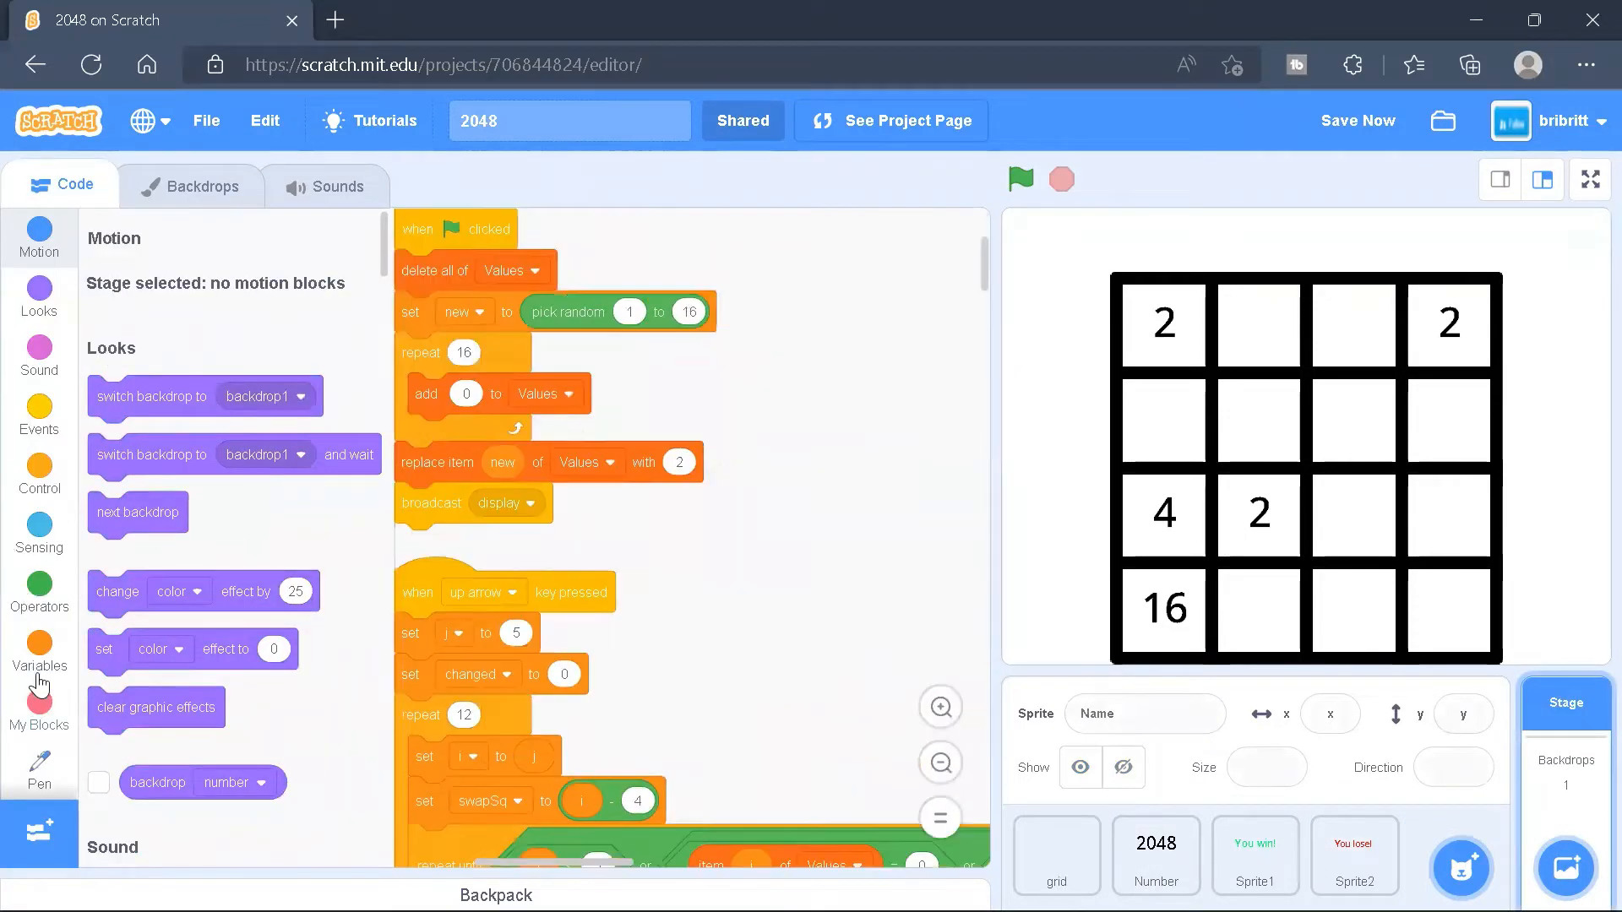
Review the variables changed, i, j, lost, new, swapSq and the Values list blocks
left_click(38, 642)
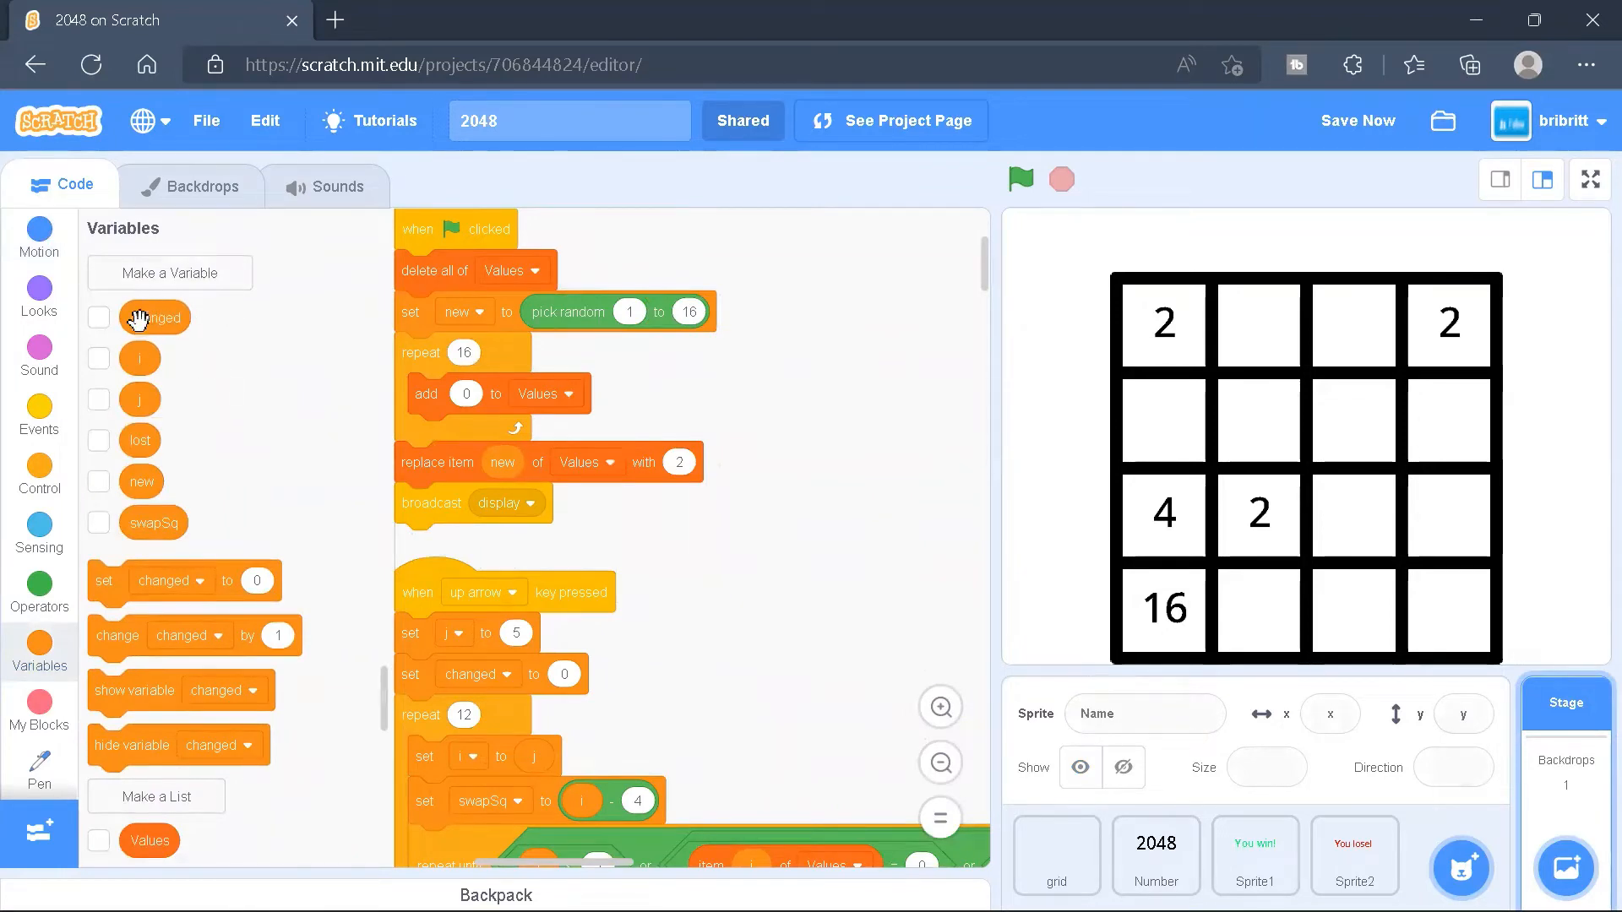
mouse_move(111, 407)
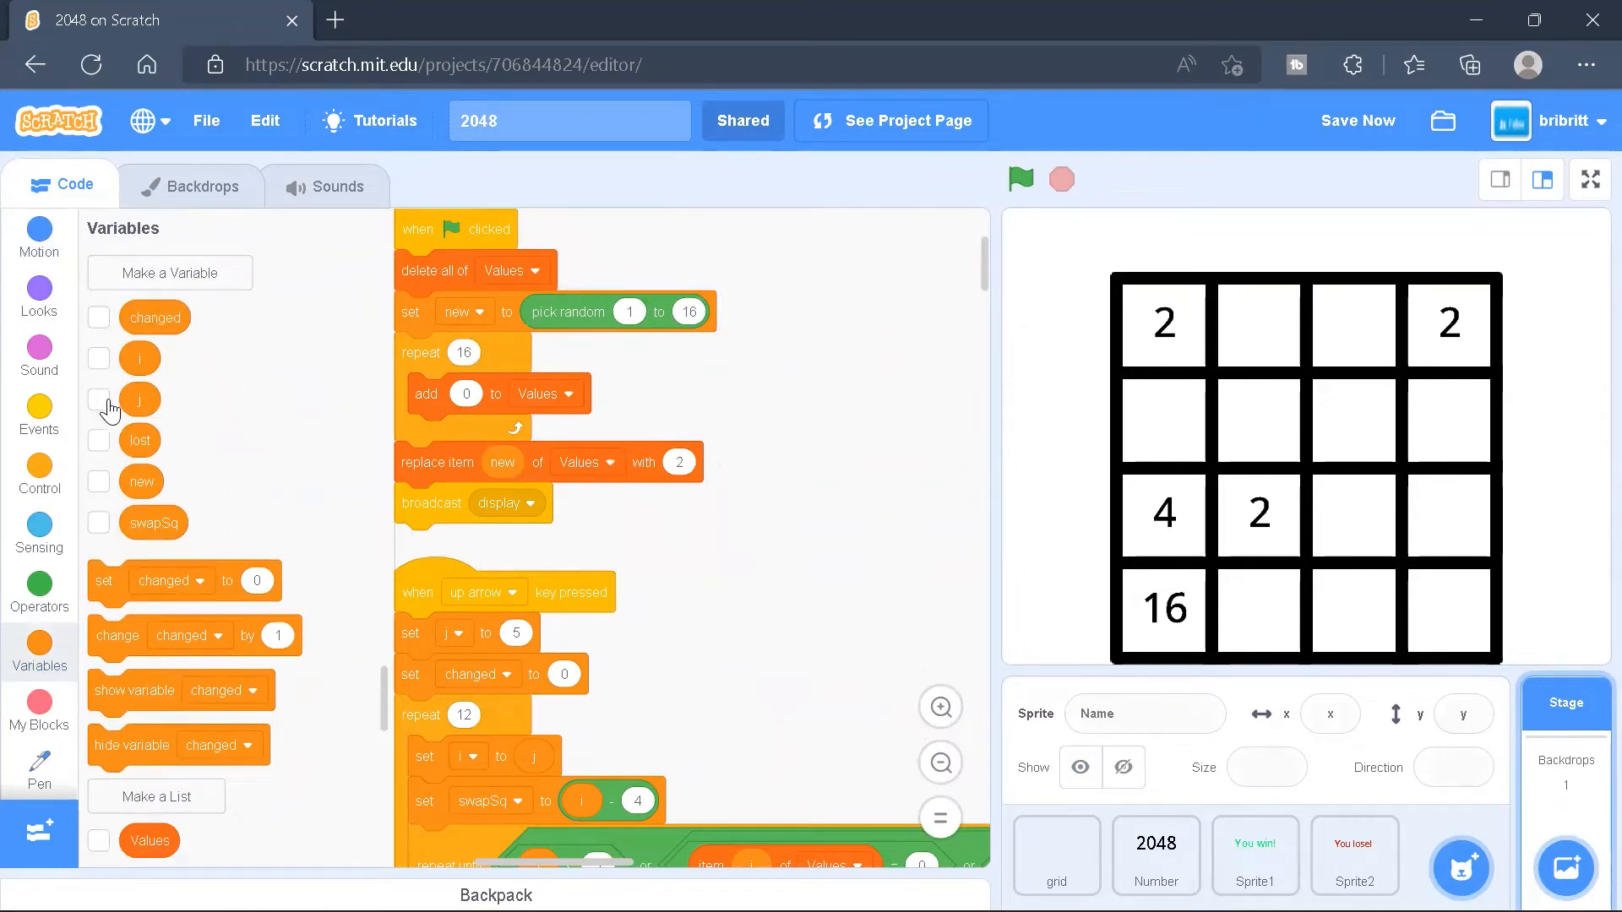
mouse_move(110, 496)
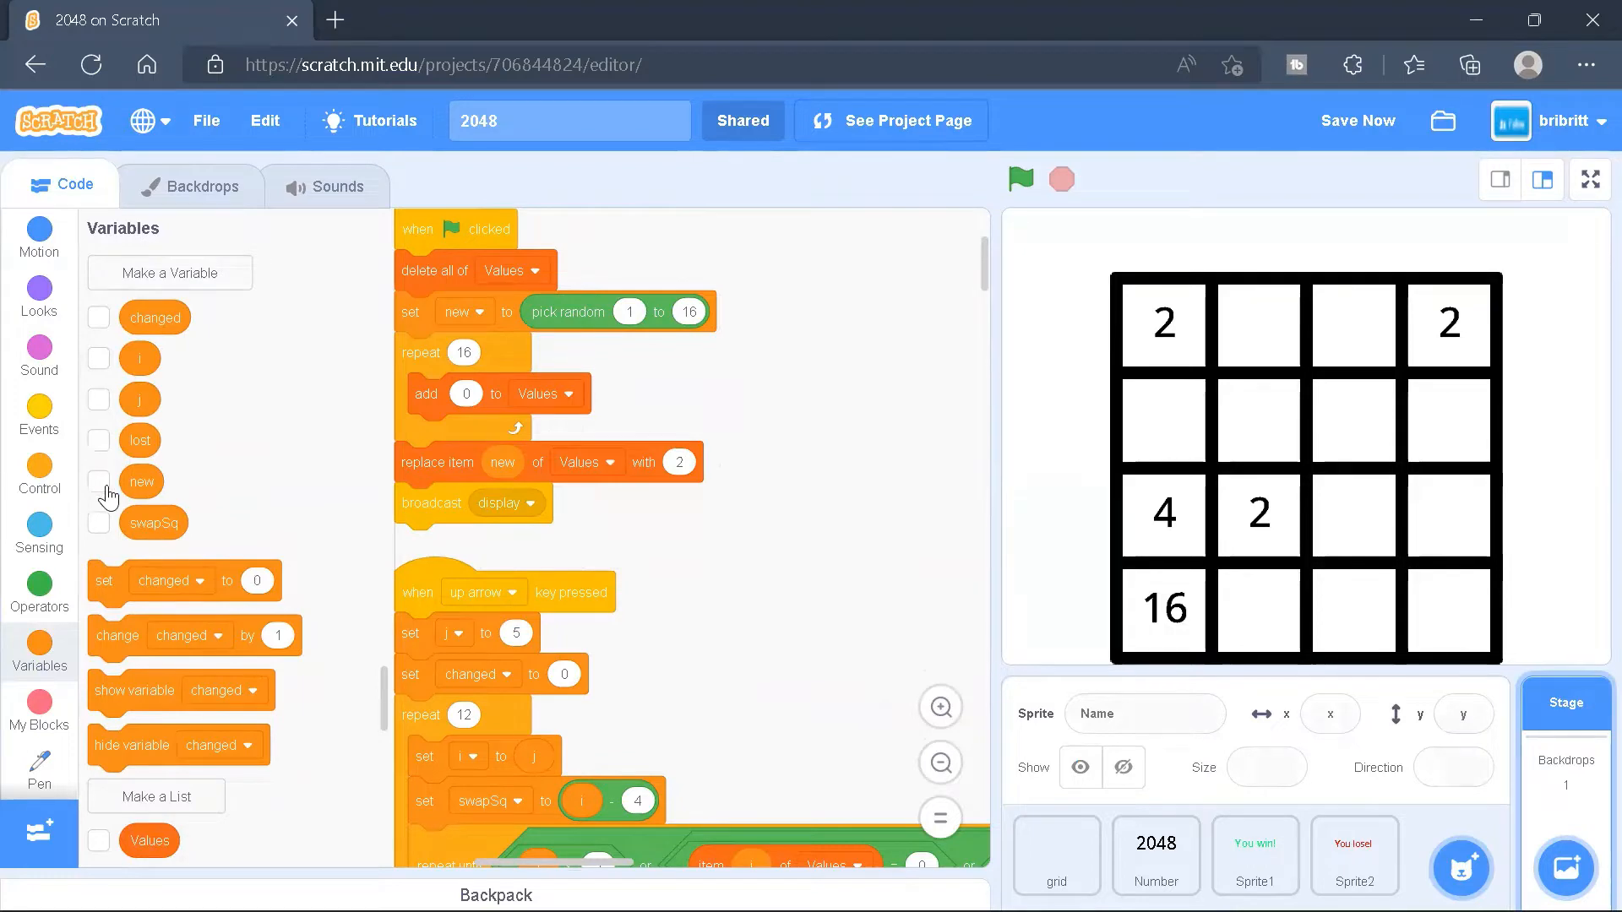
scroll("down", 3)
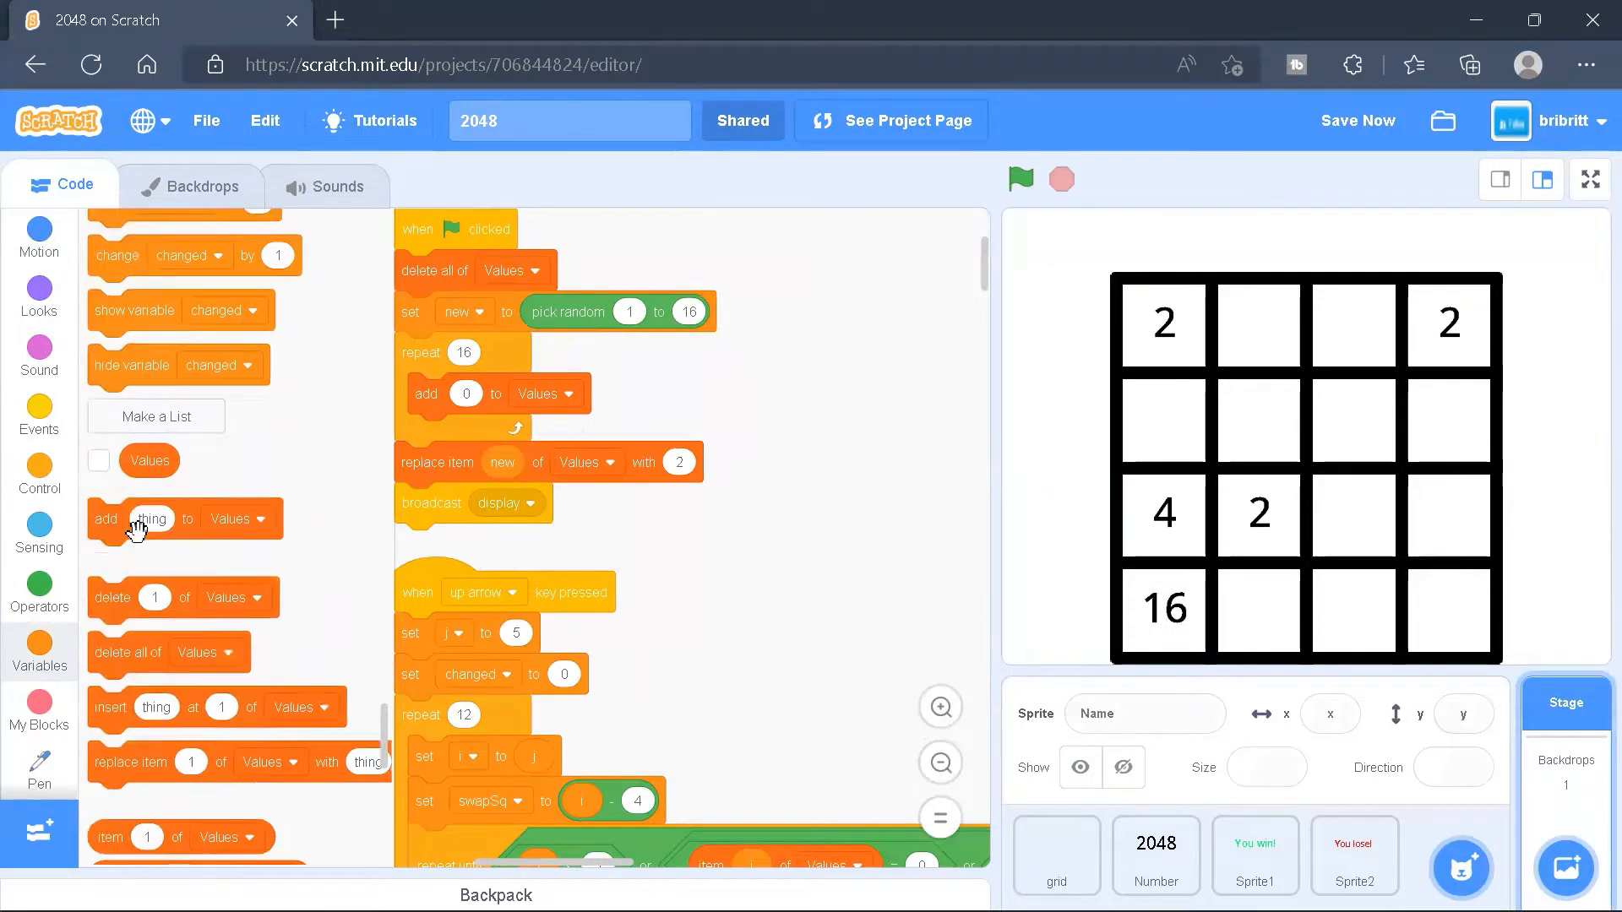
scroll("down", 3)
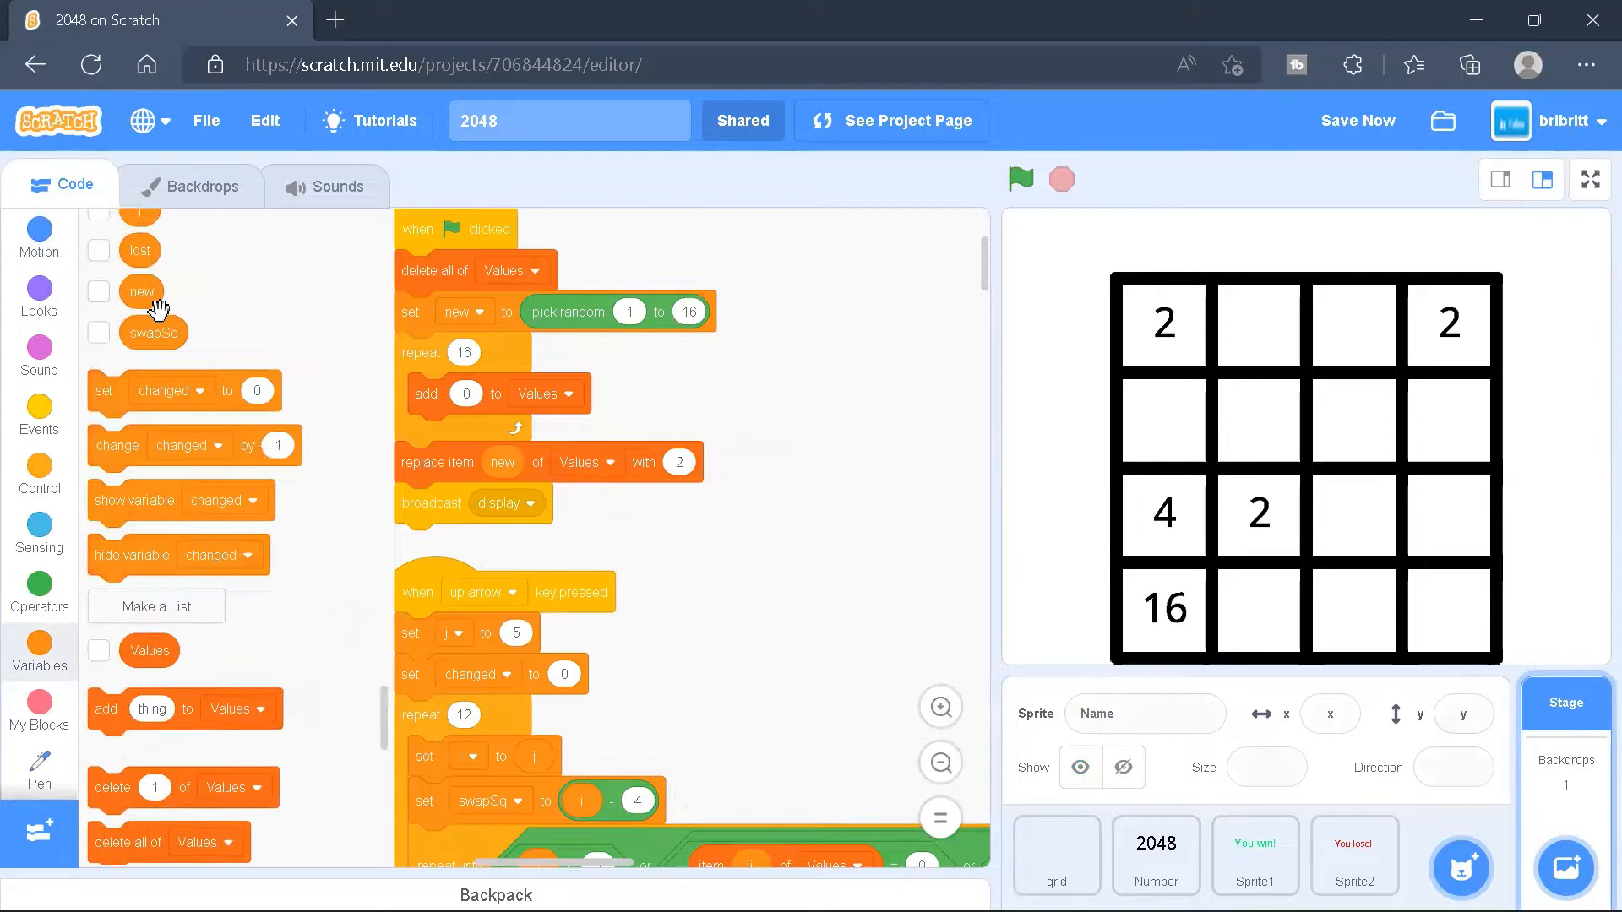
left_click(1156, 854)
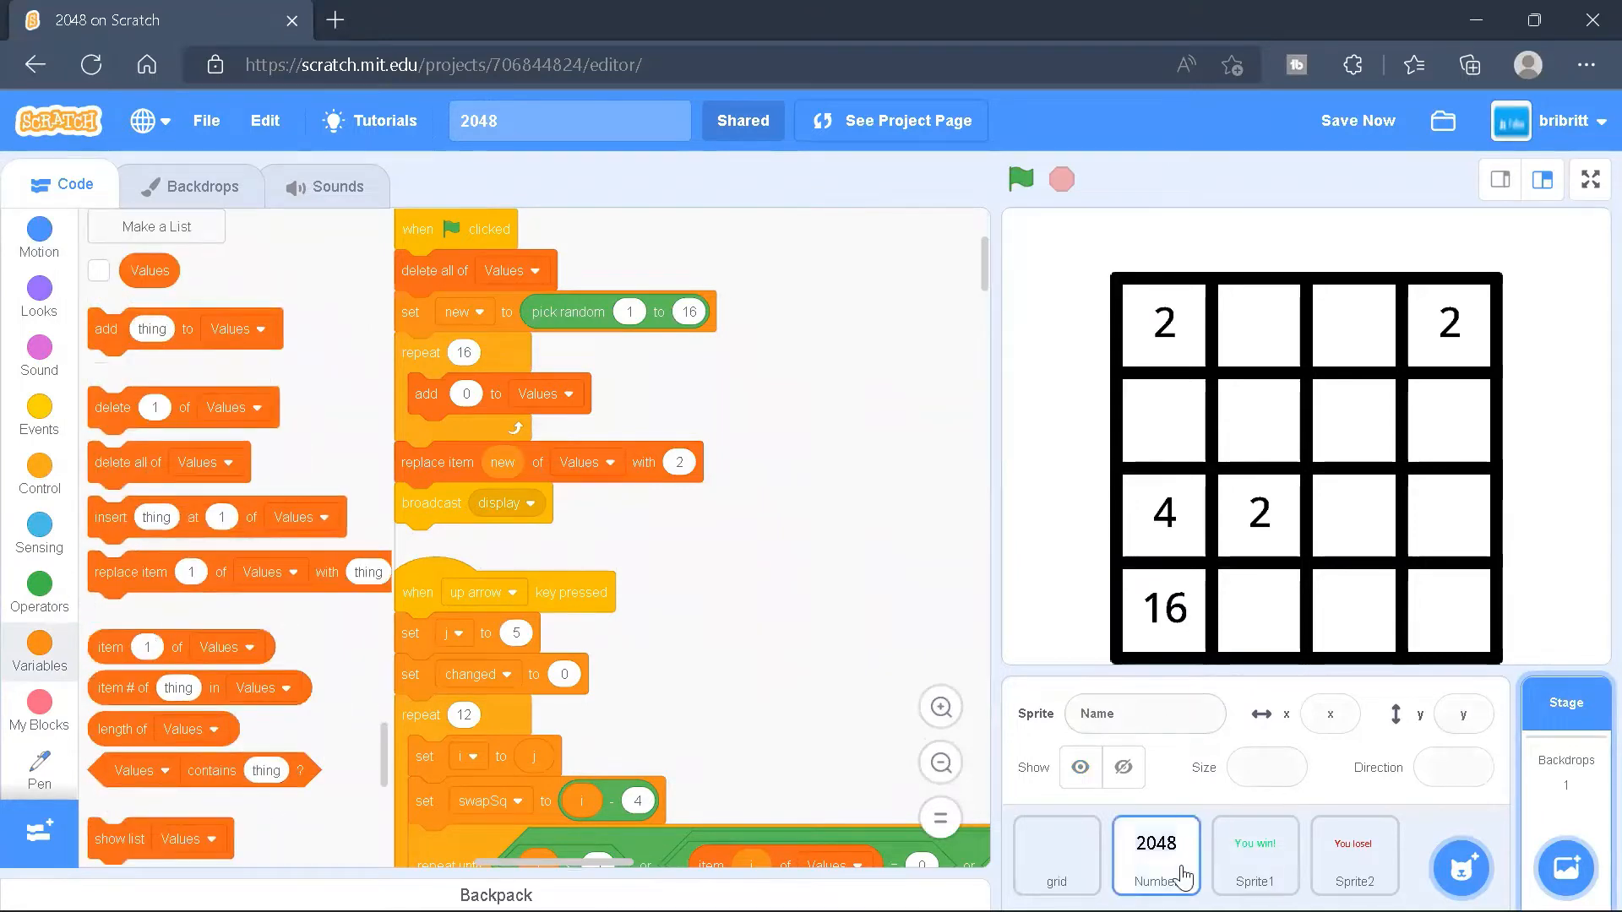
left_click(1055, 854)
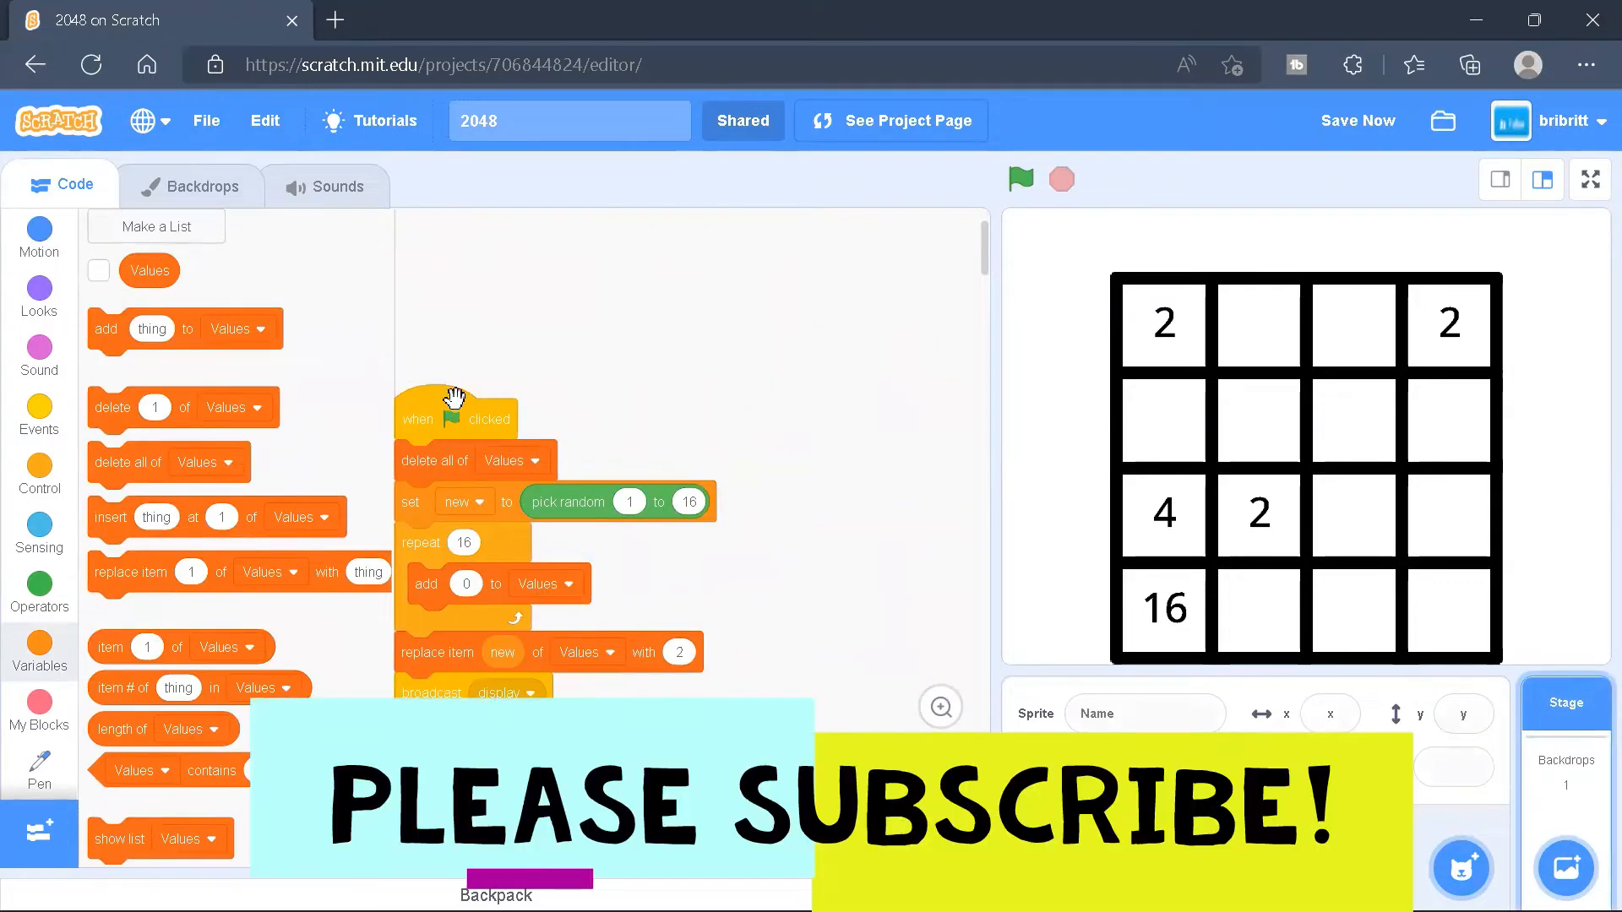
mouse_move(528, 479)
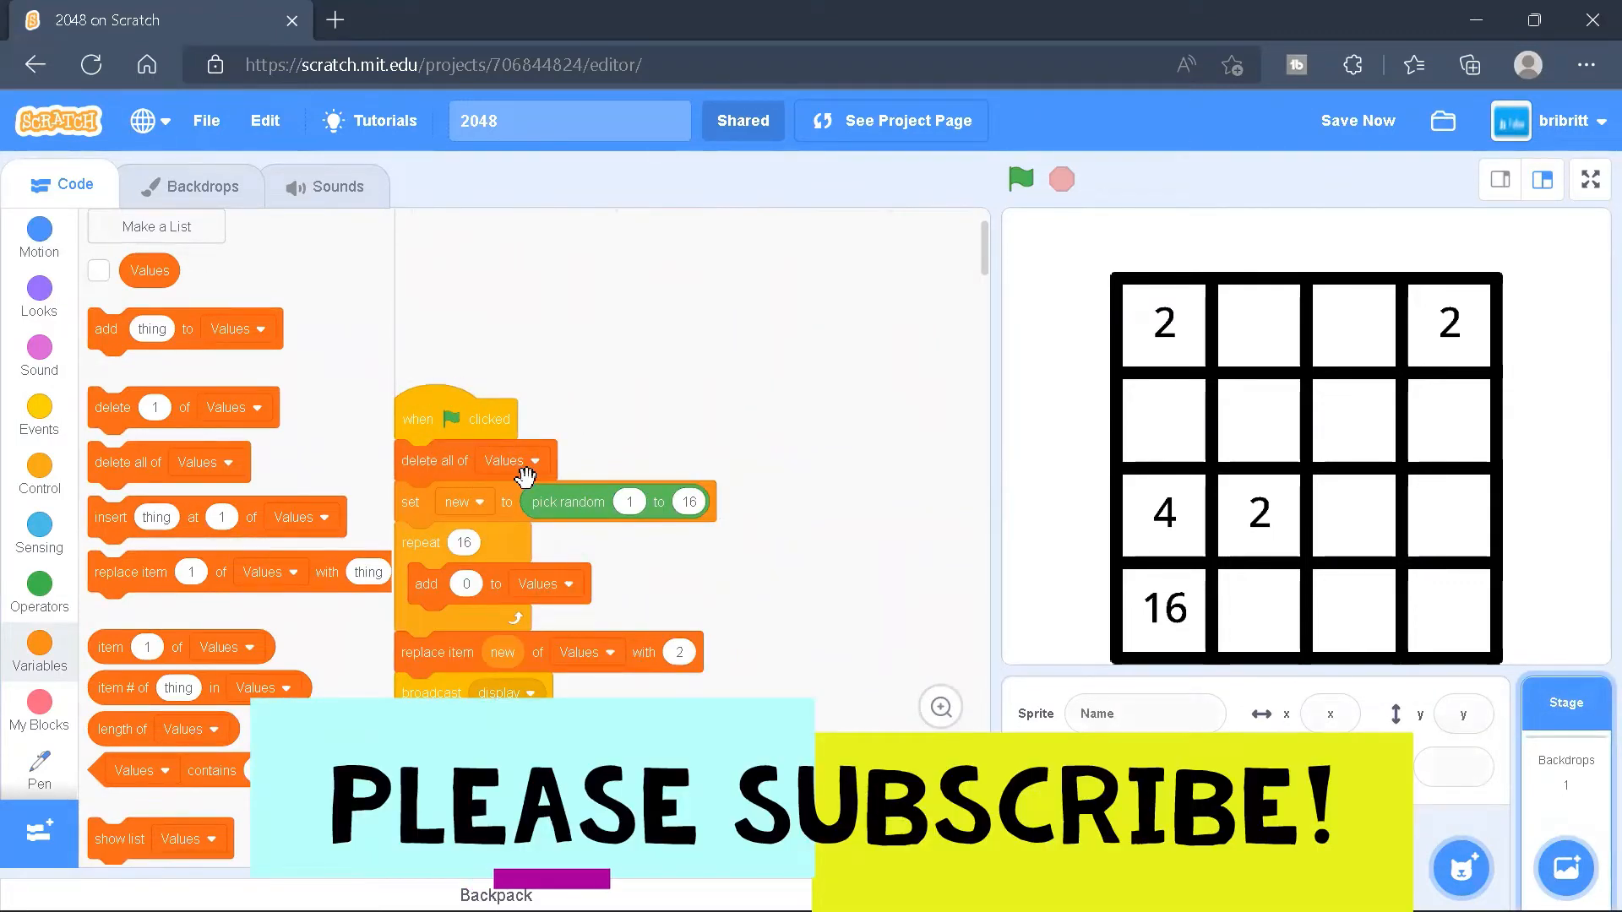
mouse_move(1063, 425)
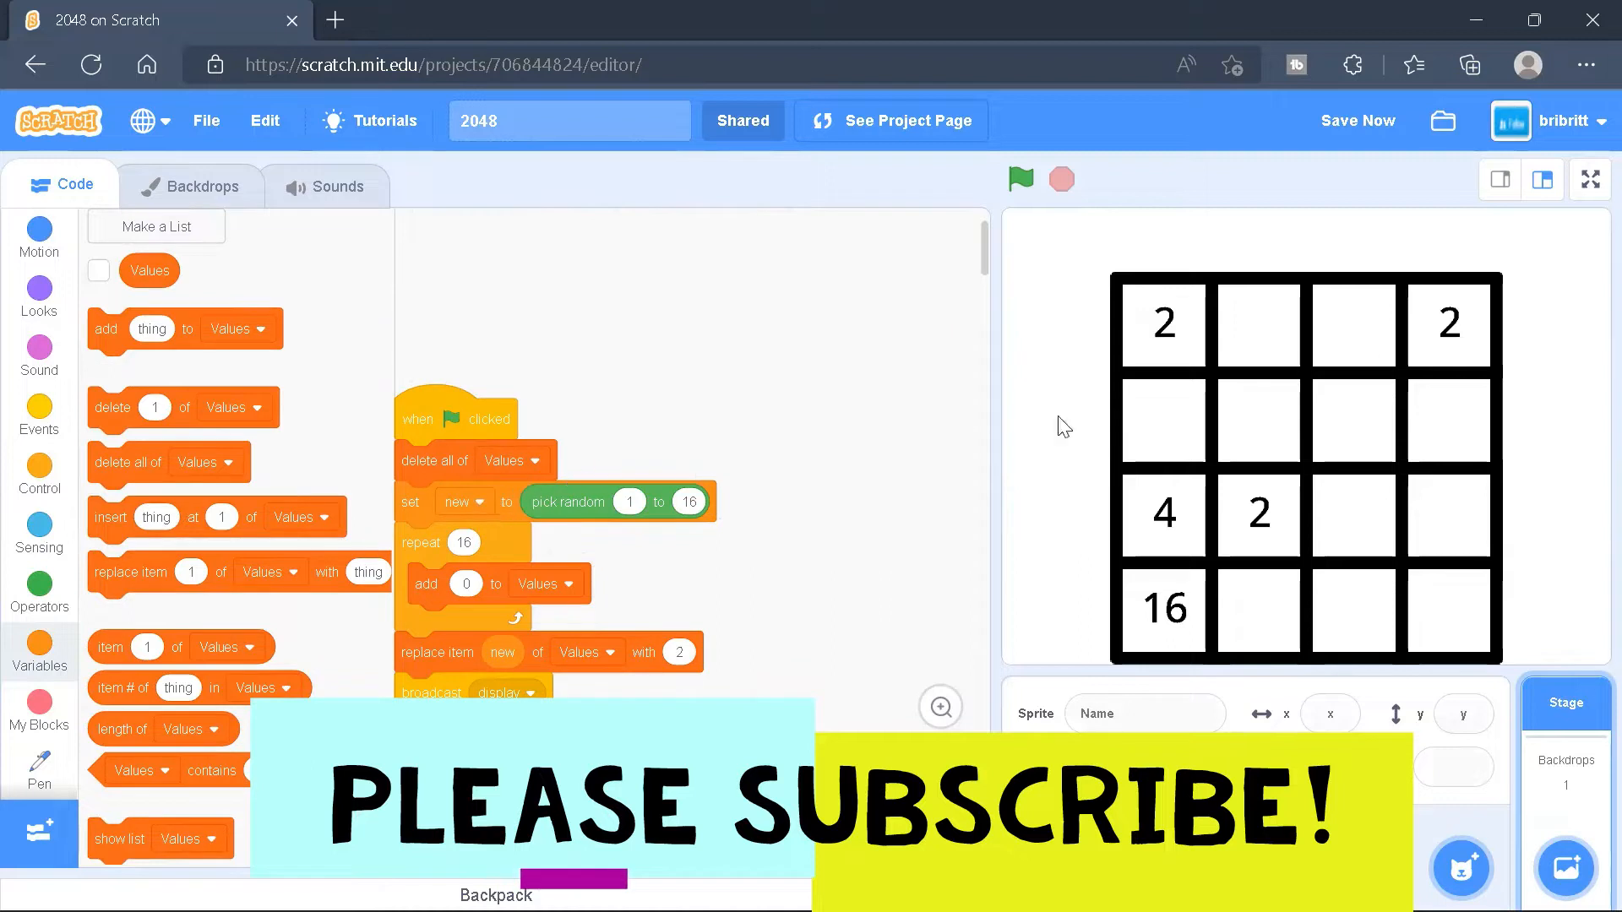
mouse_move(1274, 503)
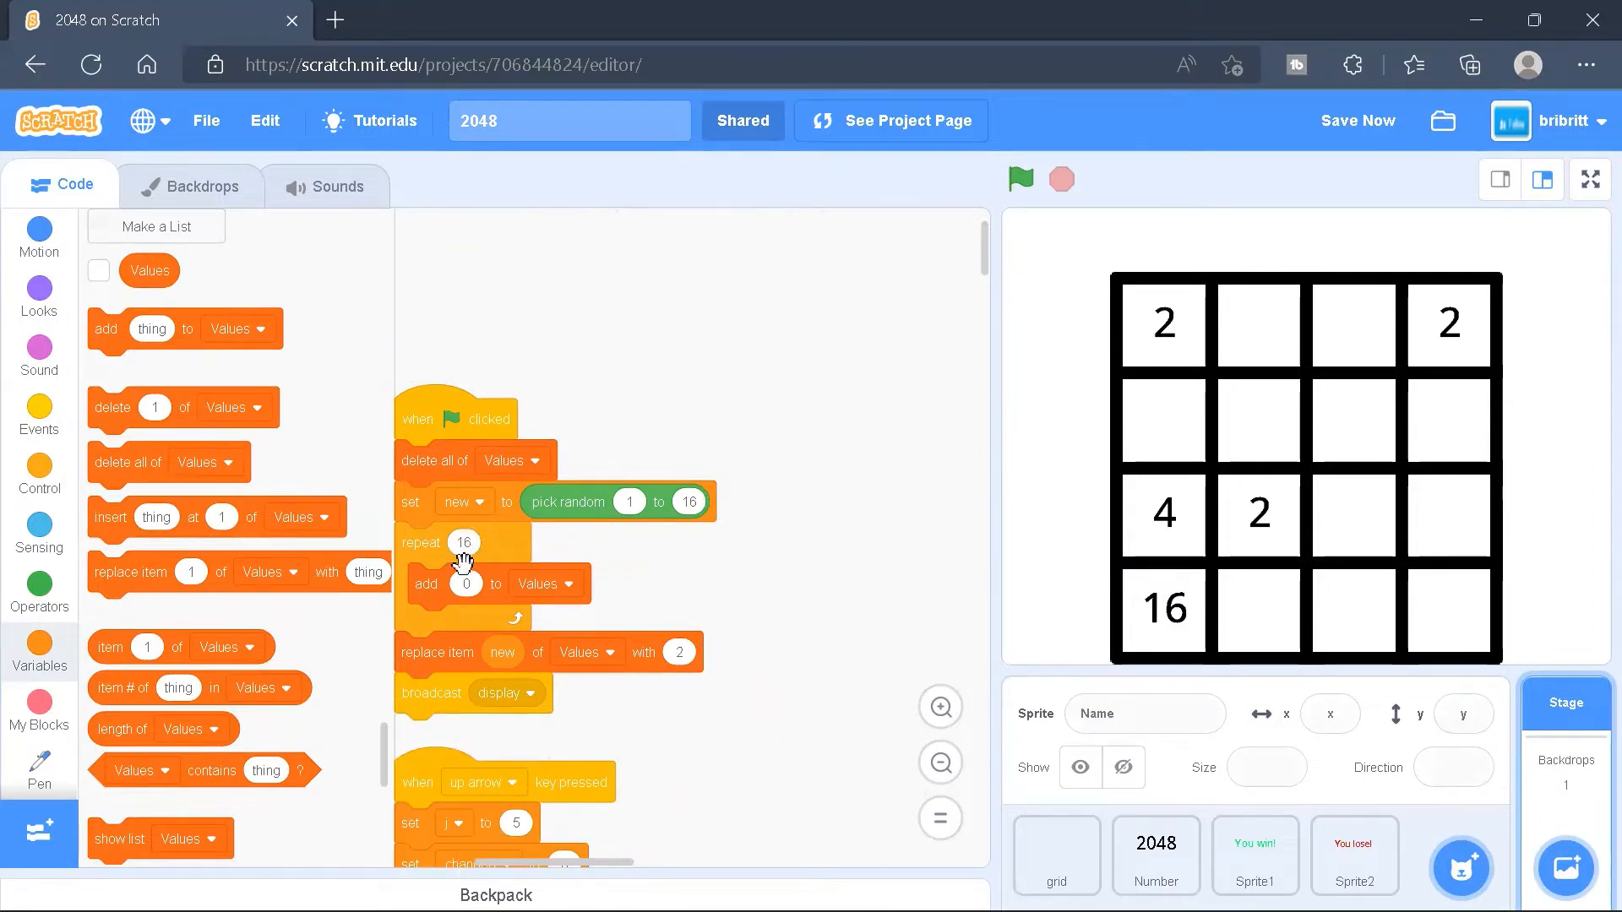
mouse_move(590, 588)
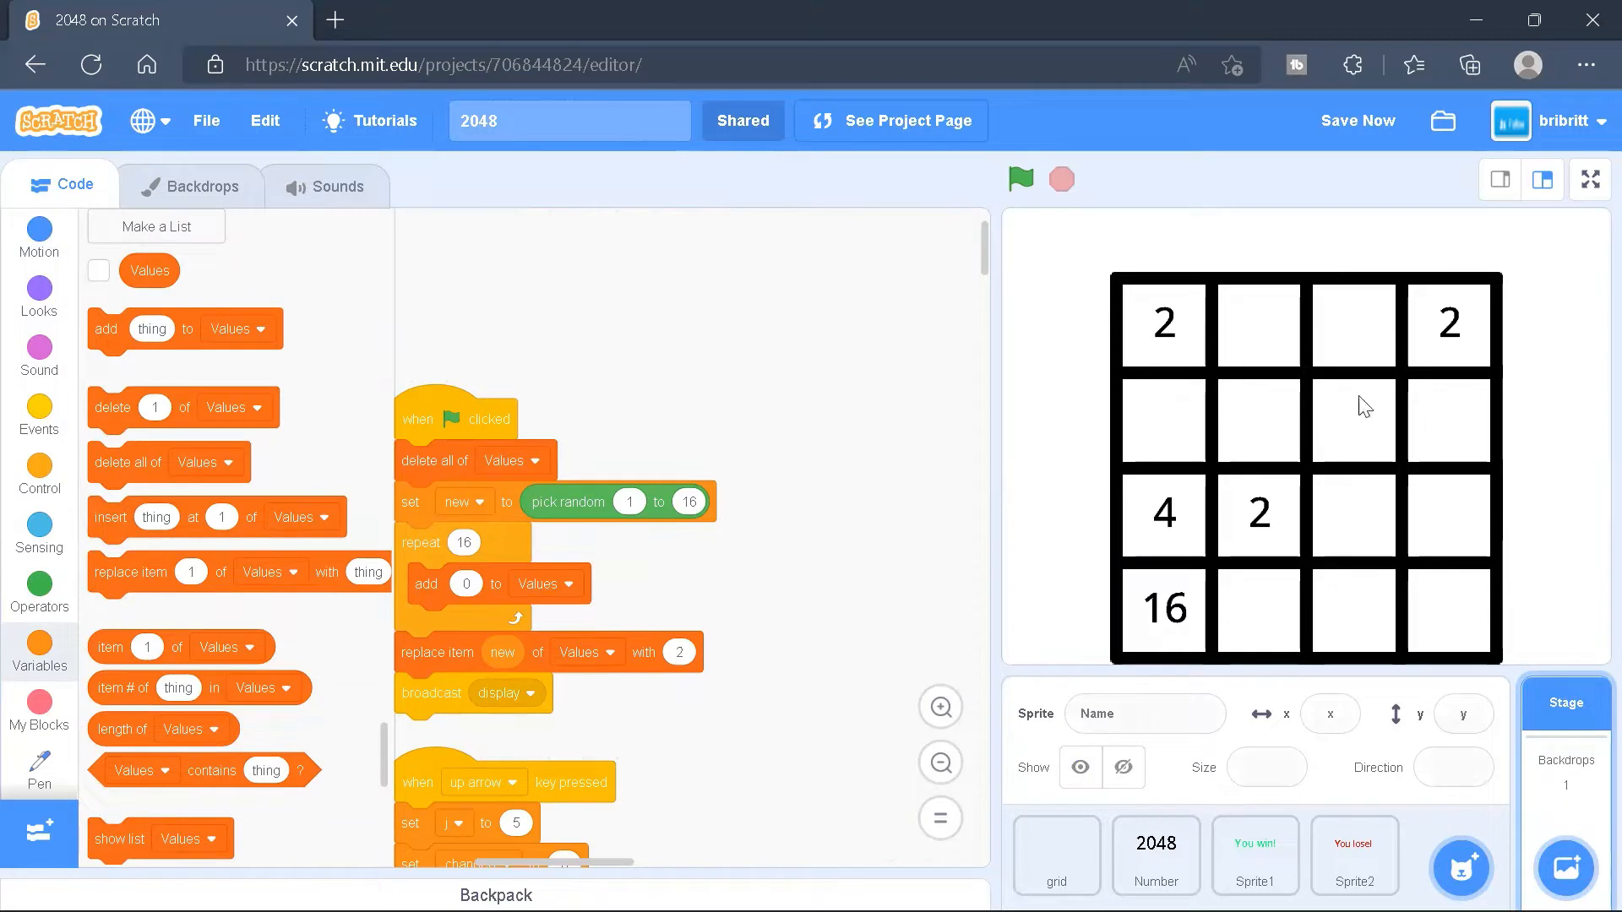
mouse_move(682, 747)
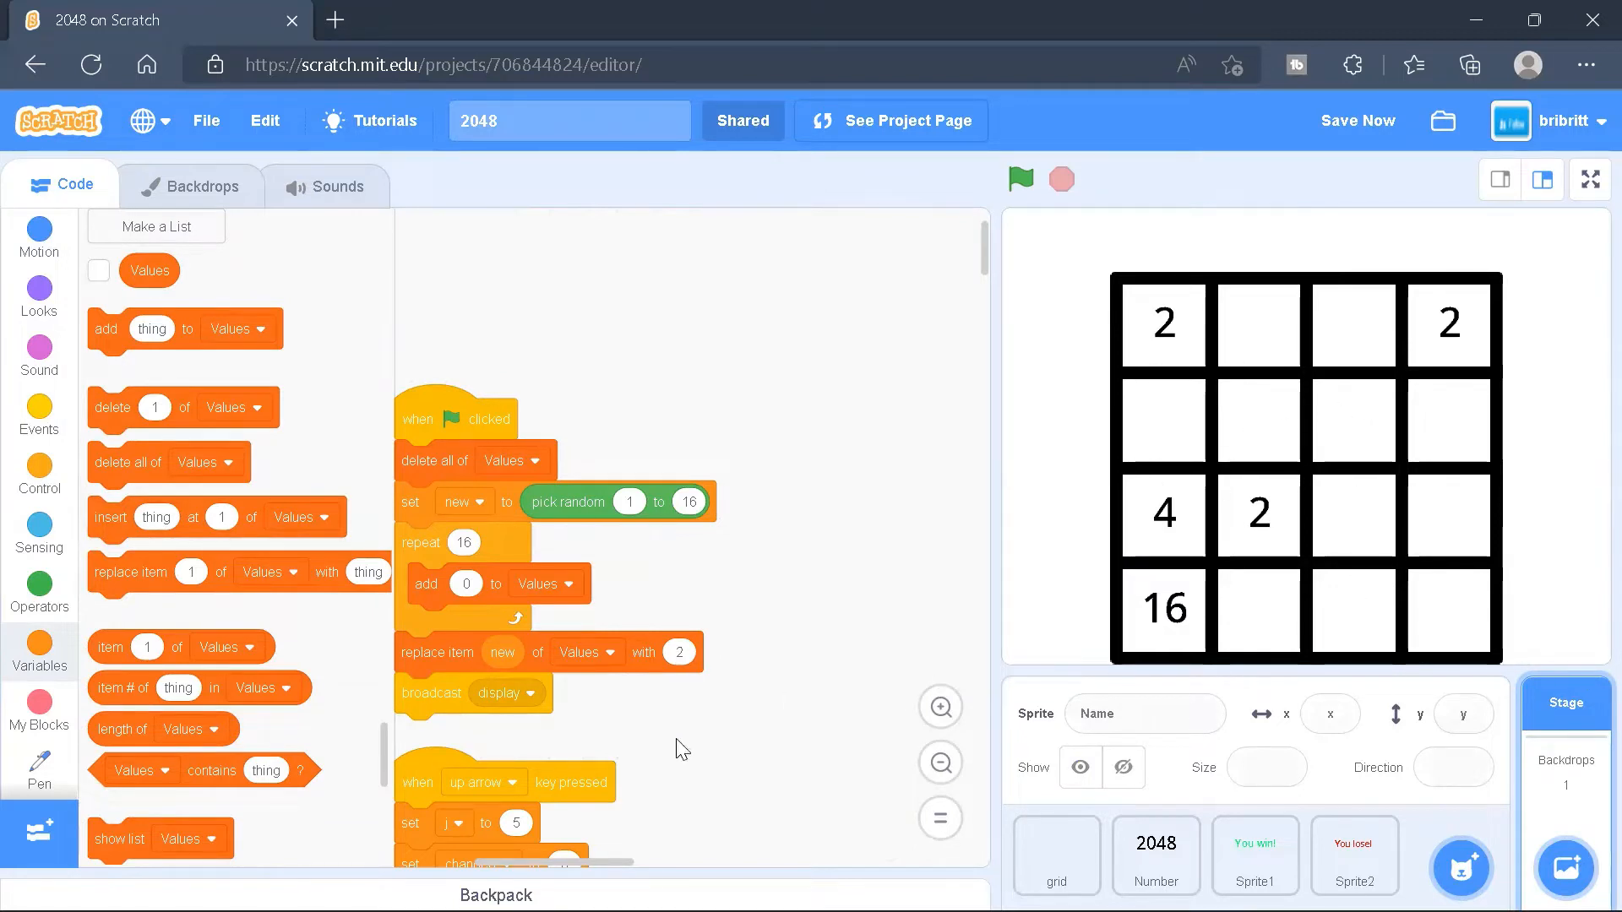
scroll("down", 3)
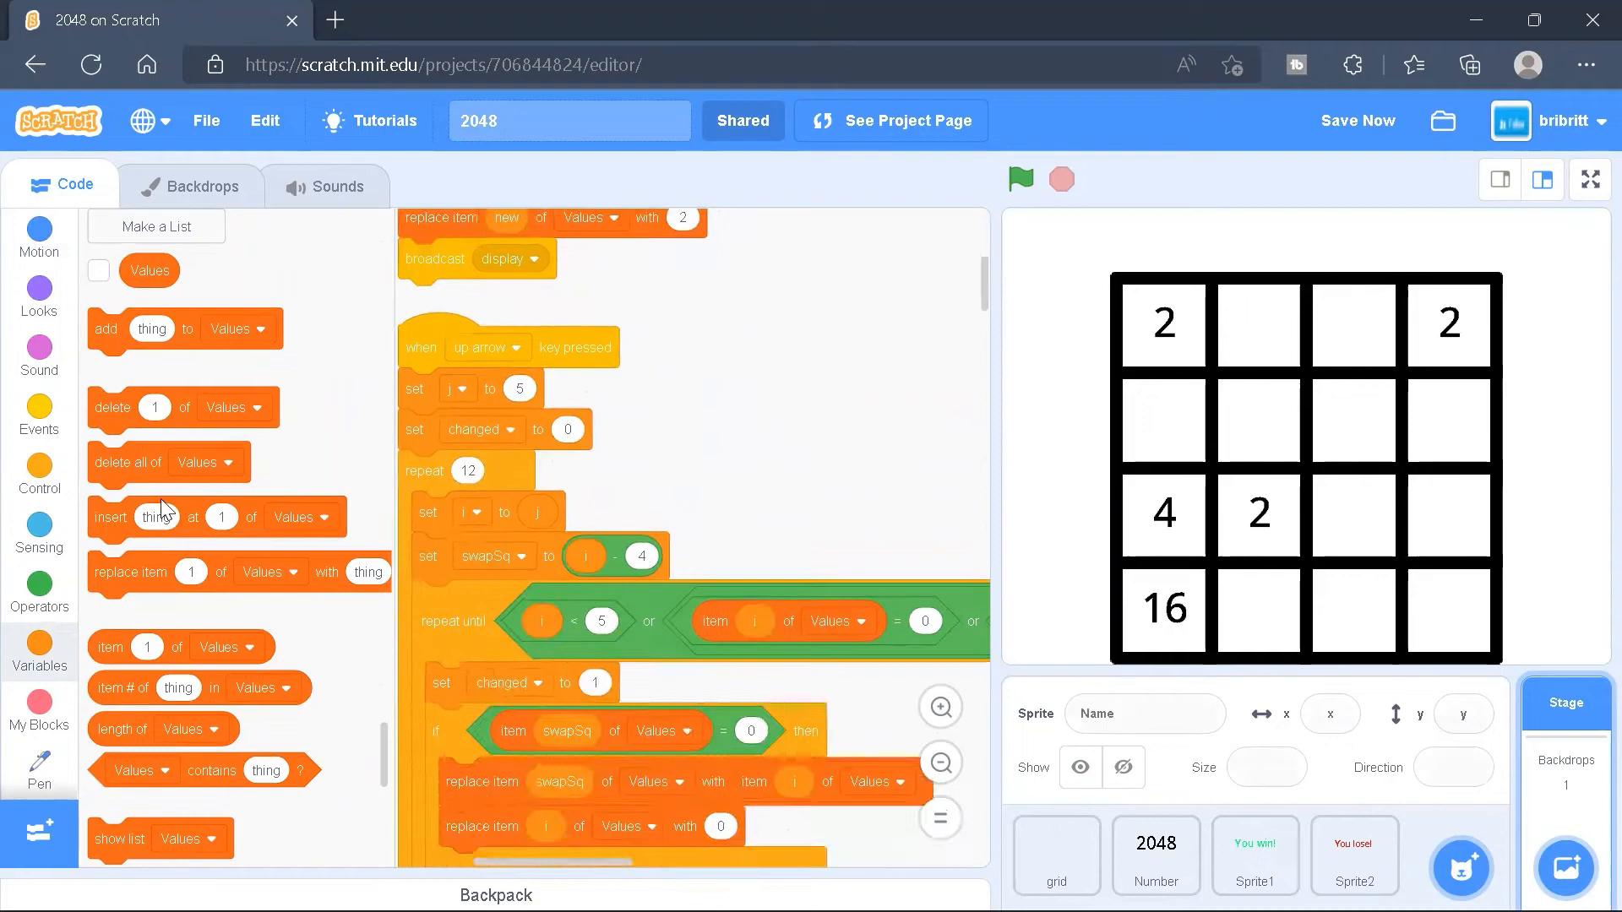
Browse Control and Events blocks to see broadcasts check, display, lose and win
left_click(38, 474)
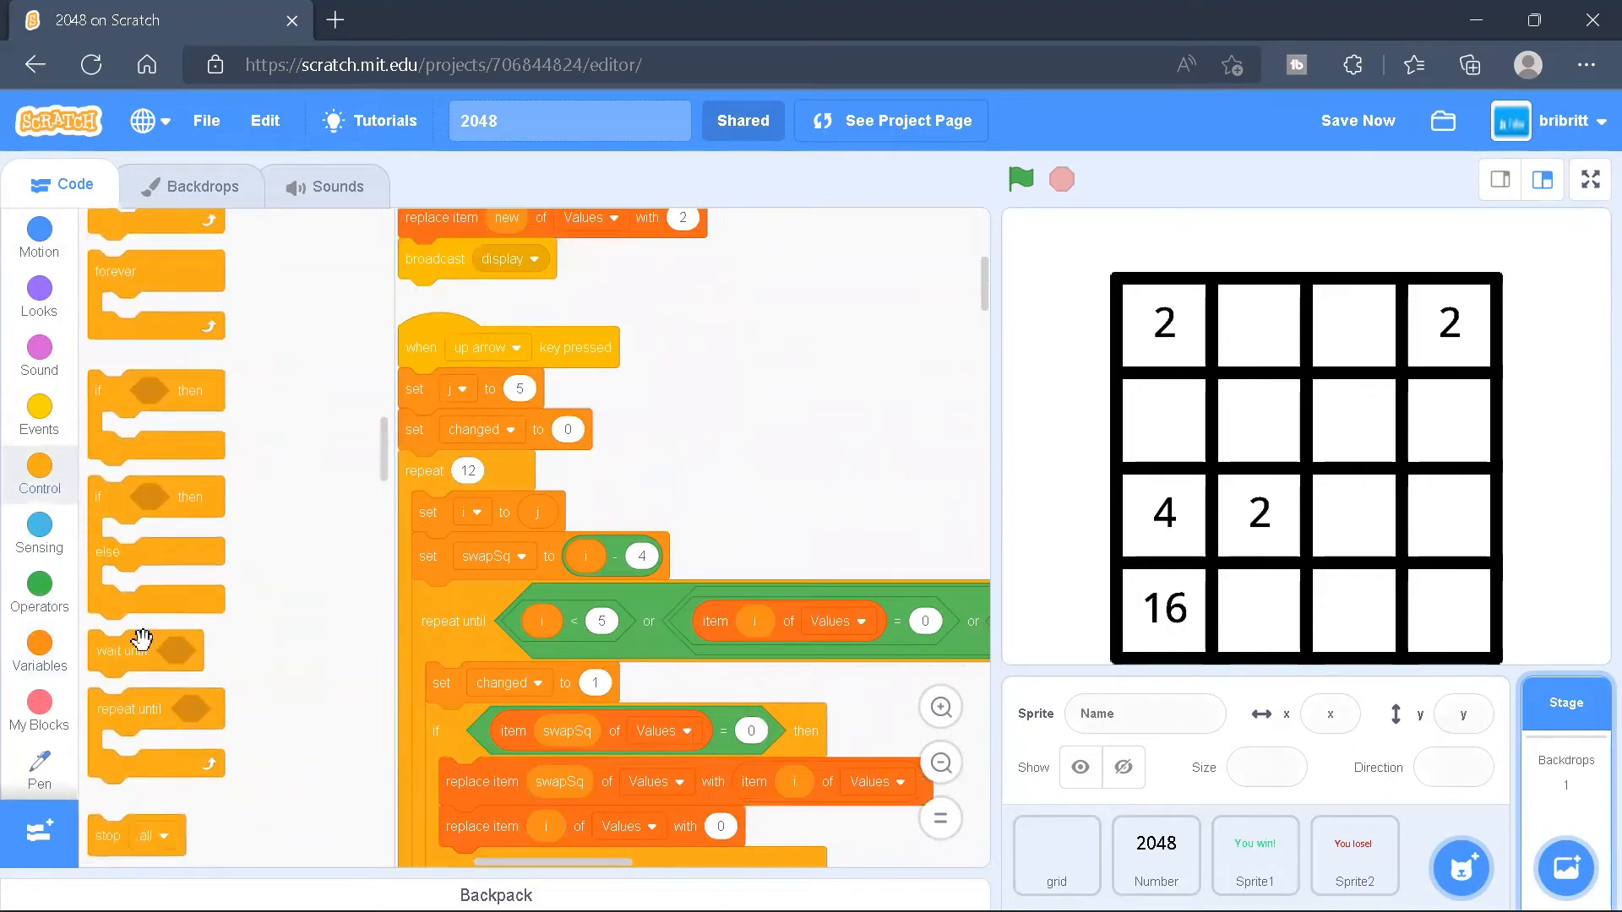
left_click(217, 665)
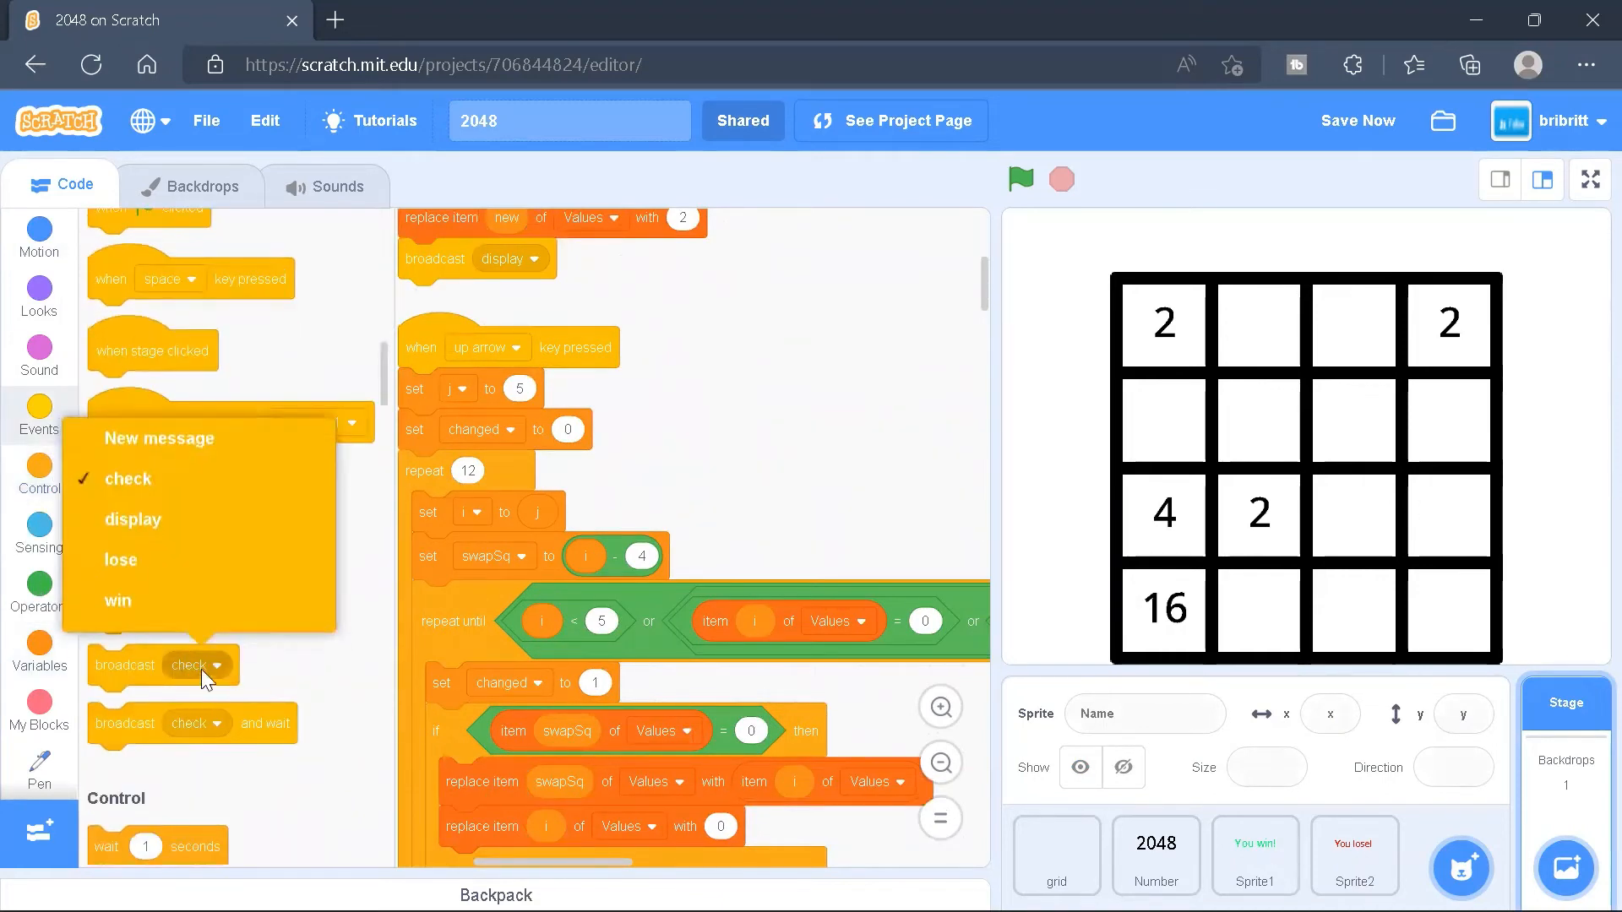
mouse_move(119, 601)
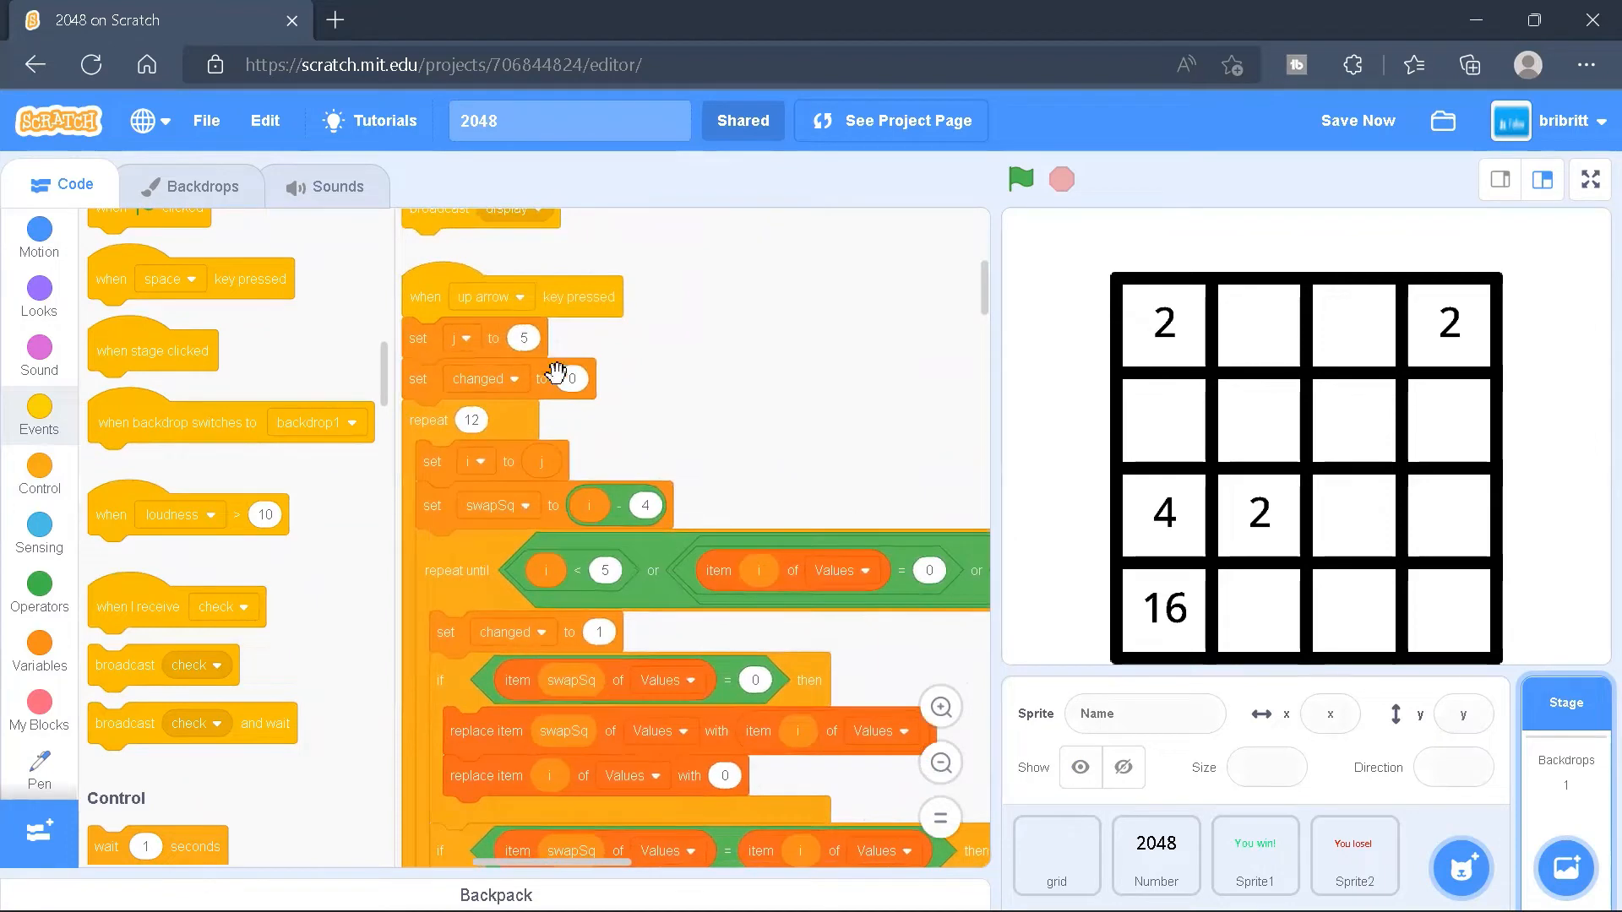
mouse_move(572, 381)
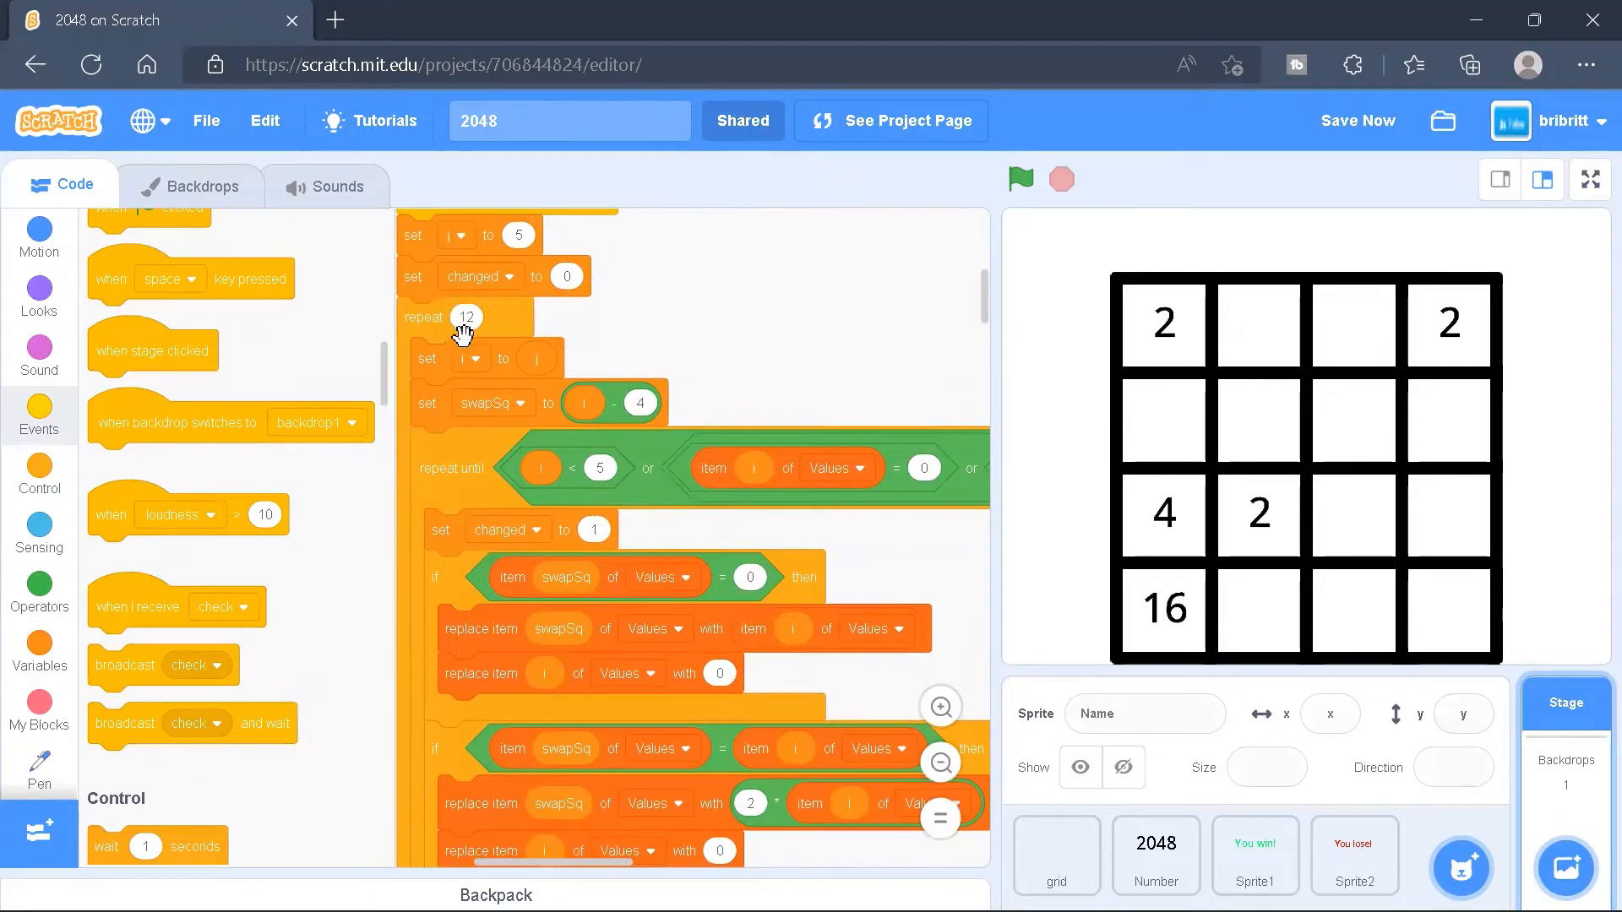
mouse_move(852, 419)
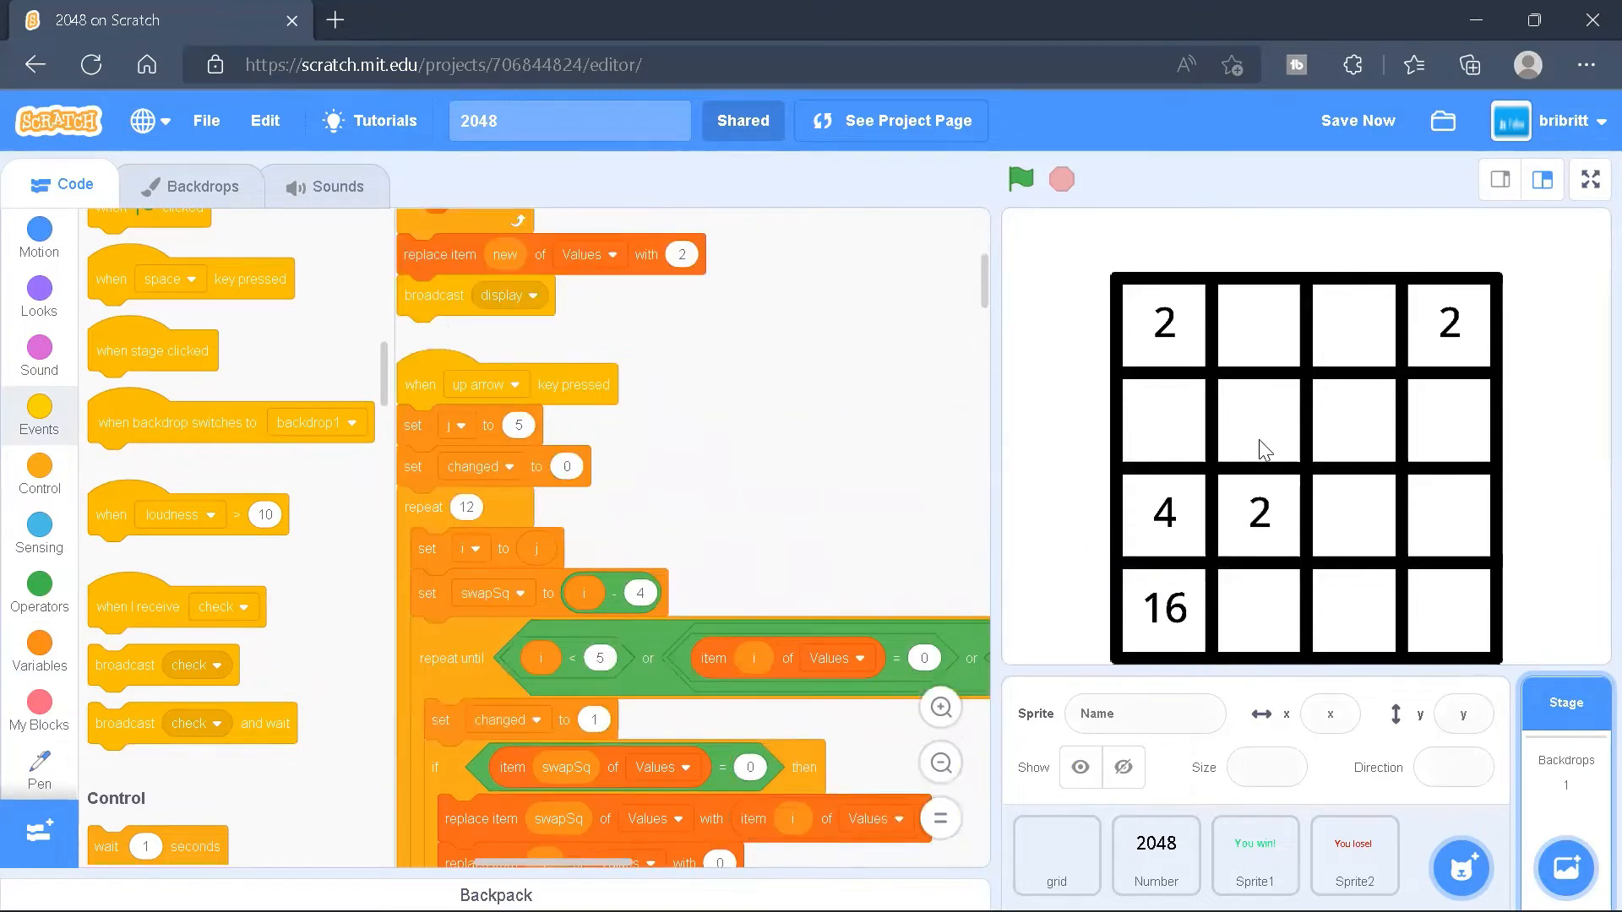
mouse_move(1184, 535)
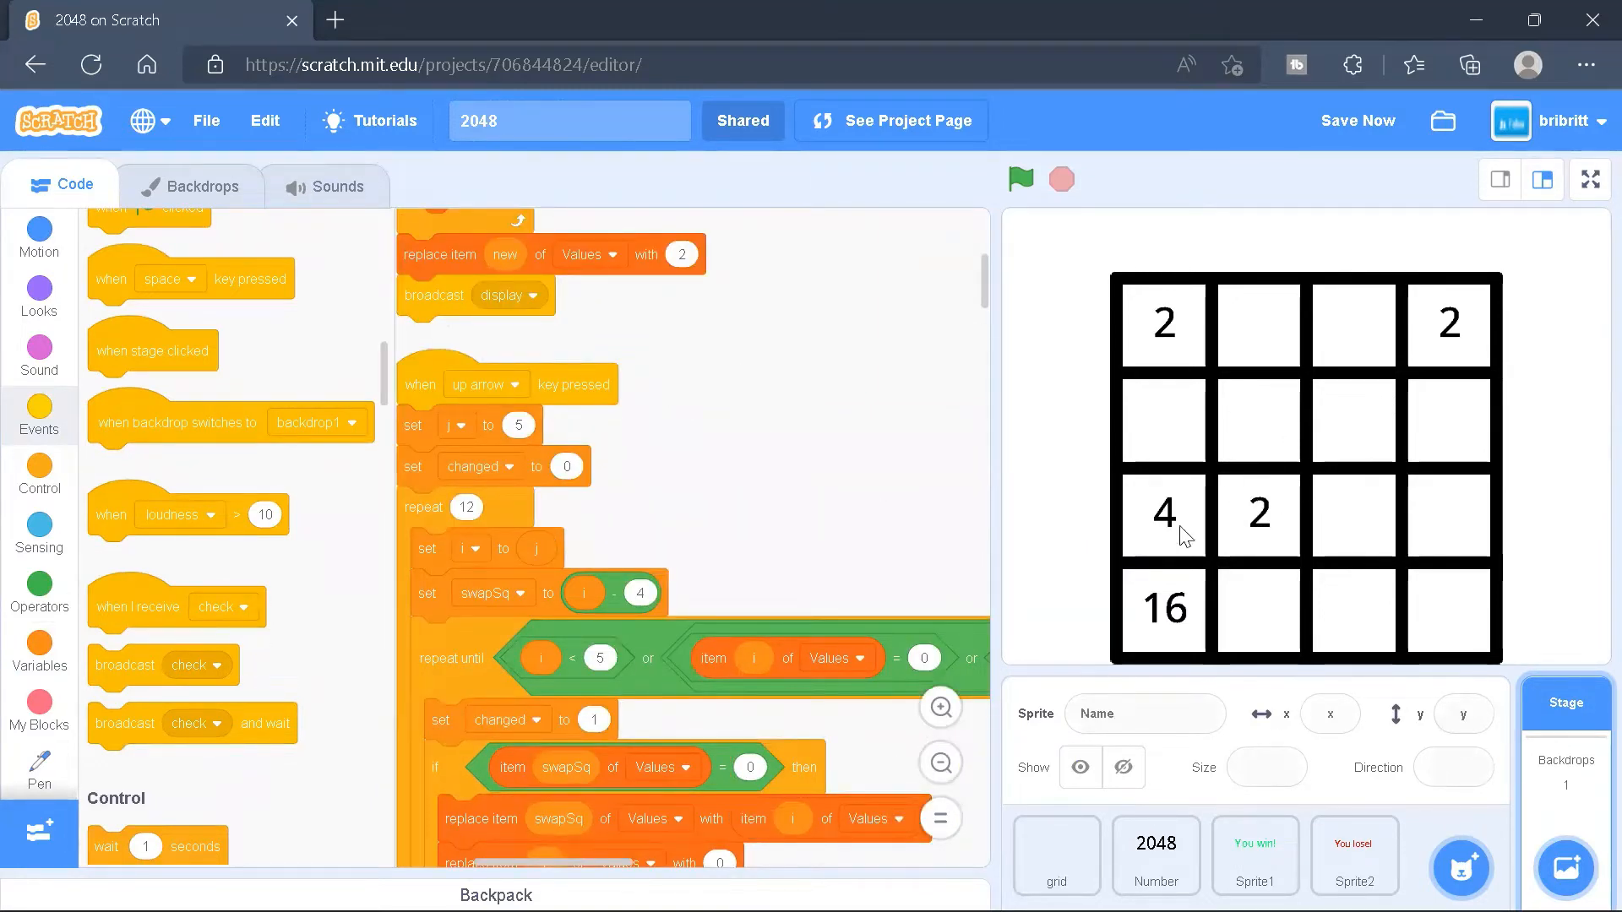
mouse_move(1257, 503)
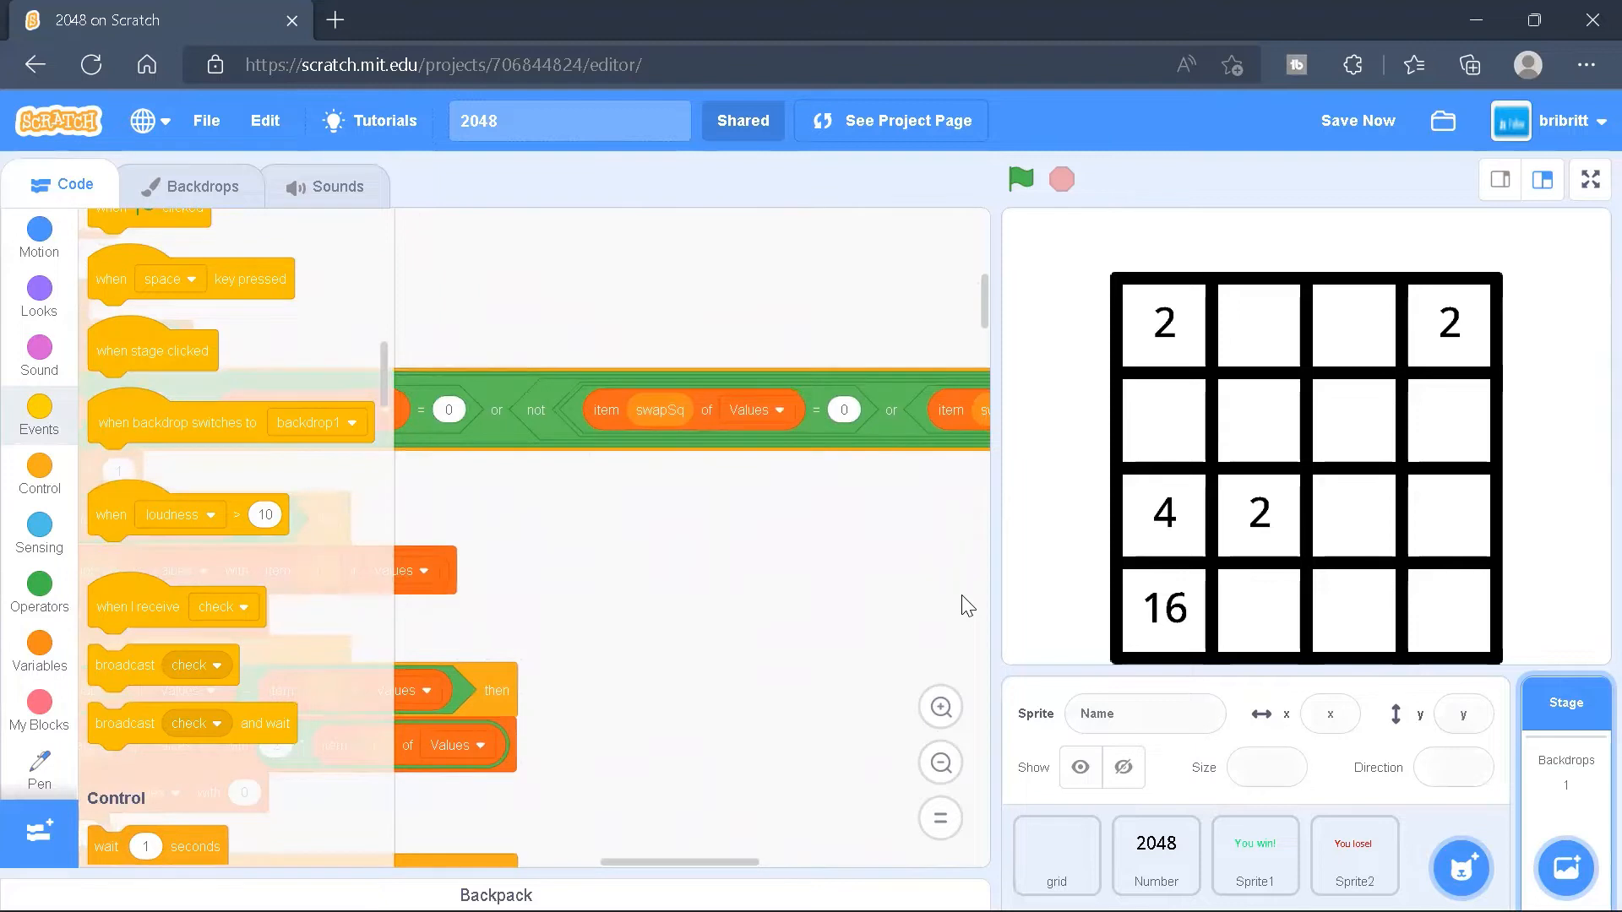
mouse_move(1305, 425)
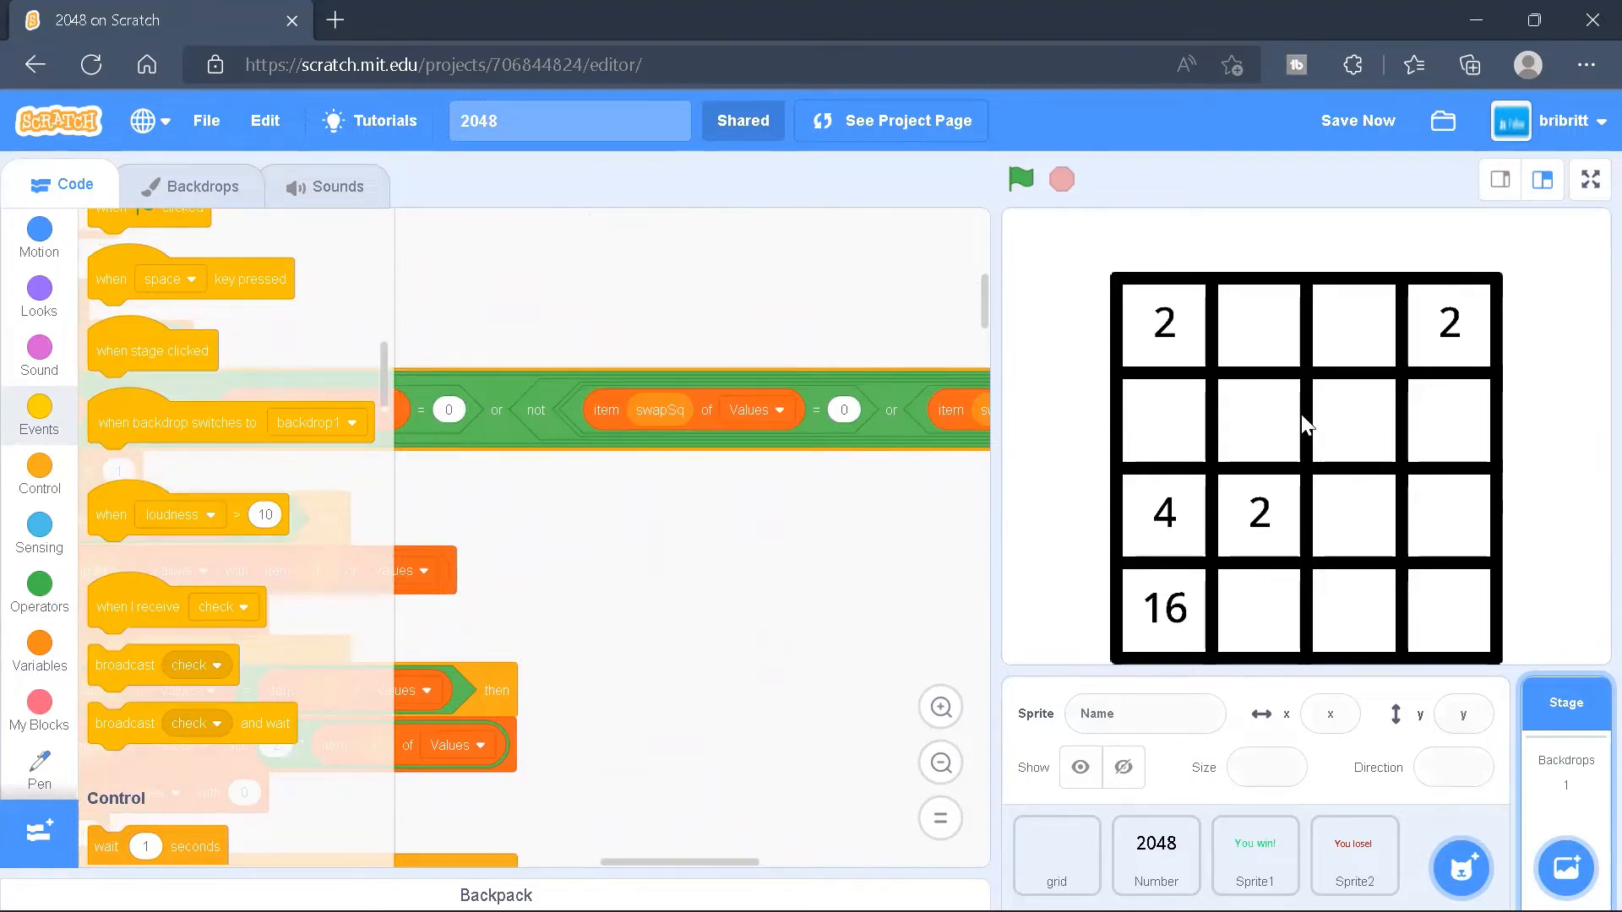
mouse_move(1239, 458)
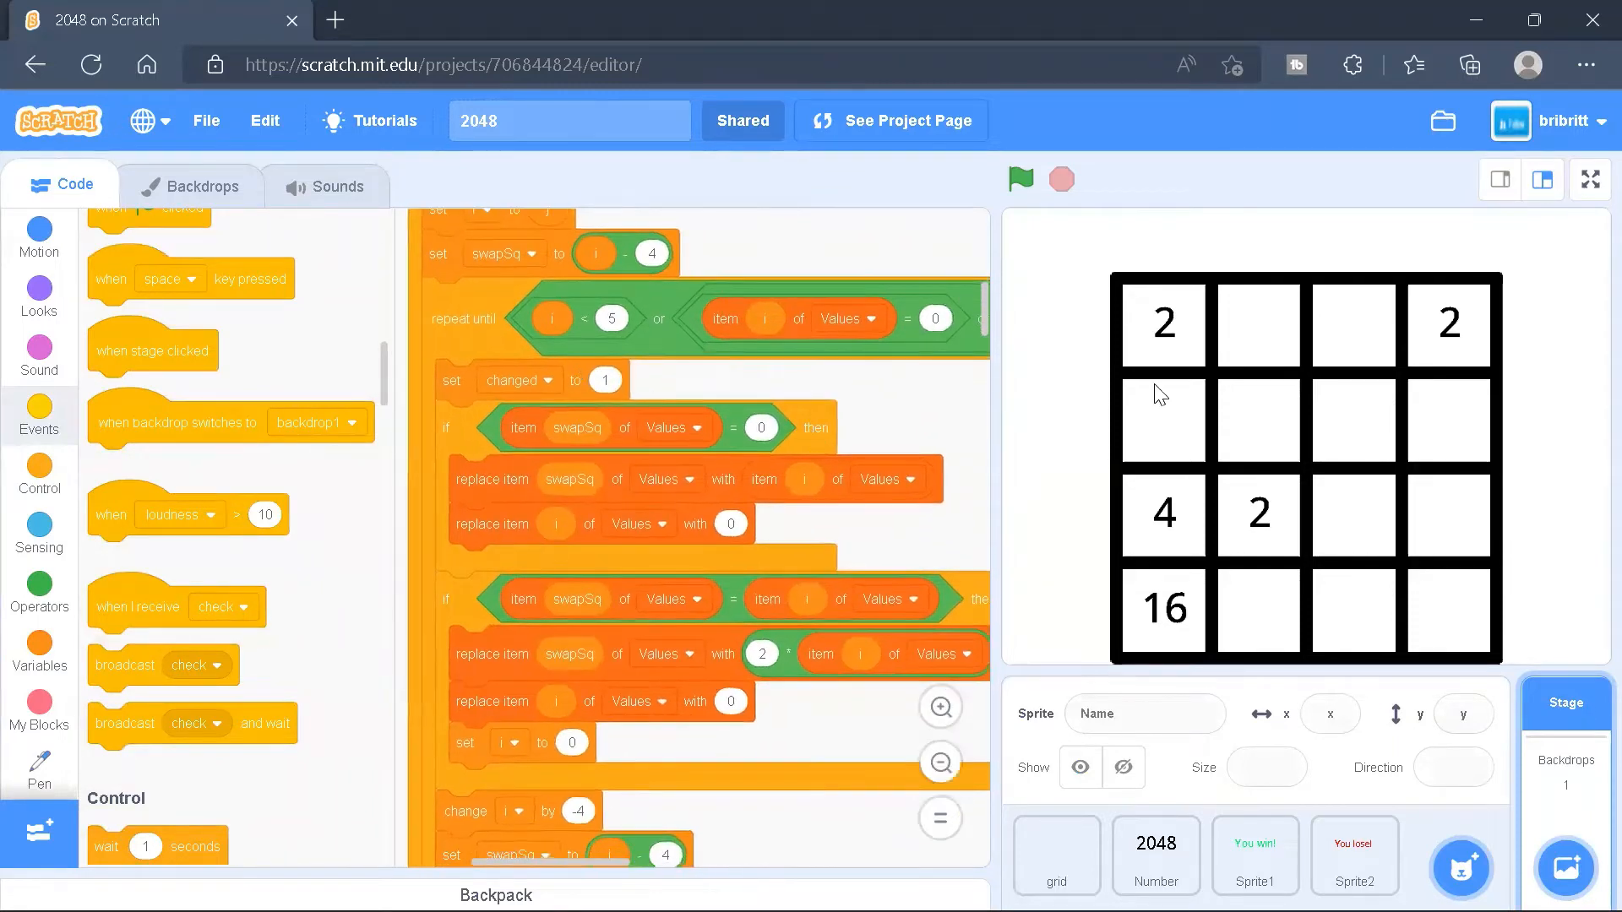
mouse_move(897, 397)
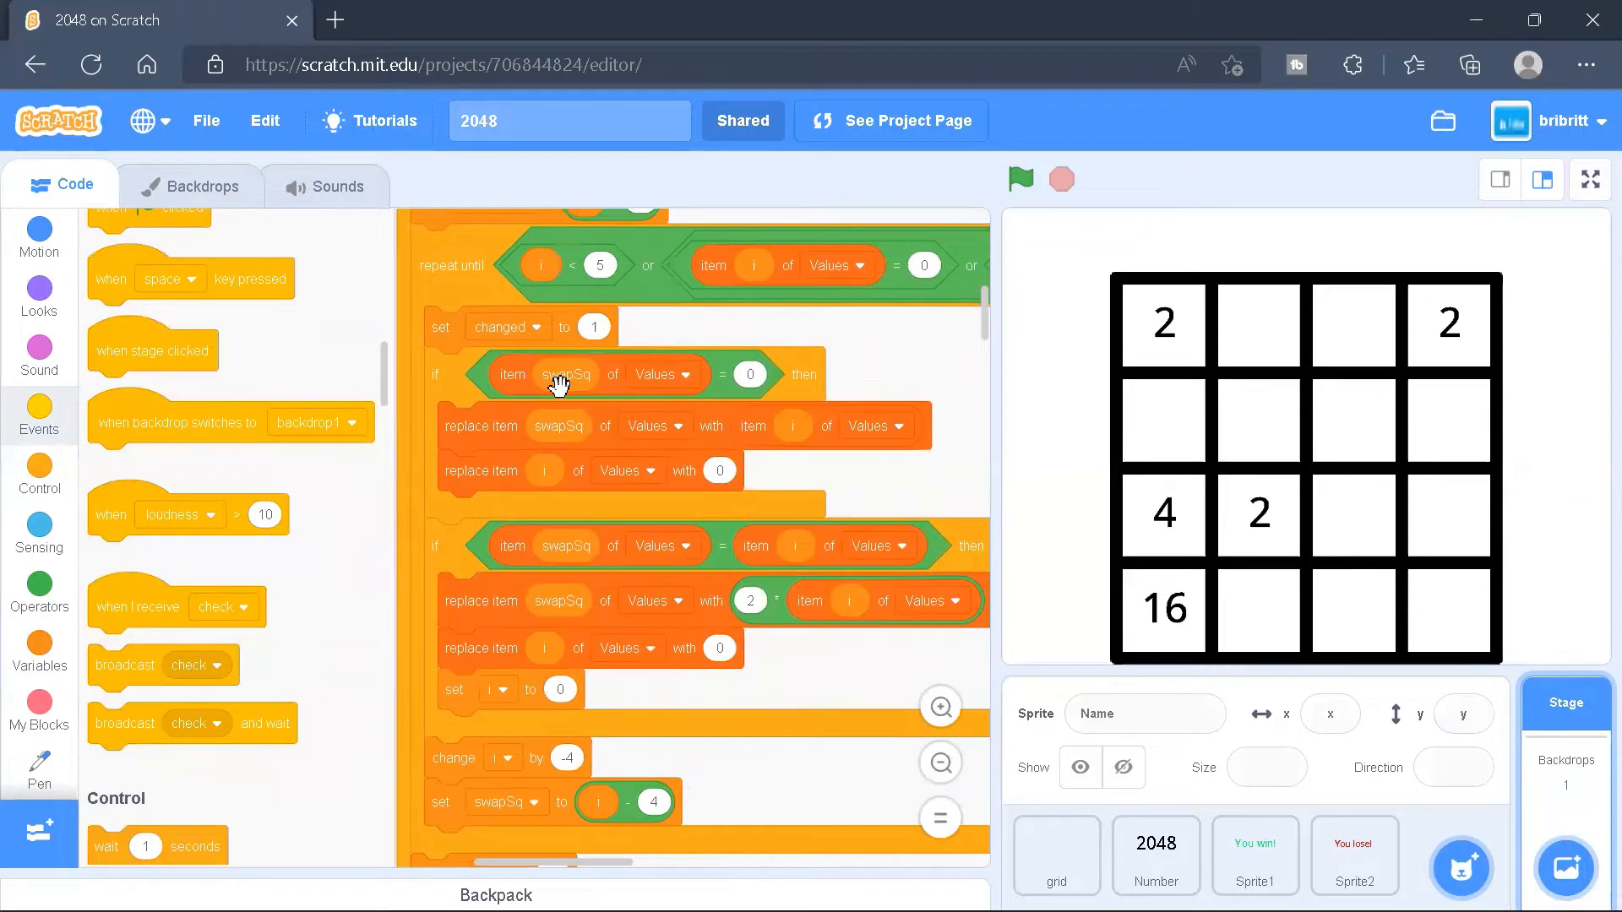
mouse_move(678, 377)
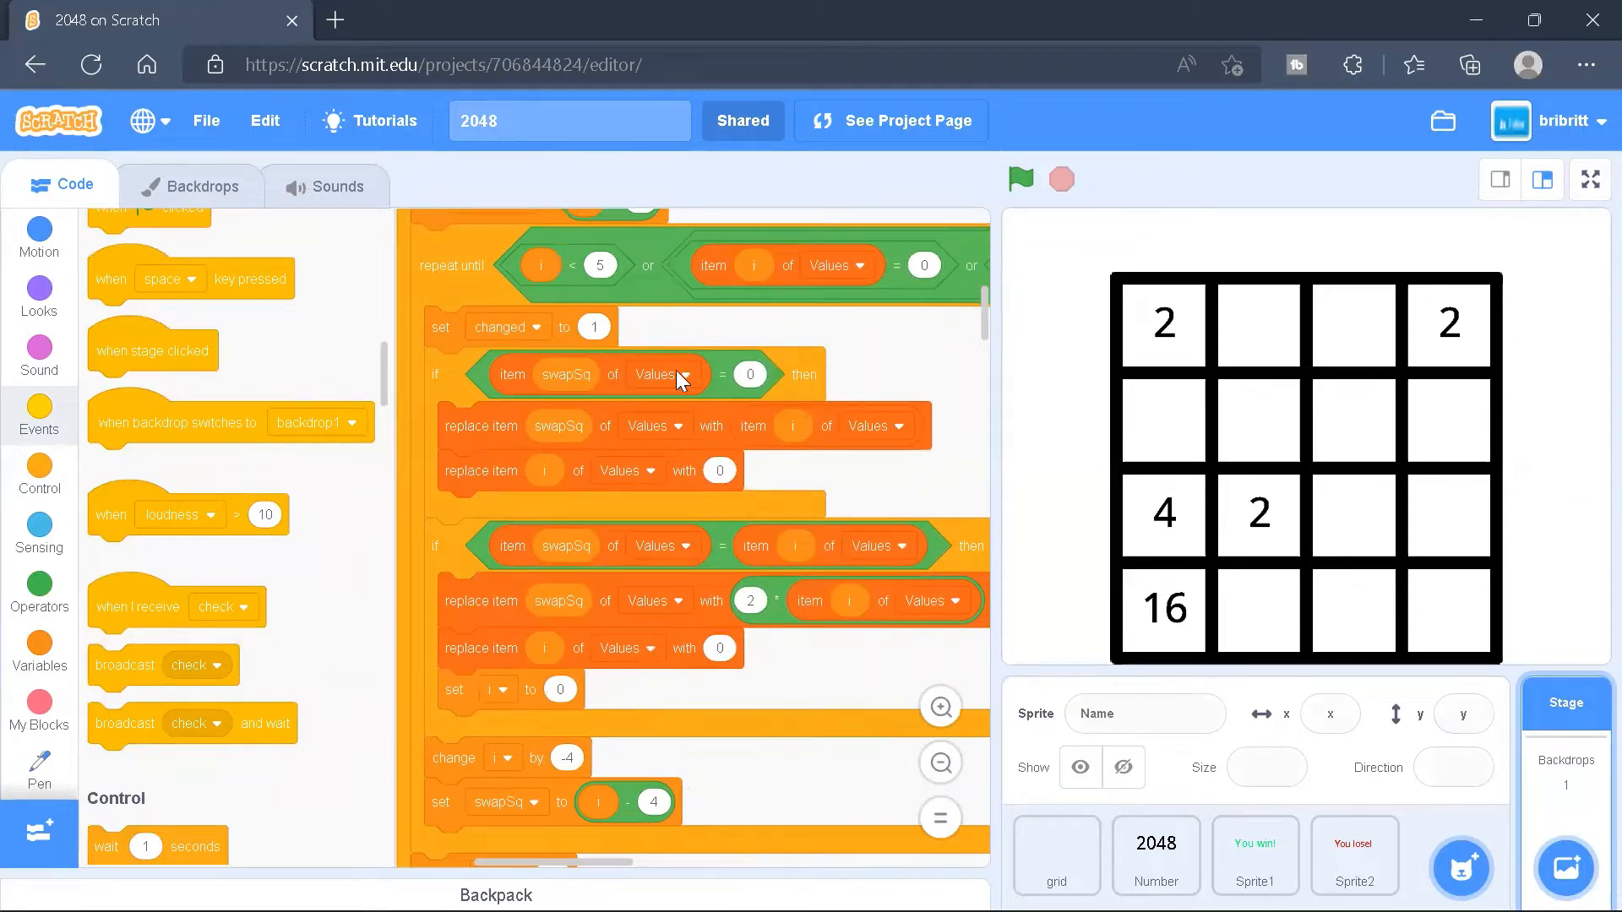
mouse_move(1045, 446)
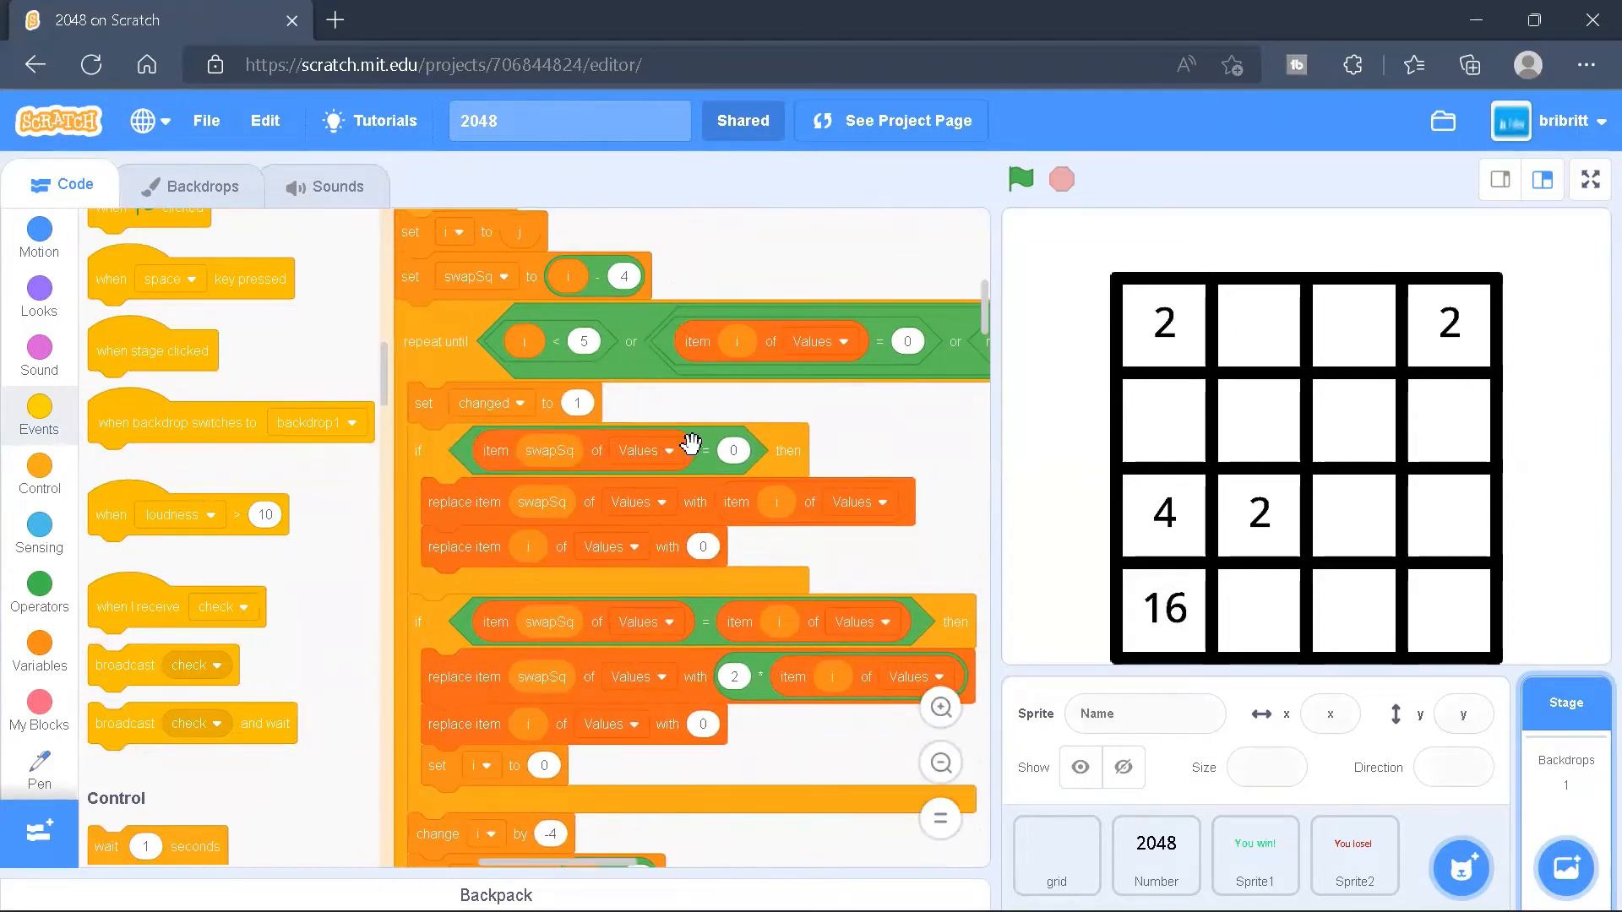
mouse_move(1293, 437)
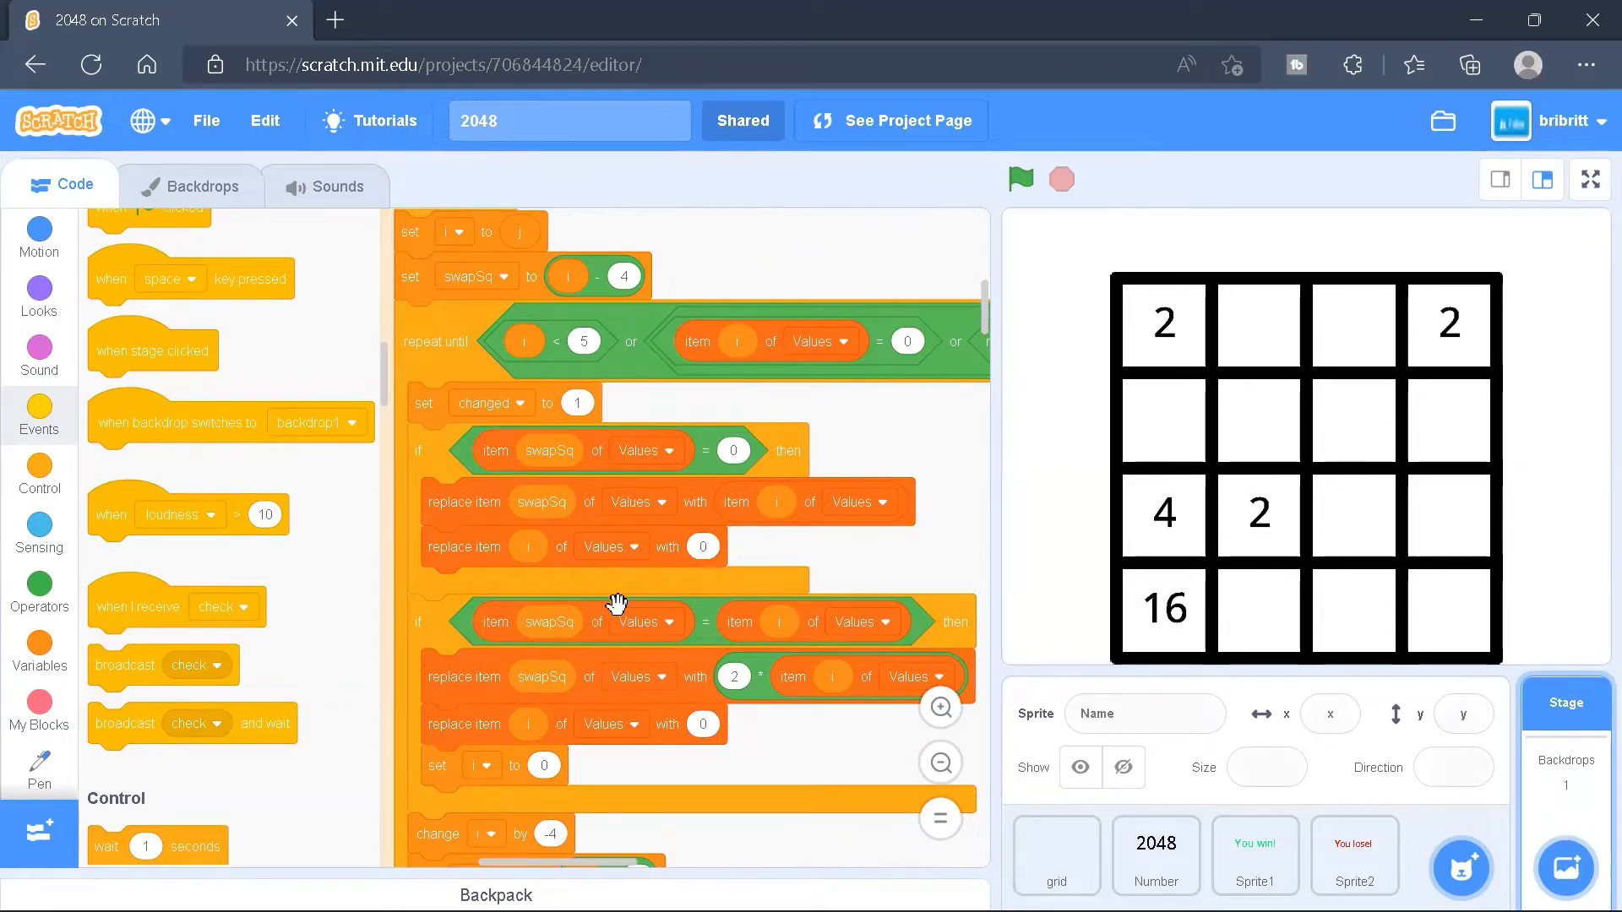
scroll("down", 3)
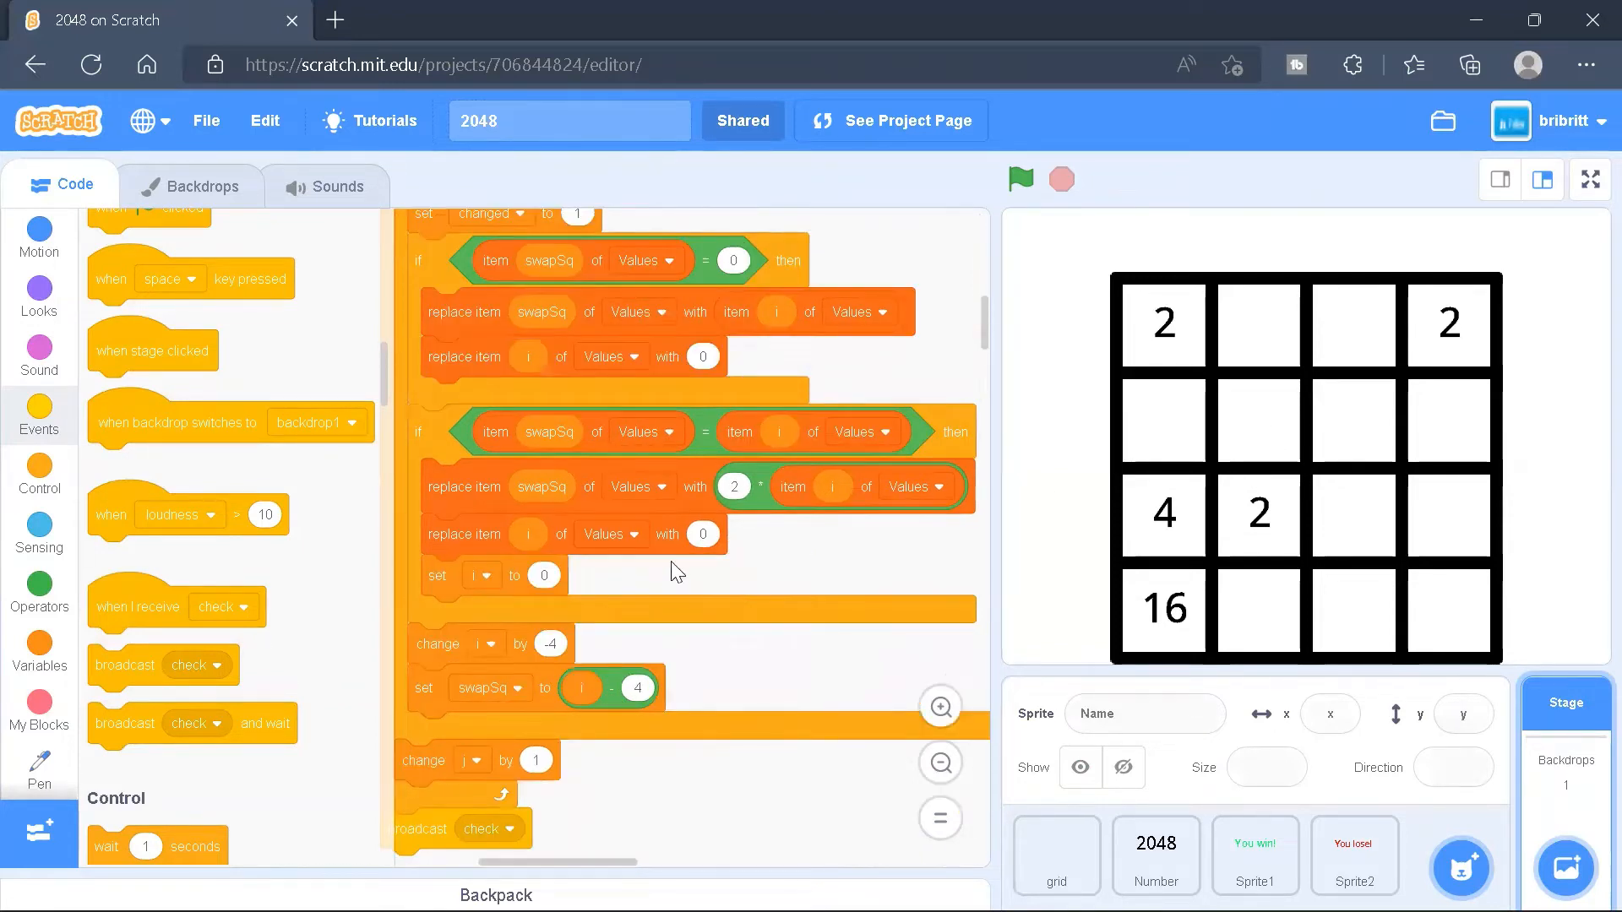
mouse_move(1258, 505)
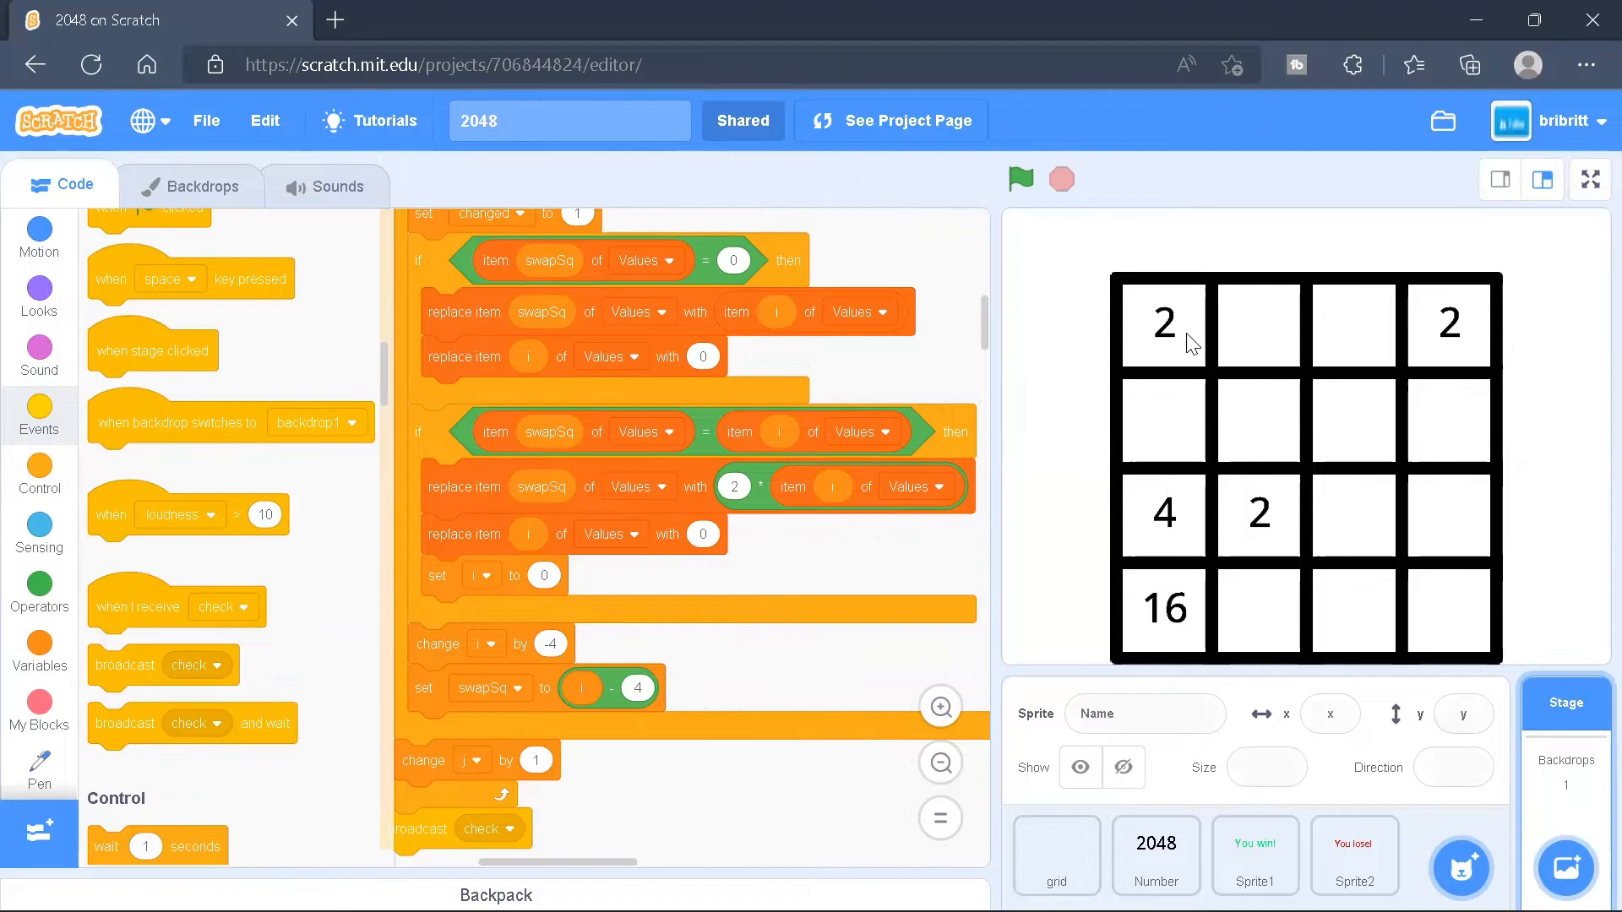
mouse_move(1233, 474)
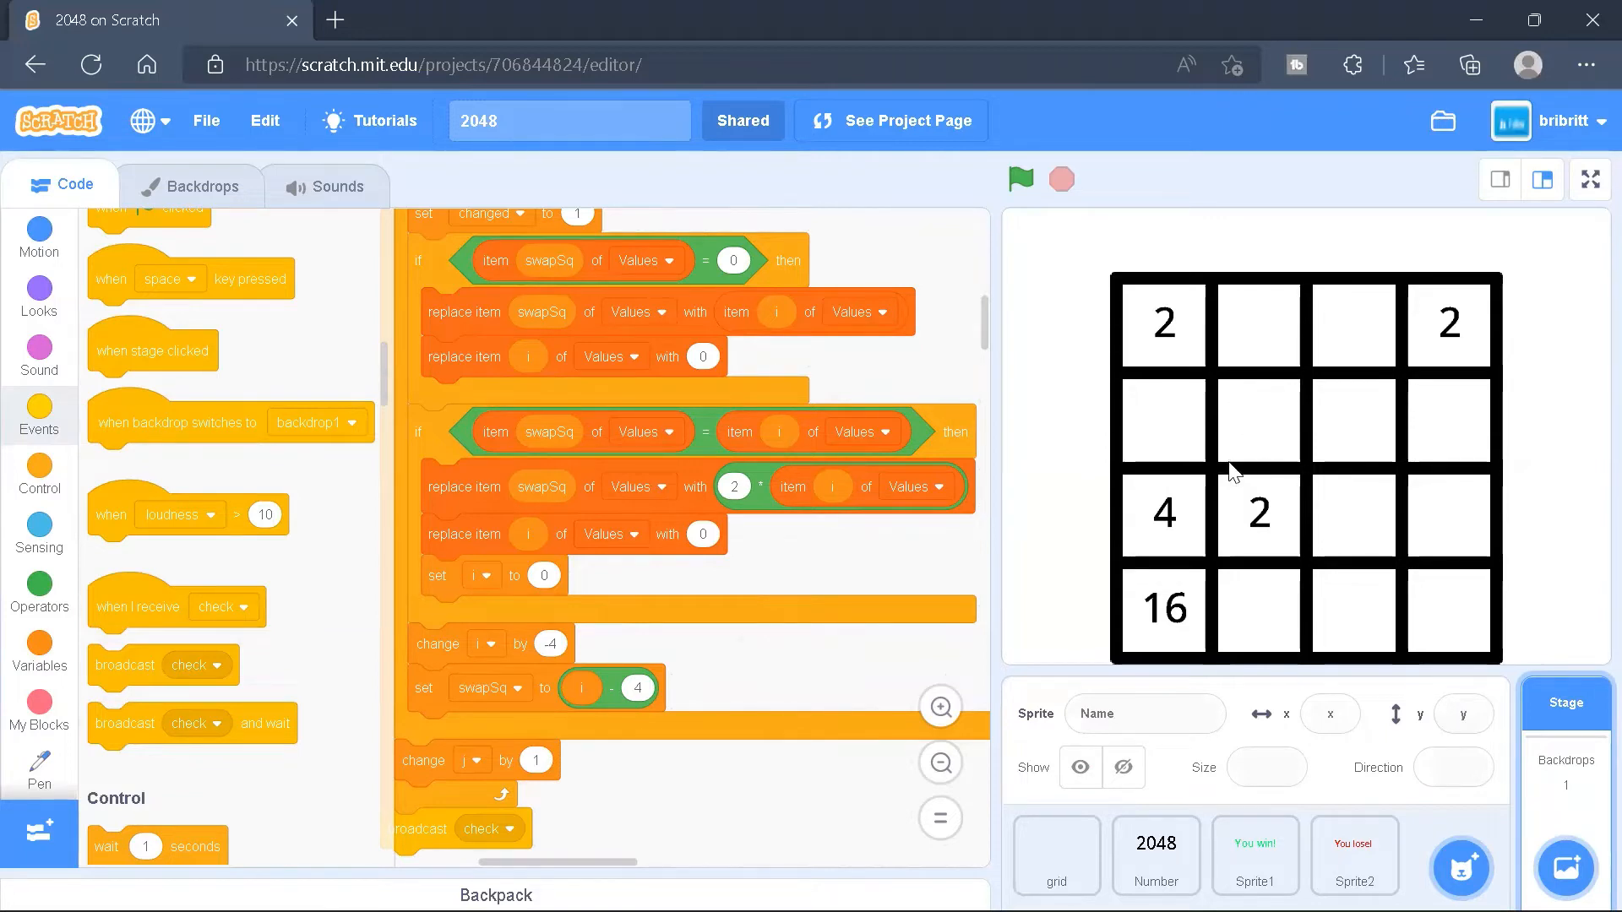
scroll("down", 3)
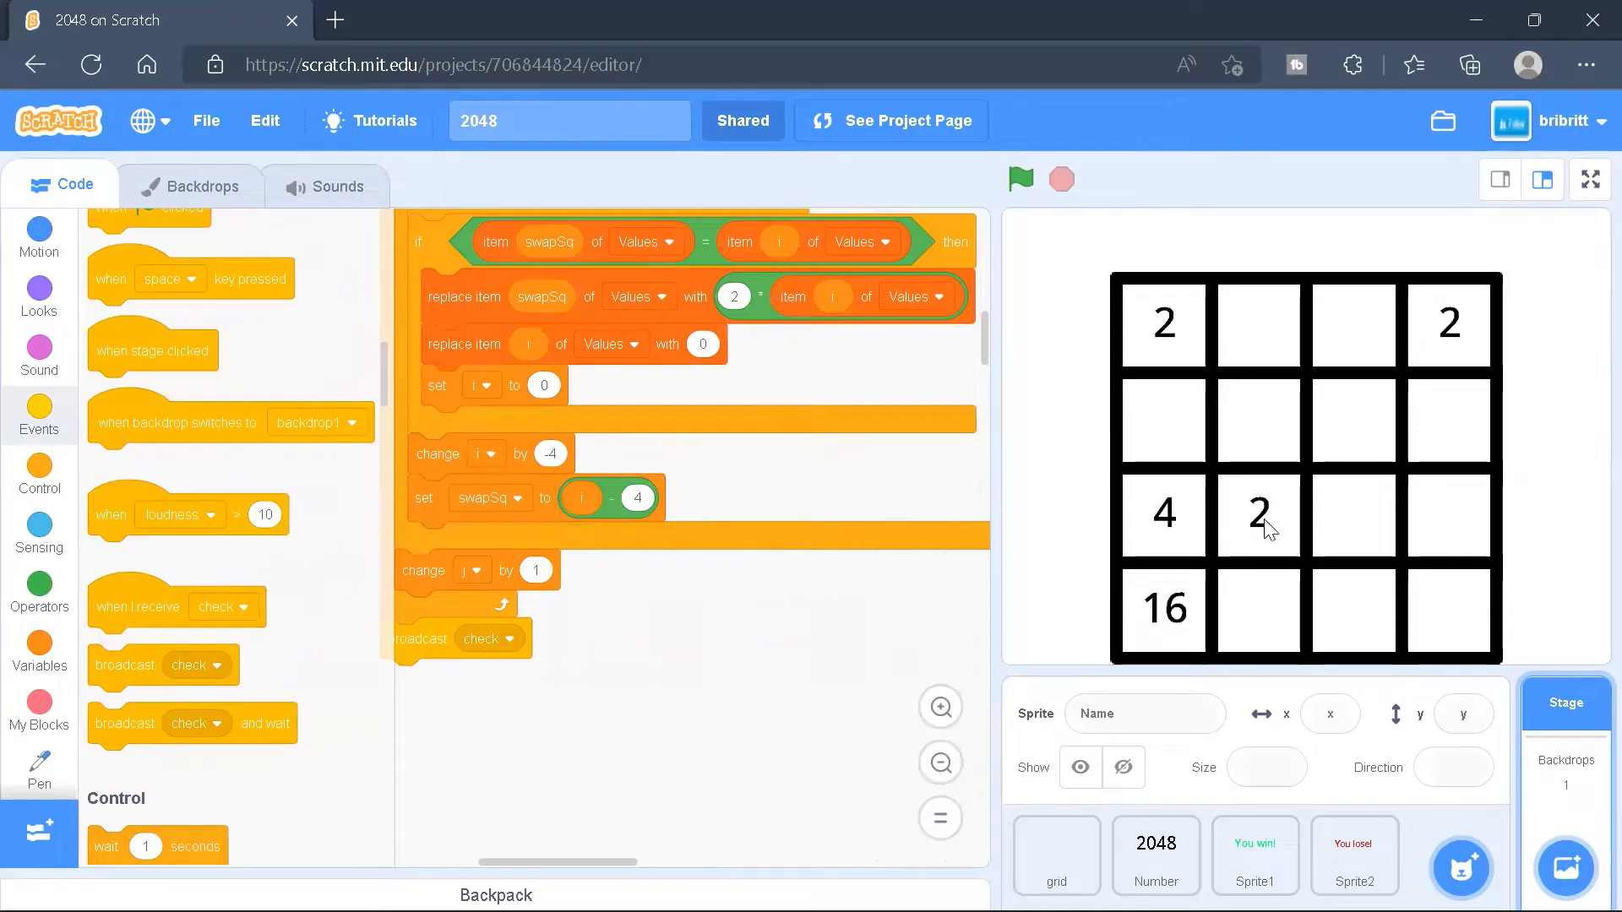
mouse_move(1221, 450)
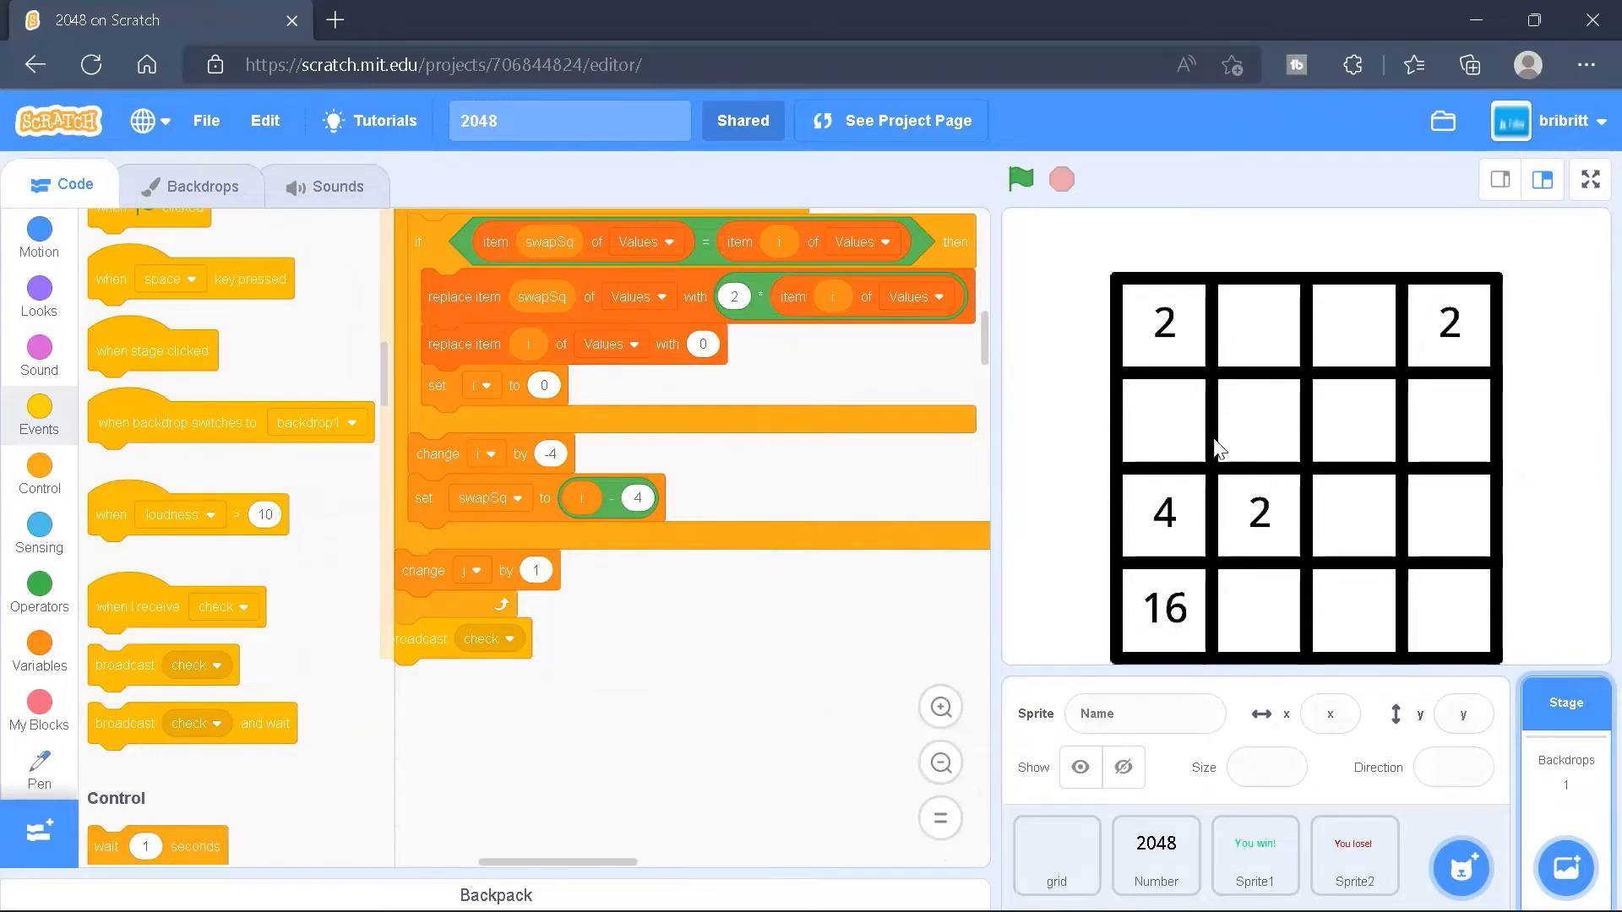
mouse_move(1280, 309)
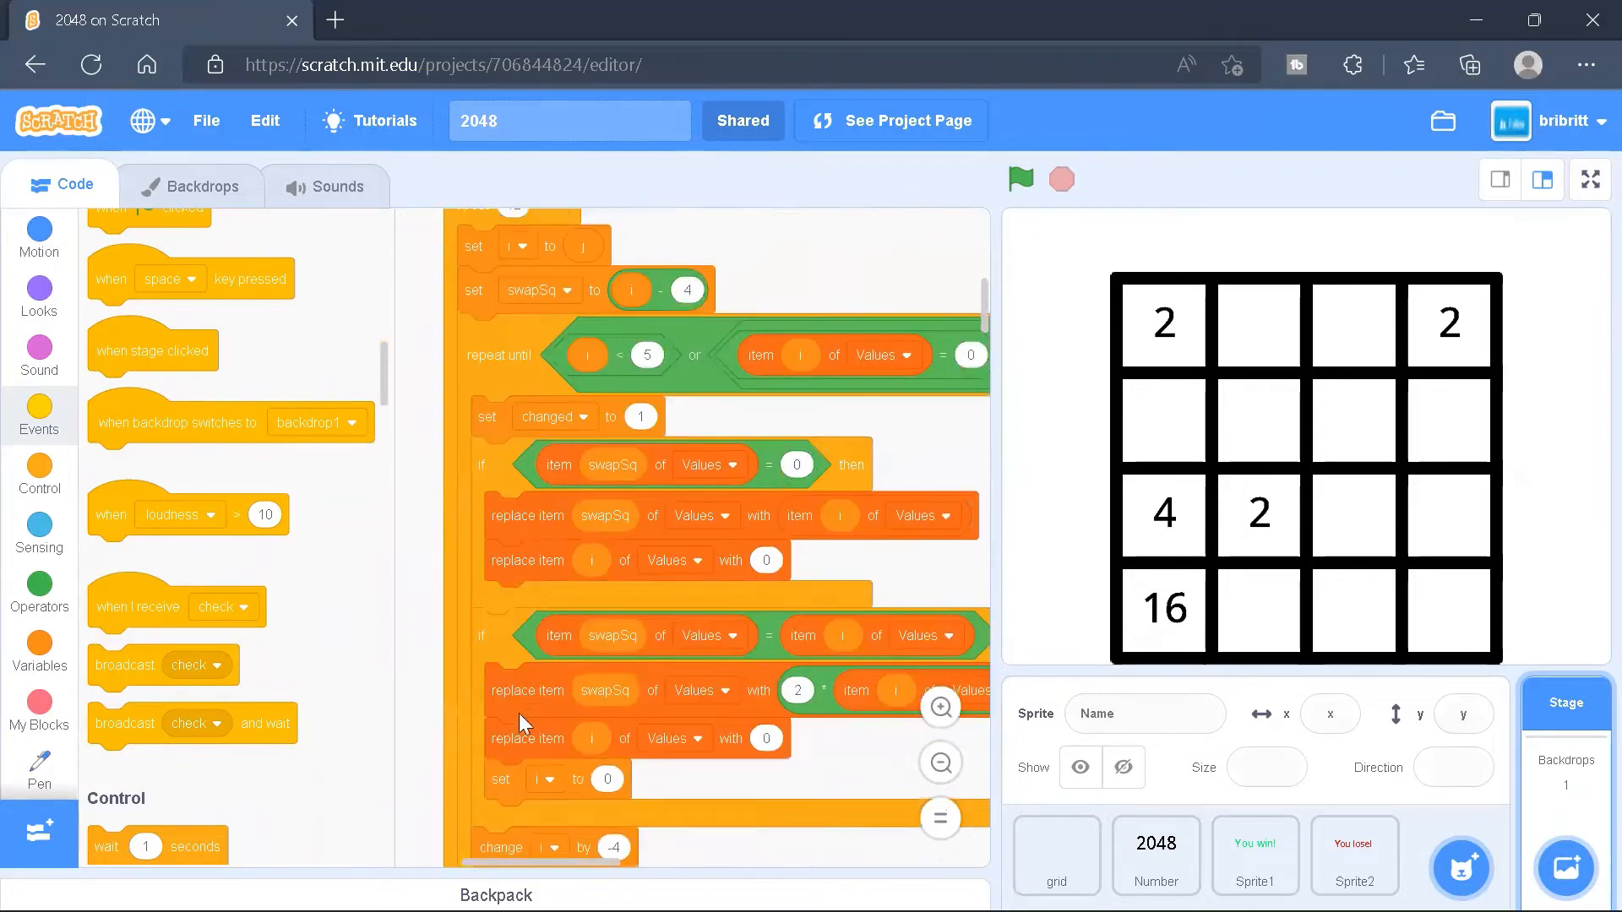
scroll("down", 3)
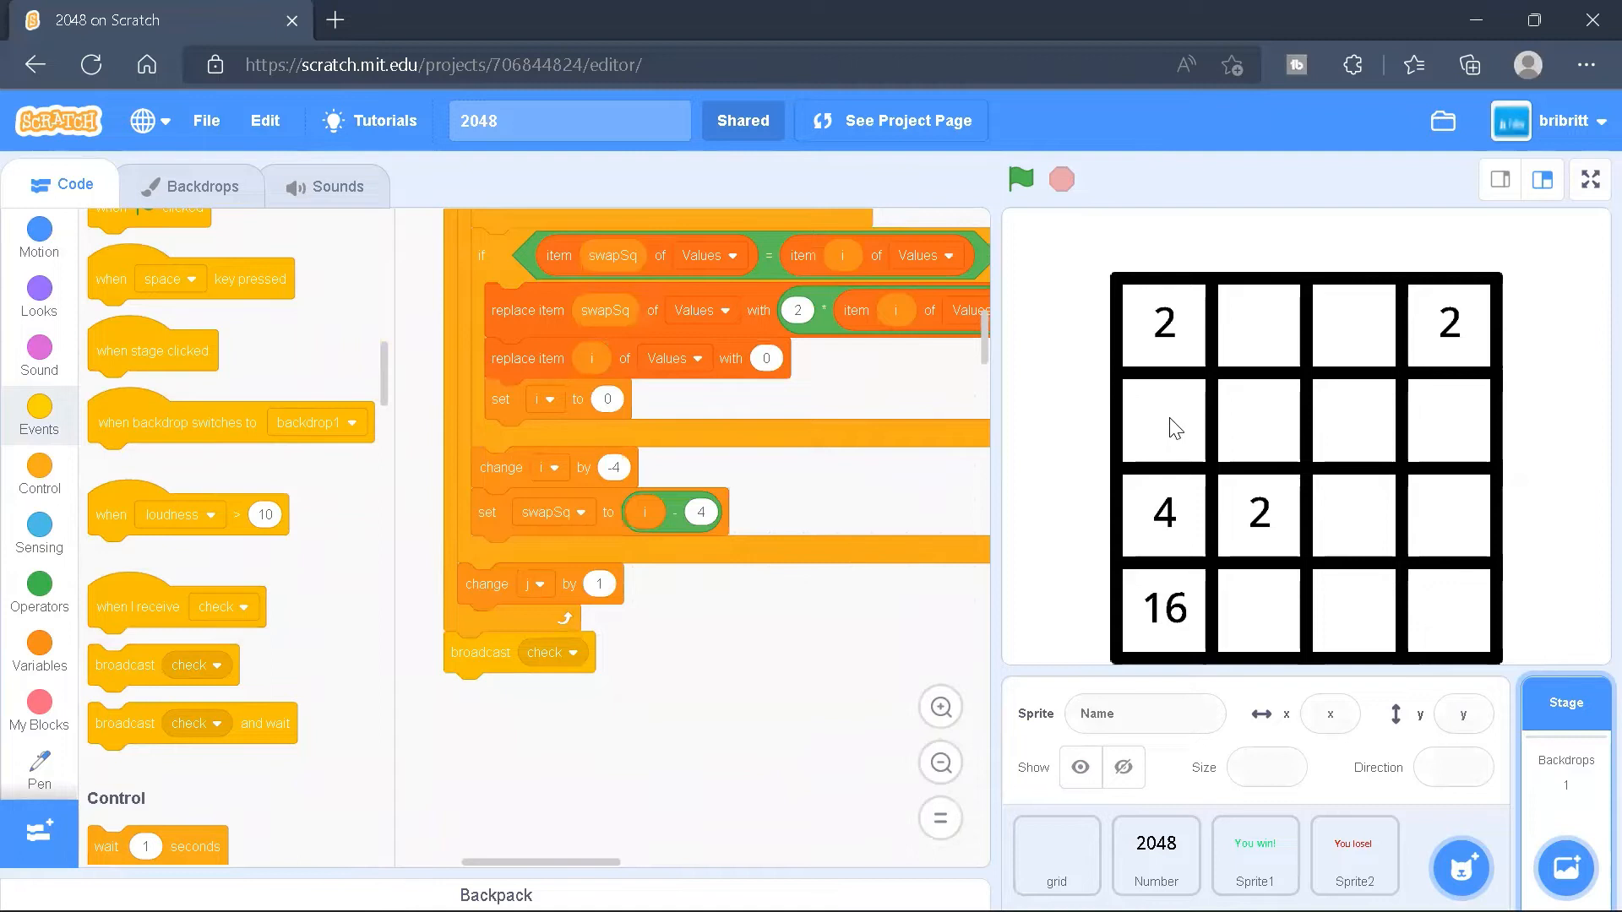
mouse_move(1430, 411)
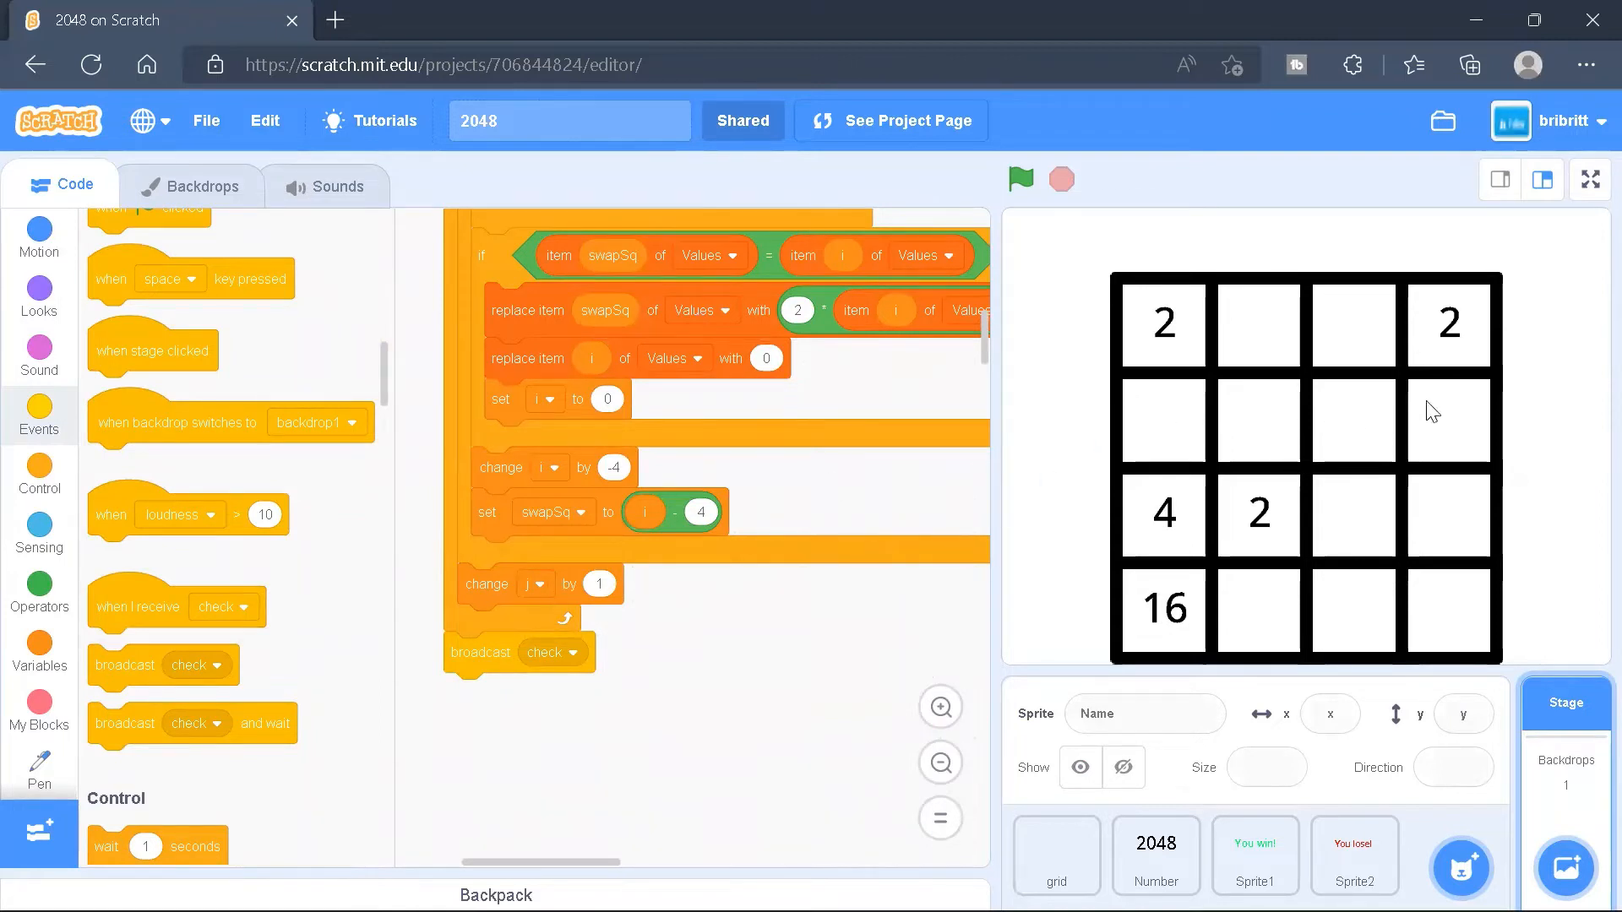
mouse_move(1373, 517)
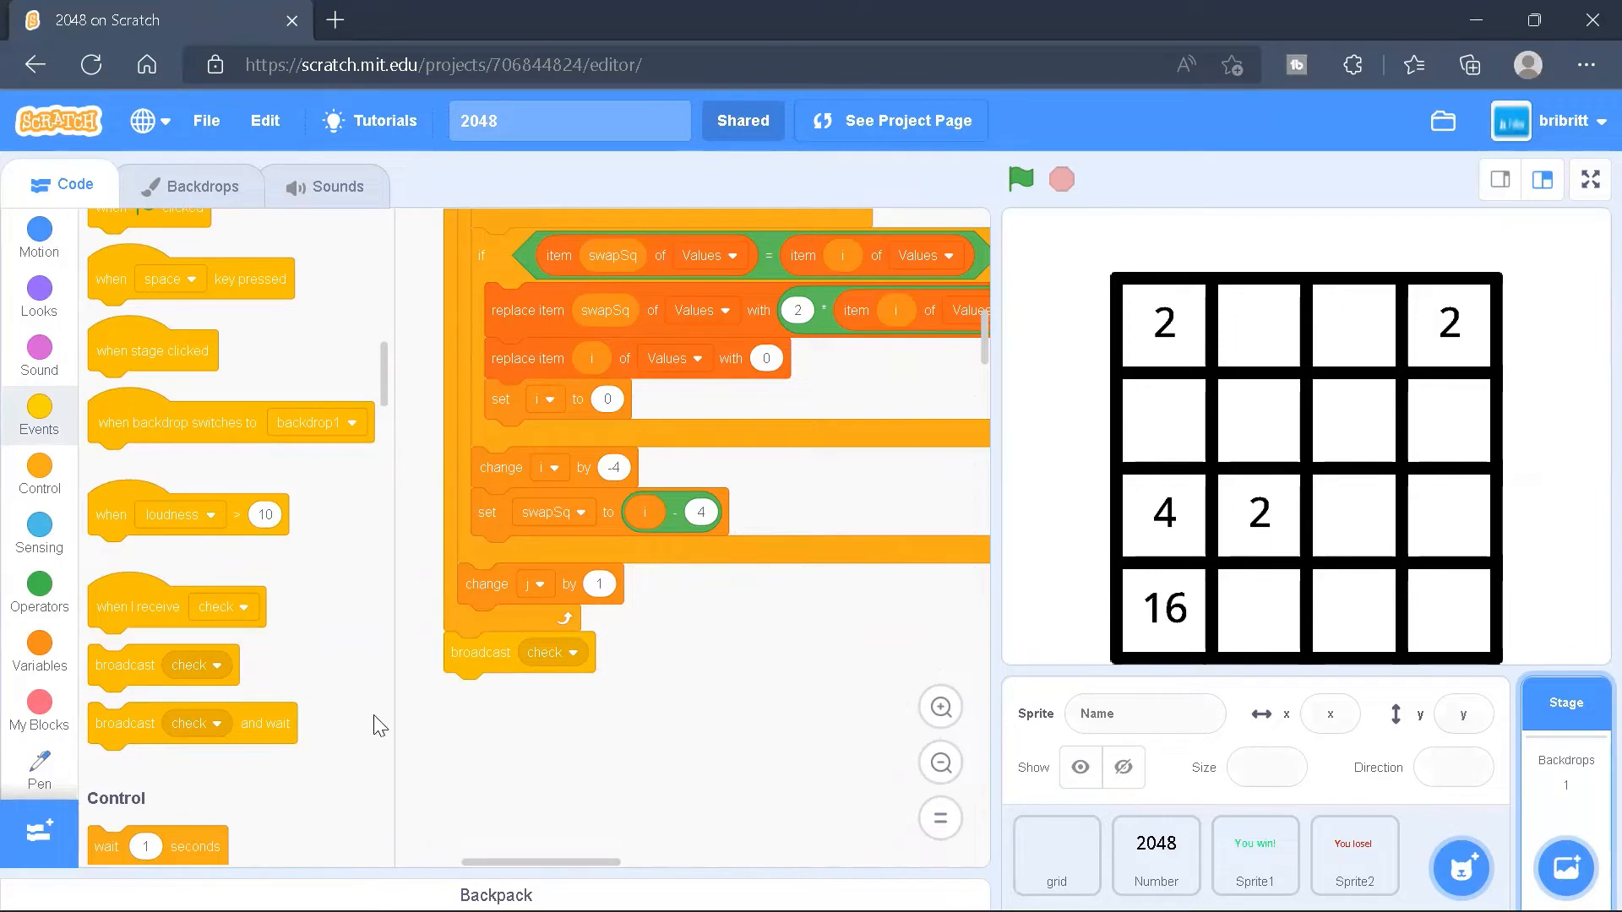
scroll("down", 3)
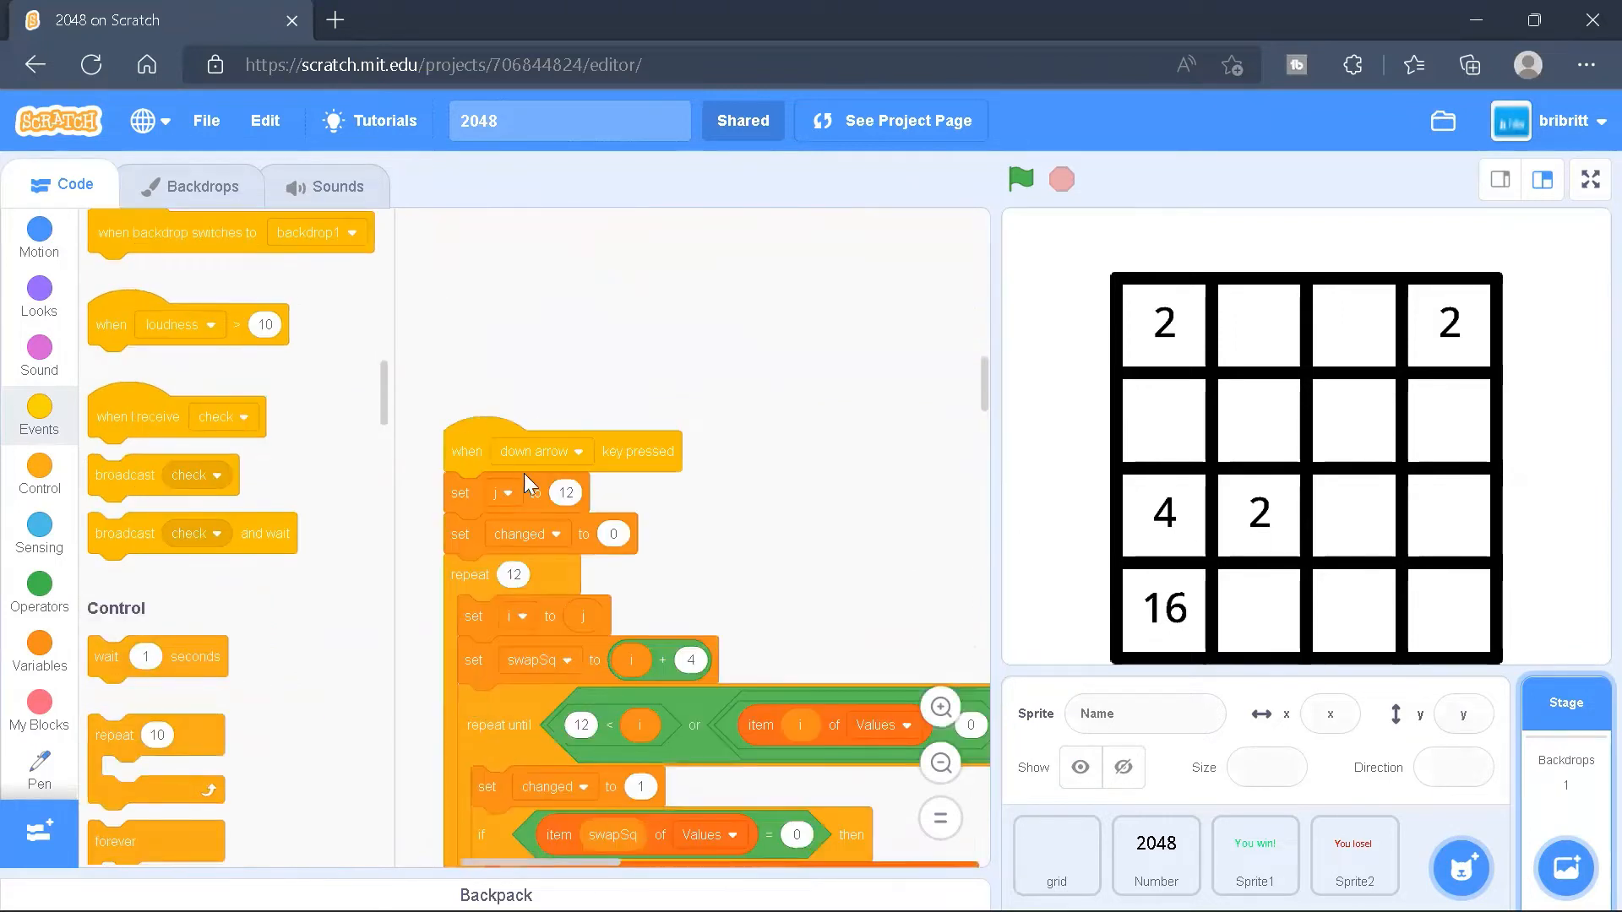
scroll("down", 3)
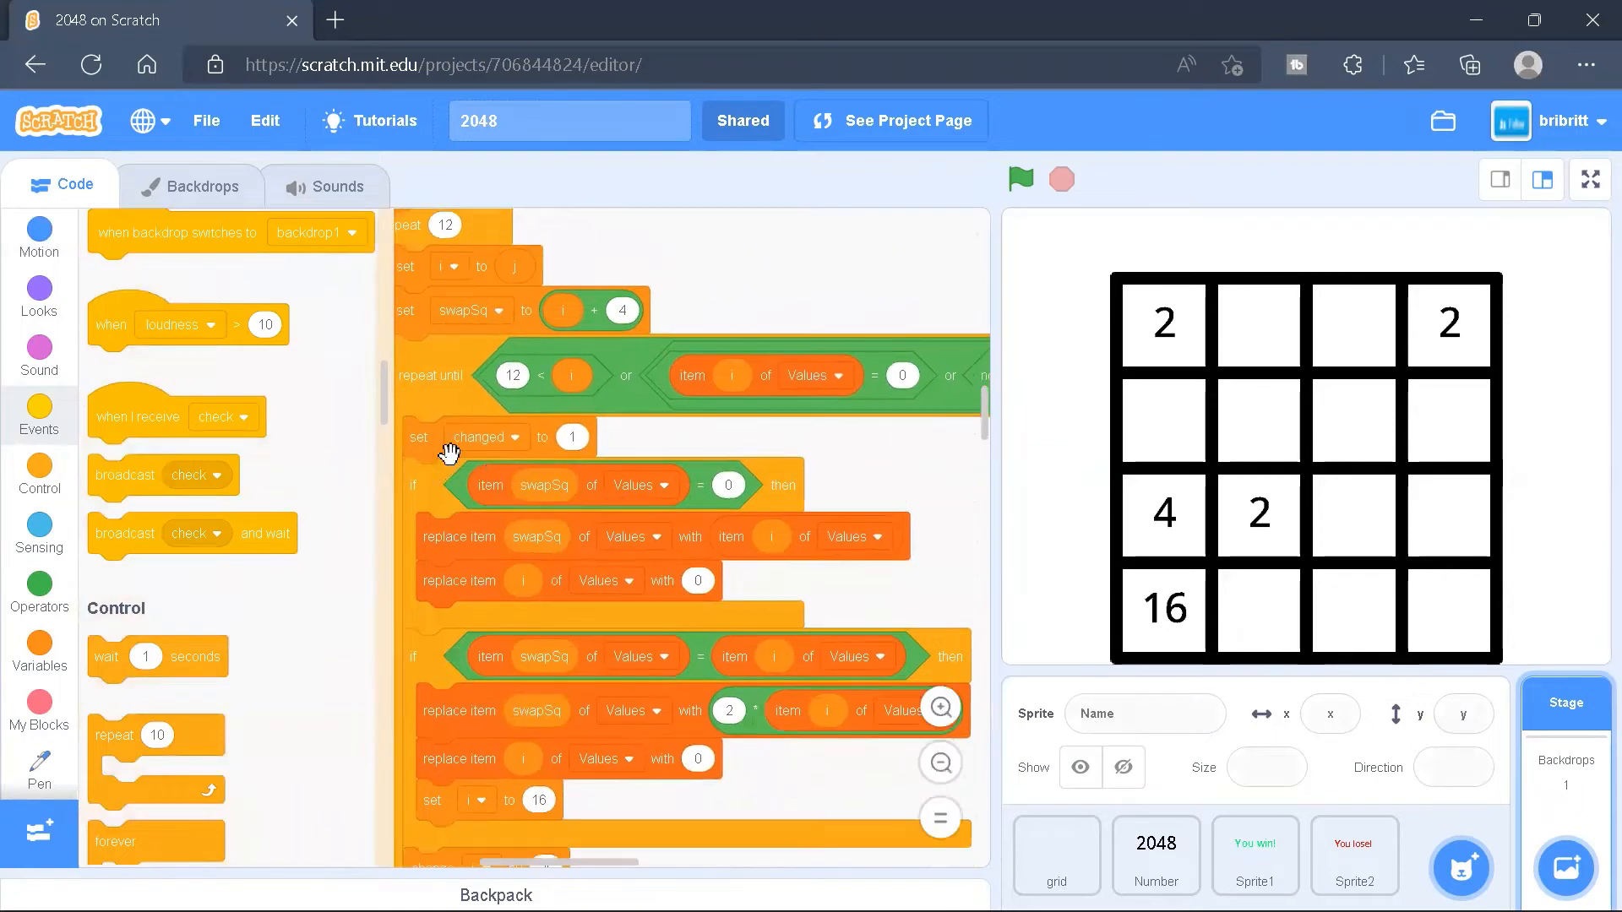
scroll("down", 3)
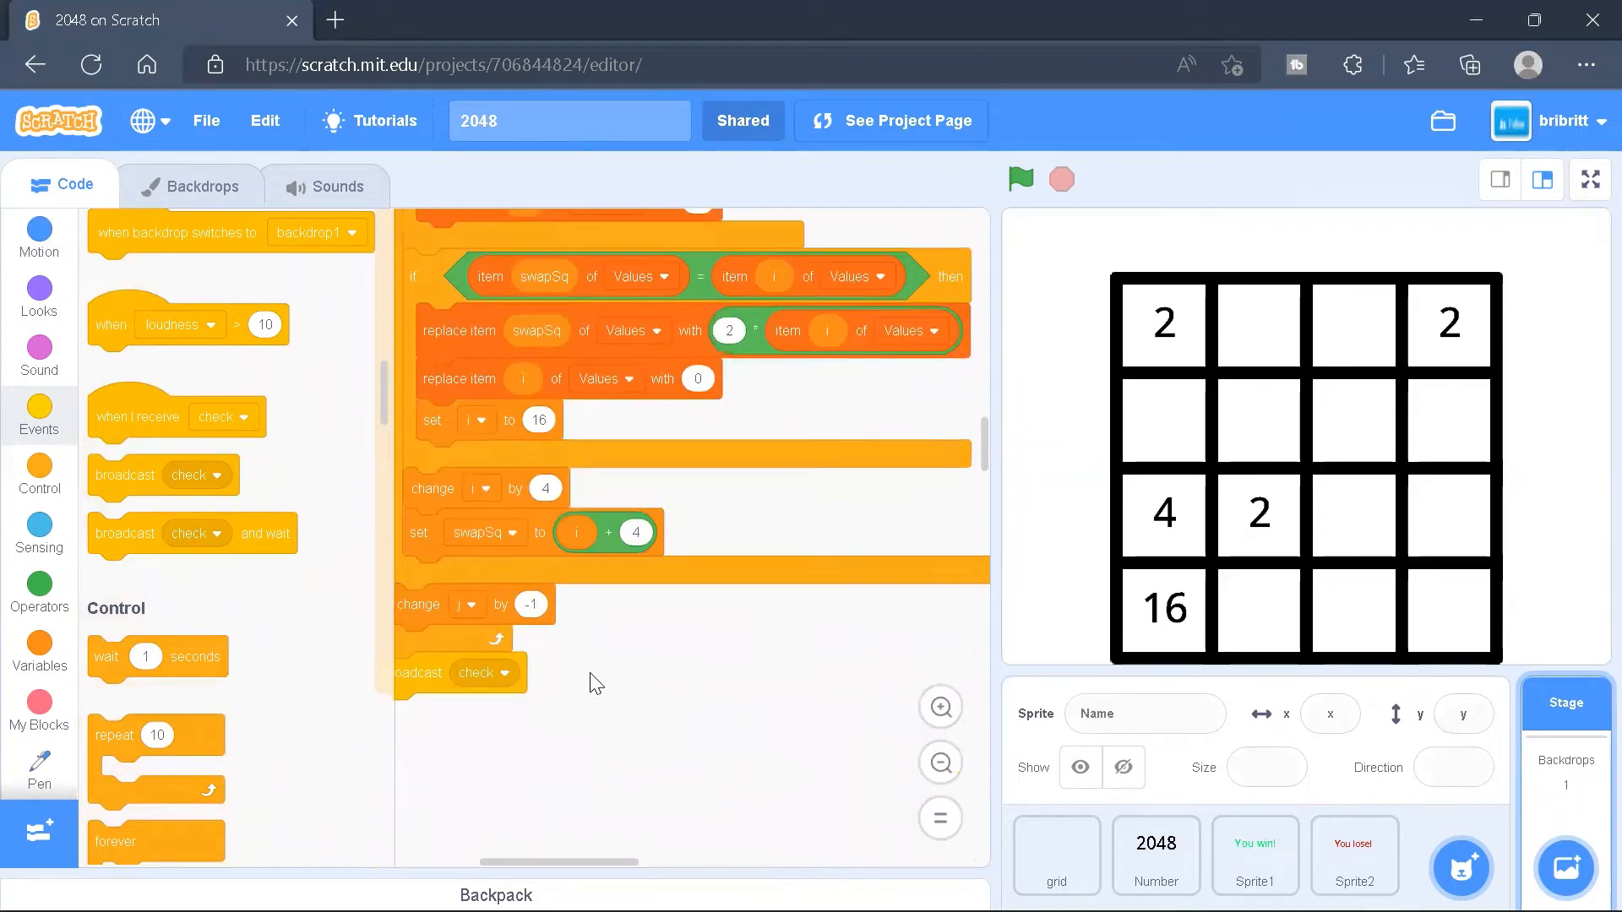
scroll("down", 3)
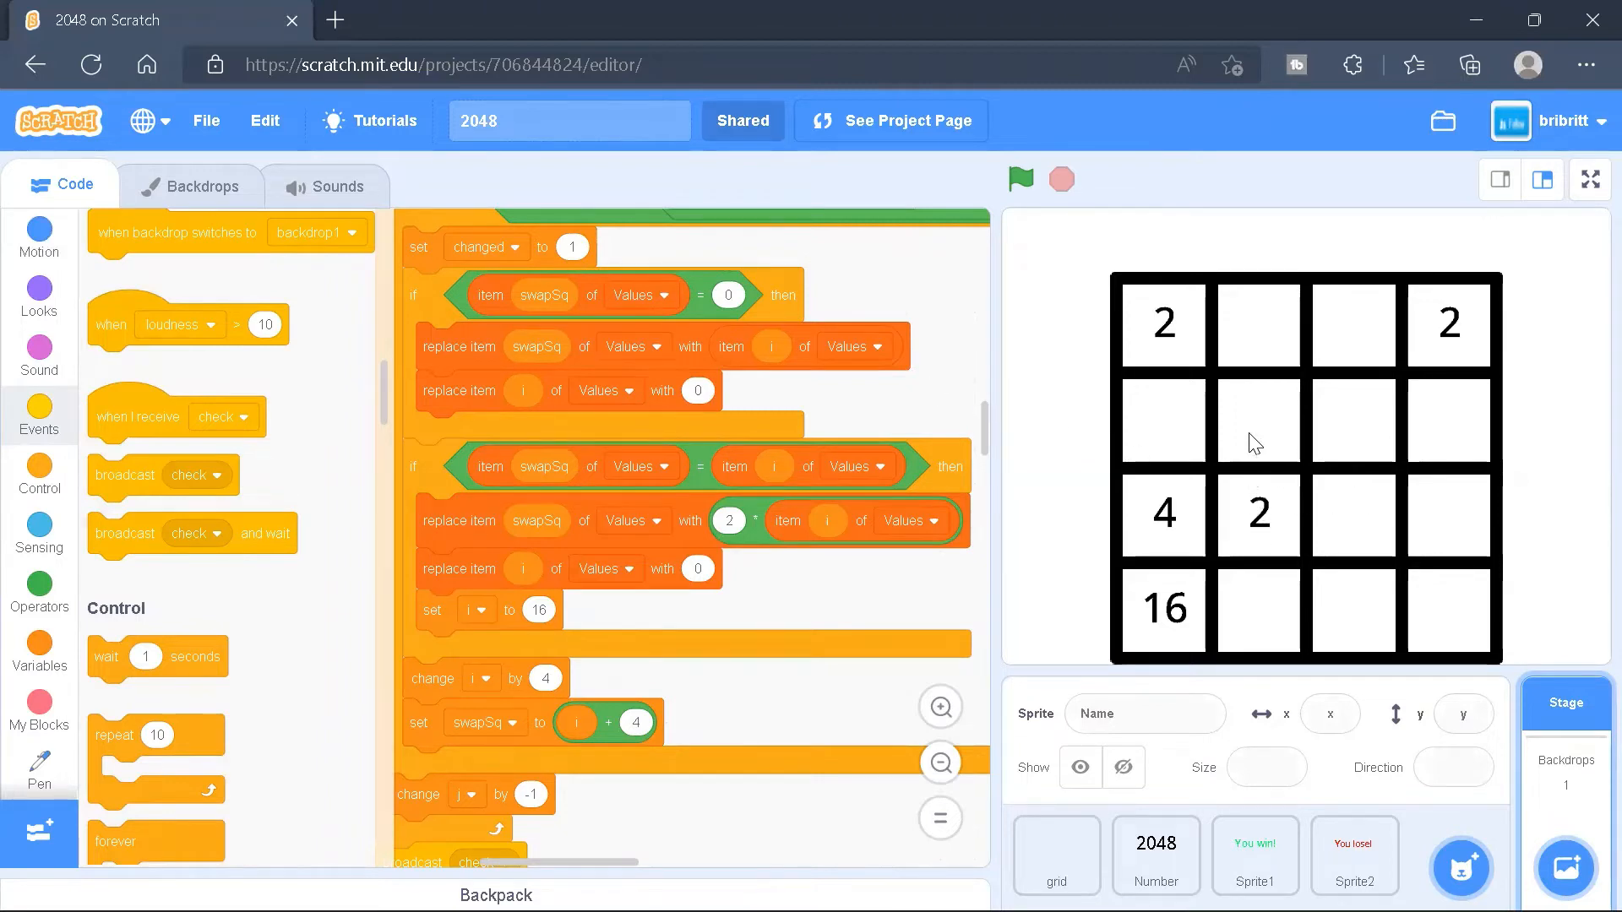
scroll("down", 3)
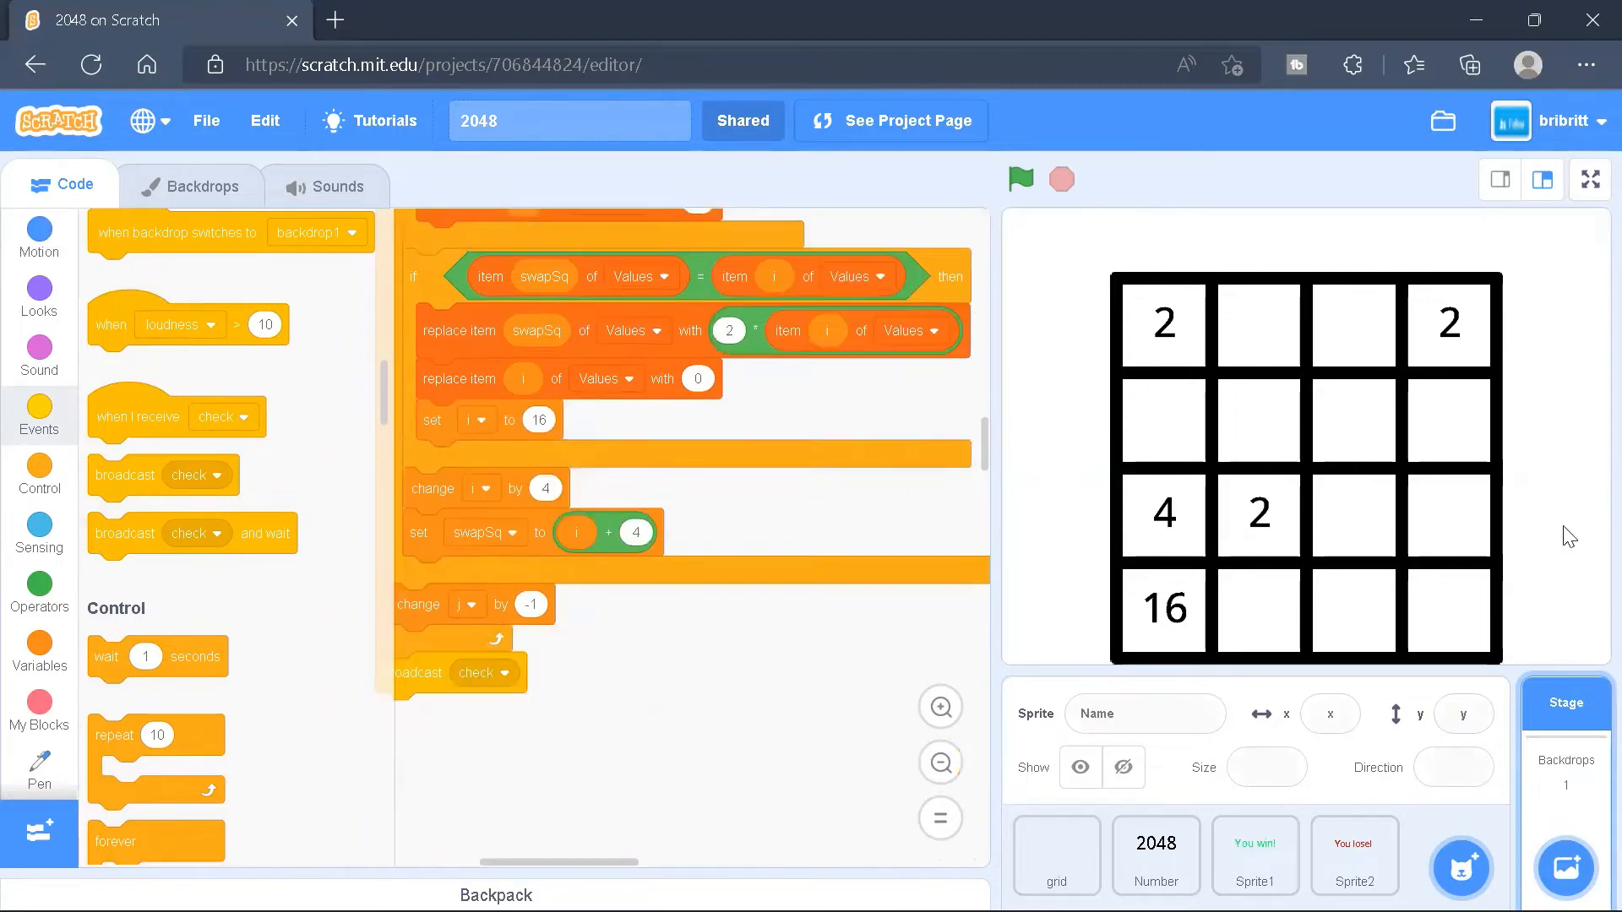
mouse_move(1556, 577)
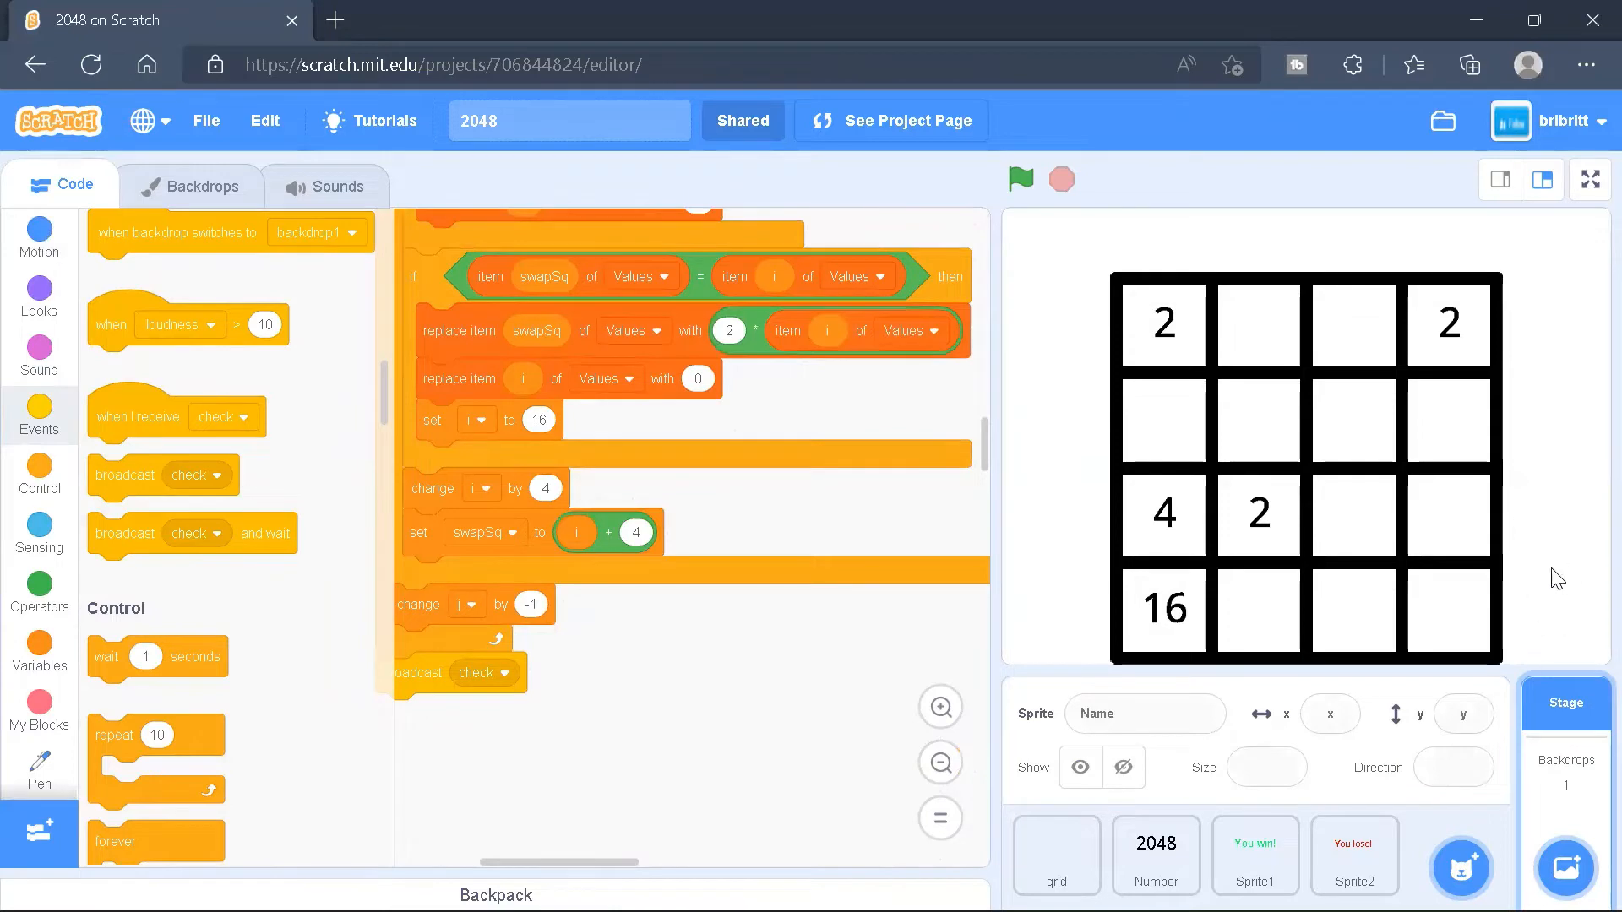
scroll("down", 3)
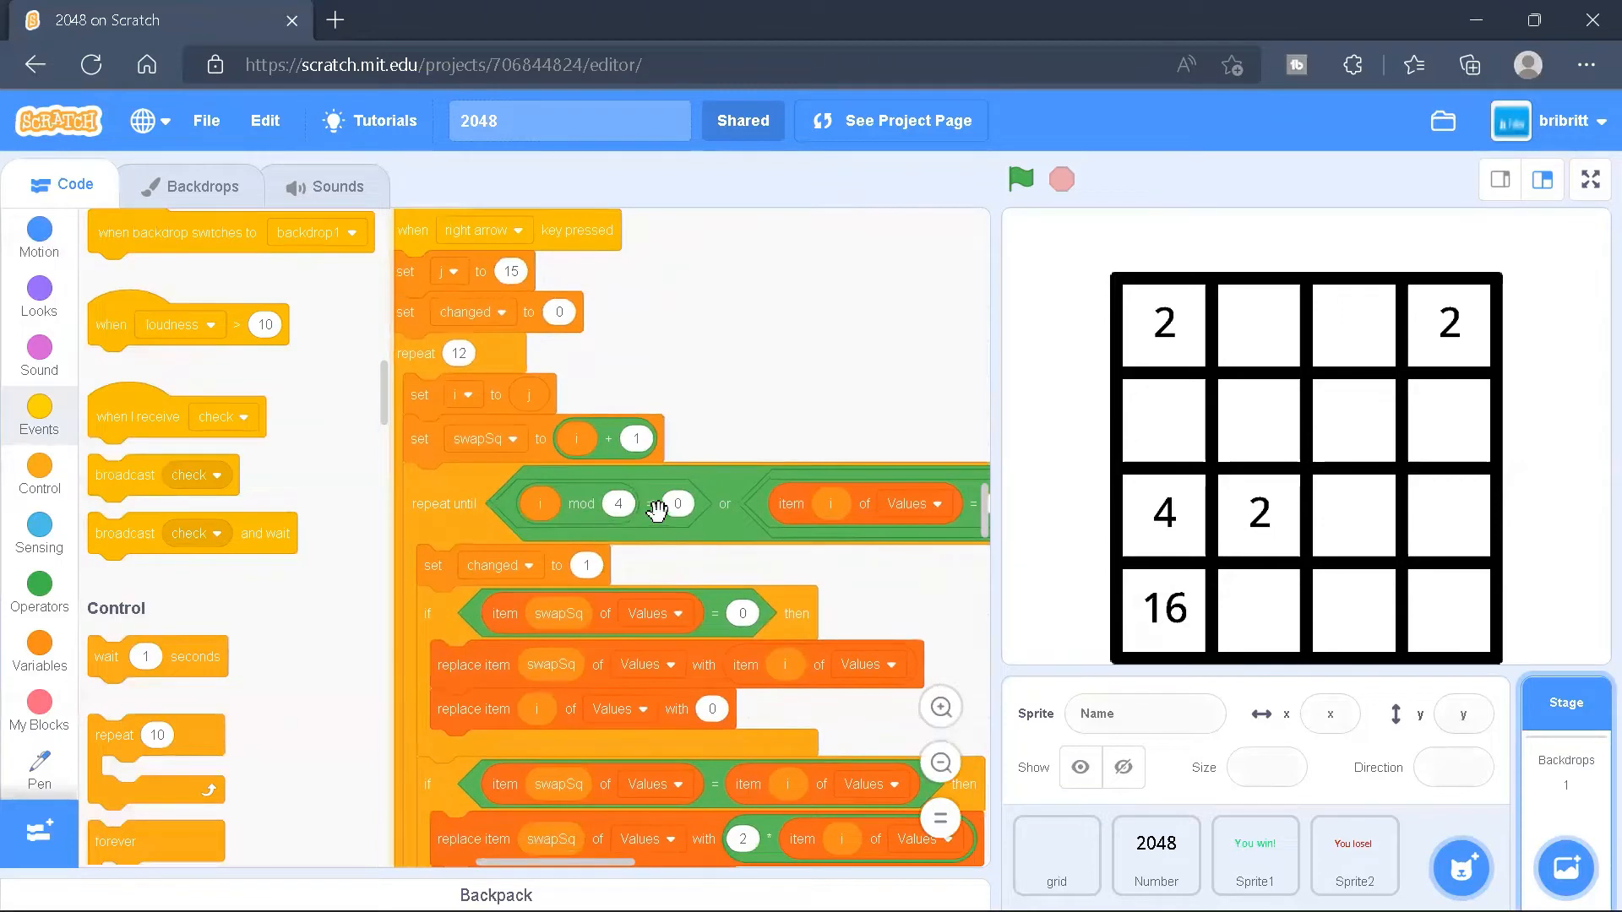
mouse_move(594, 300)
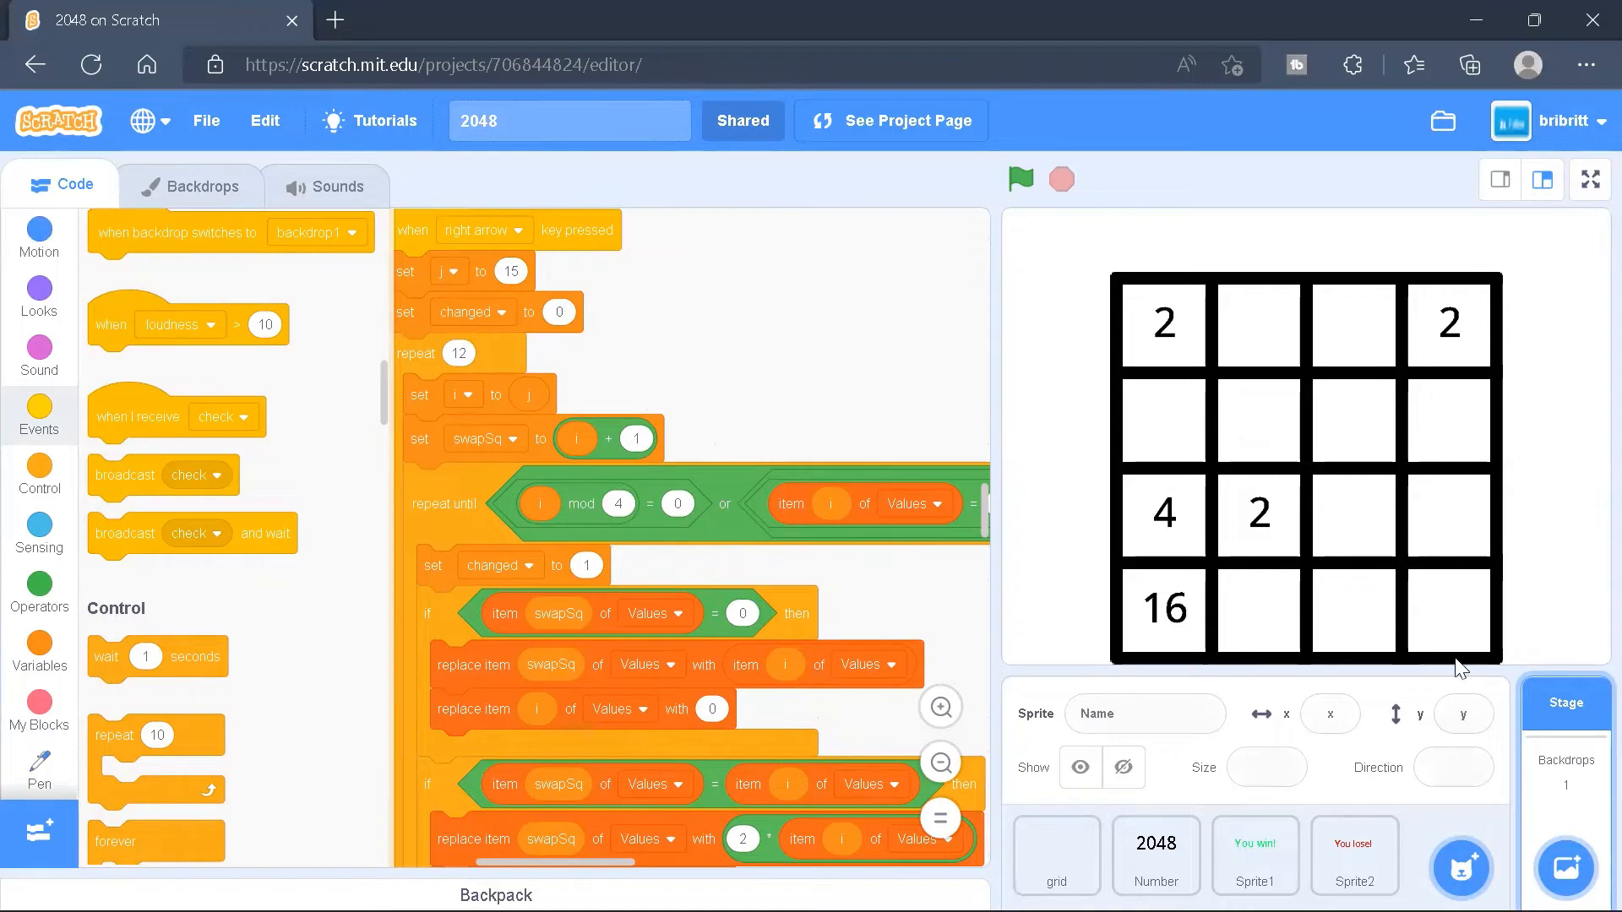
mouse_move(1473, 388)
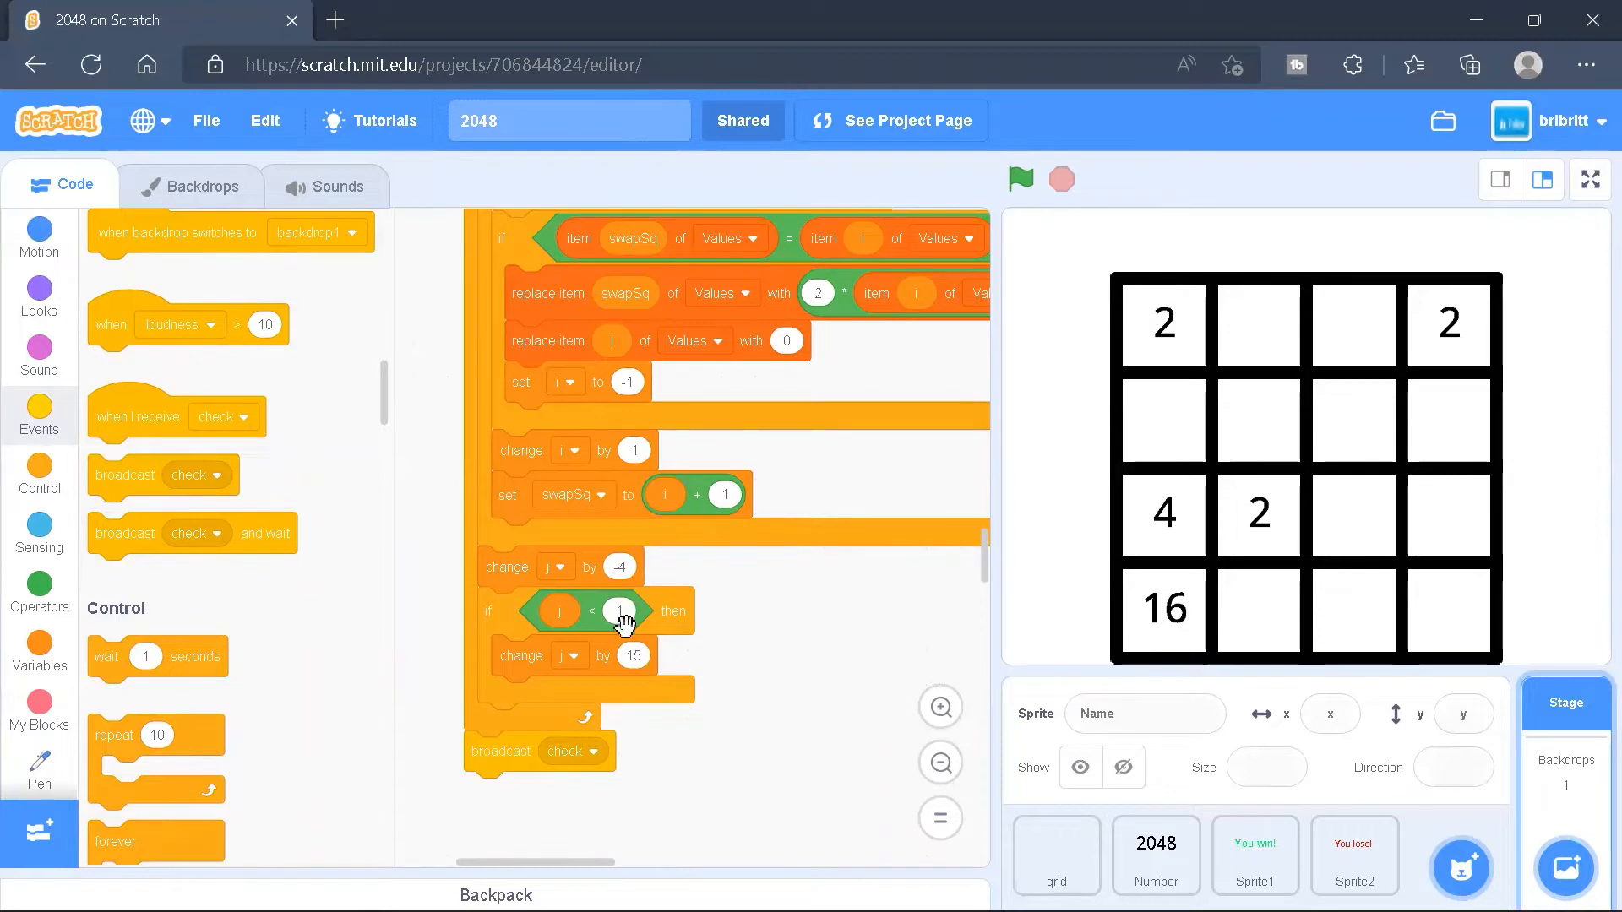
mouse_move(1184, 620)
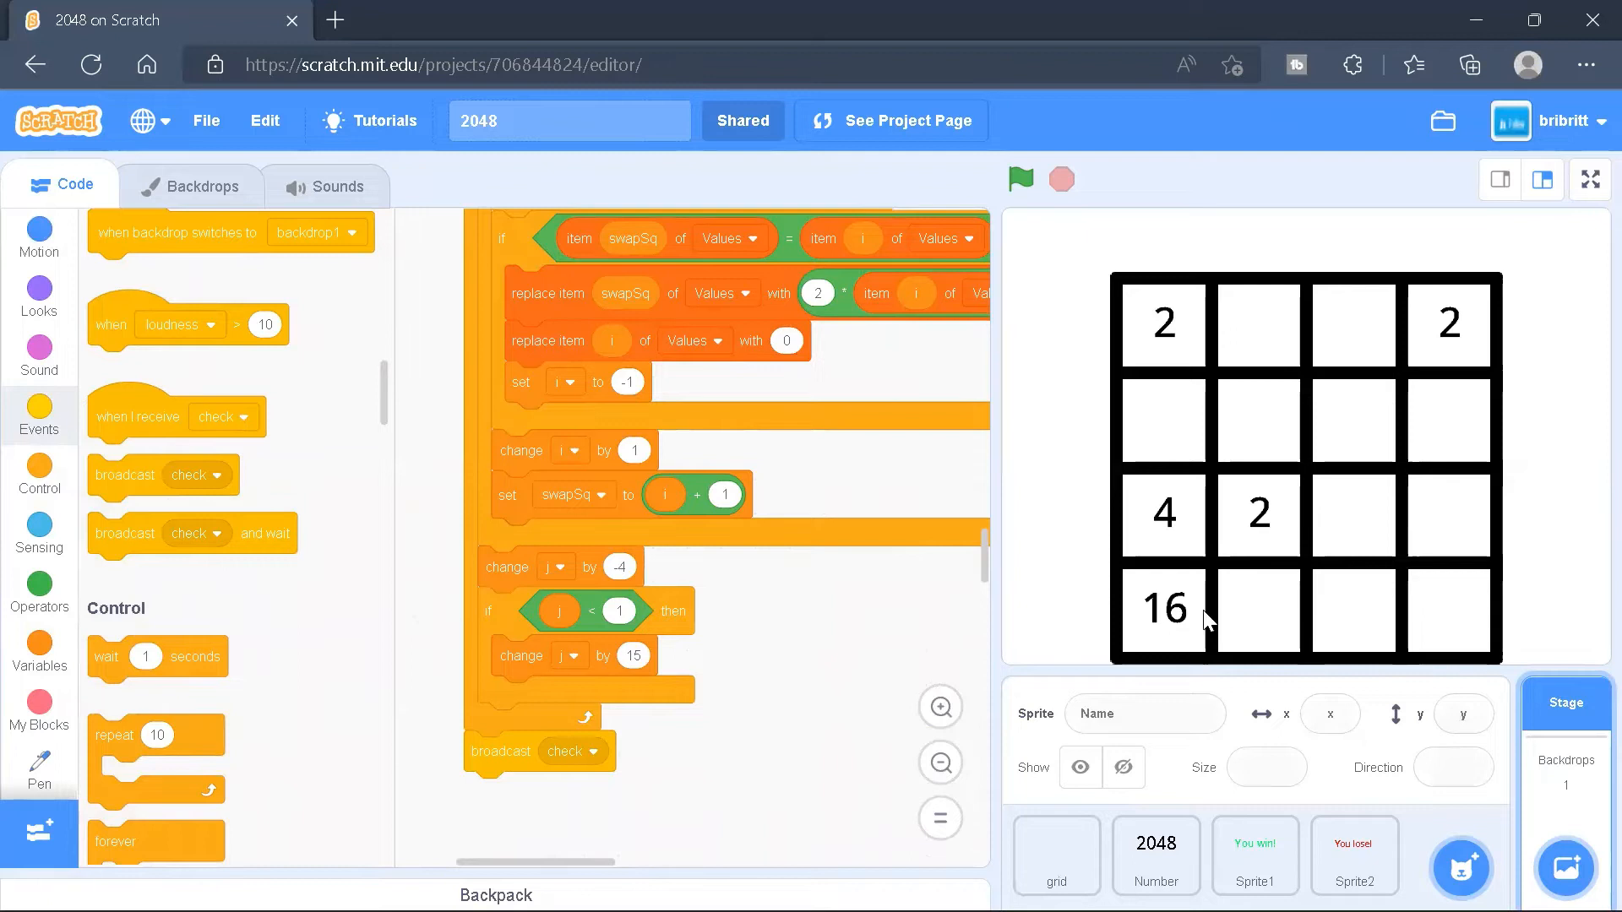
mouse_move(1157, 399)
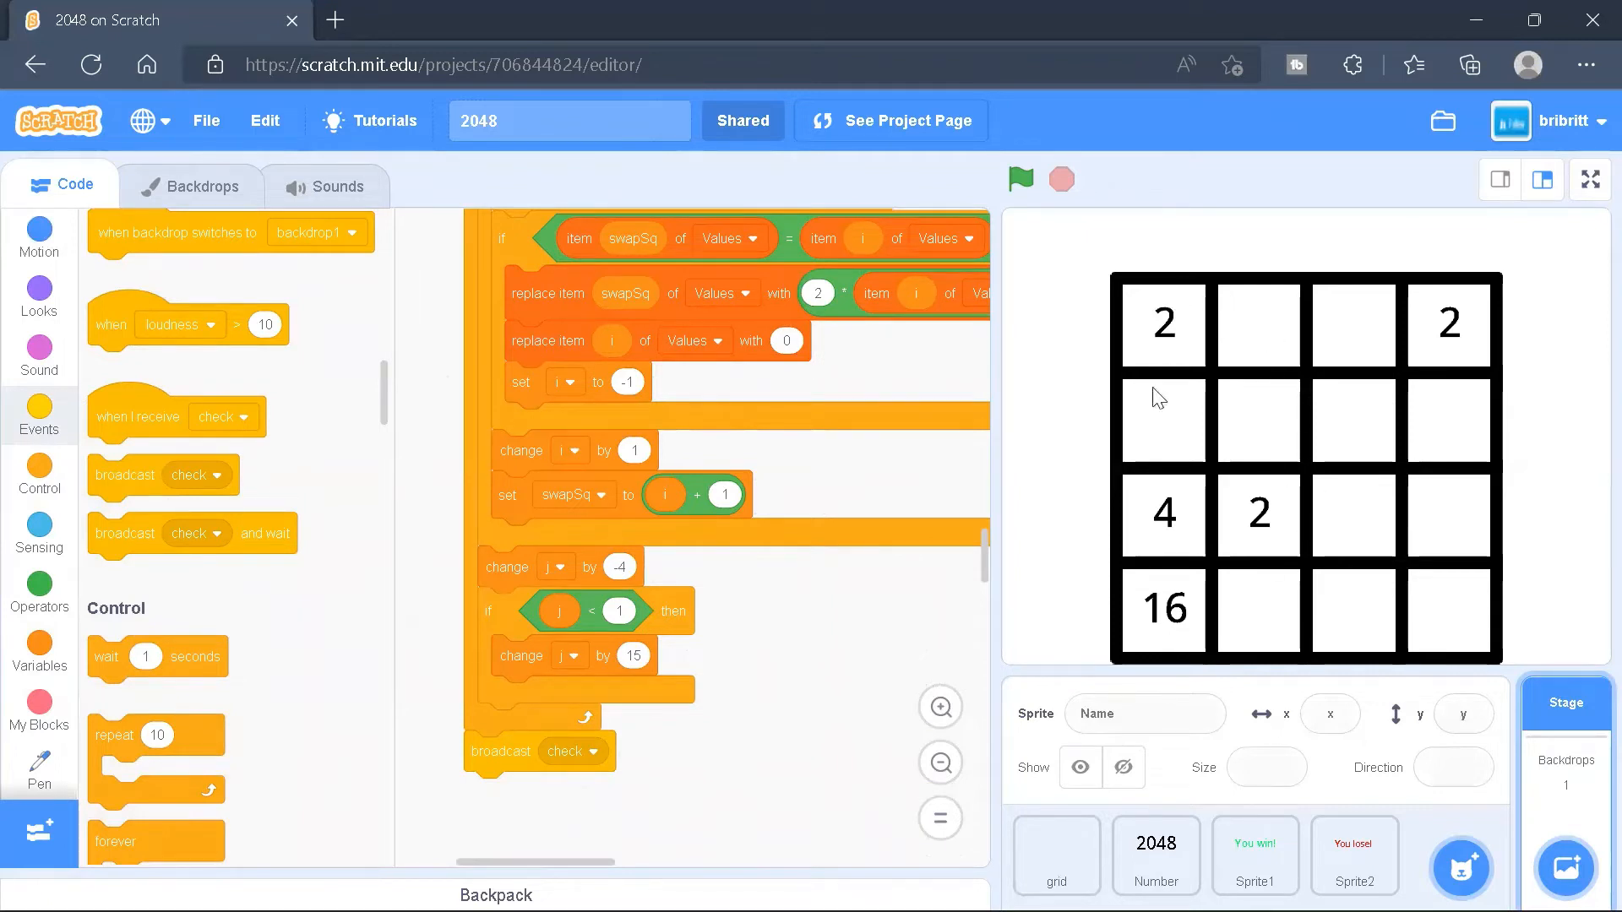
mouse_move(1181, 430)
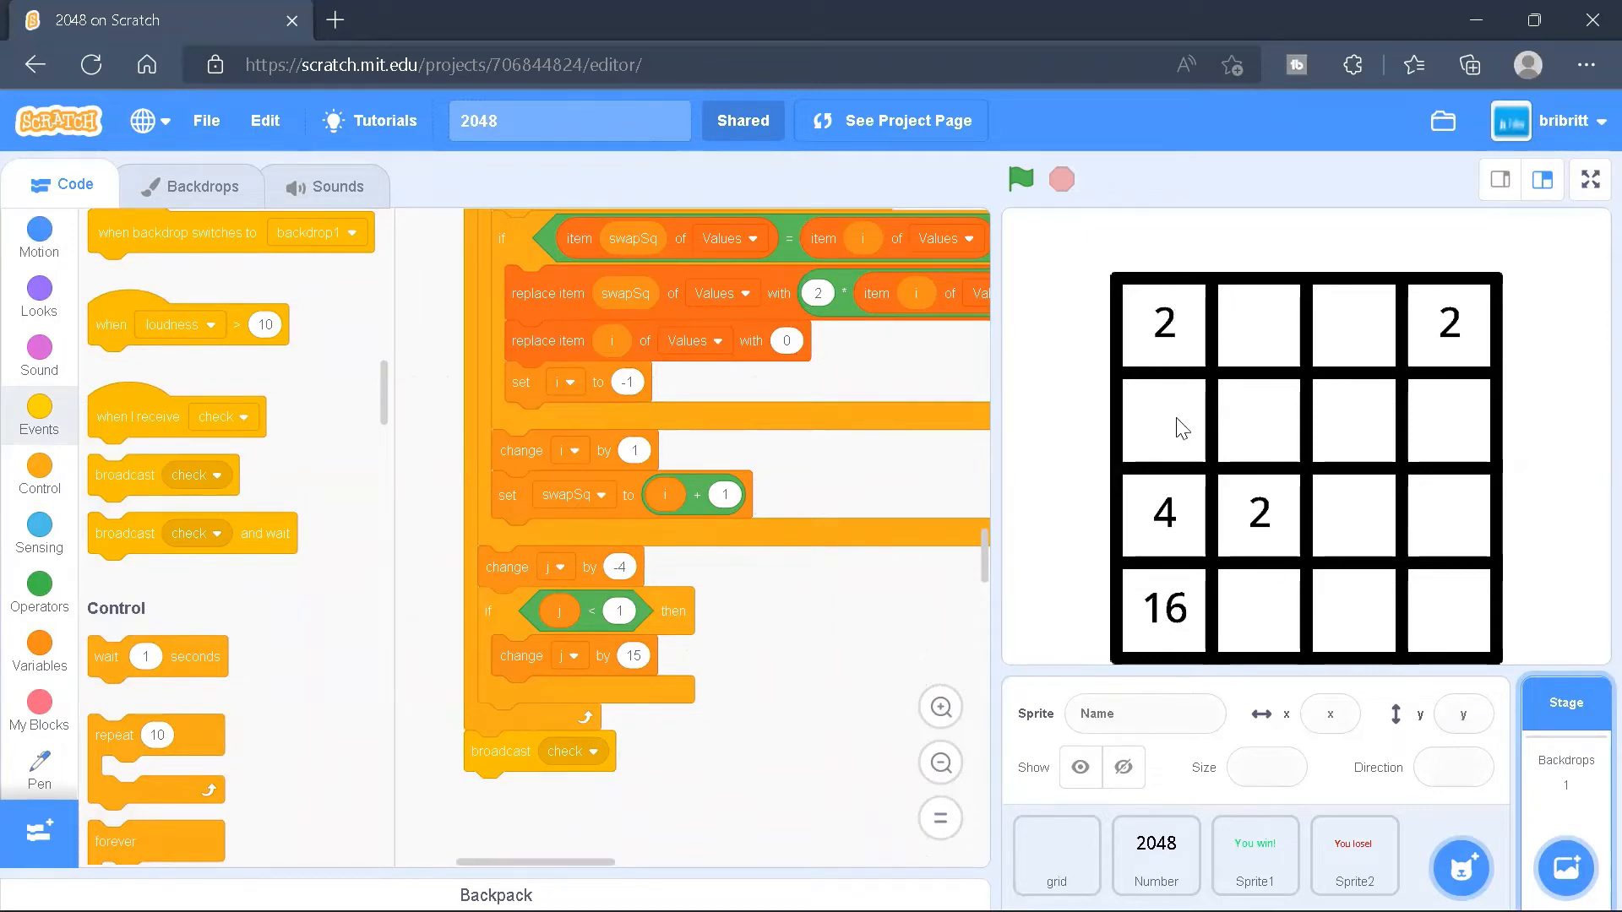
mouse_move(1375, 517)
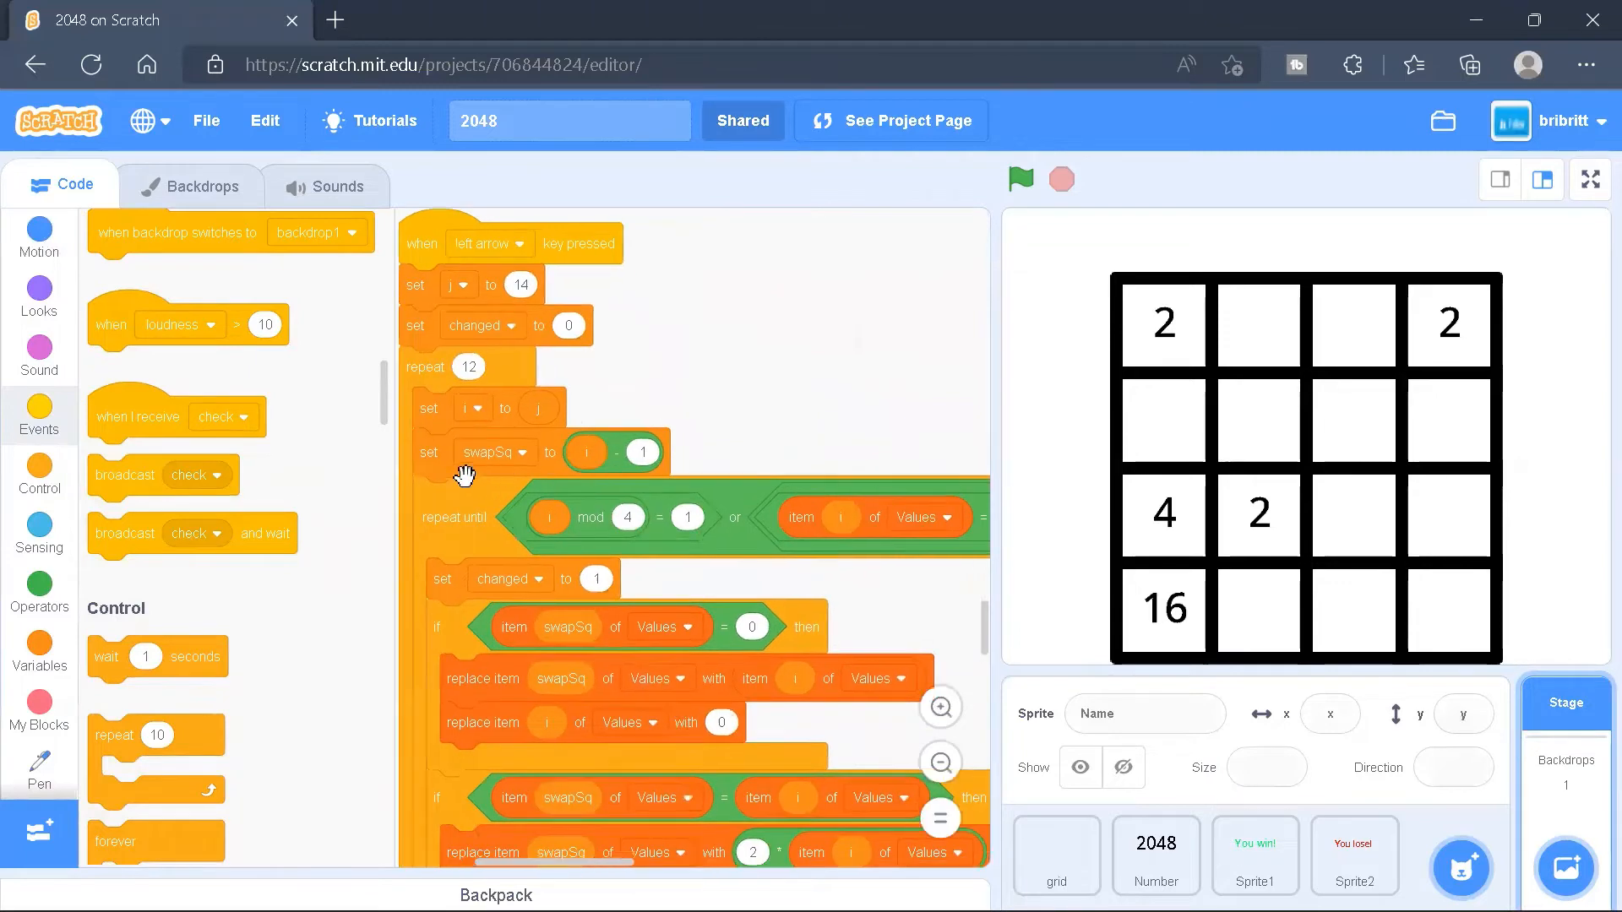
mouse_move(595, 445)
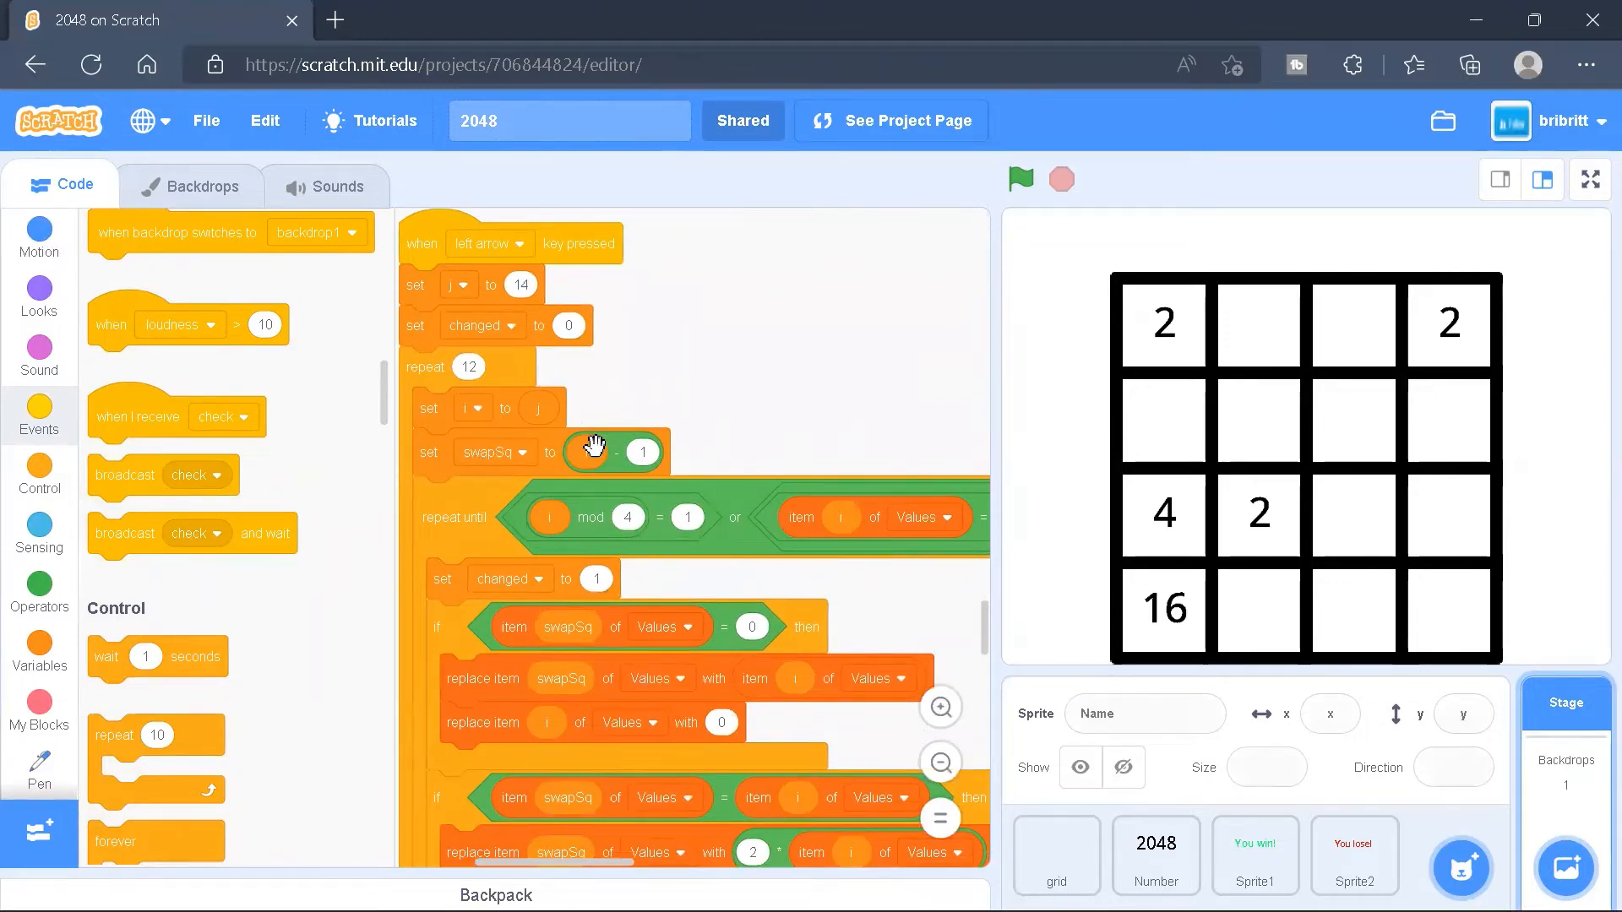
scroll("down", 3)
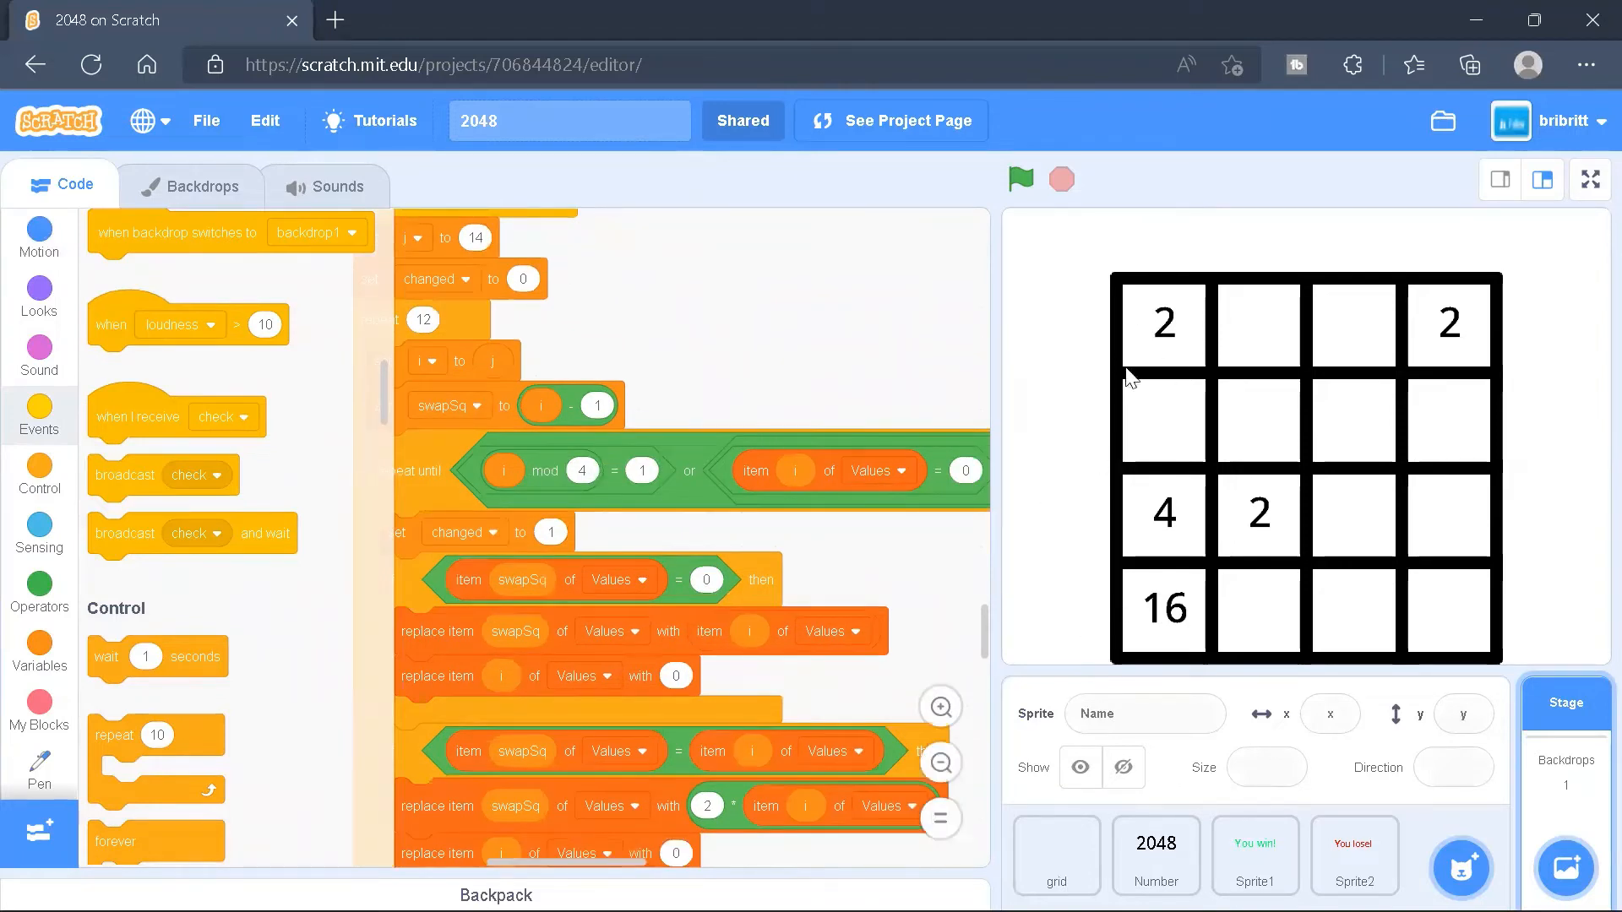
scroll("down", 3)
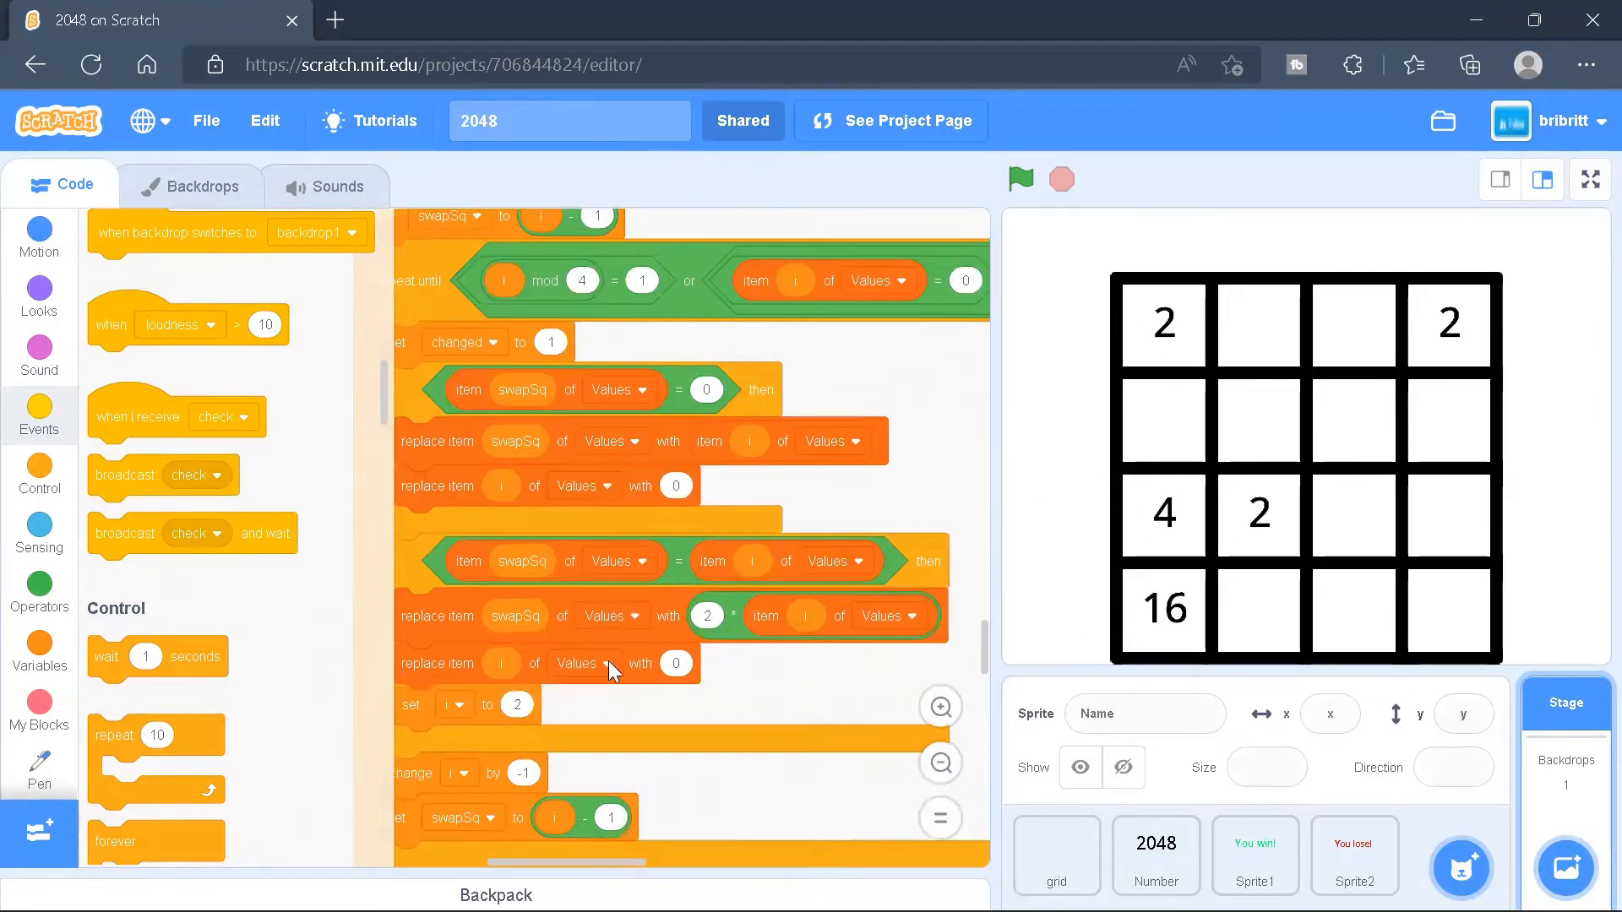
scroll("down", 3)
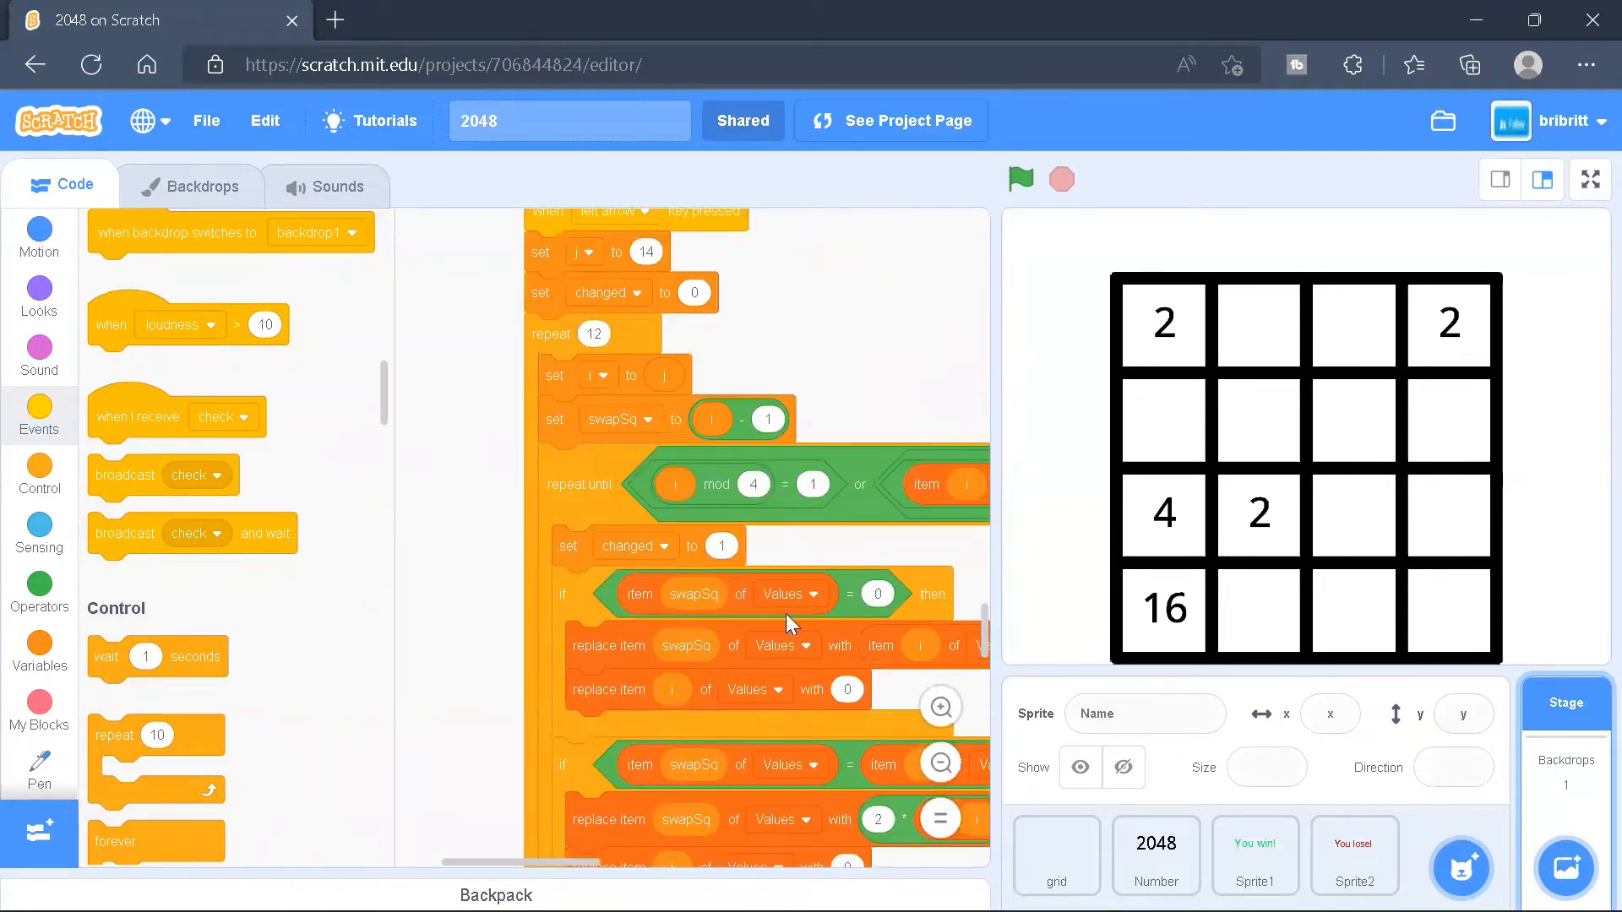
mouse_move(1368, 515)
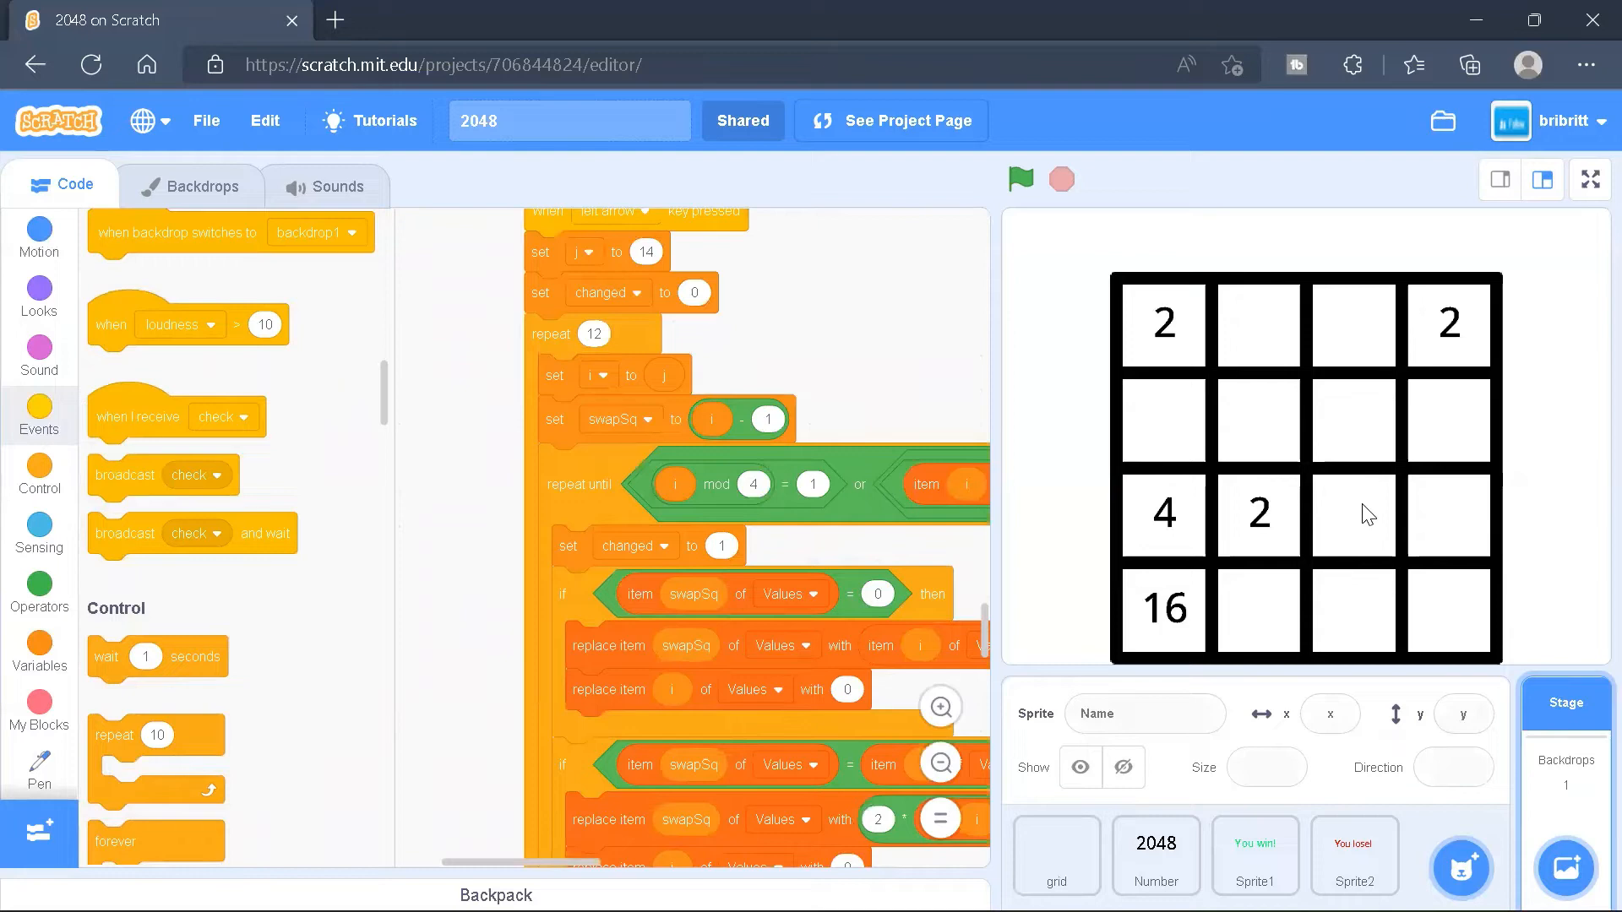
mouse_move(1335, 514)
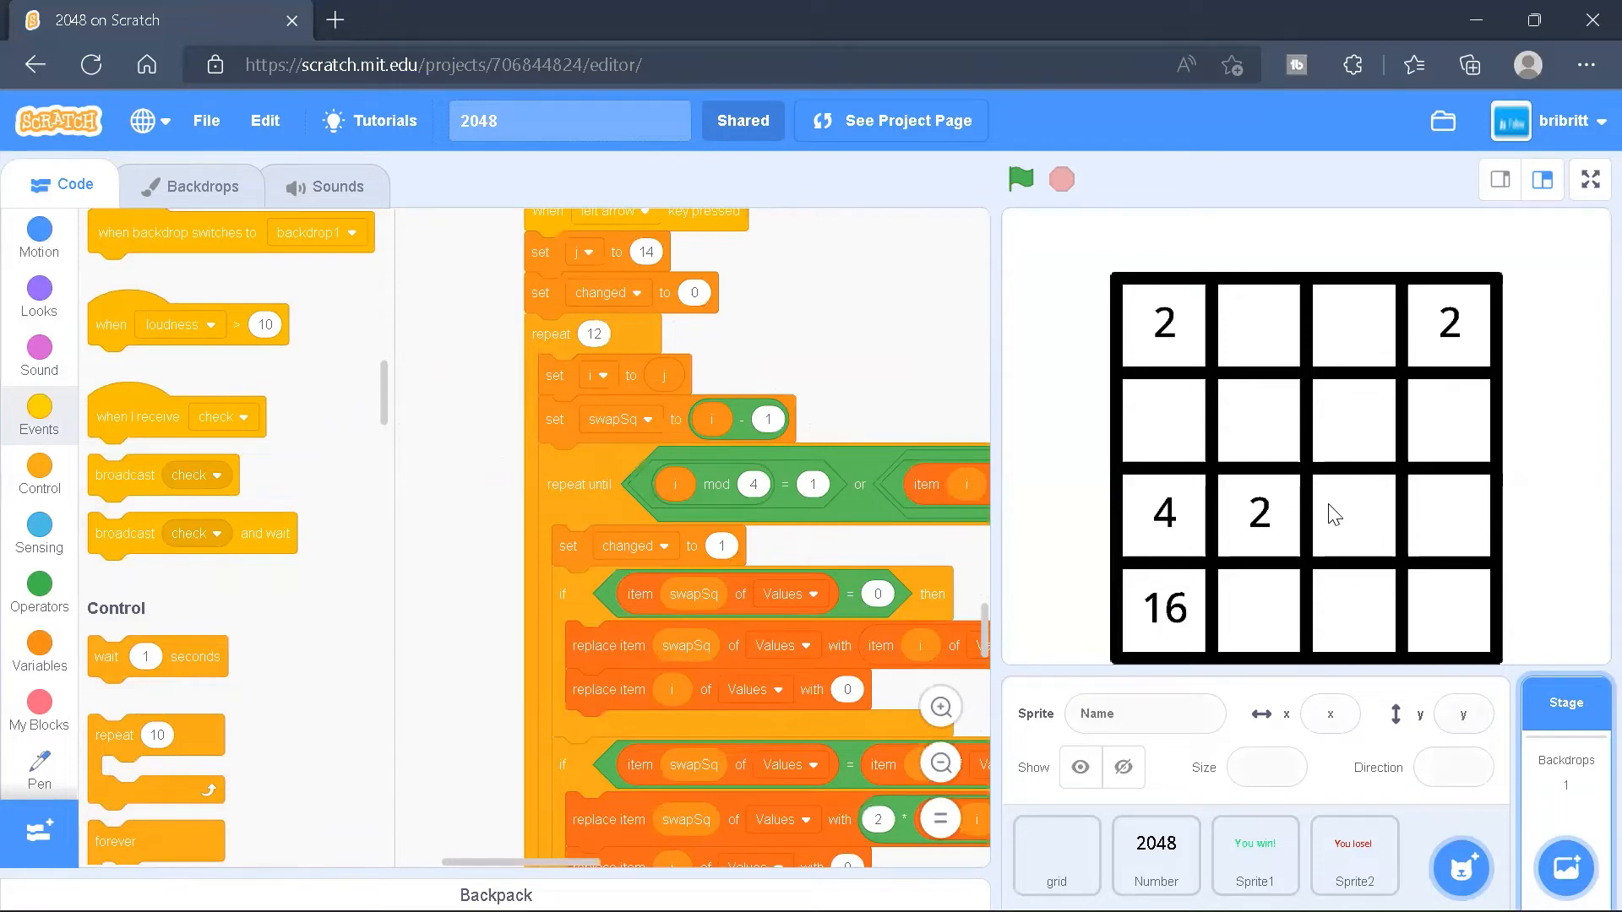
mouse_move(942, 629)
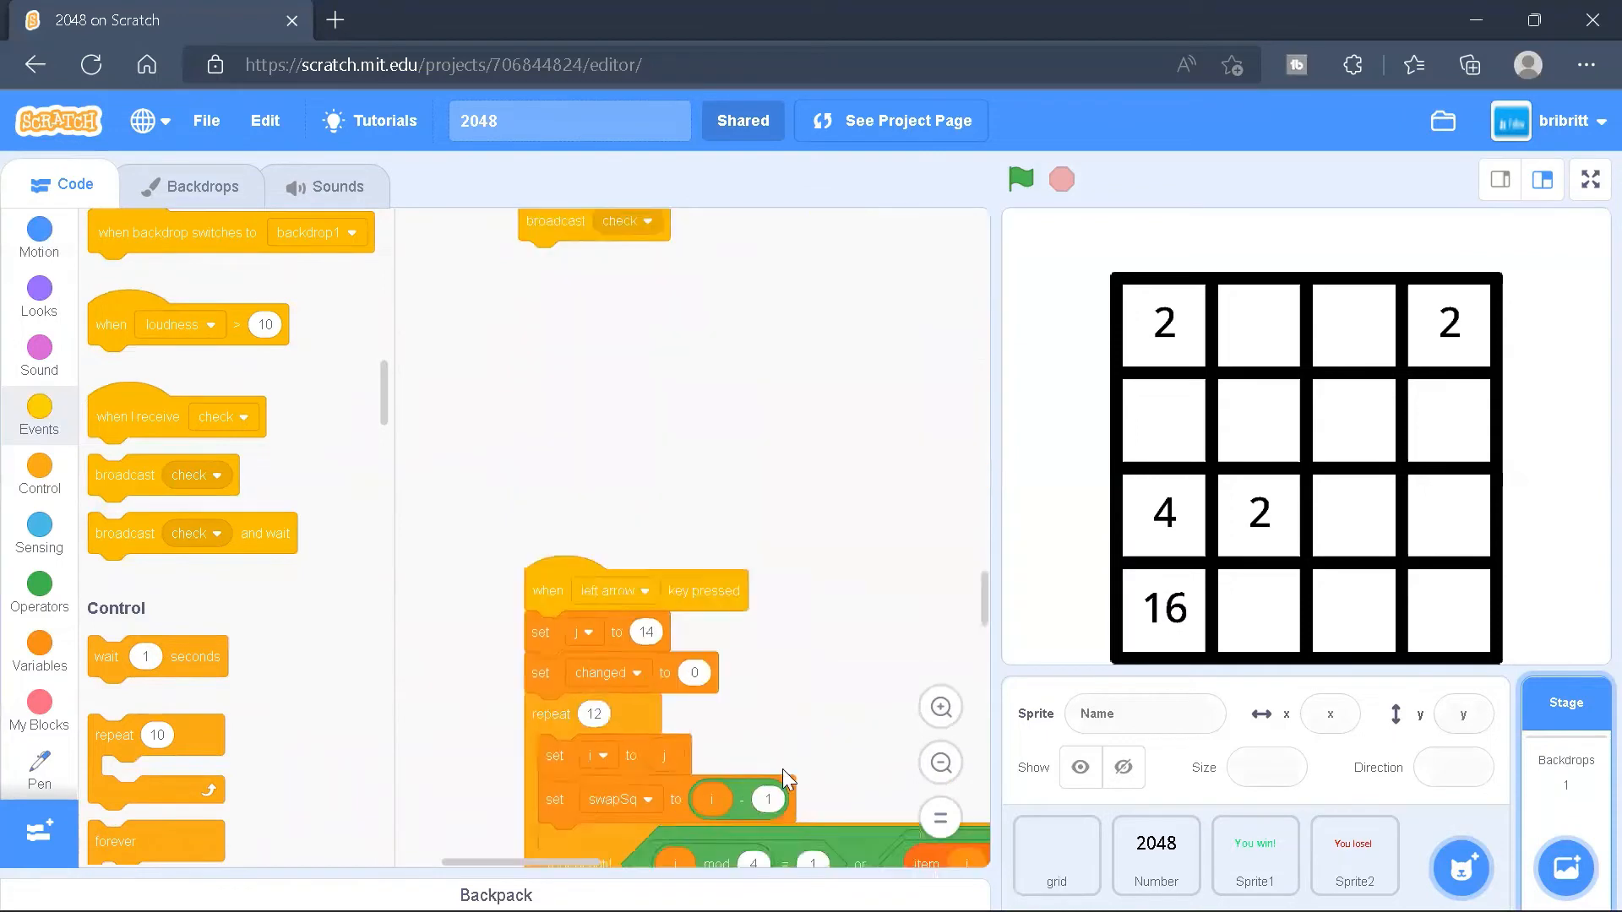
scroll("down", 3)
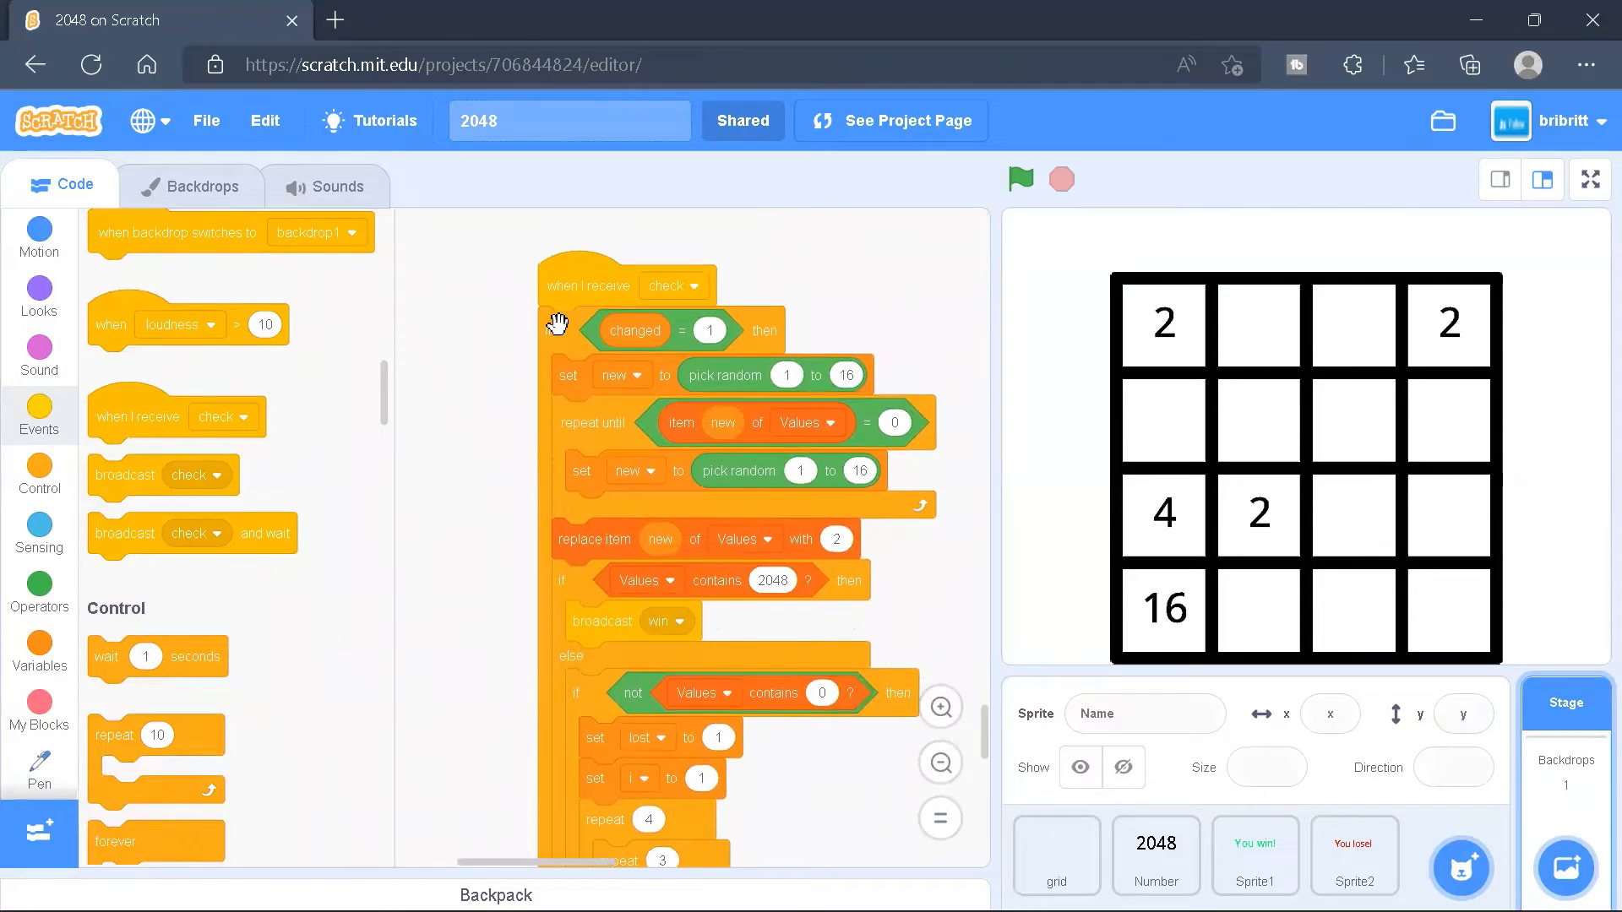
mouse_move(771, 290)
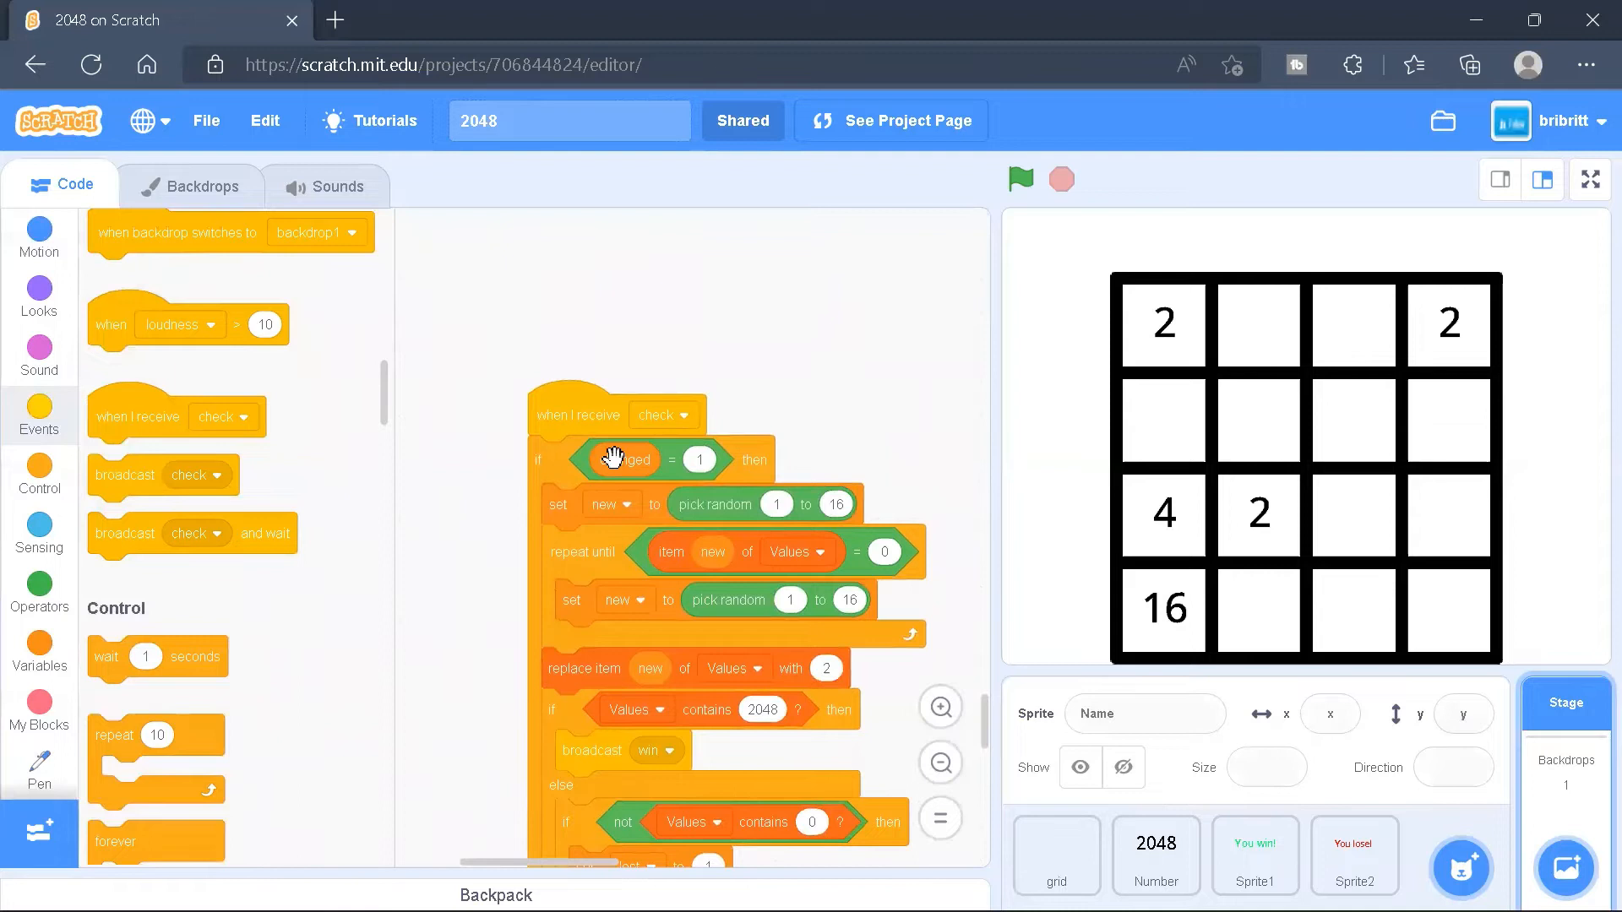
mouse_move(811, 392)
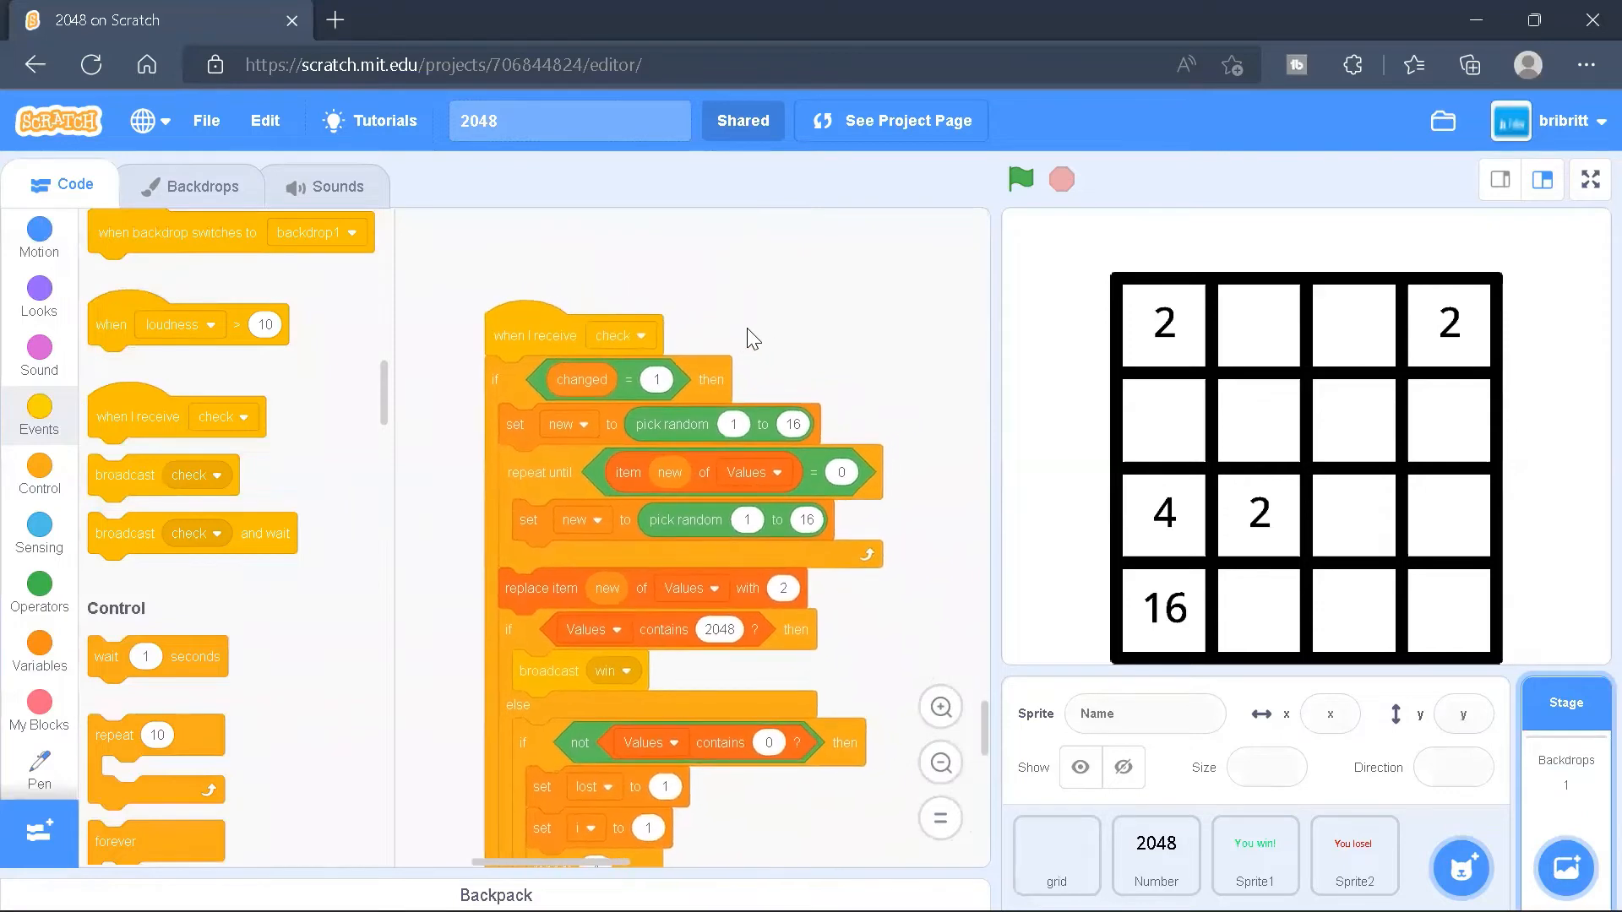
mouse_move(784, 406)
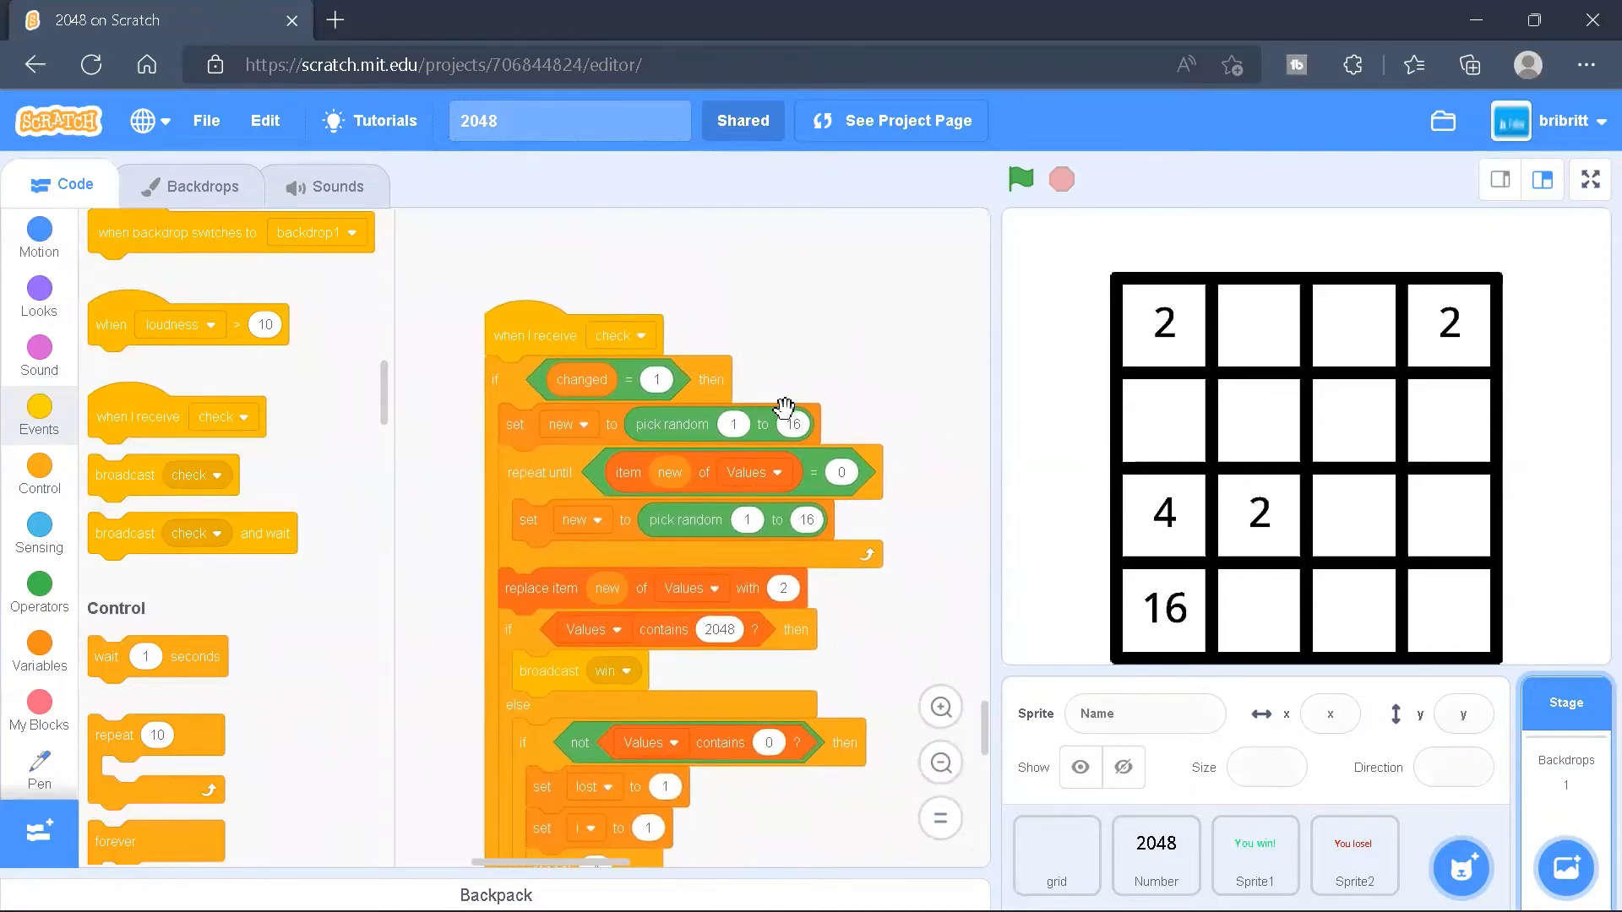
mouse_move(740, 416)
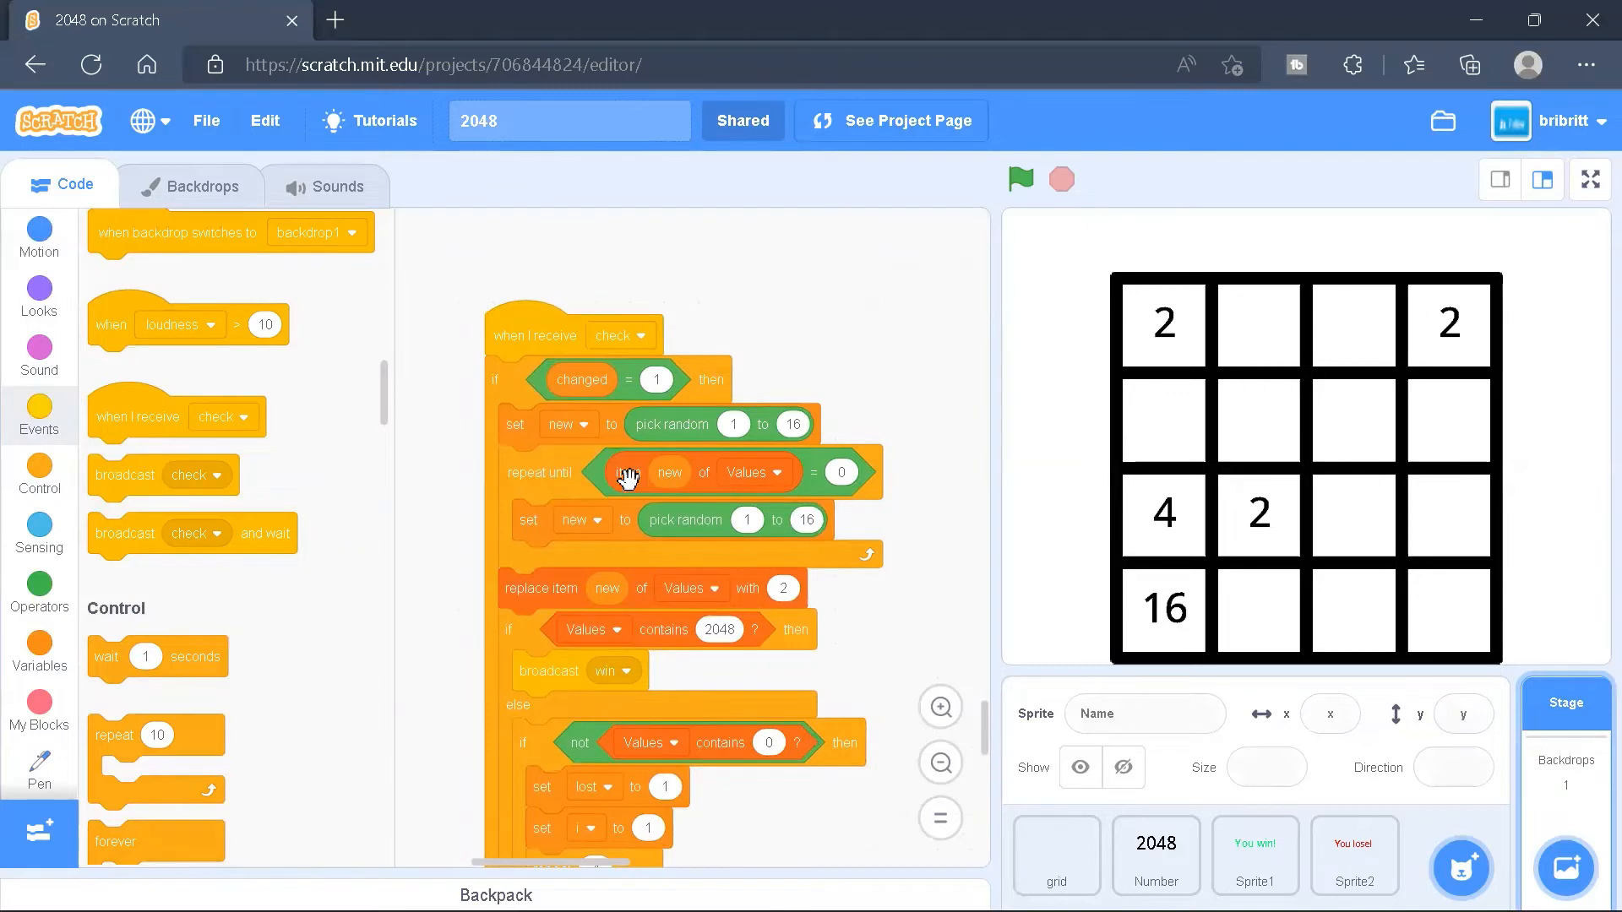
mouse_move(843, 493)
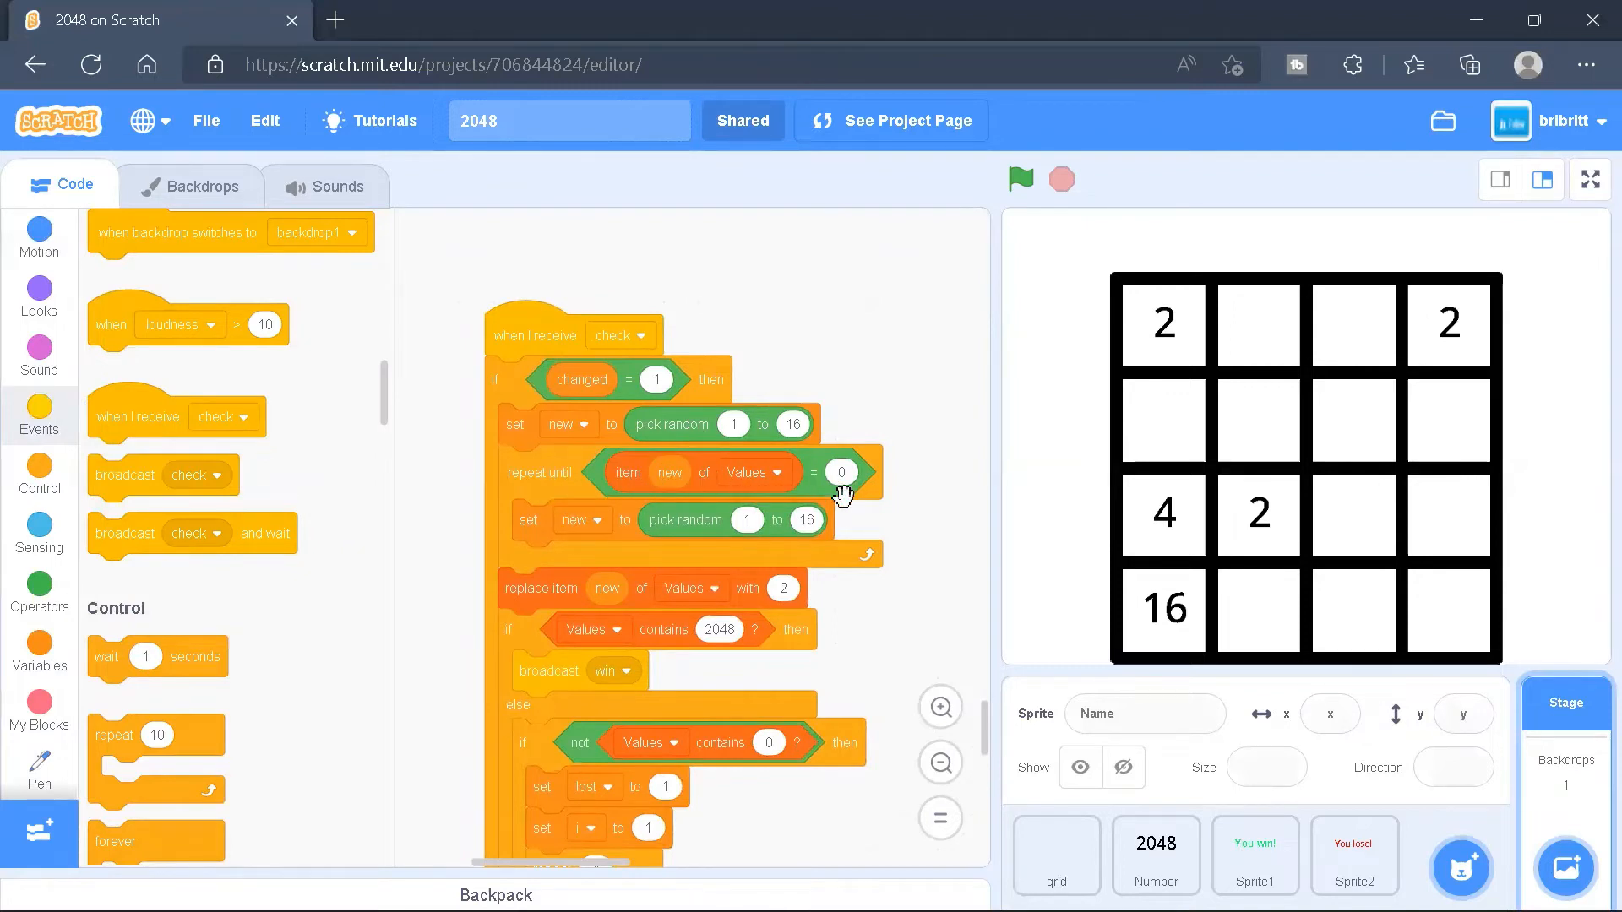
mouse_move(1153, 600)
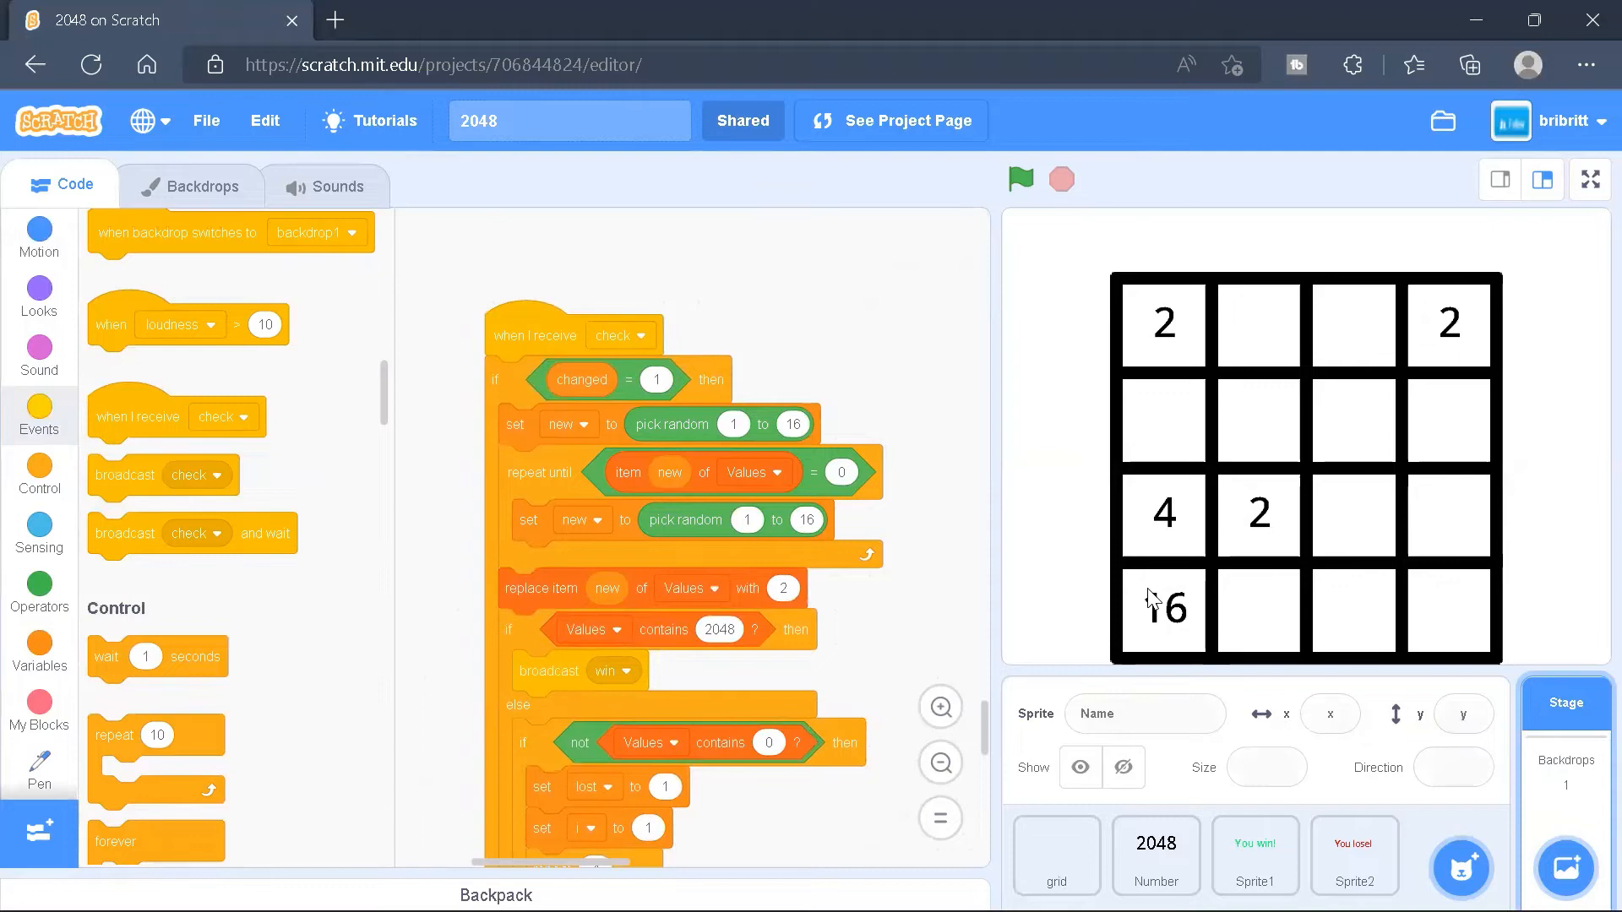
mouse_move(1174, 605)
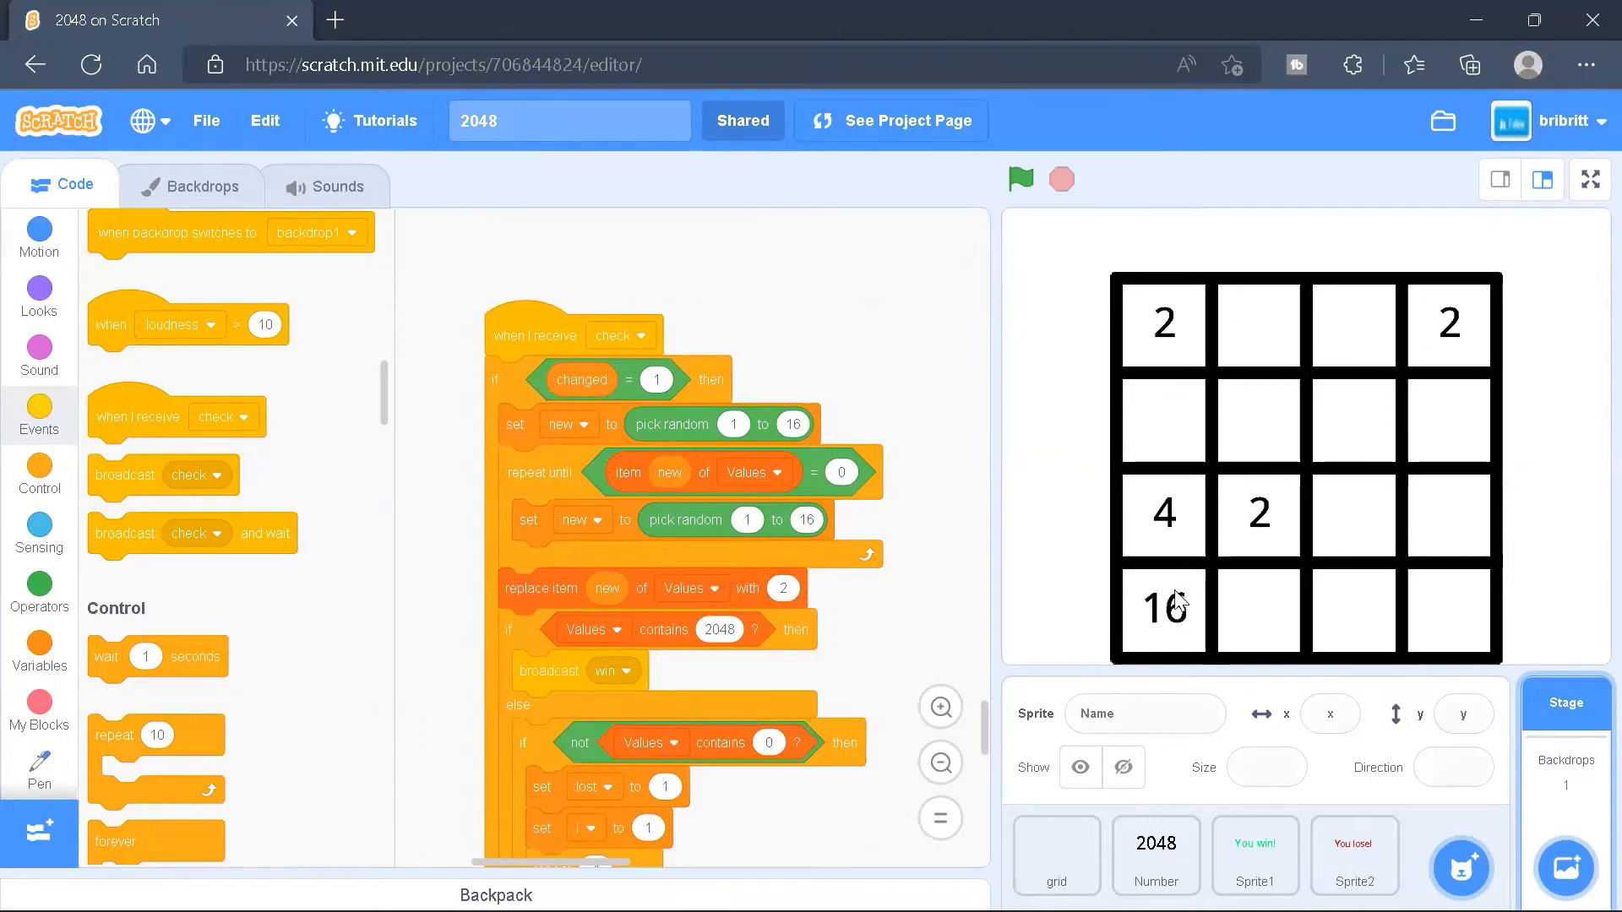
scroll("down", 3)
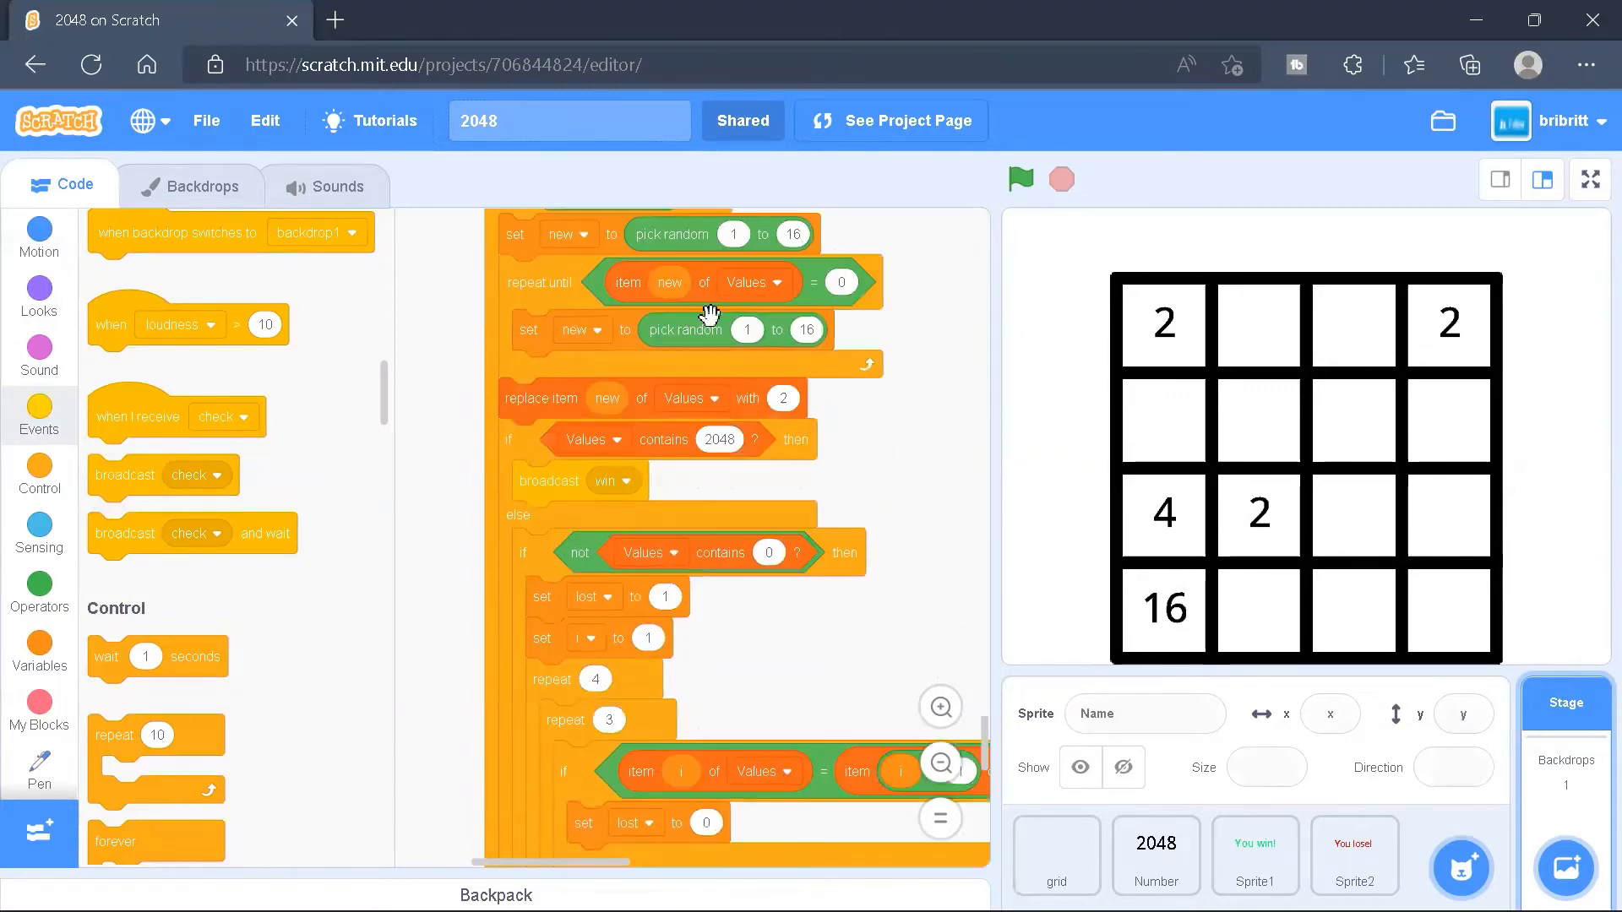
mouse_move(642, 396)
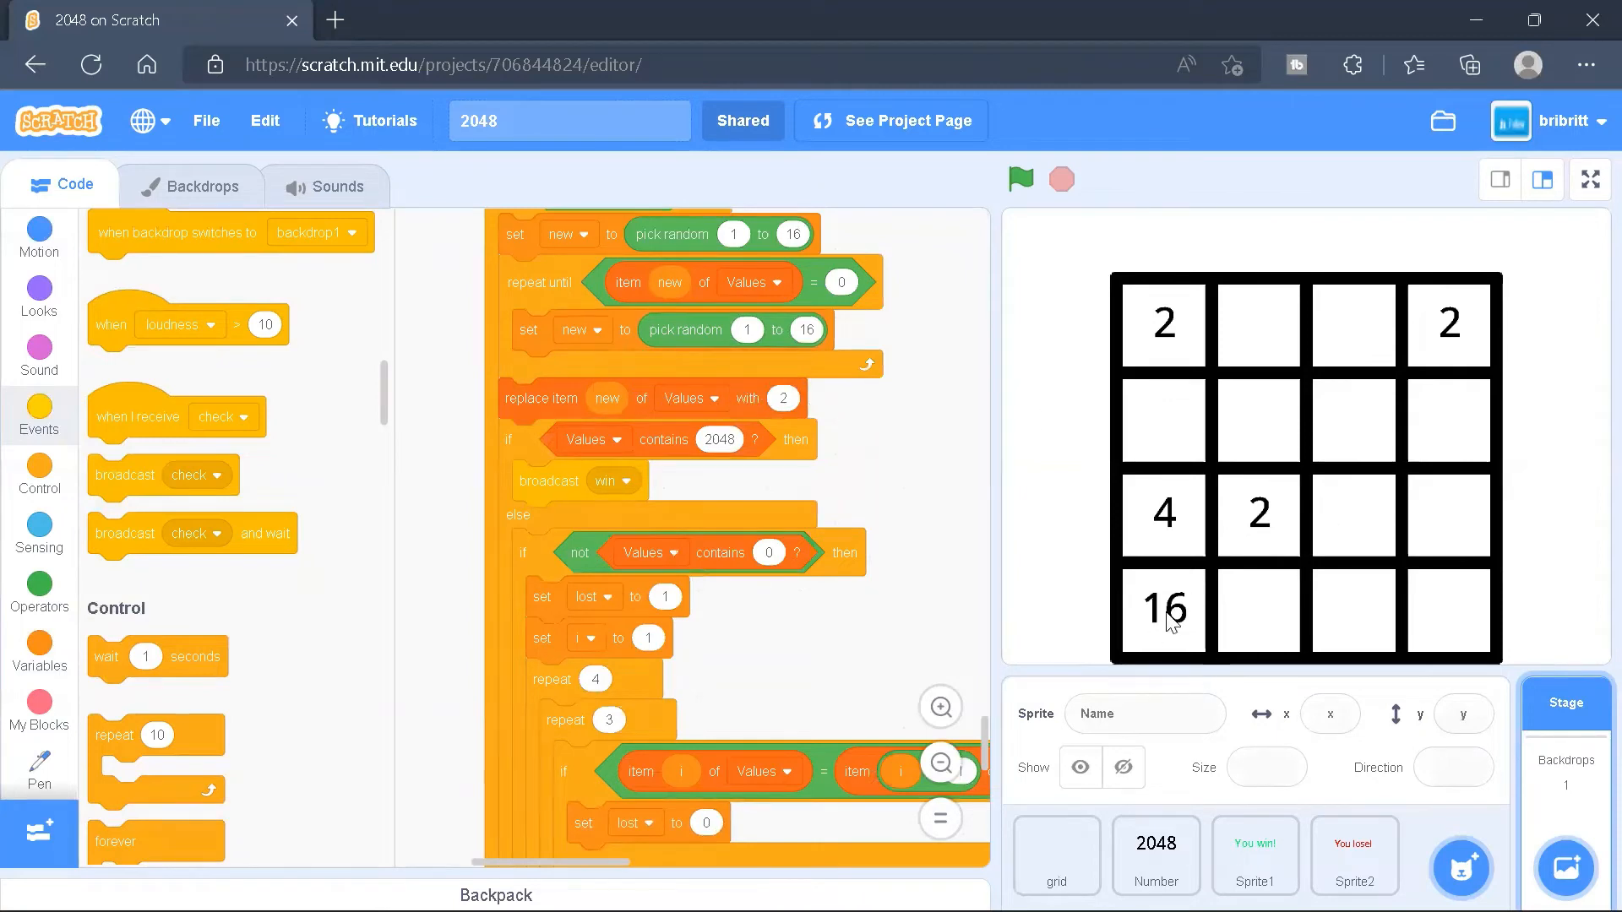
left_click(719, 438)
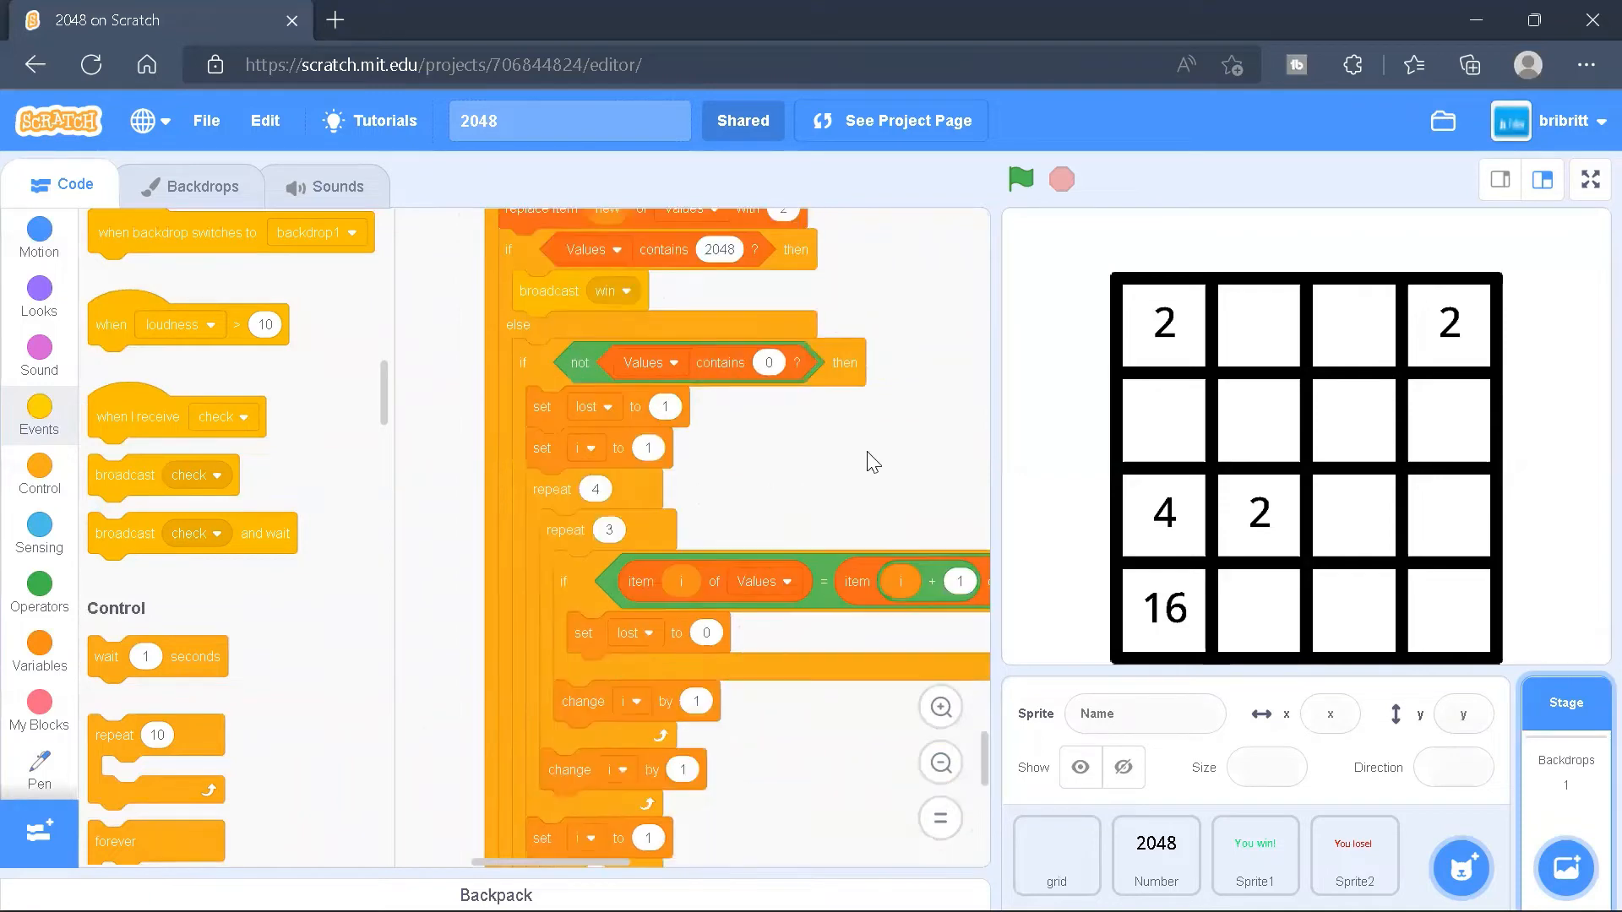
scroll("down", 3)
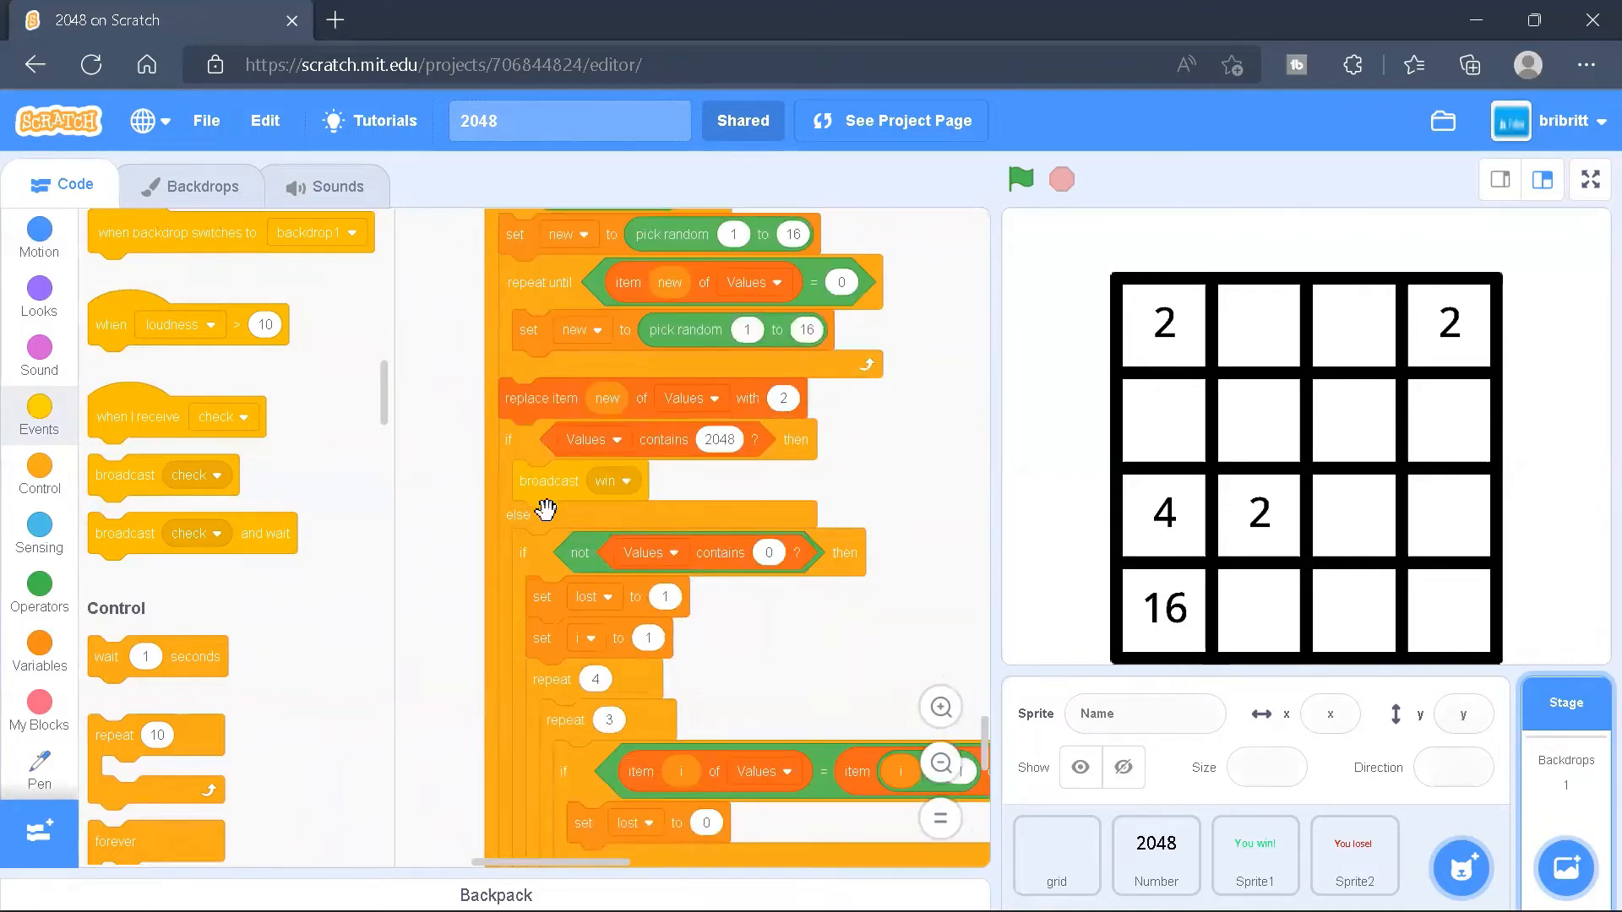
scroll("down", 3)
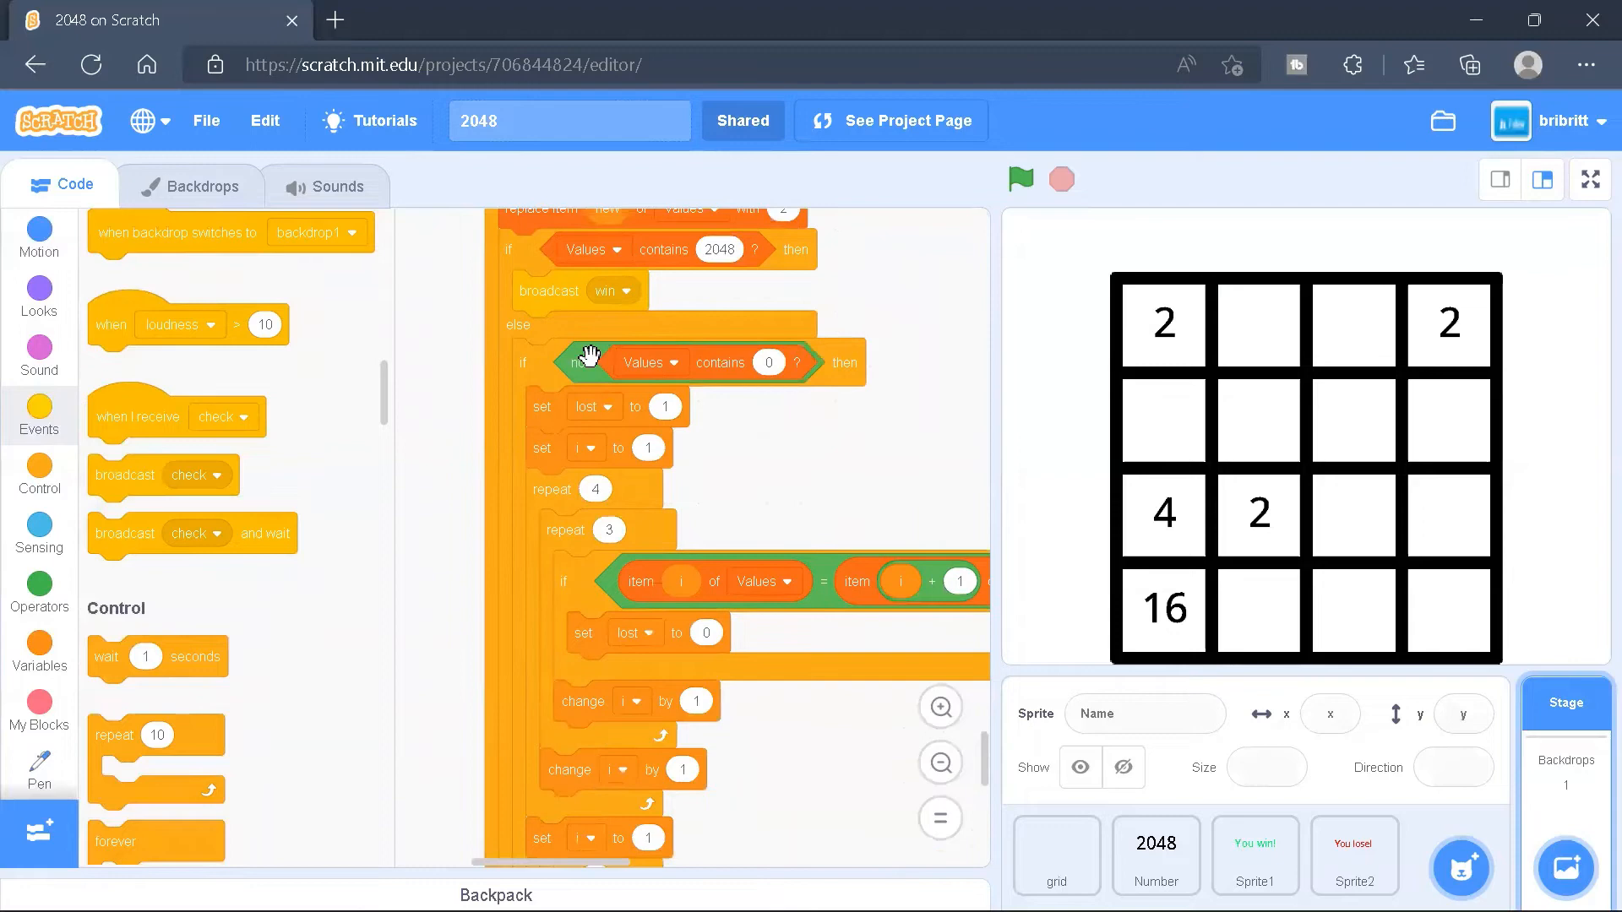
mouse_move(771, 357)
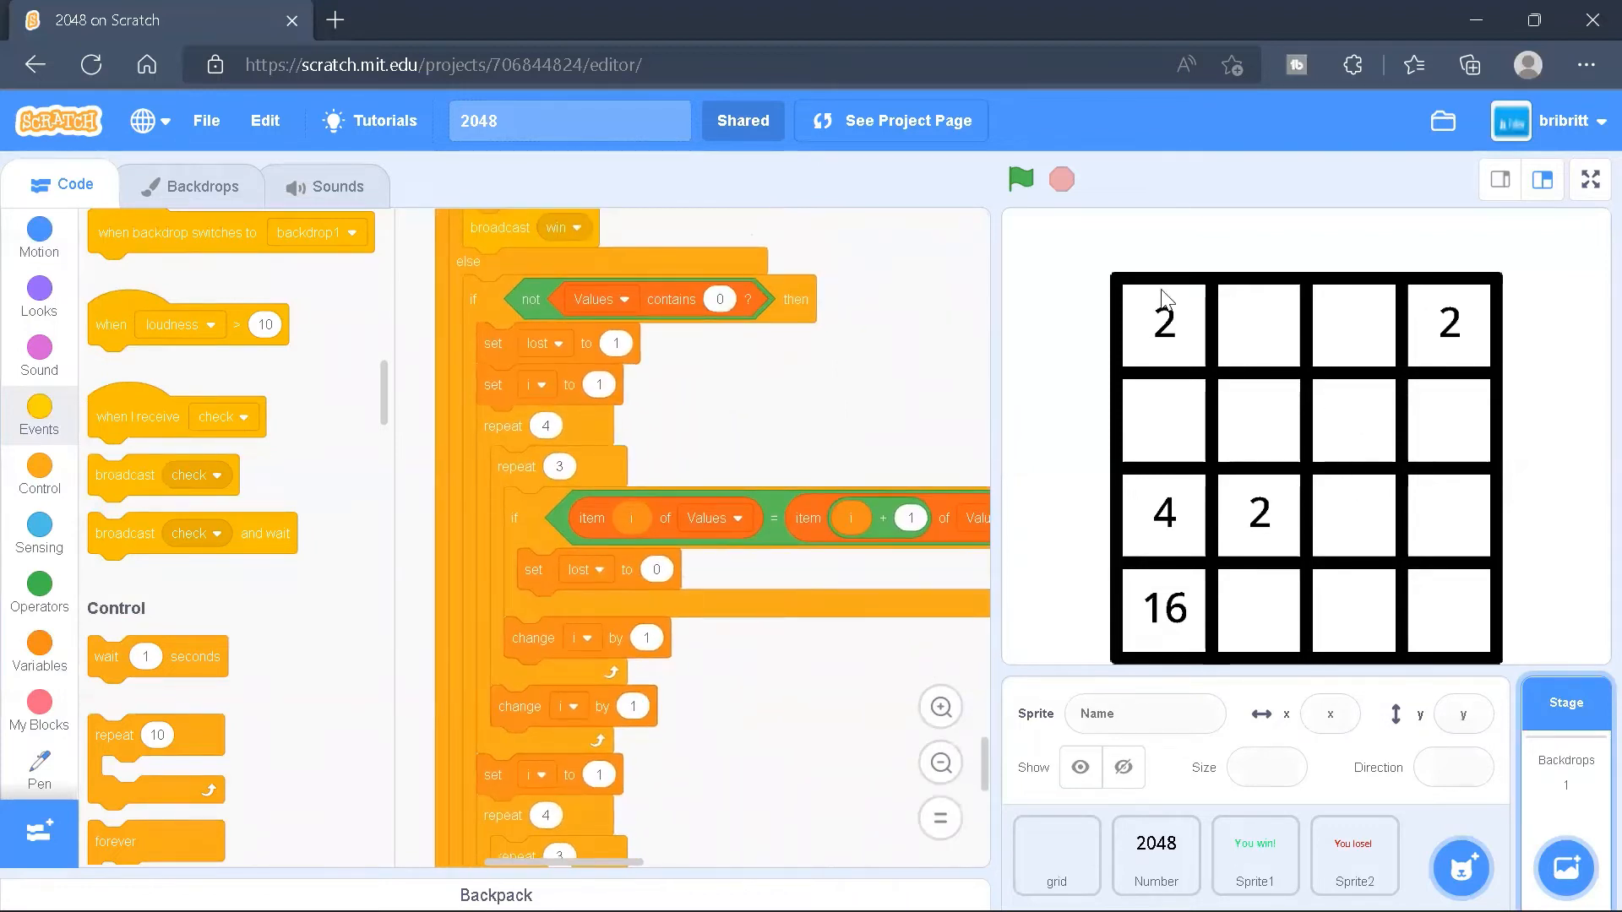
mouse_move(1250, 310)
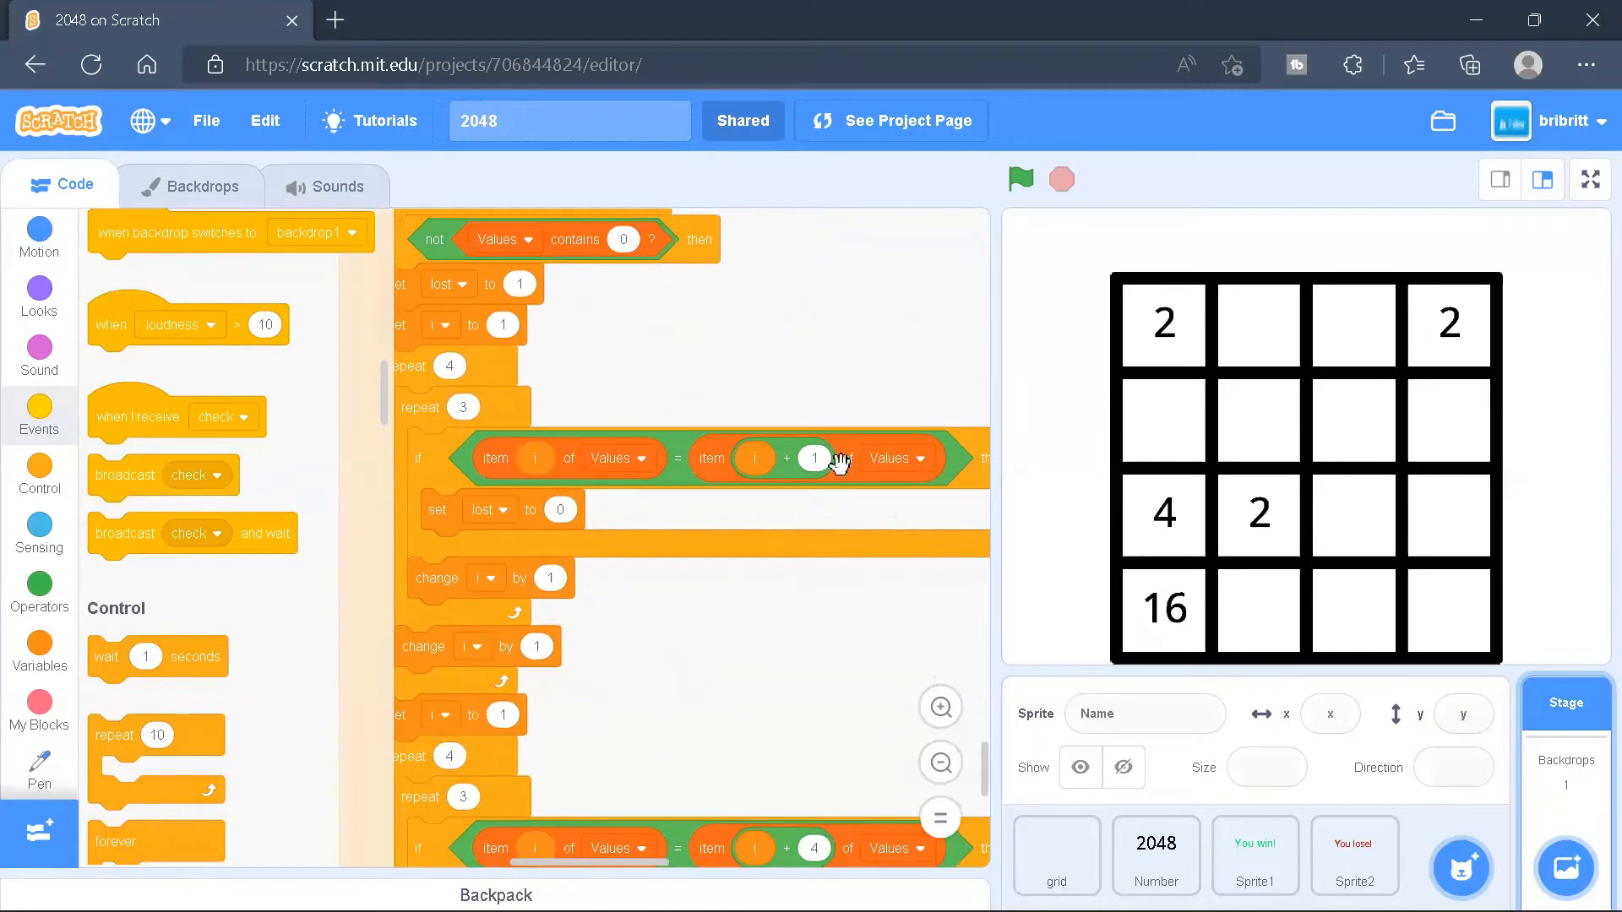
mouse_move(1224, 300)
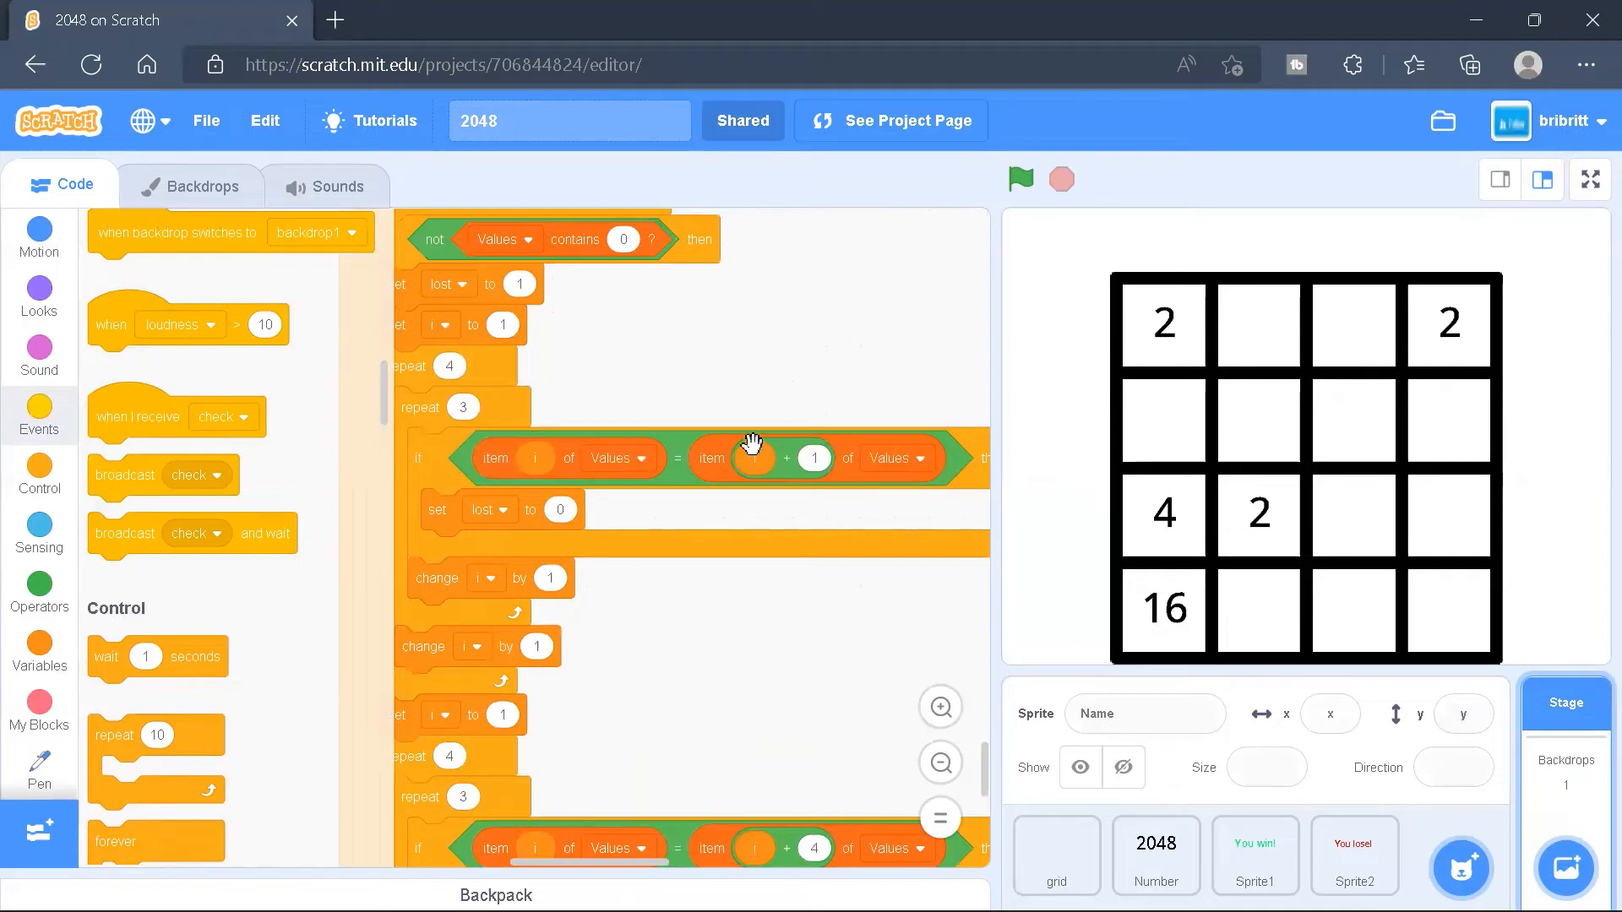
scroll("down", 3)
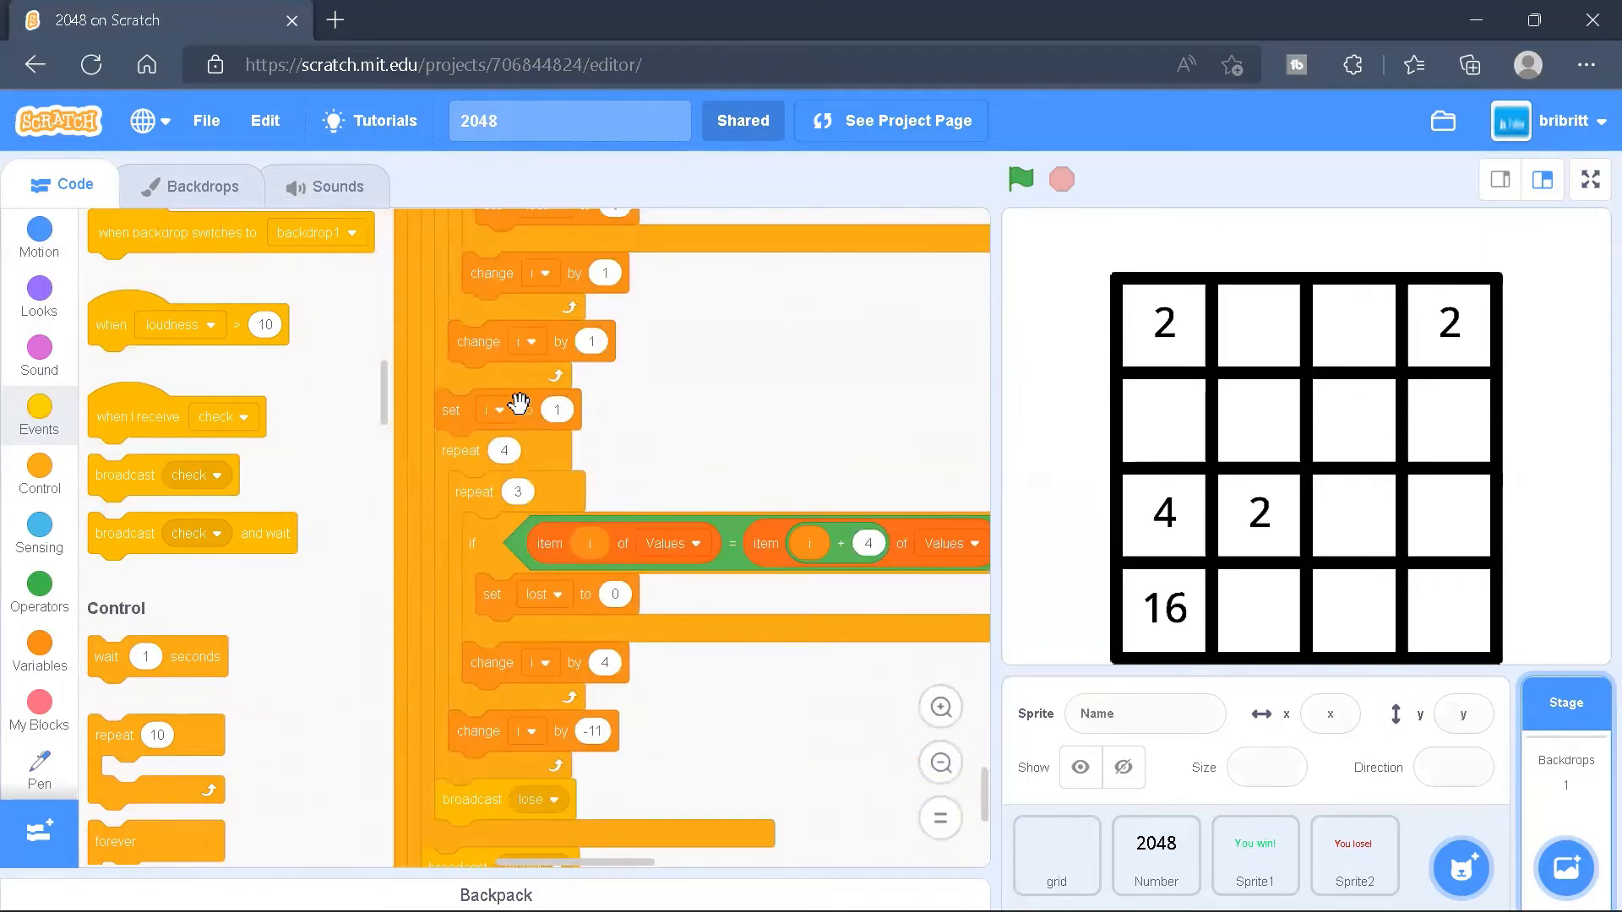
scroll("down", 3)
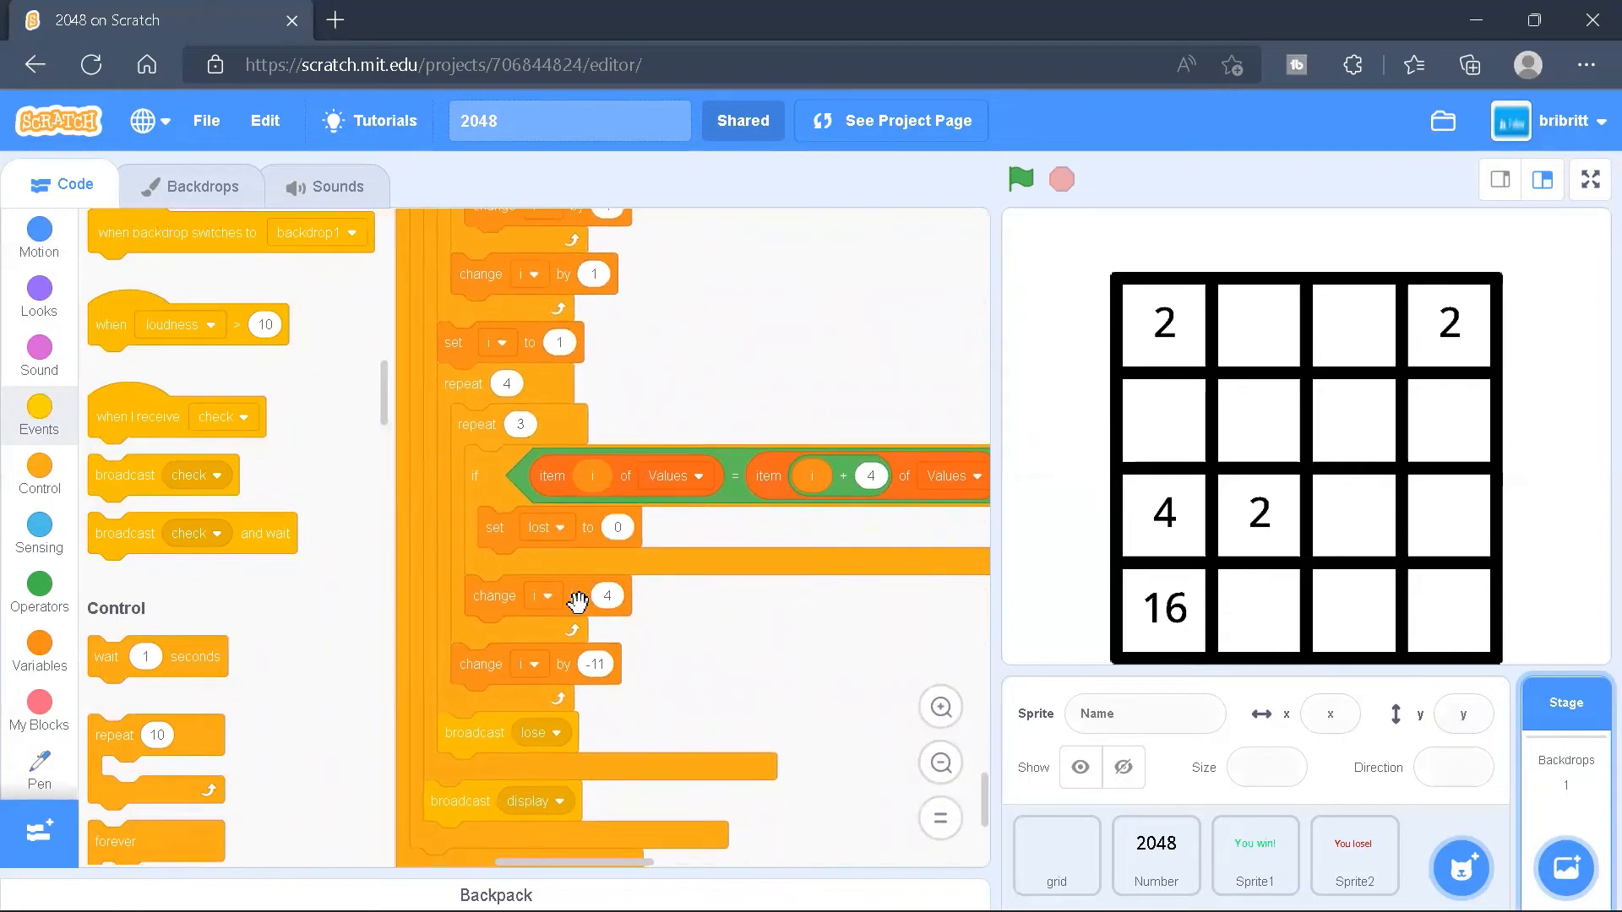
mouse_move(1197, 324)
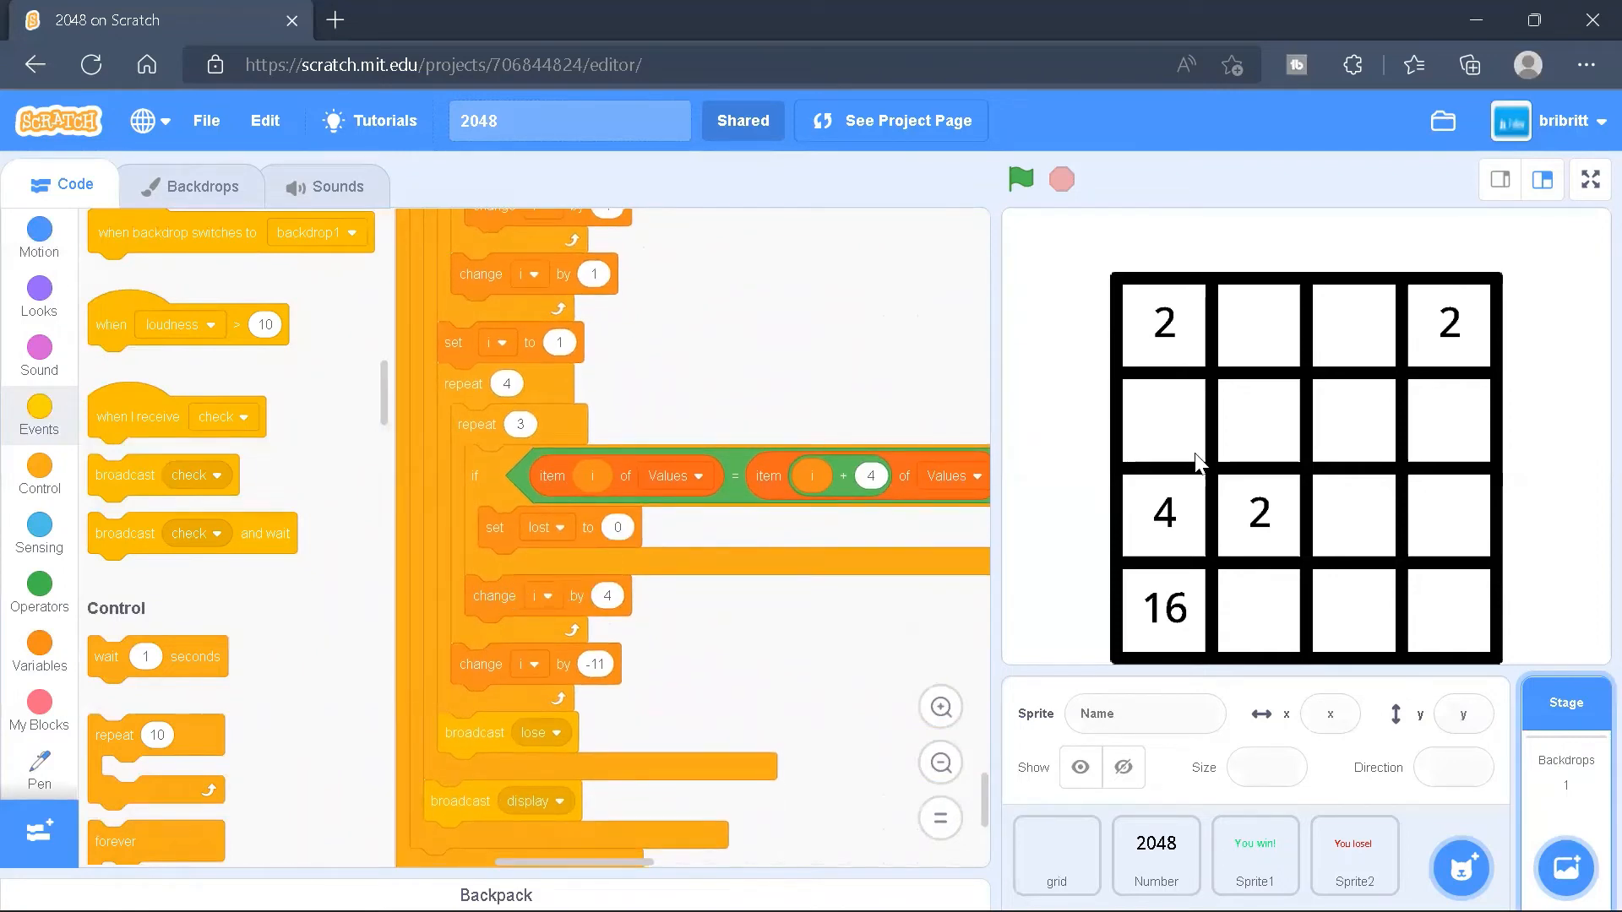
mouse_move(547, 339)
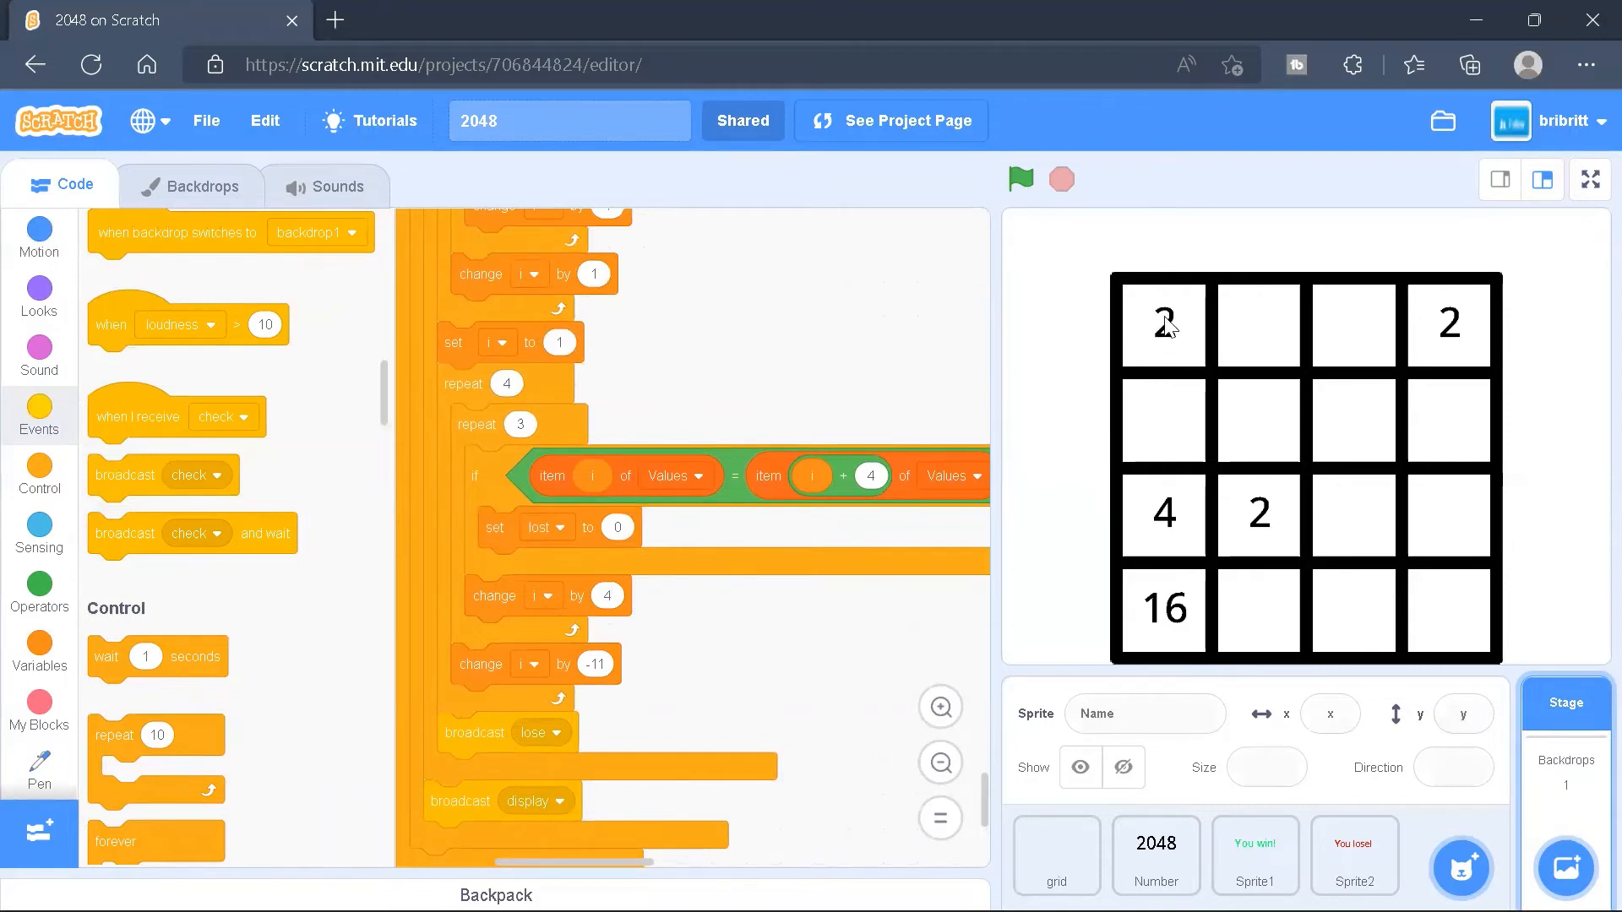
mouse_move(1102, 324)
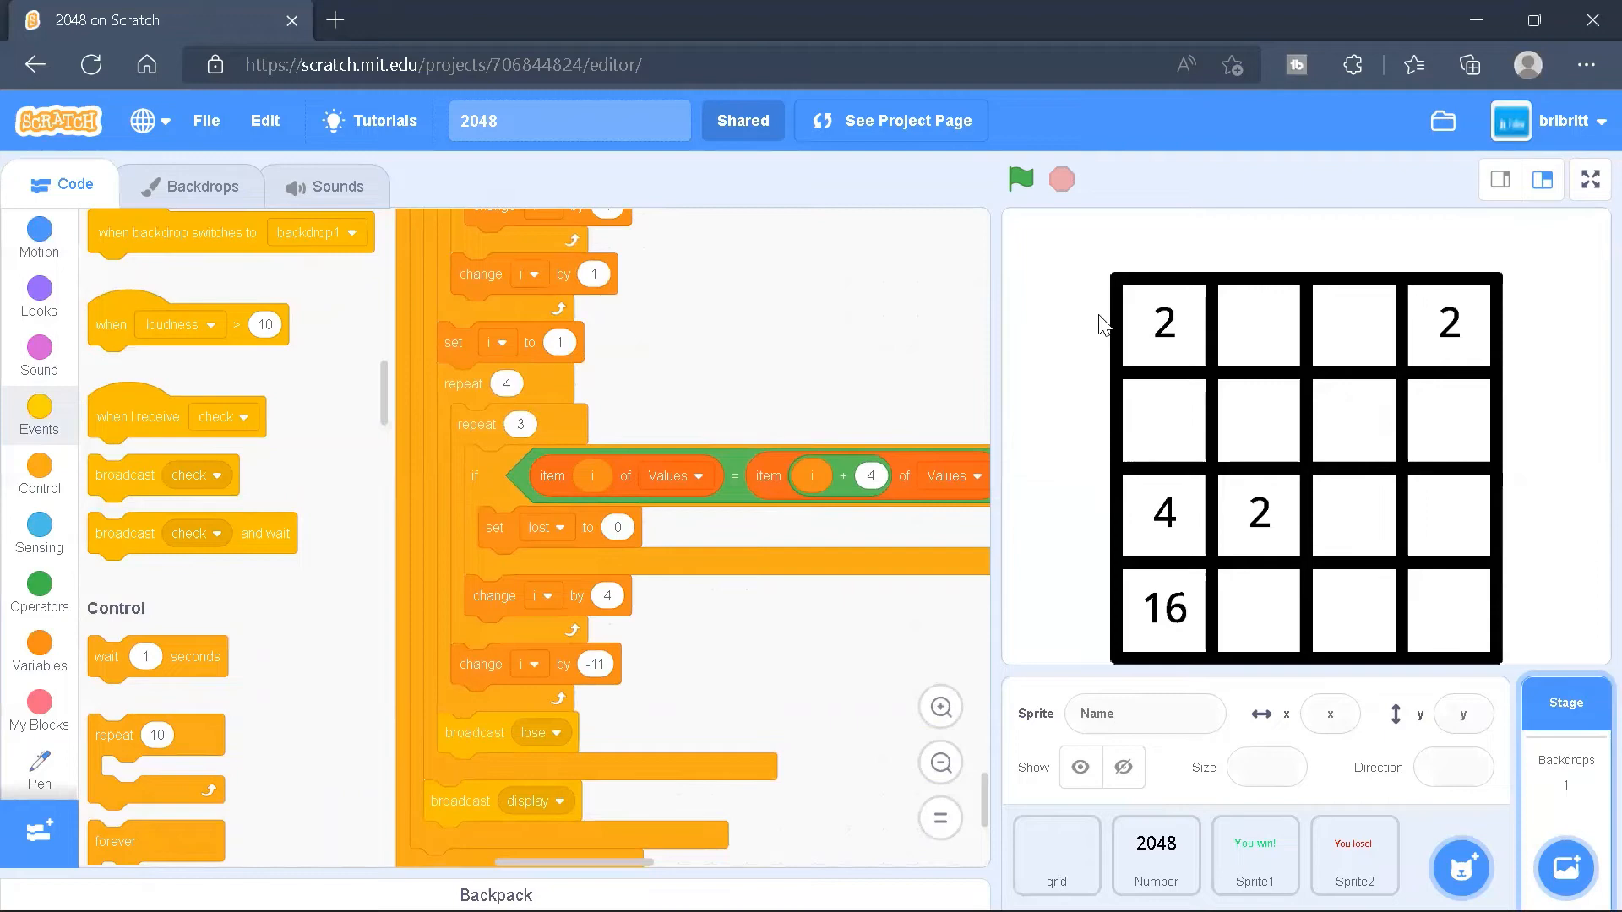
mouse_move(1169, 338)
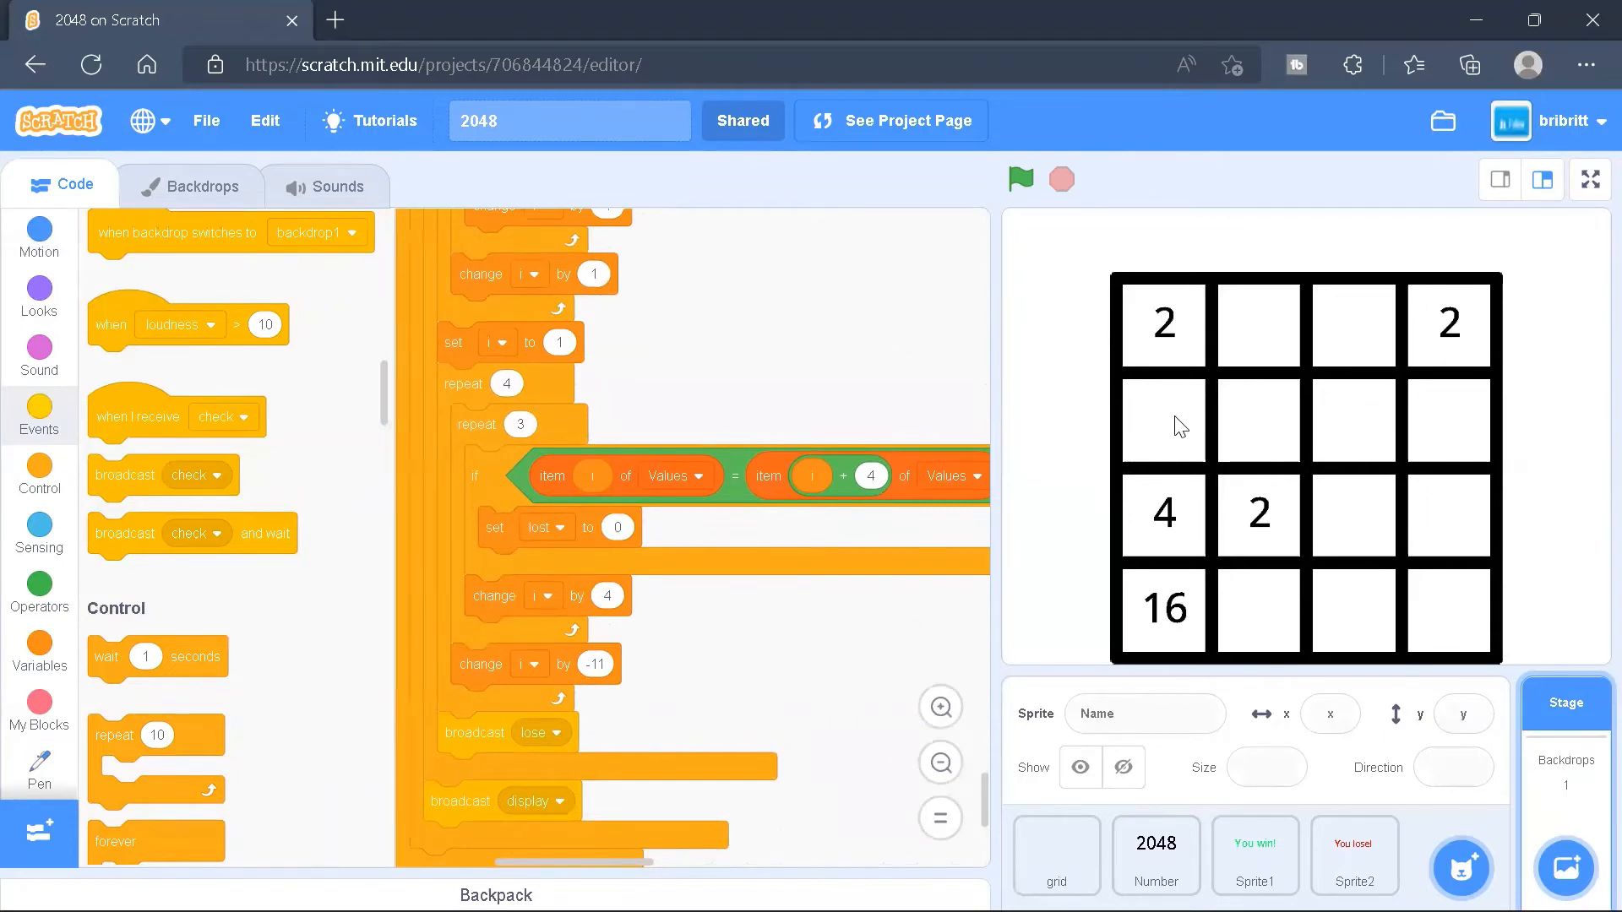
mouse_move(1166, 621)
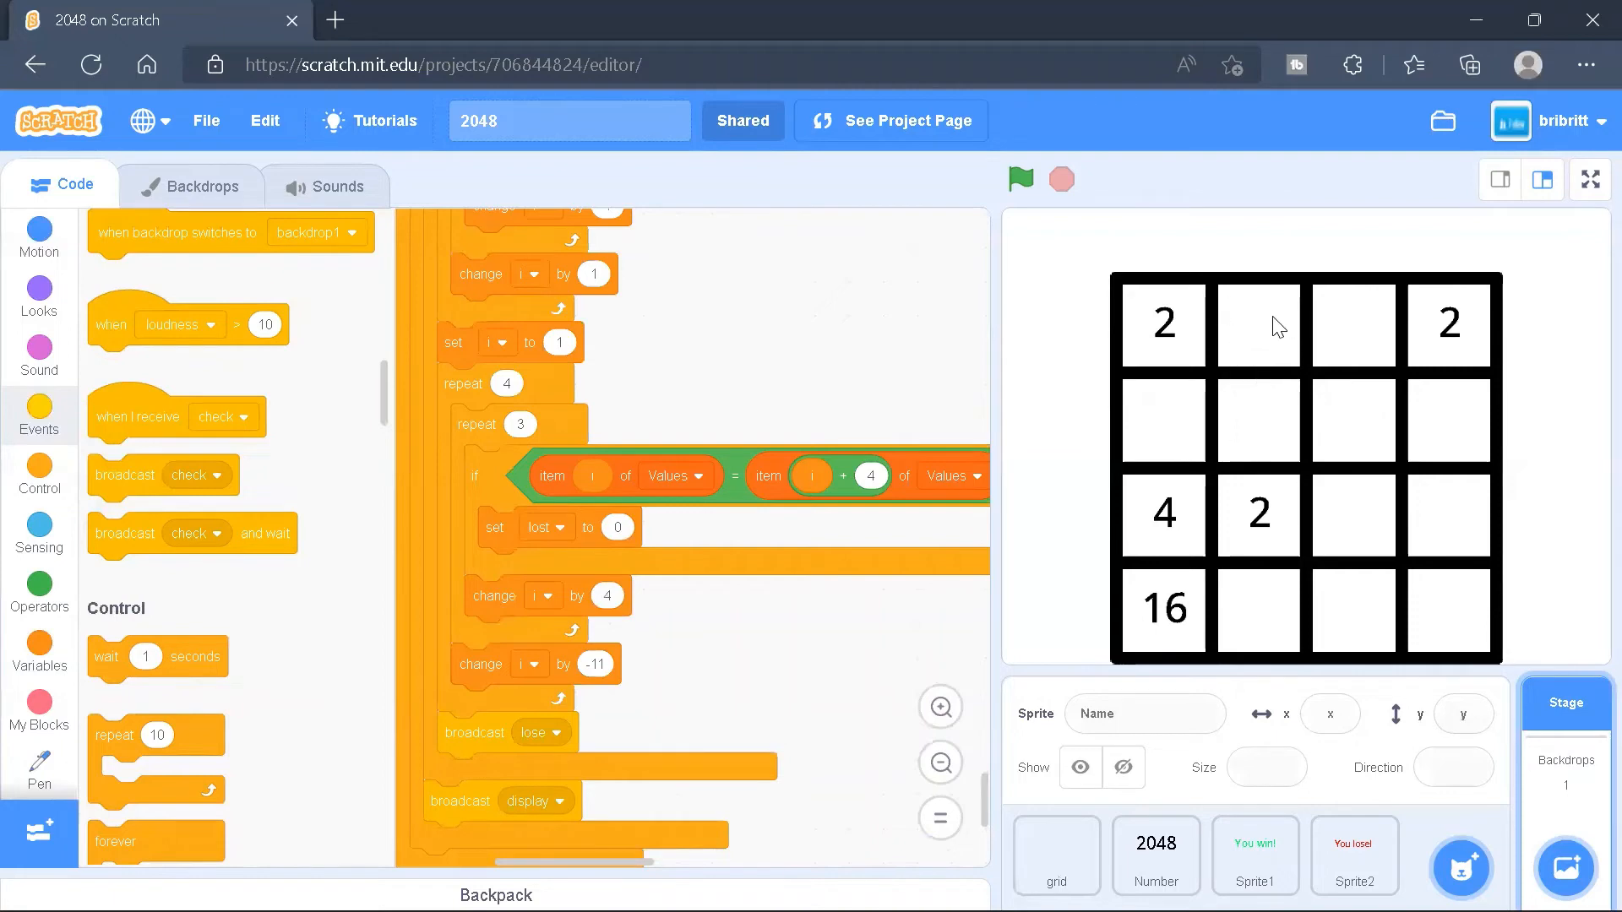
mouse_move(1259, 646)
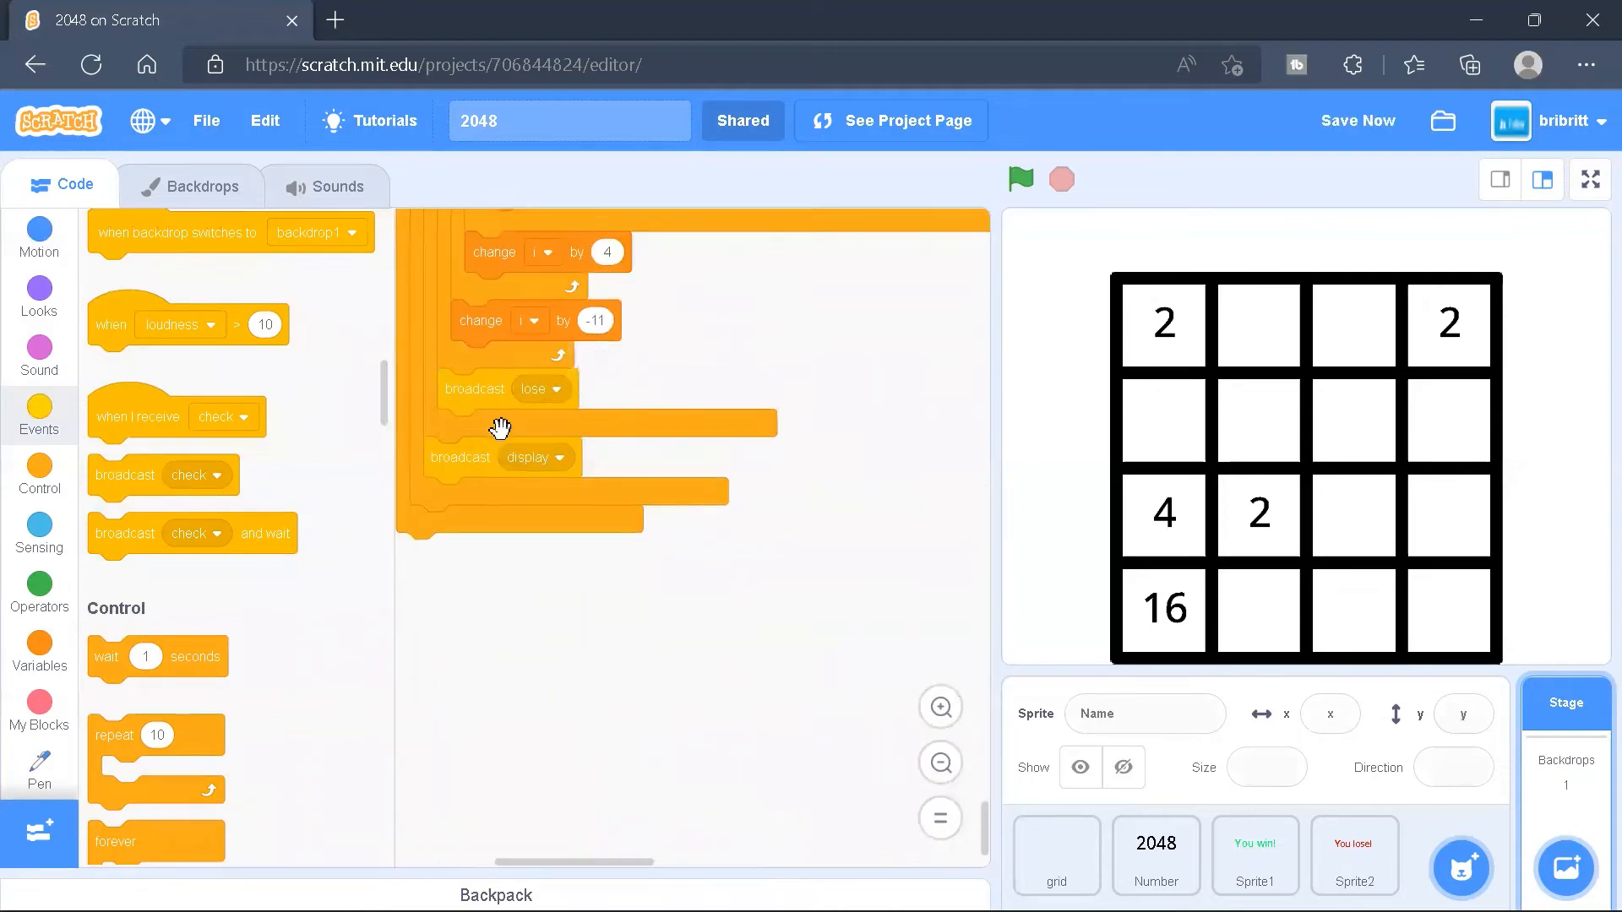
Guard the lose broadcast with a lost = 1 condition, then show the grid sprite's scripts
left_click_drag(507, 388, 766, 605)
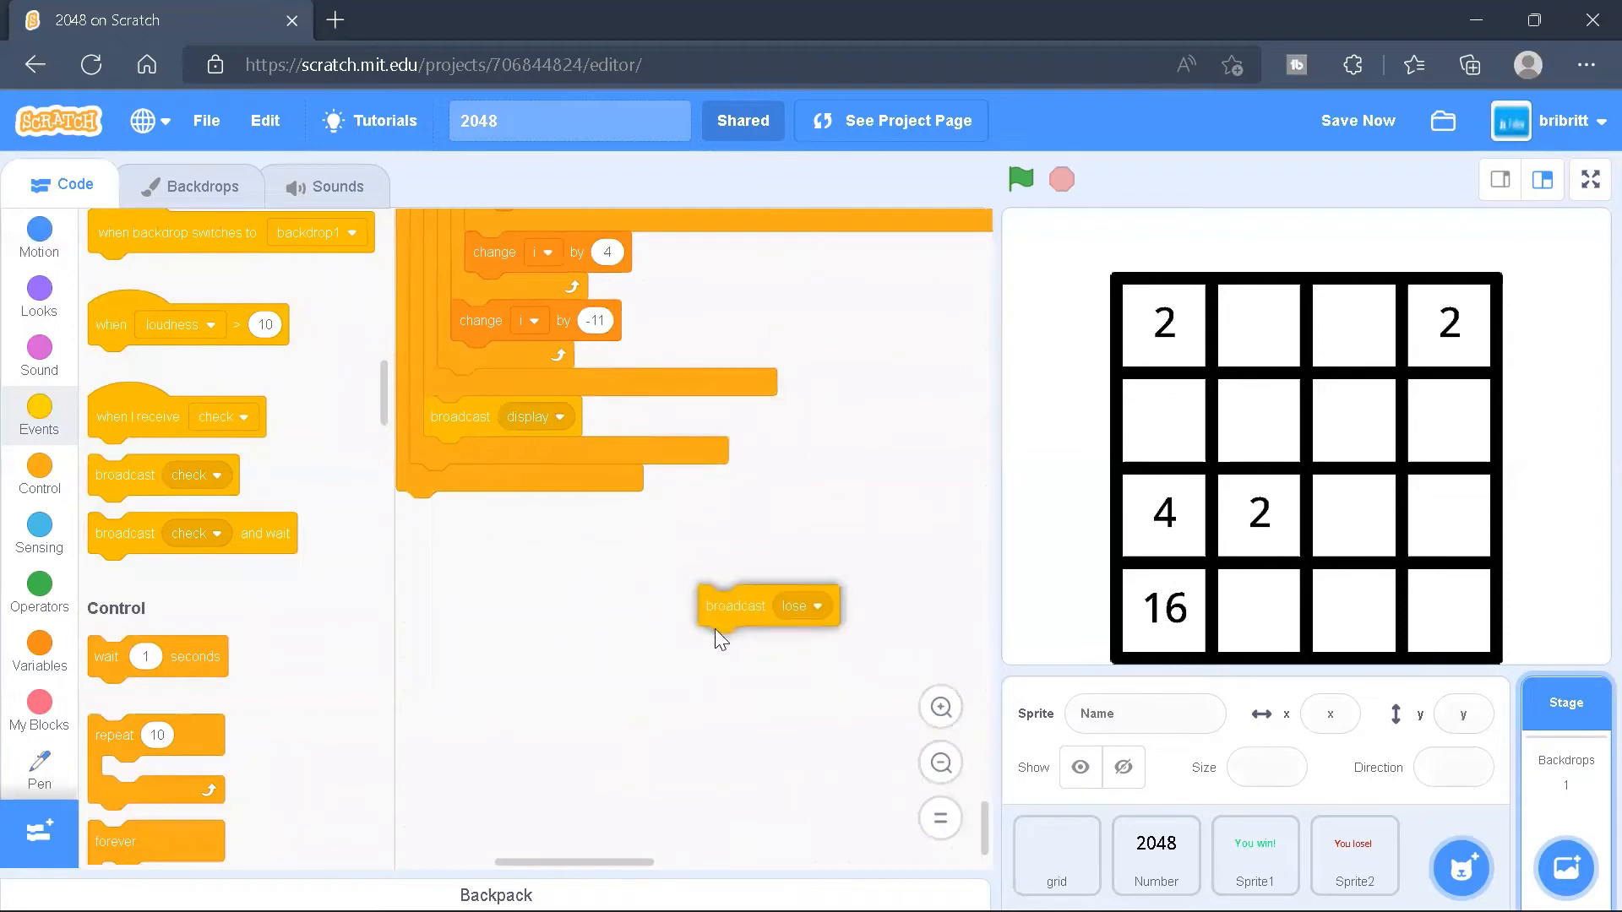
left_click(38, 476)
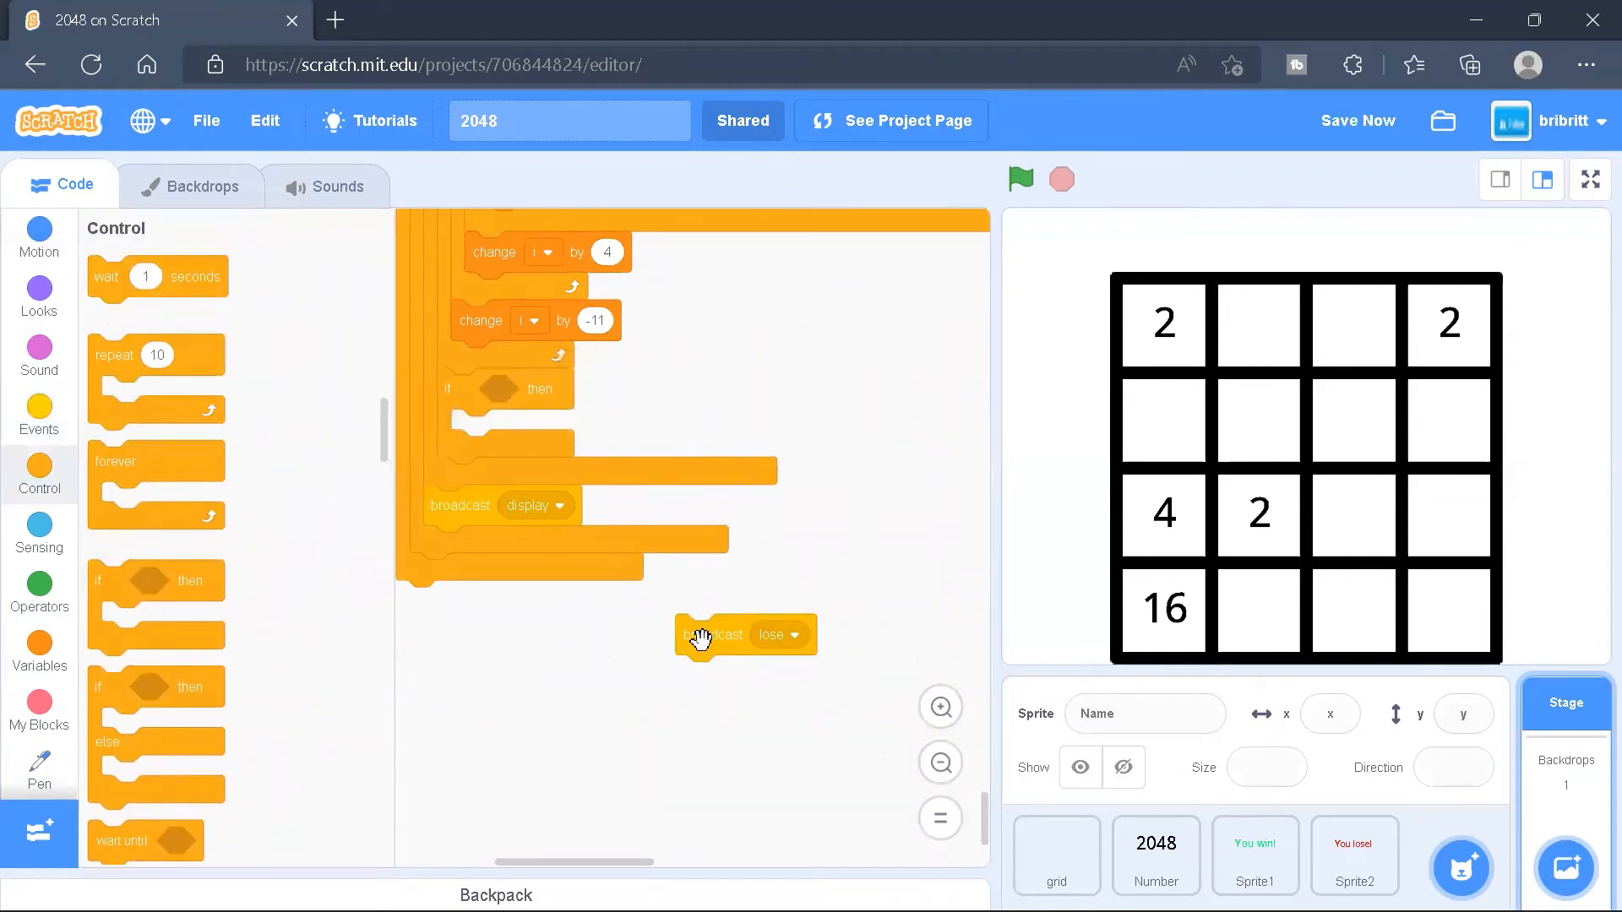
left_click(38, 593)
type("1")
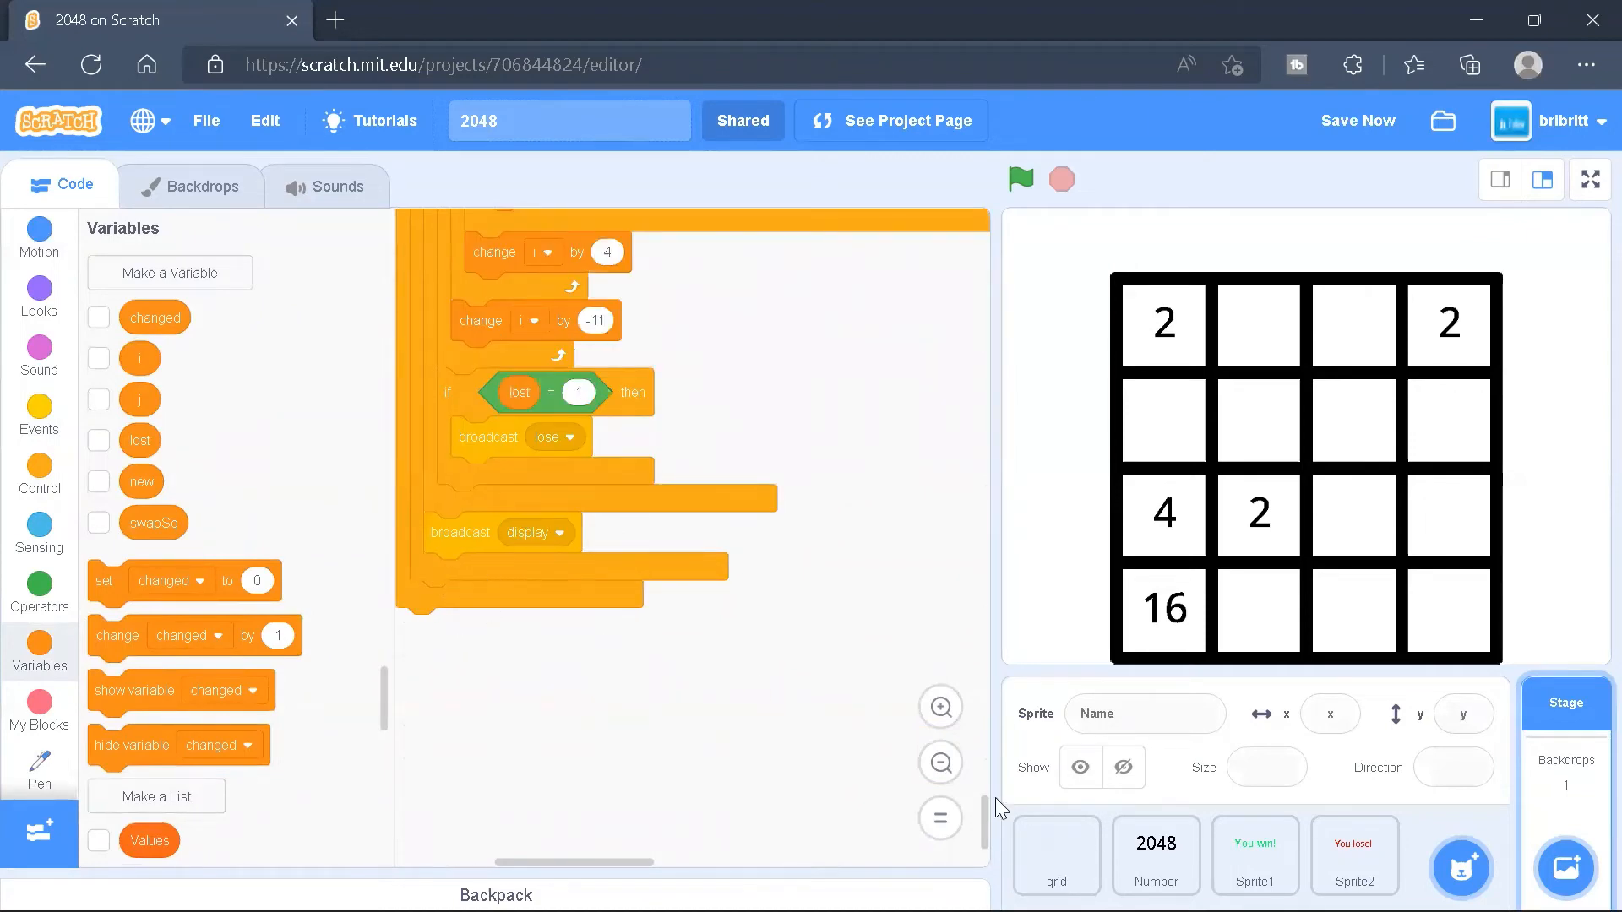
left_click(1055, 854)
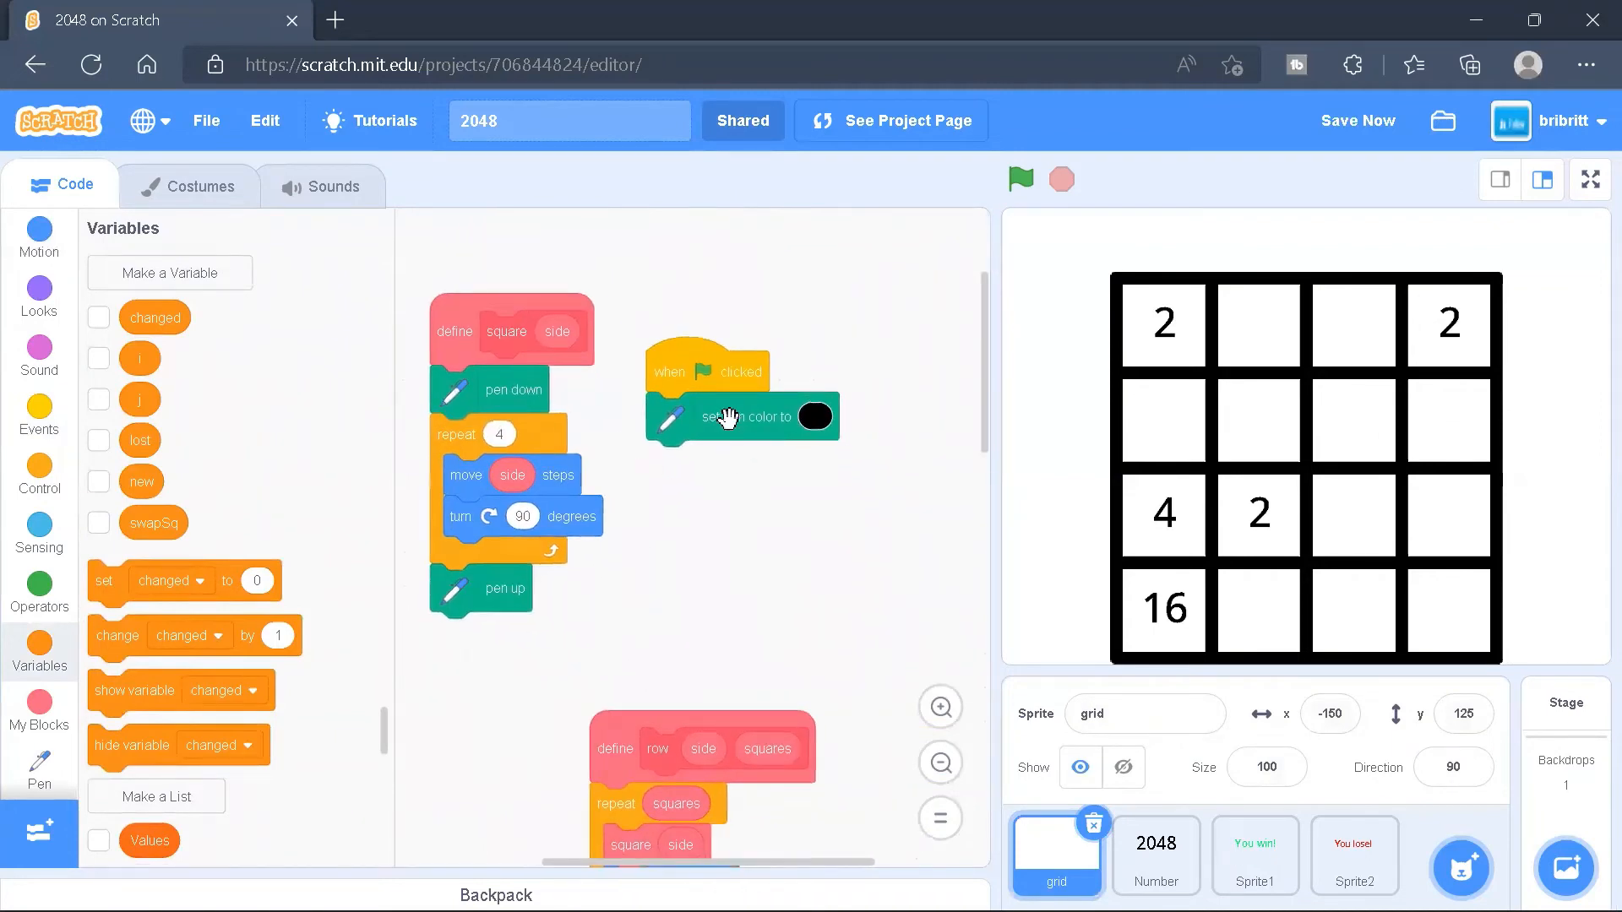
mouse_move(1083, 475)
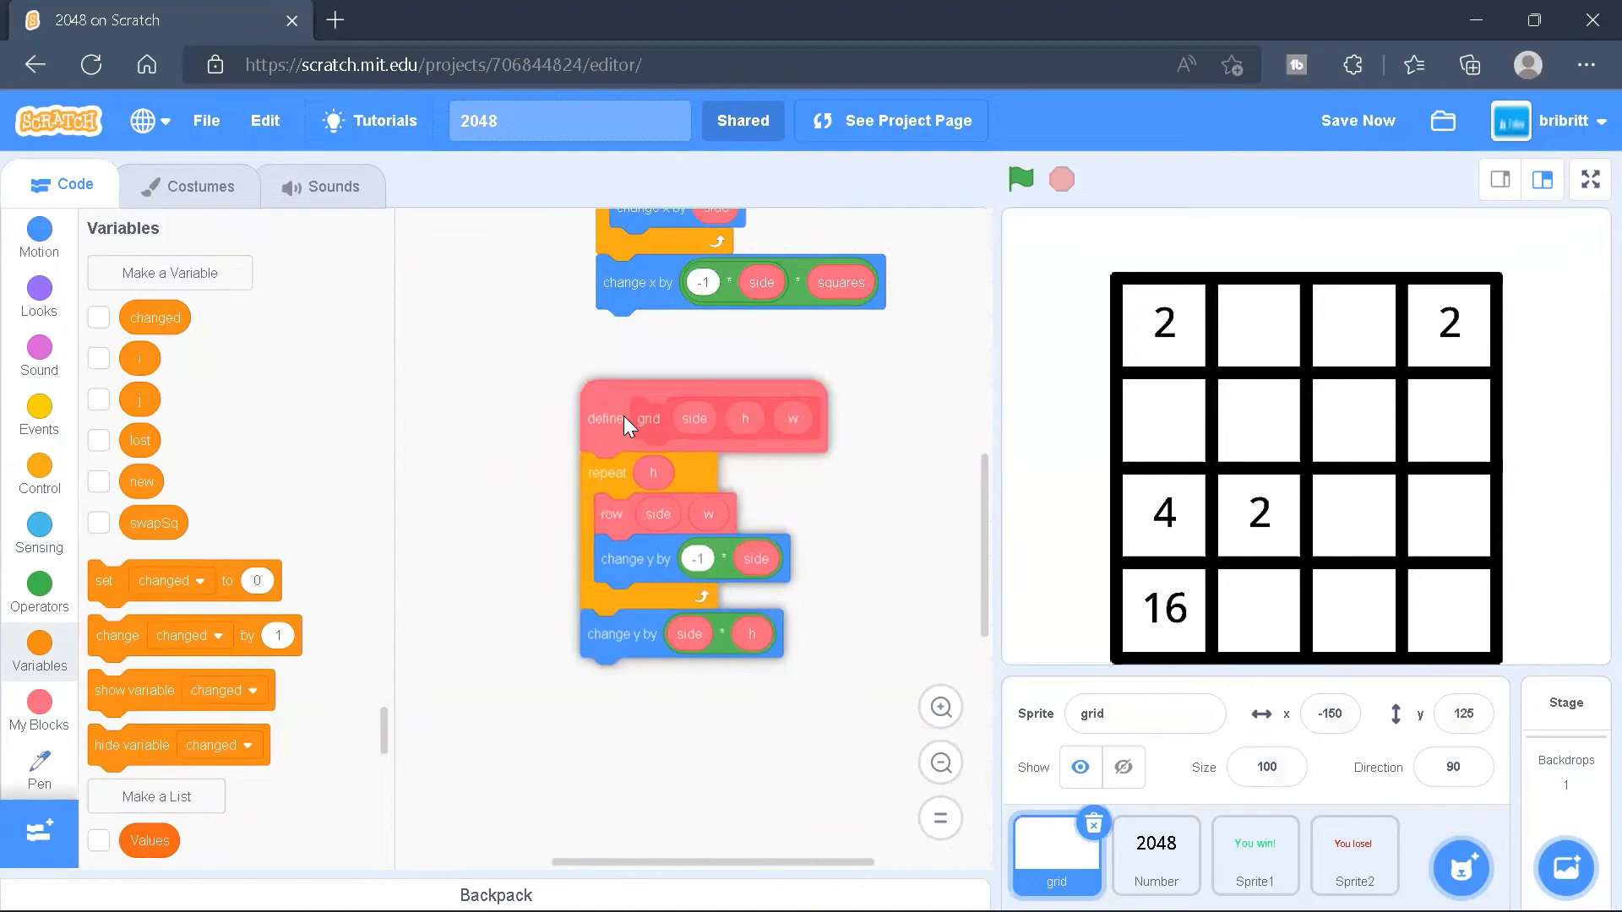
mouse_move(1125, 286)
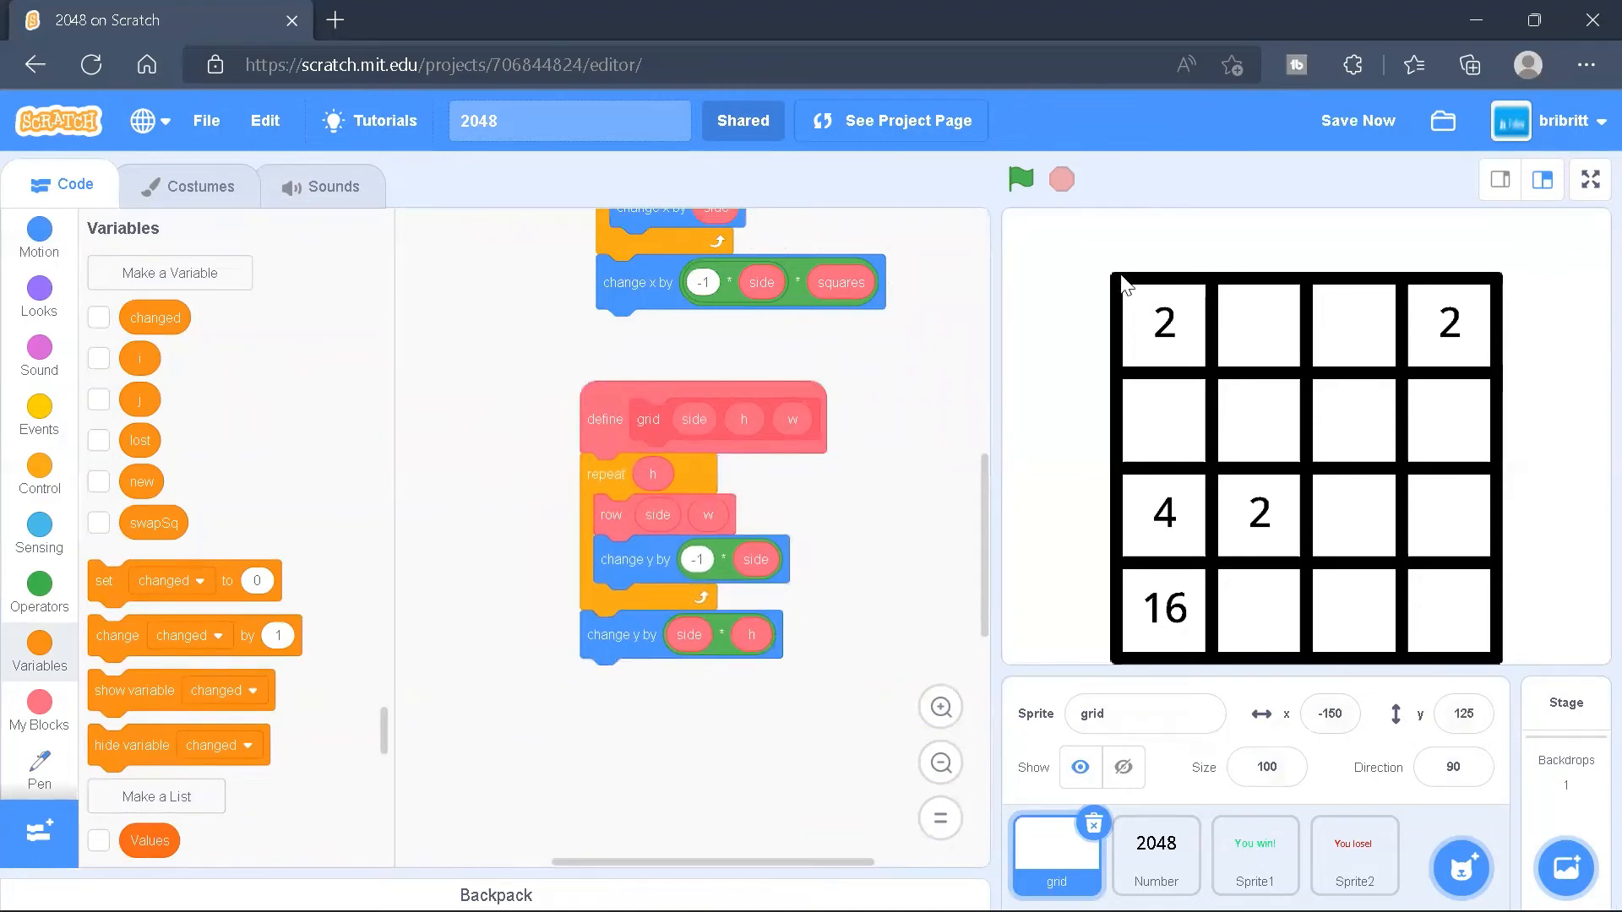
mouse_move(1473, 433)
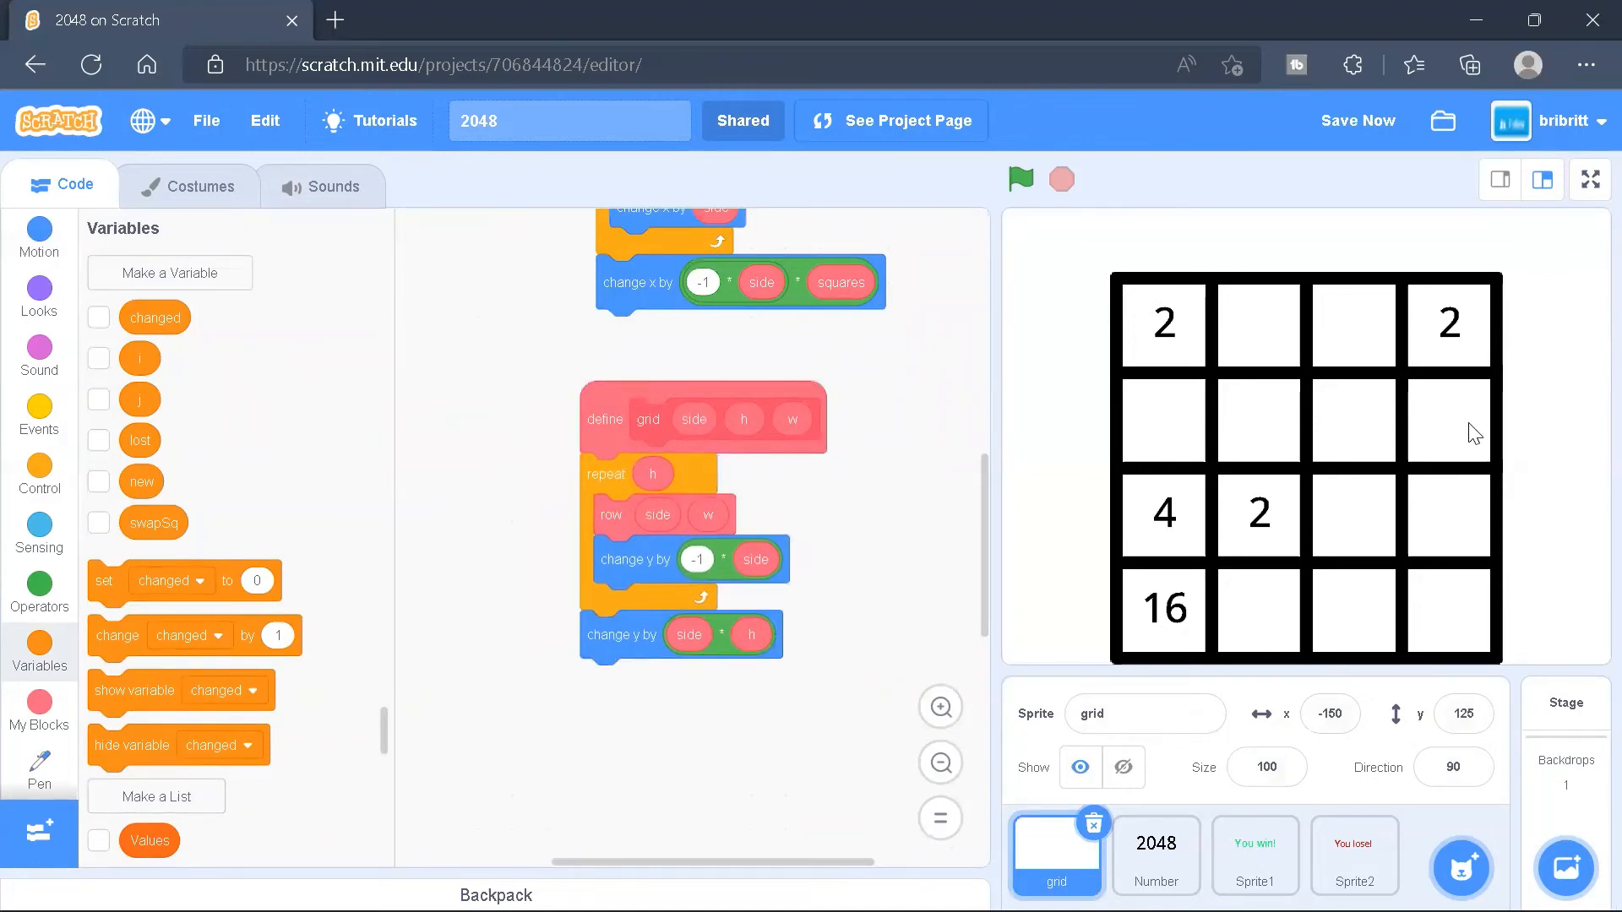
Select the Number sprite and view its costumes through 2048
left_click(1155, 854)
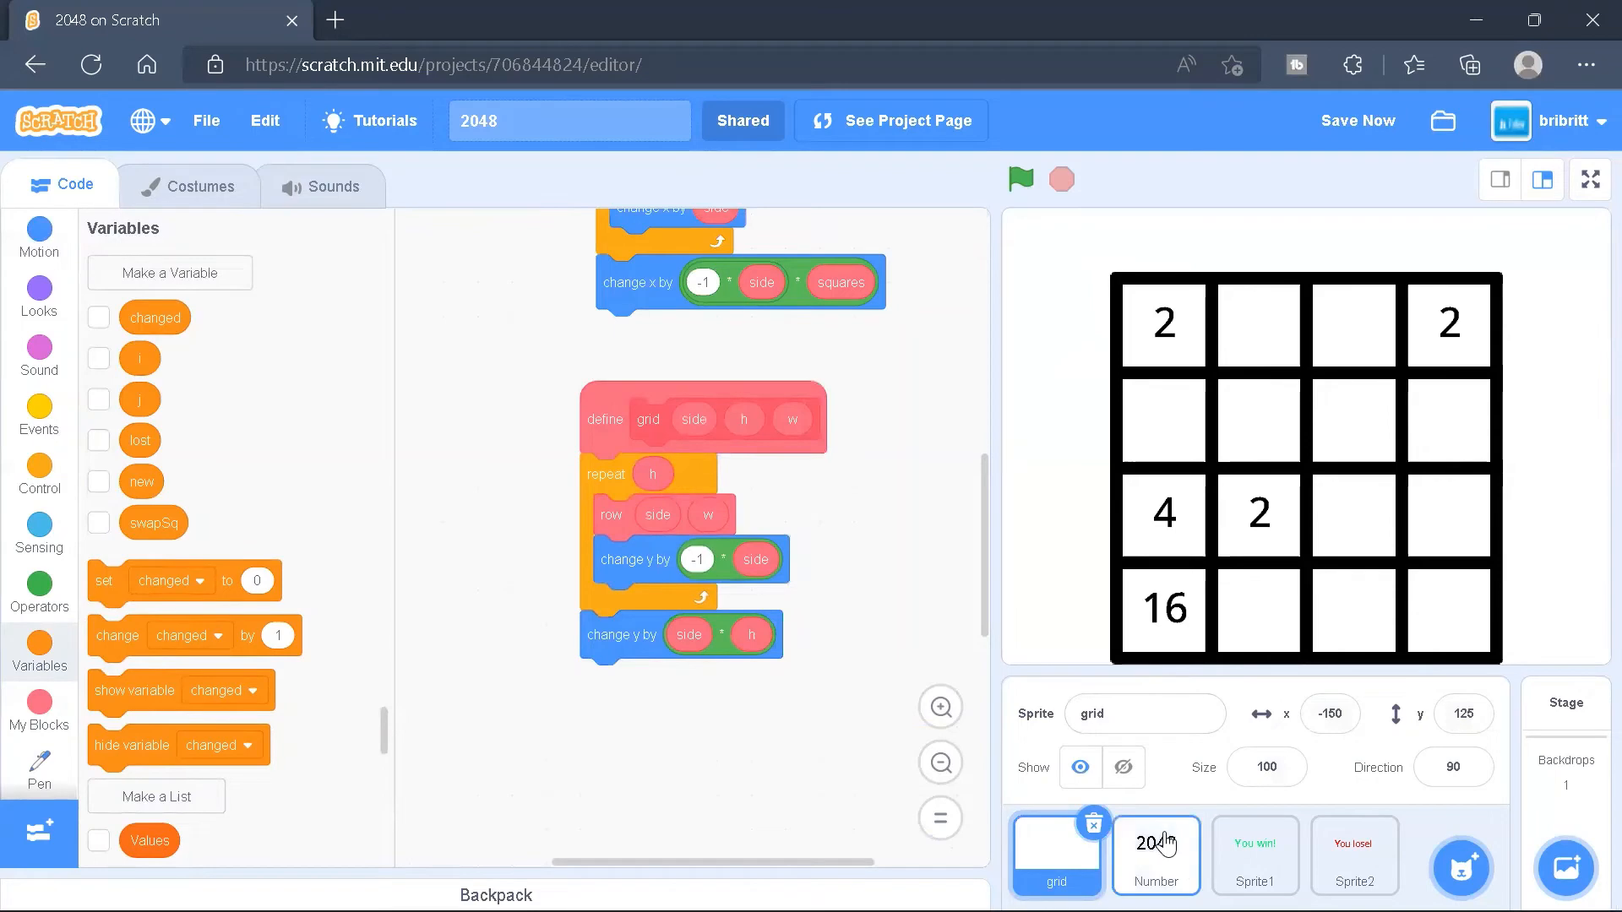
left_click(1156, 848)
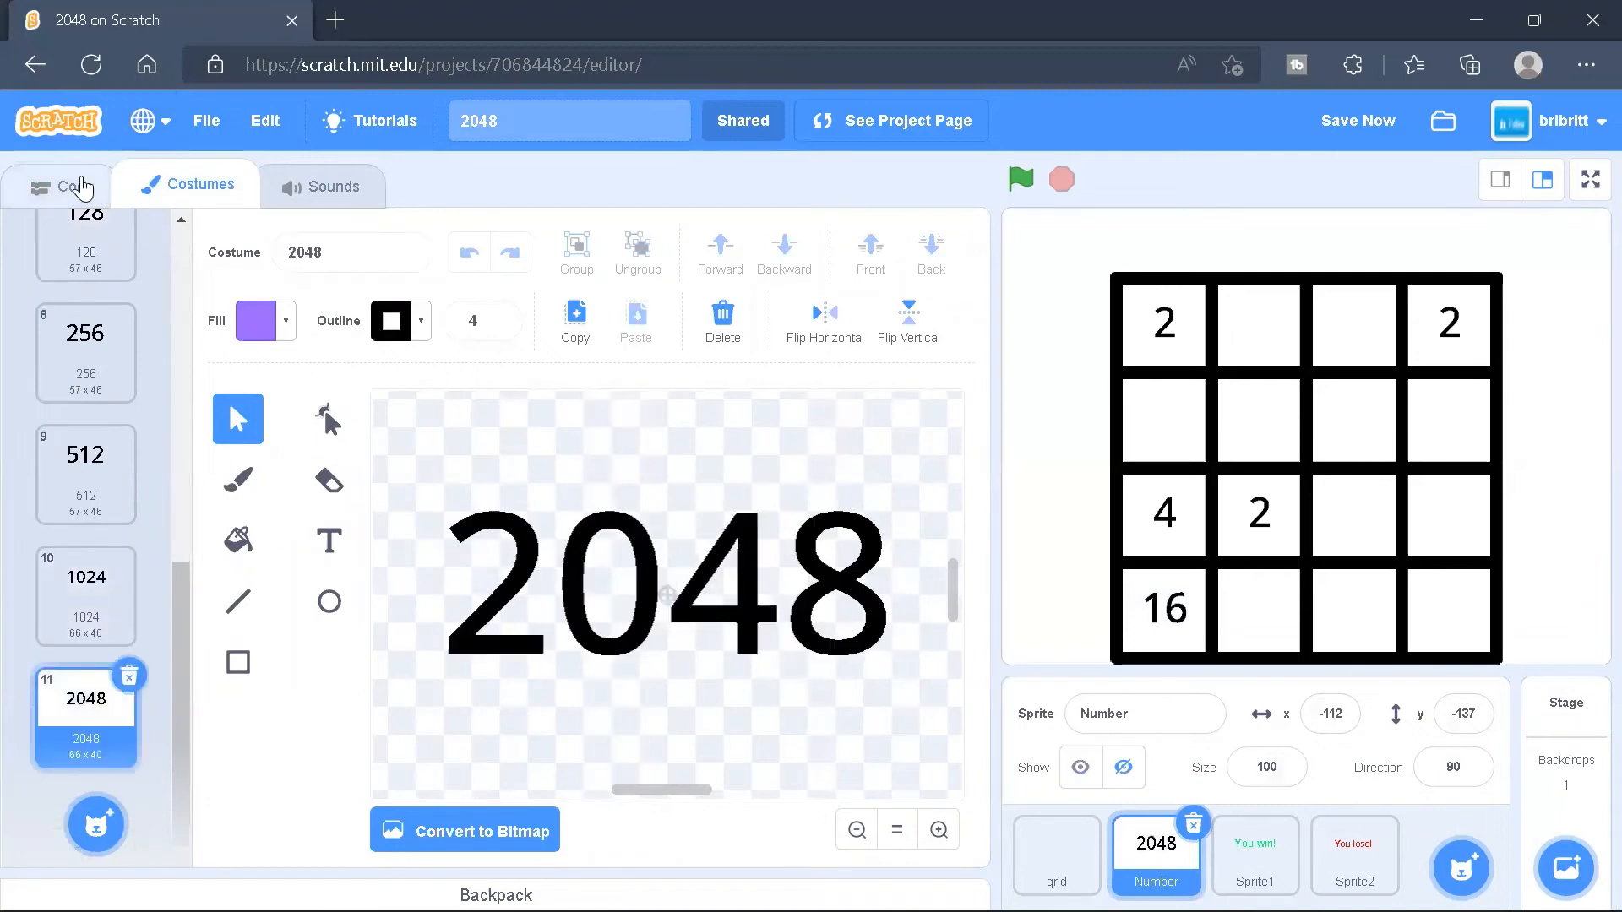
Move the delete-this-clone script higher and review the display script's cloning and costume logic
left_click(61, 184)
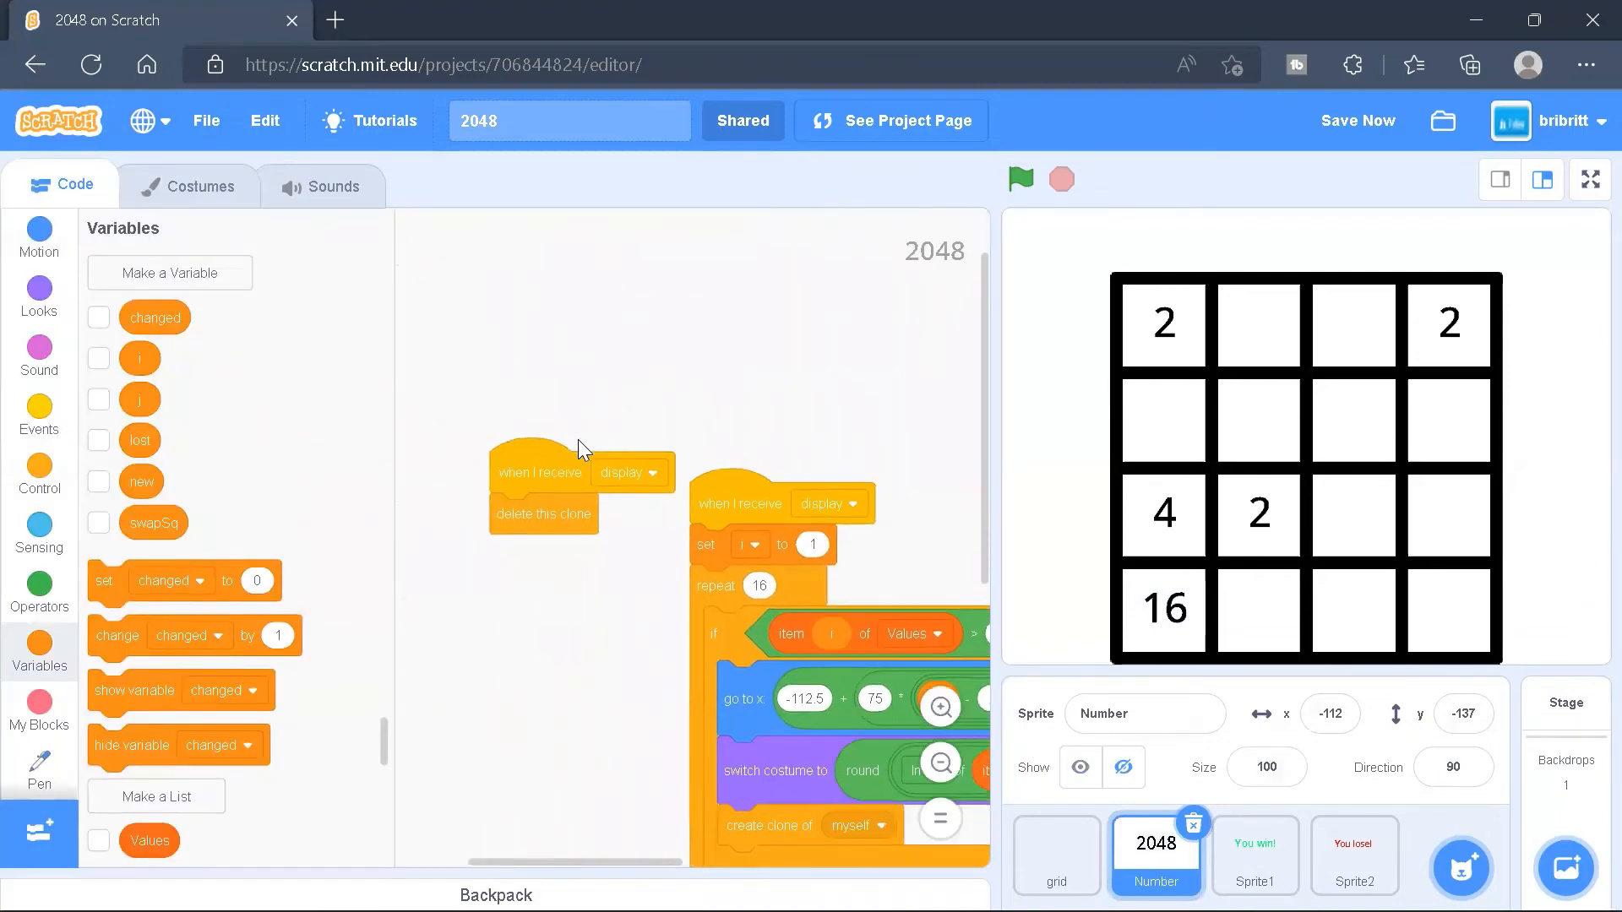
left_click_drag(538, 471, 542, 322)
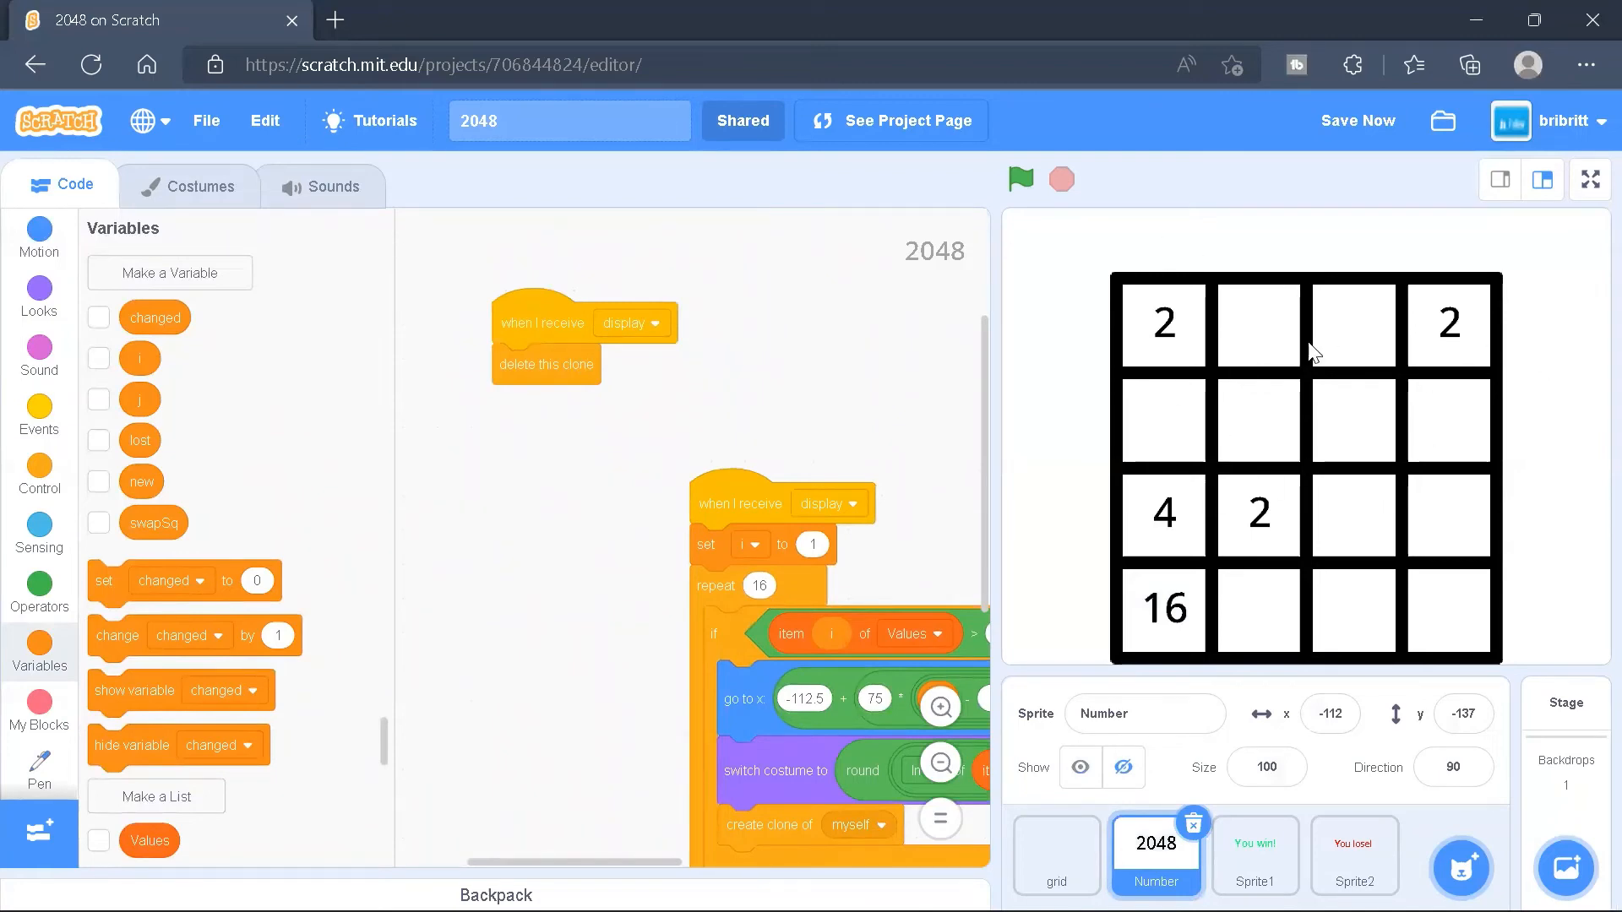
mouse_move(903, 442)
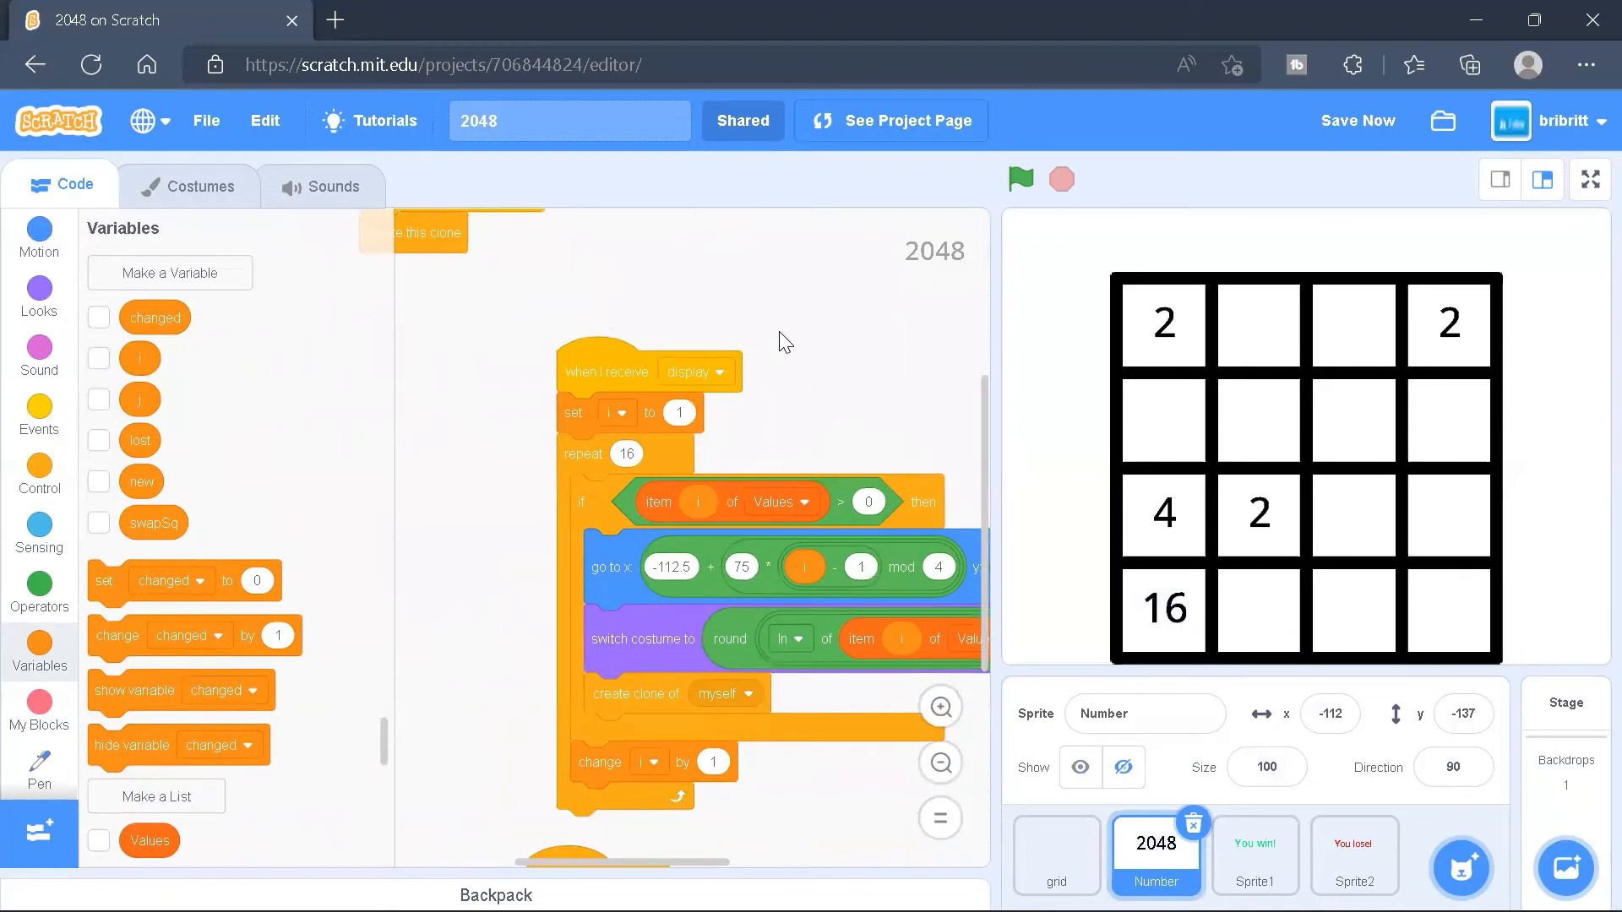
mouse_move(621, 462)
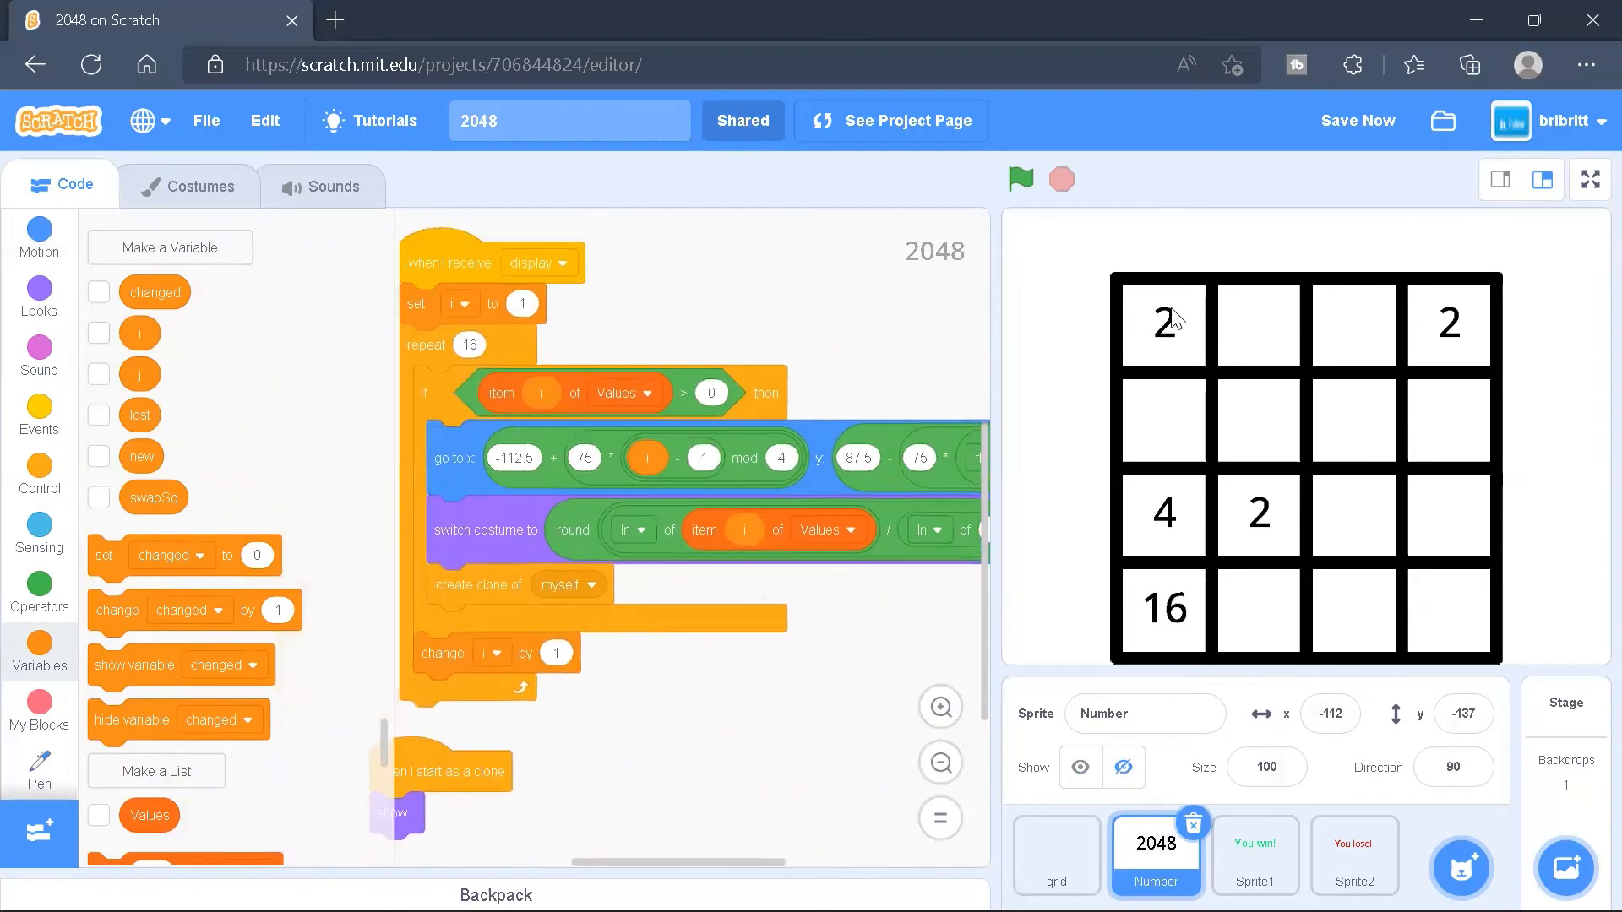
mouse_move(1167, 336)
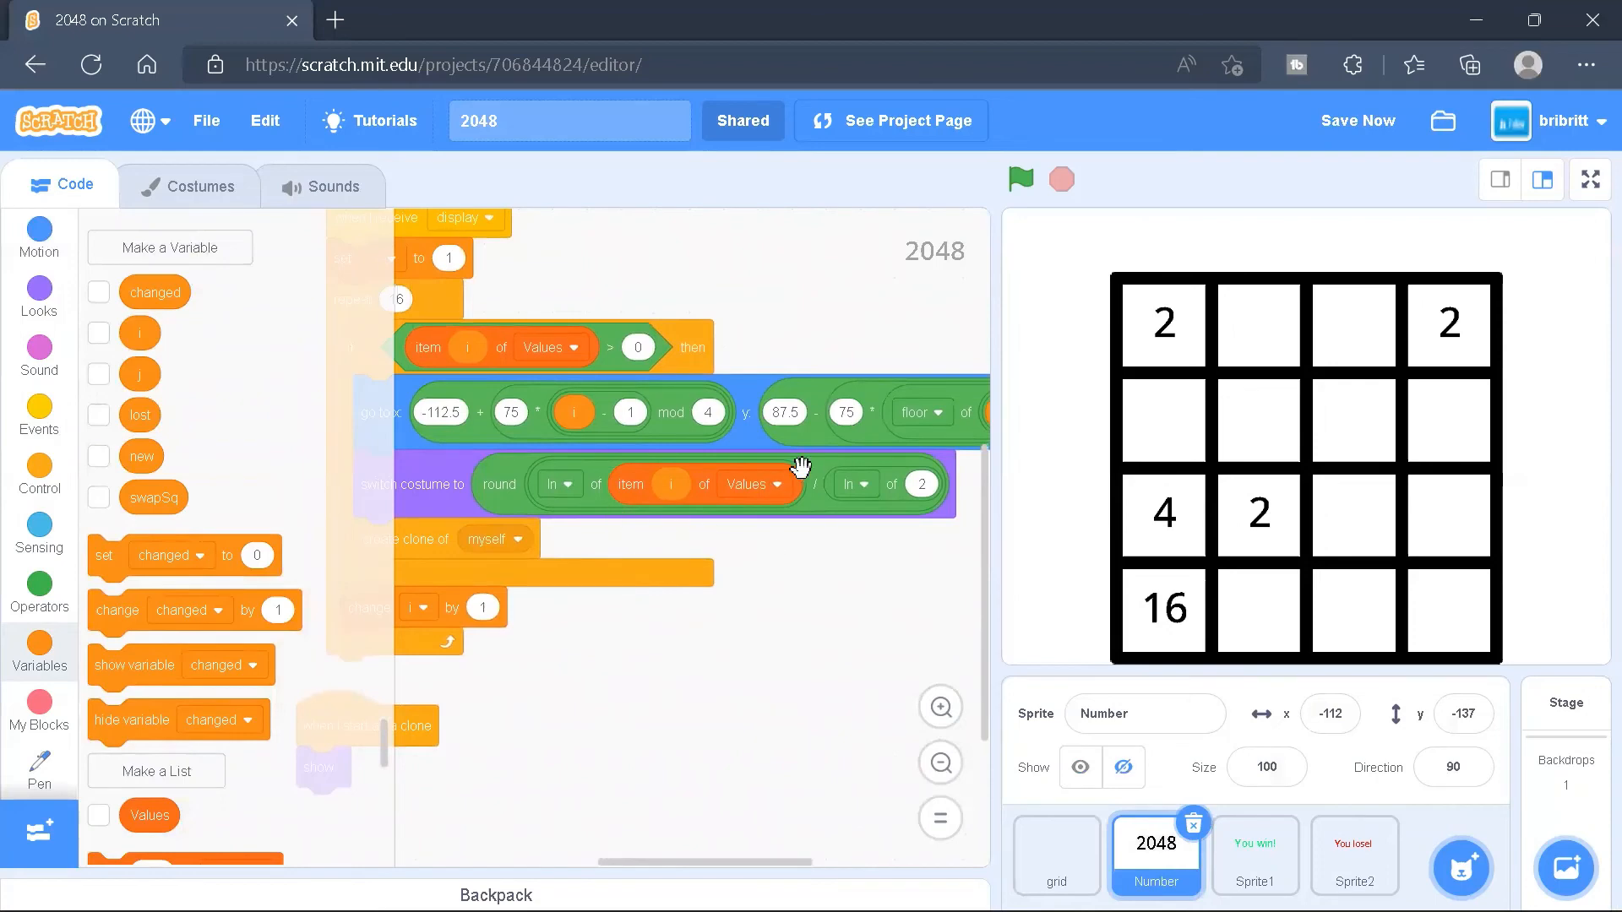
mouse_move(160, 602)
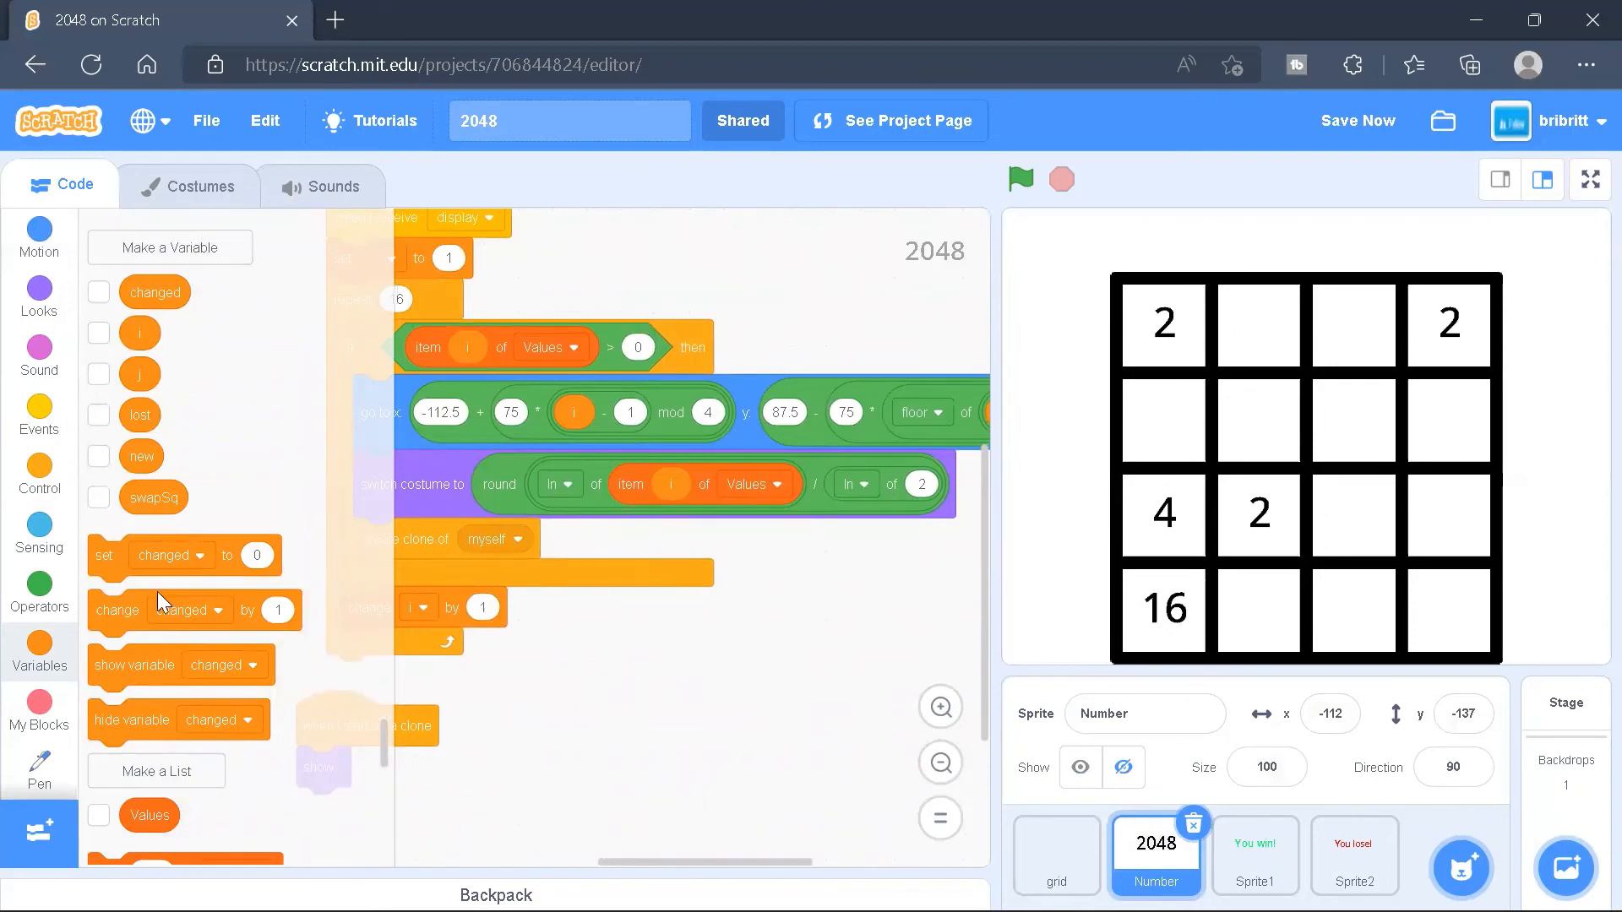
left_click(38, 593)
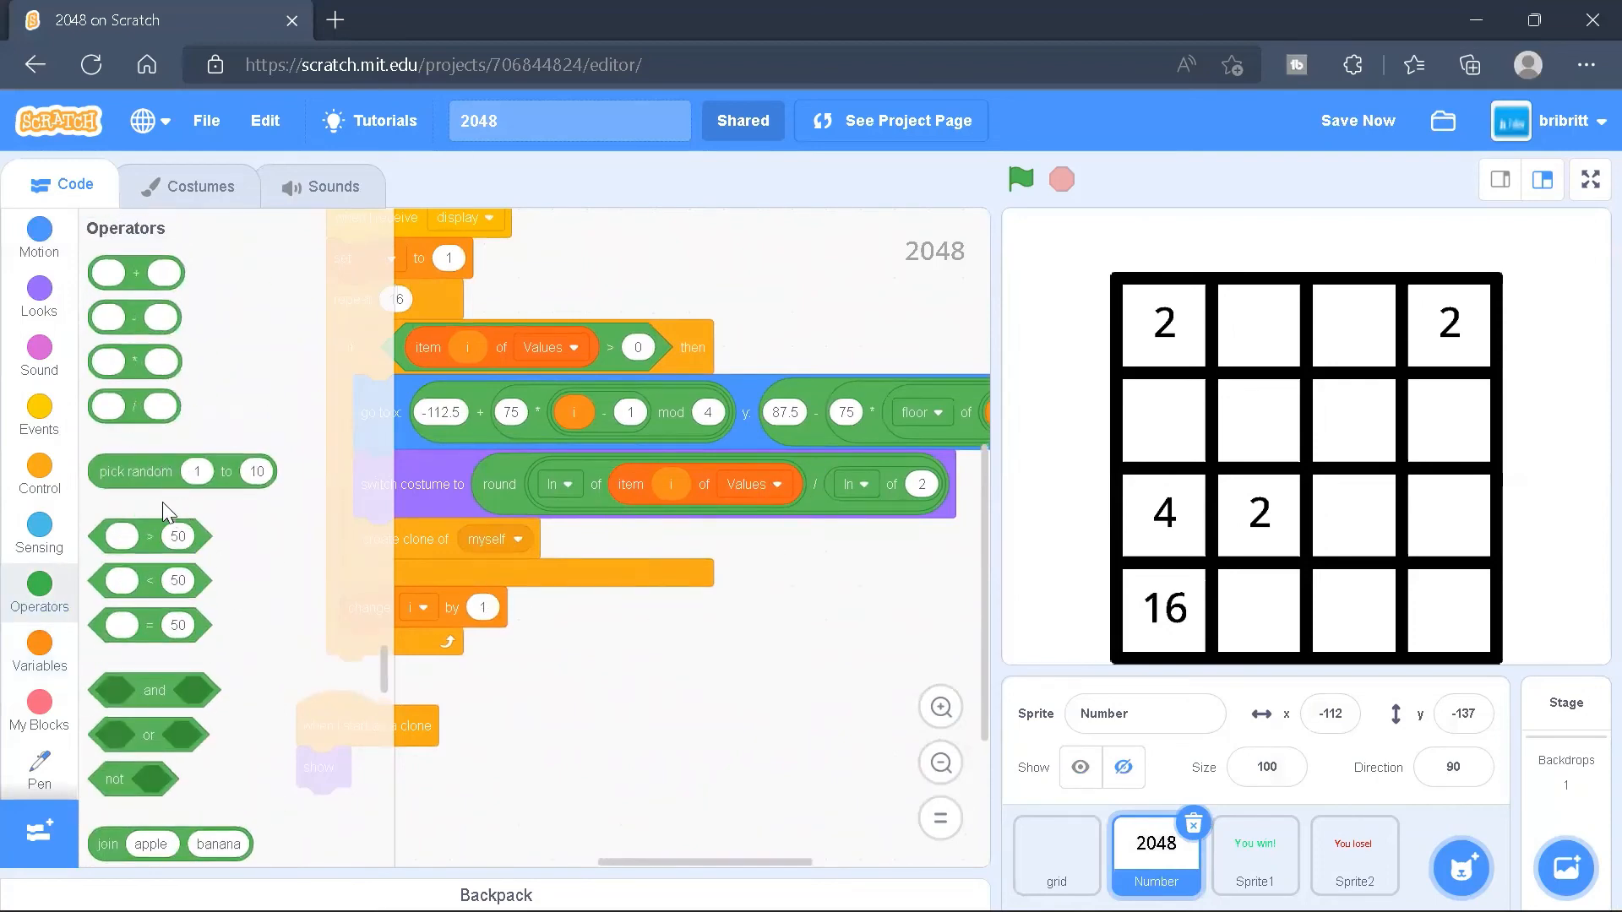
mouse_move(810, 479)
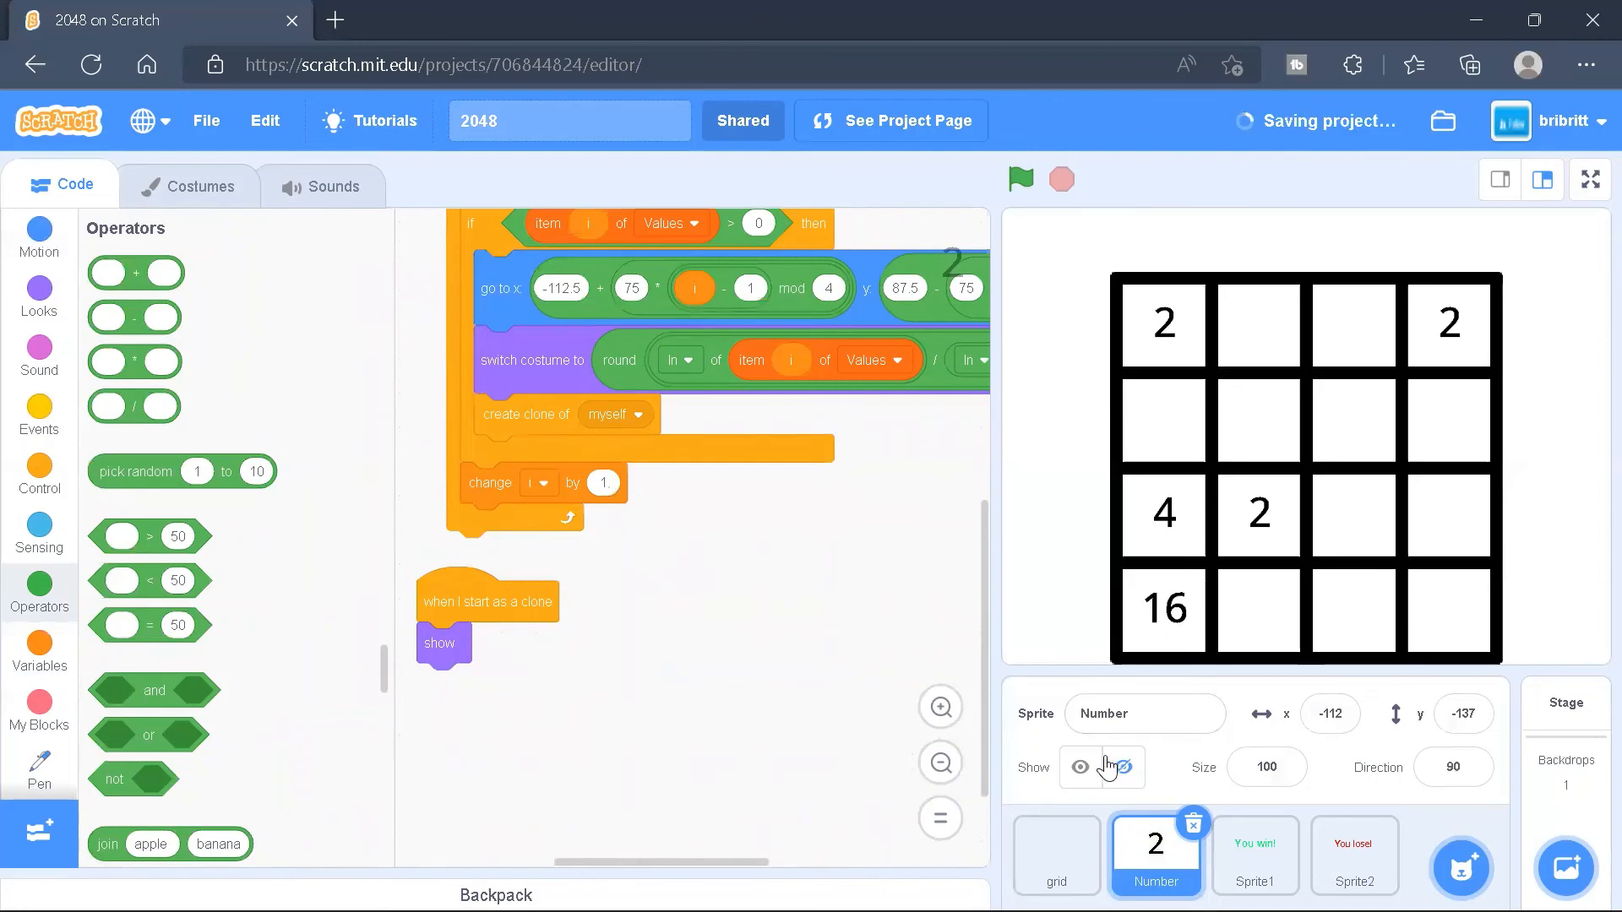
left_click(1079, 766)
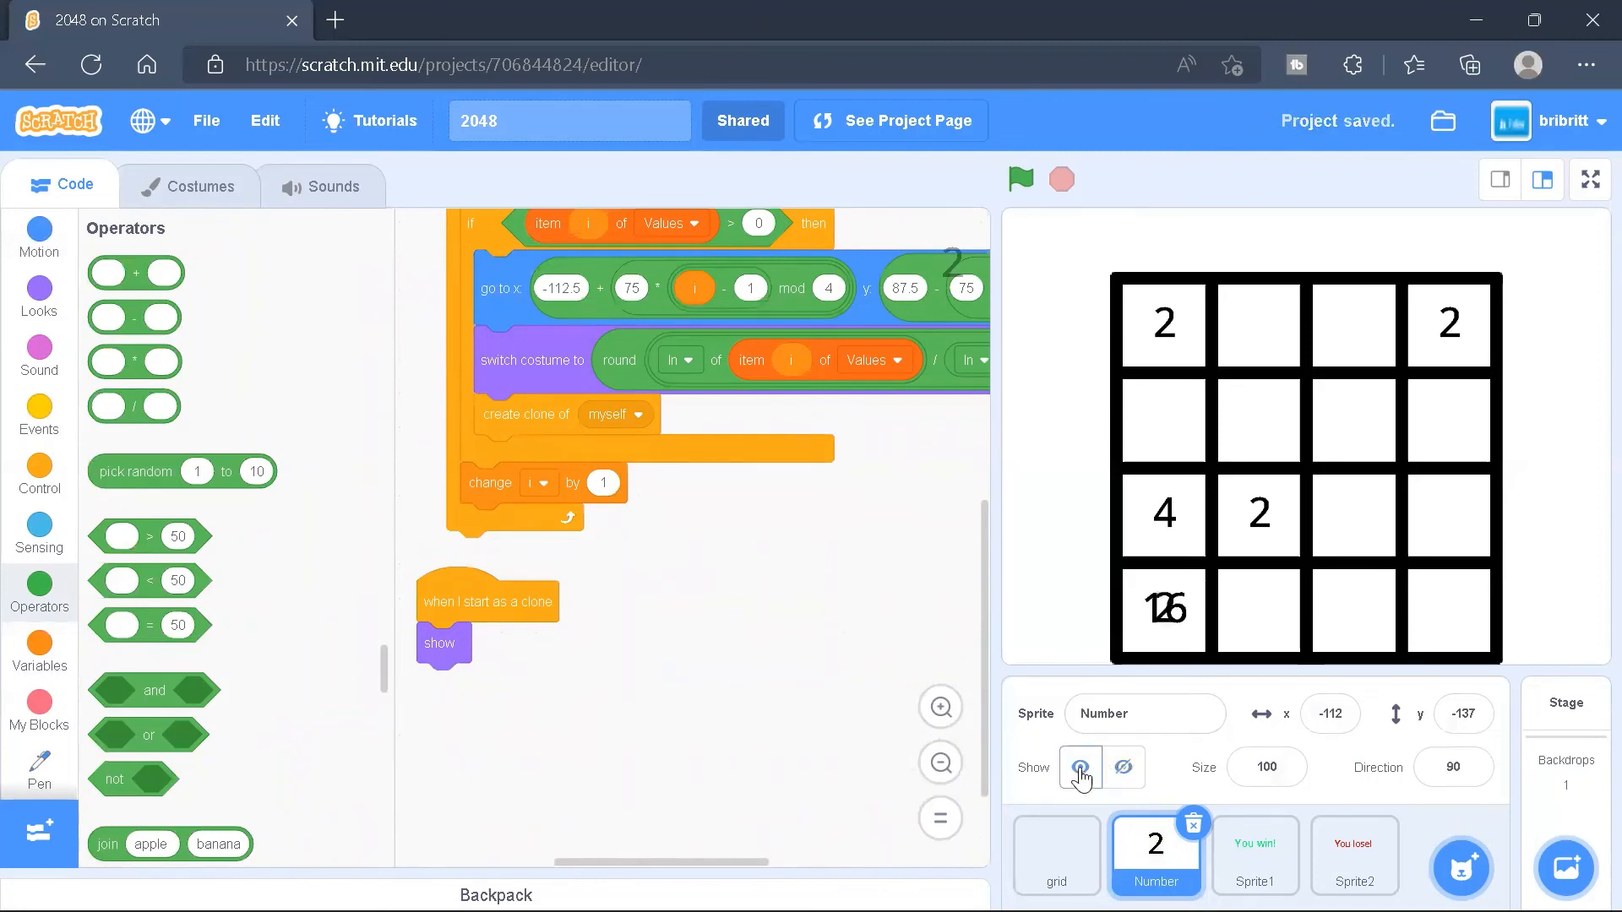
left_click(1123, 768)
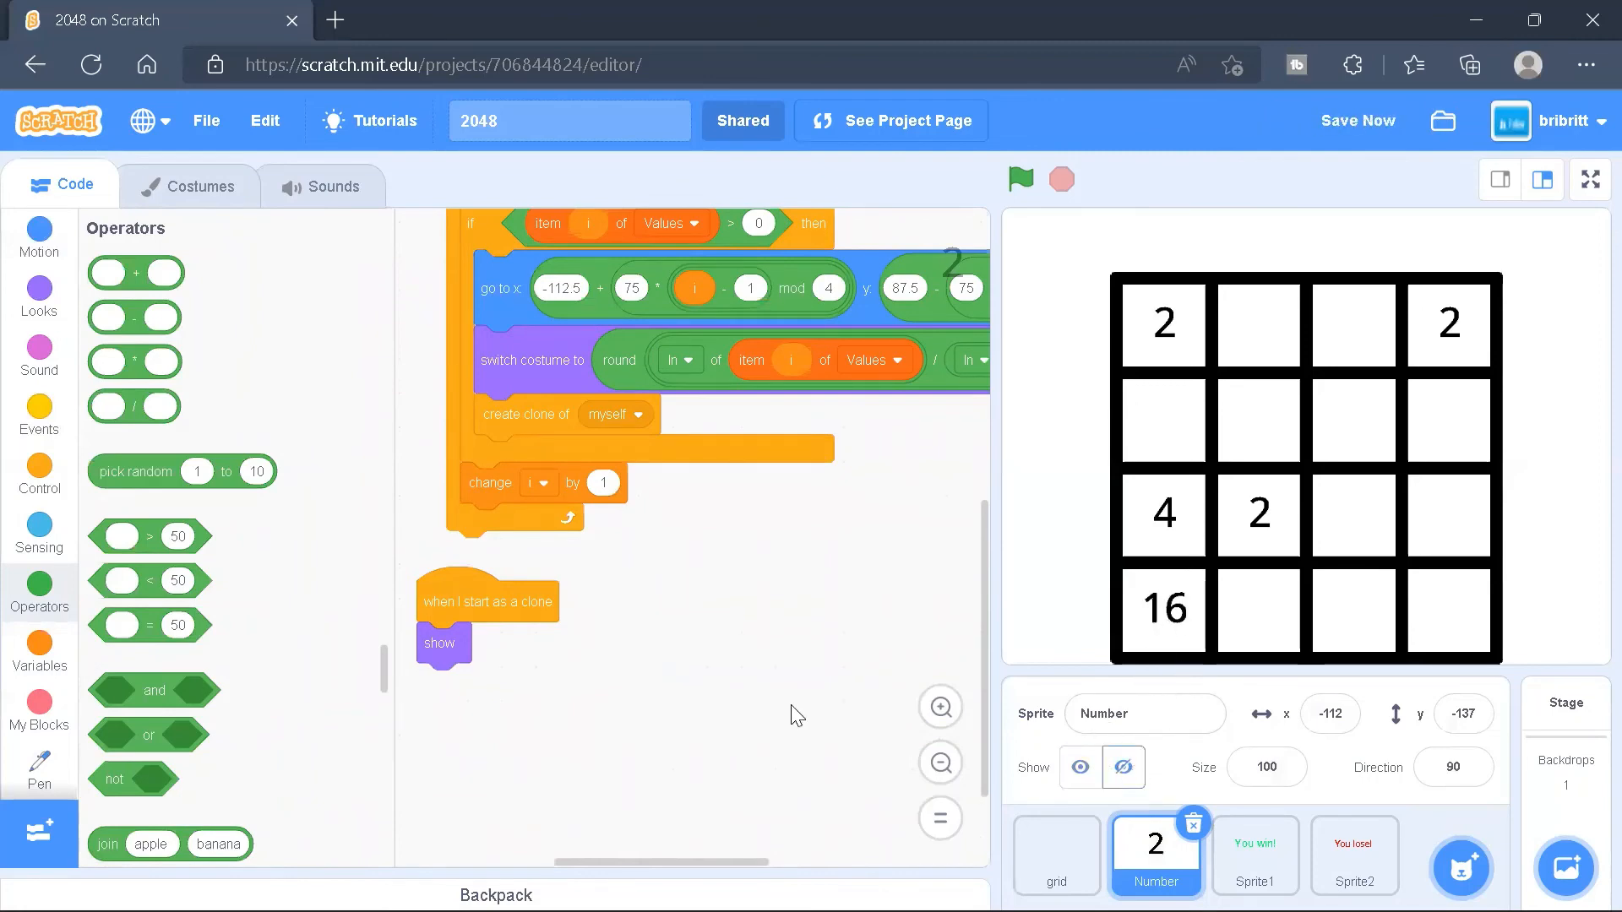
left_click_drag(792, 714, 724, 574)
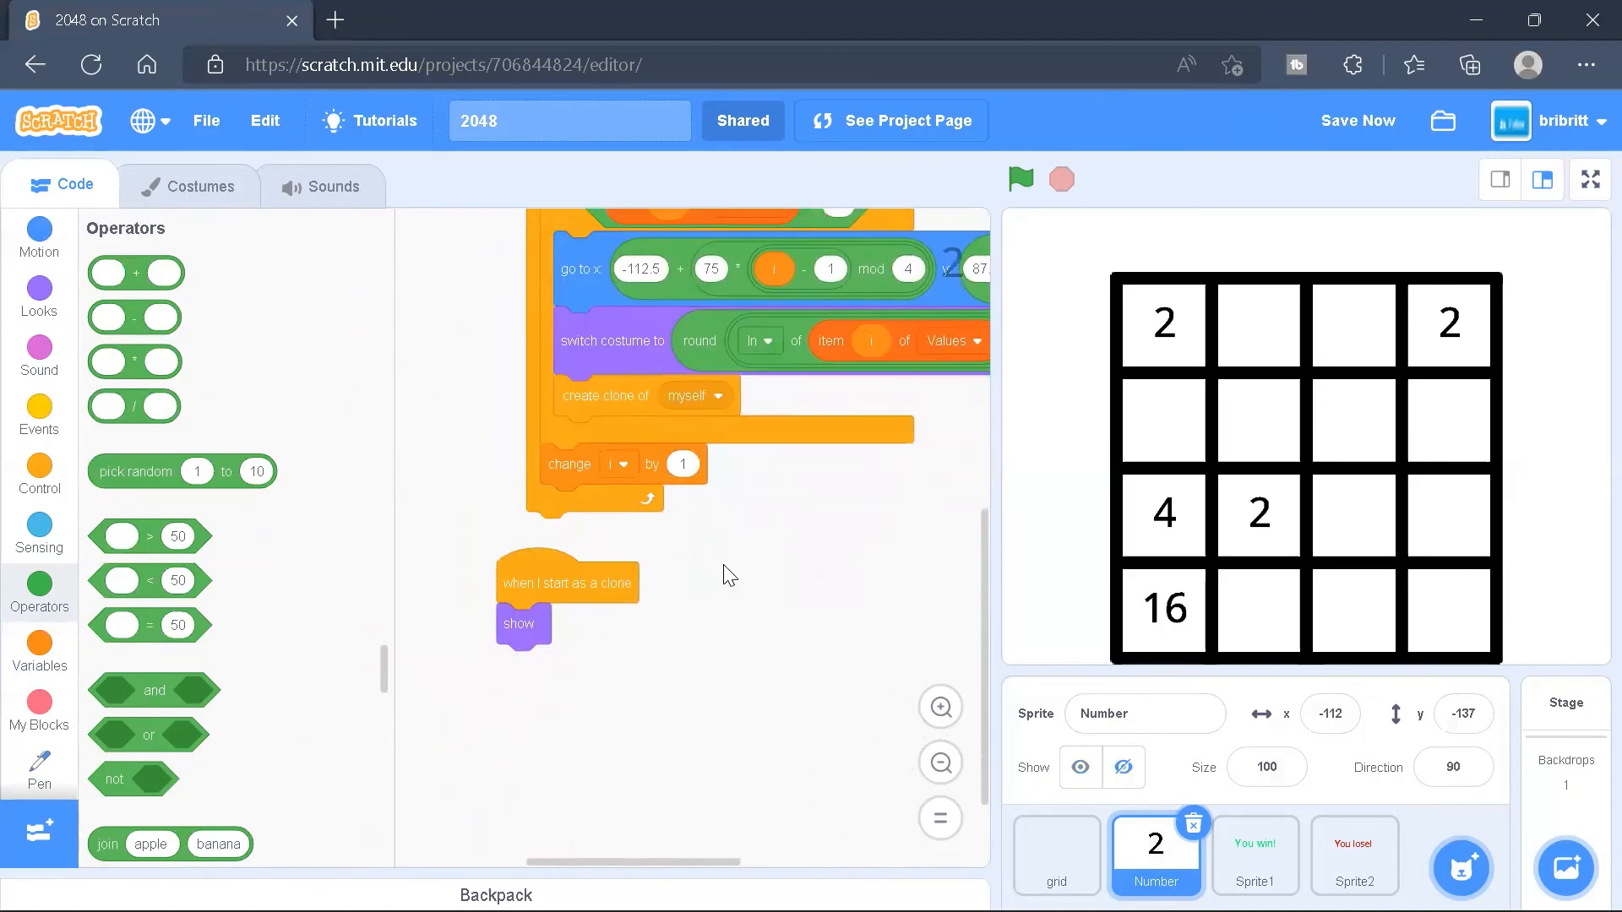
left_click_drag(566, 581, 659, 574)
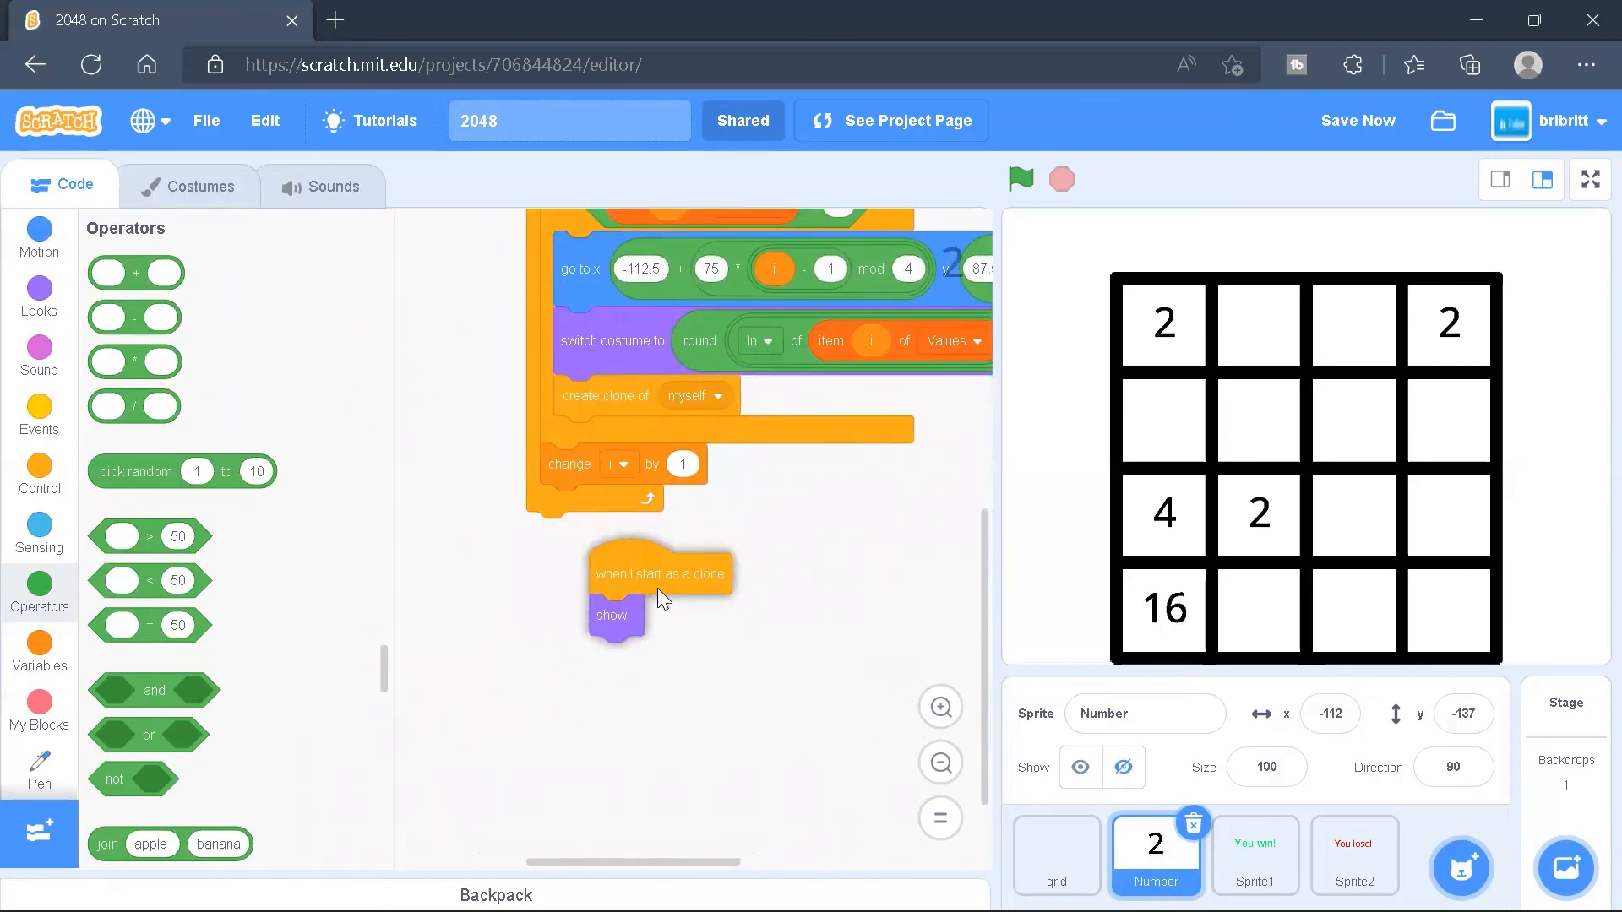
left_click_drag(660, 572, 610, 592)
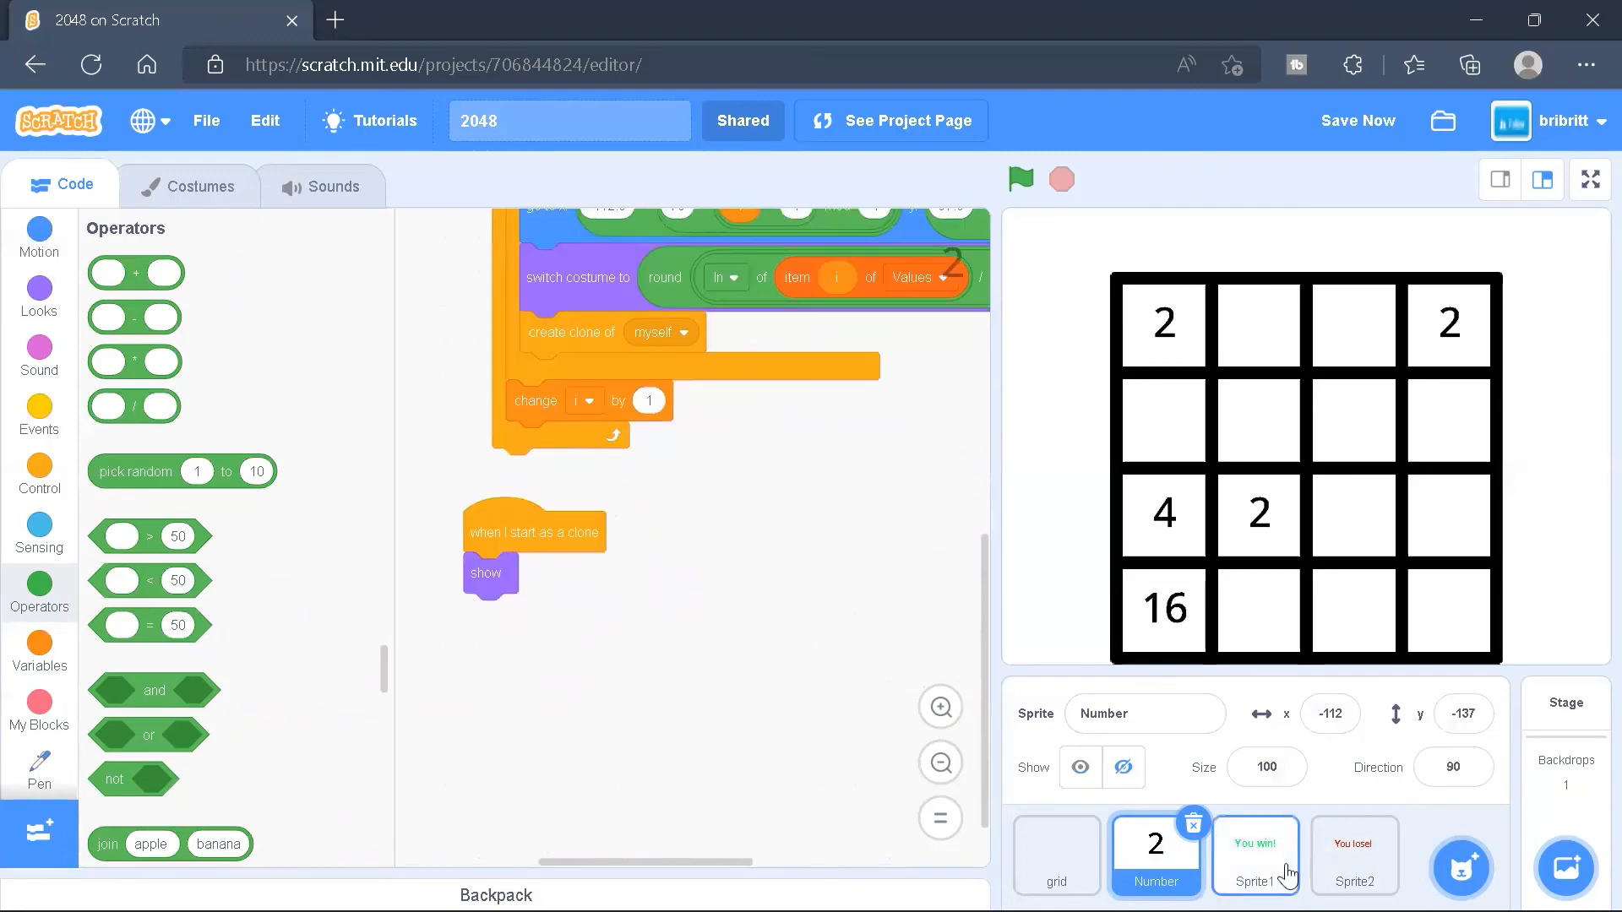
Place the You win sprite's green-flag hide script above its win script
left_click(1255, 855)
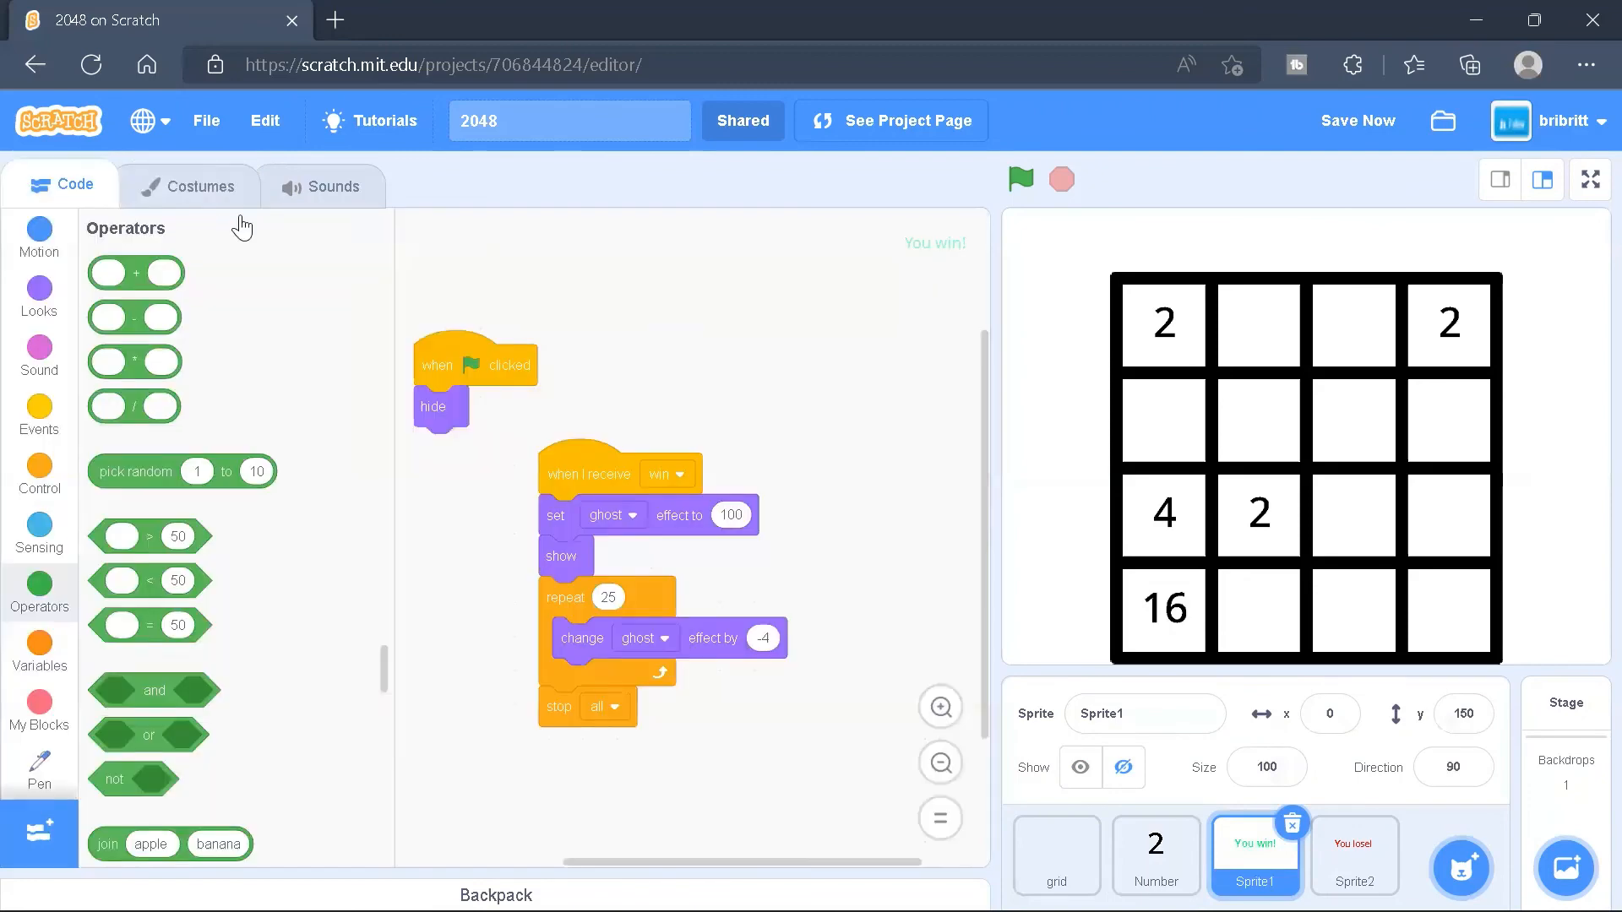
left_click_drag(474, 363, 641, 294)
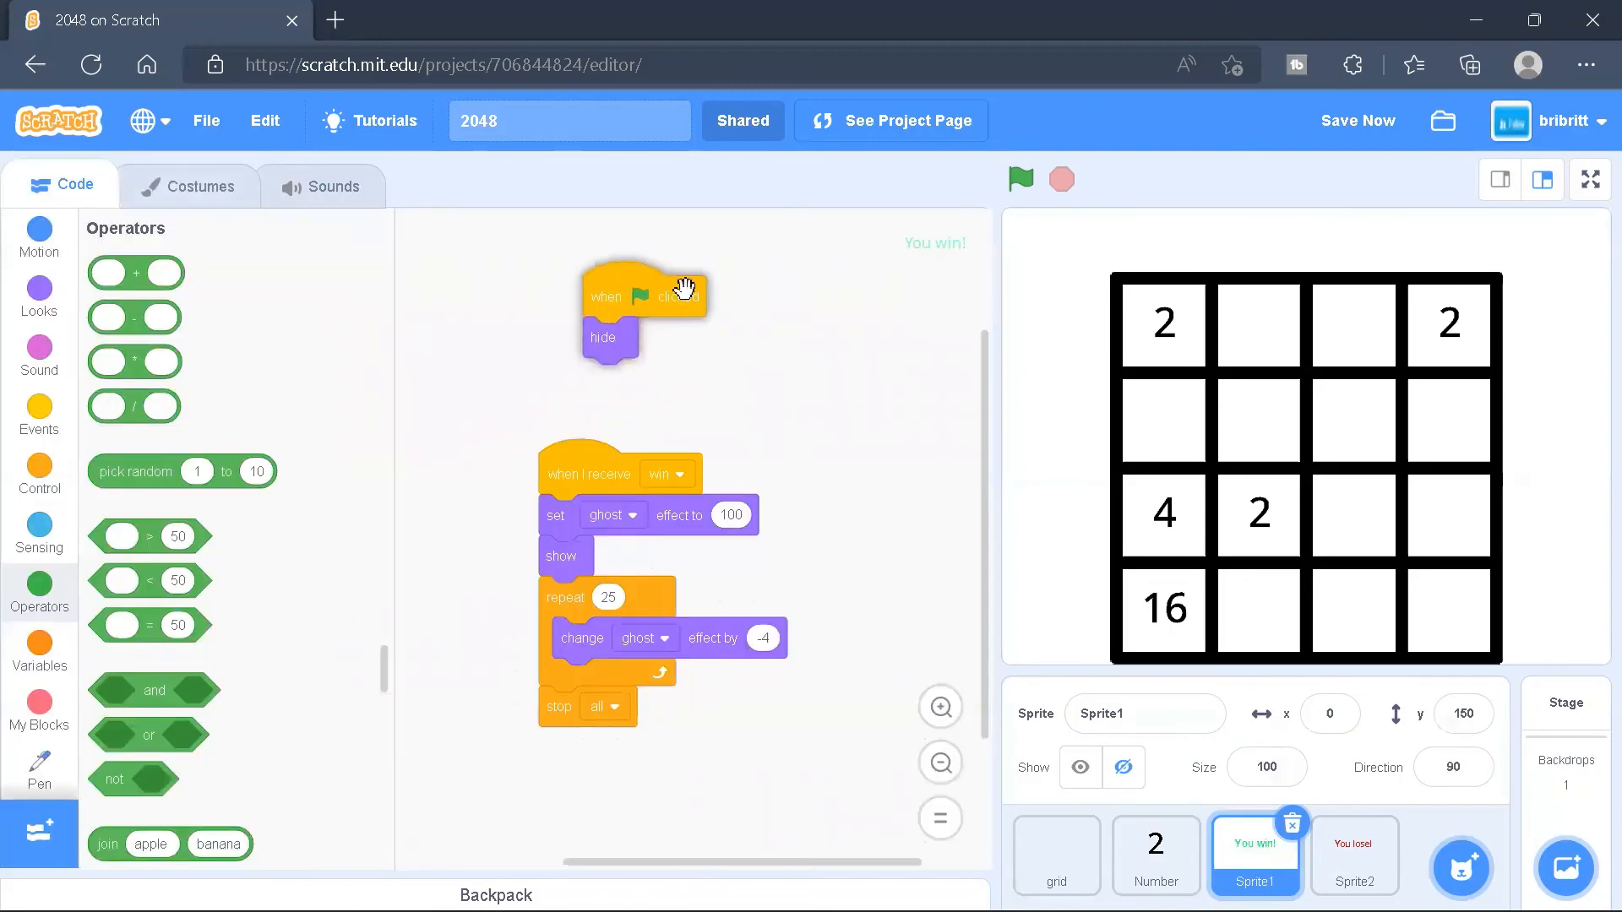
mouse_move(968, 252)
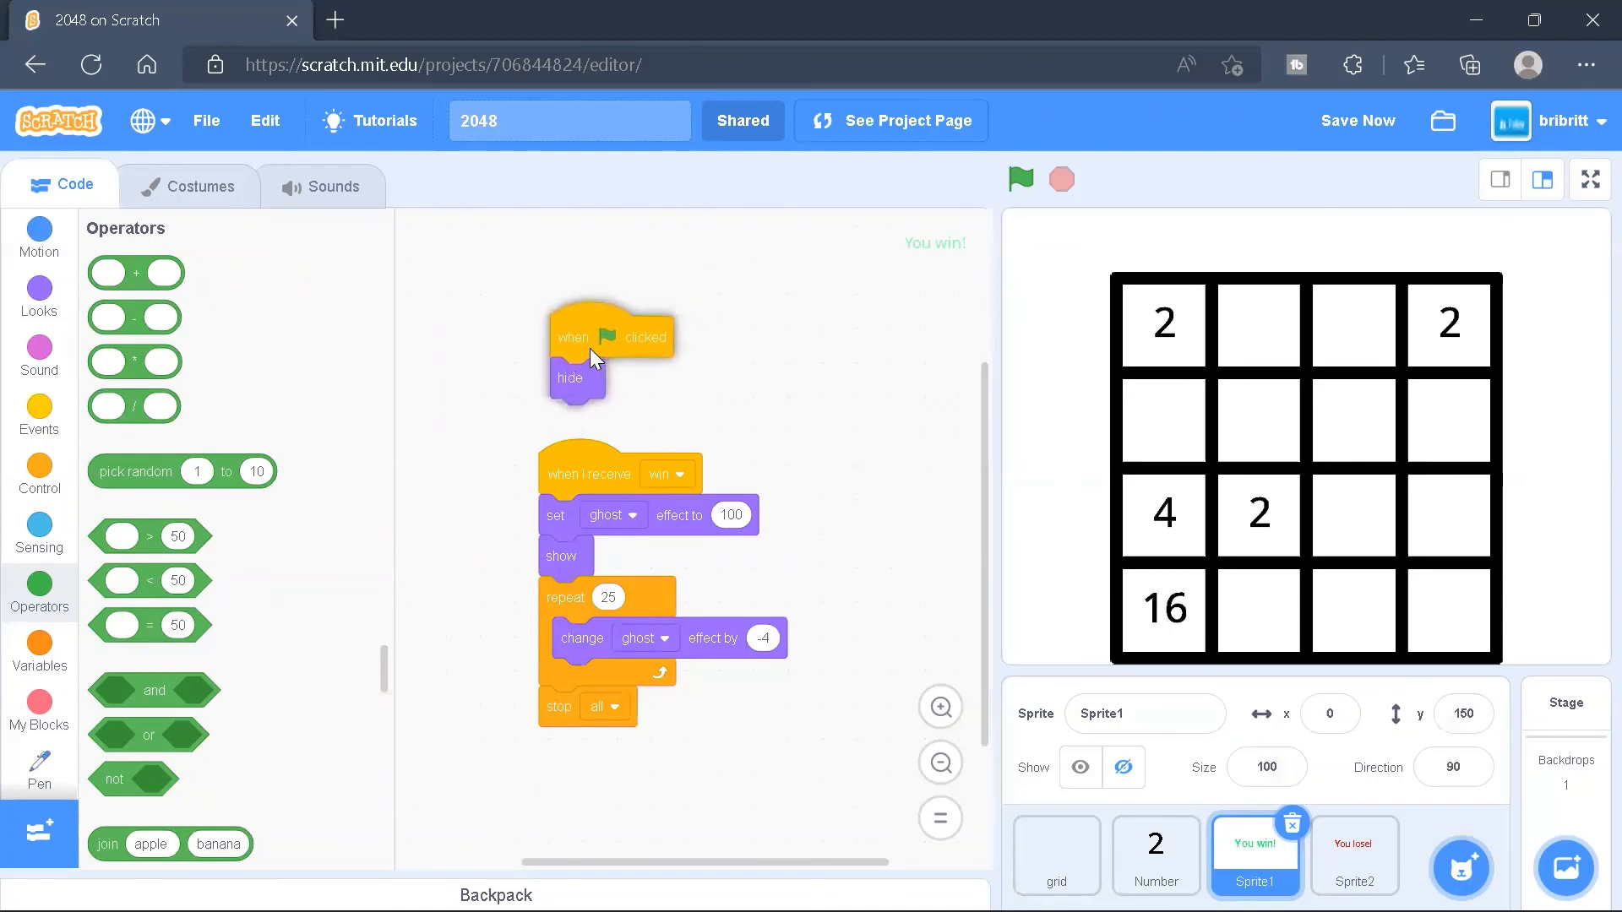
left_click_drag(588, 473, 752, 362)
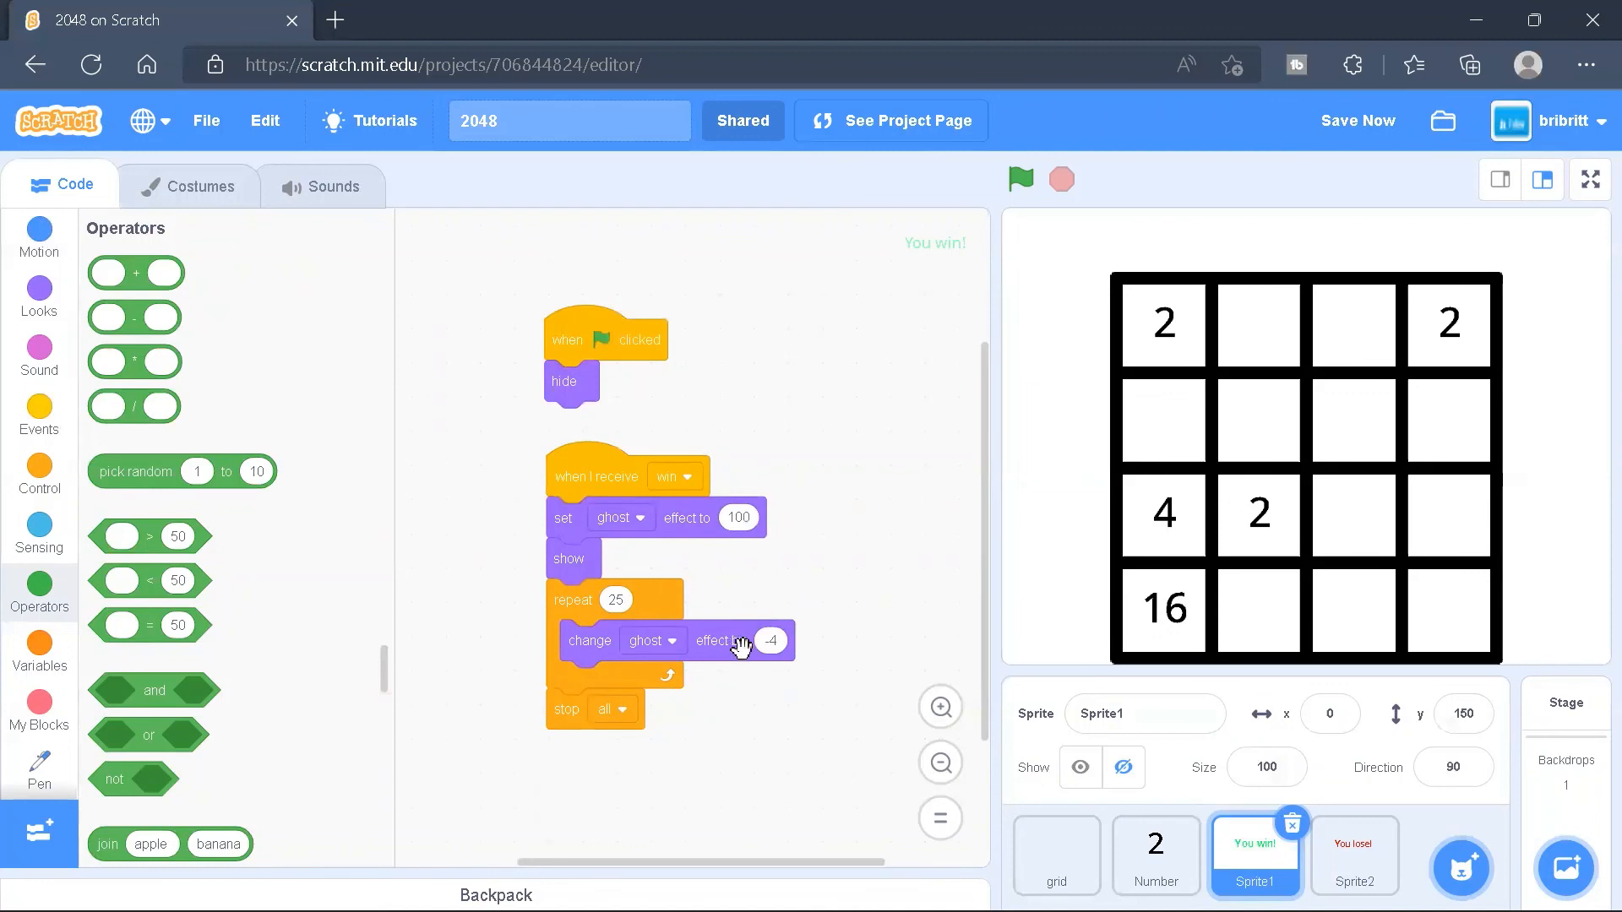
Run the fading You win script so its message shows on the stage
left_click(1018, 179)
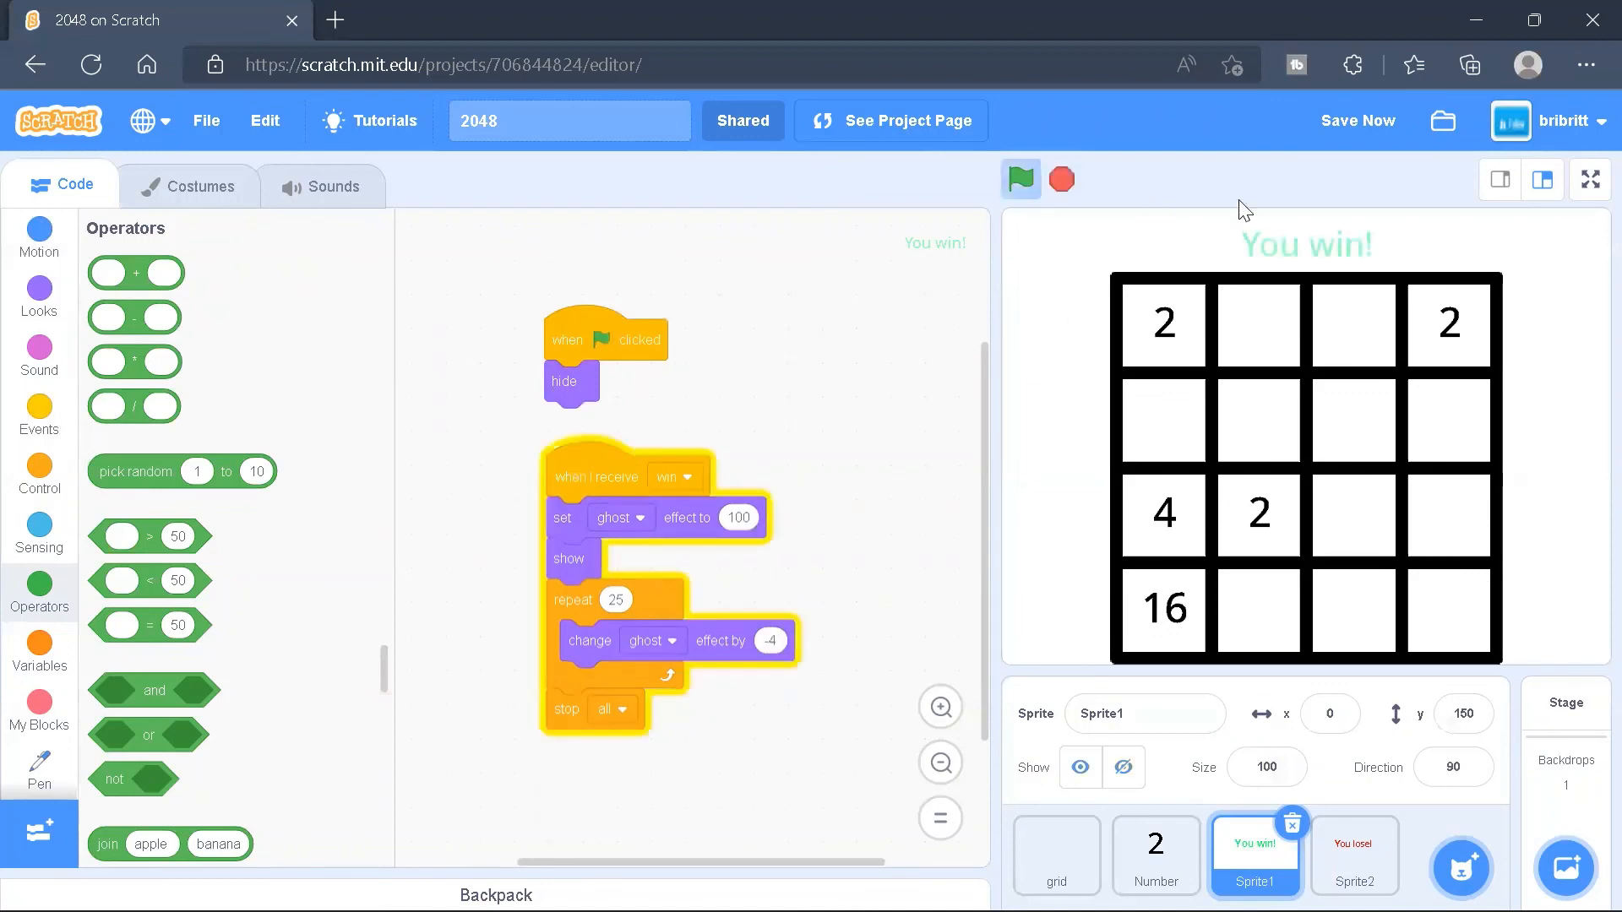
left_click(1019, 179)
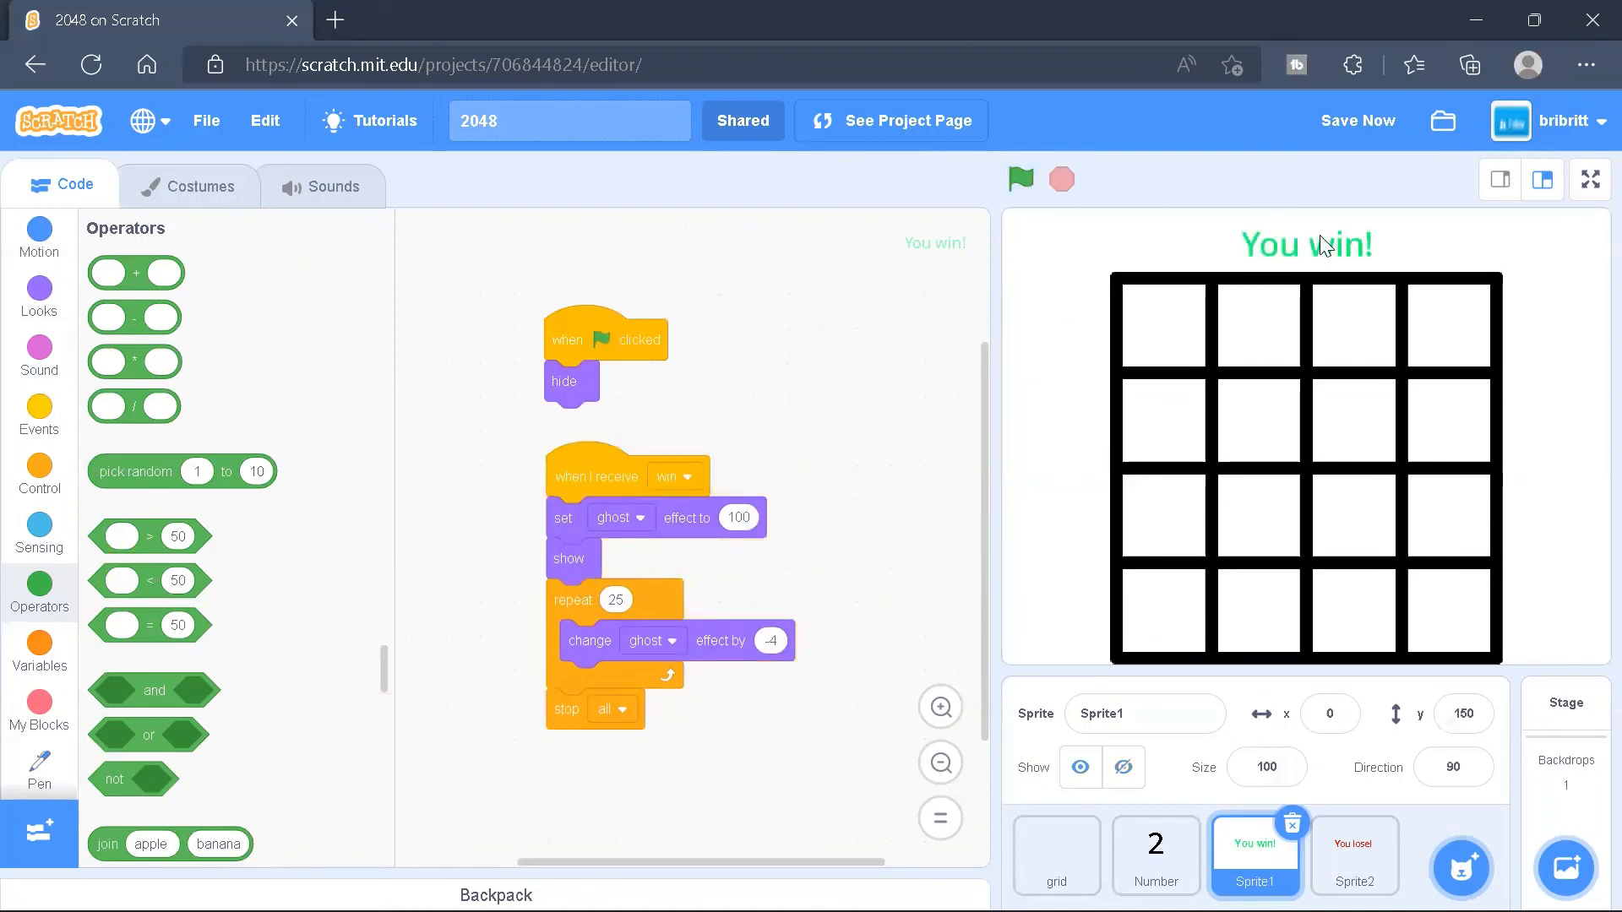
left_click(1124, 766)
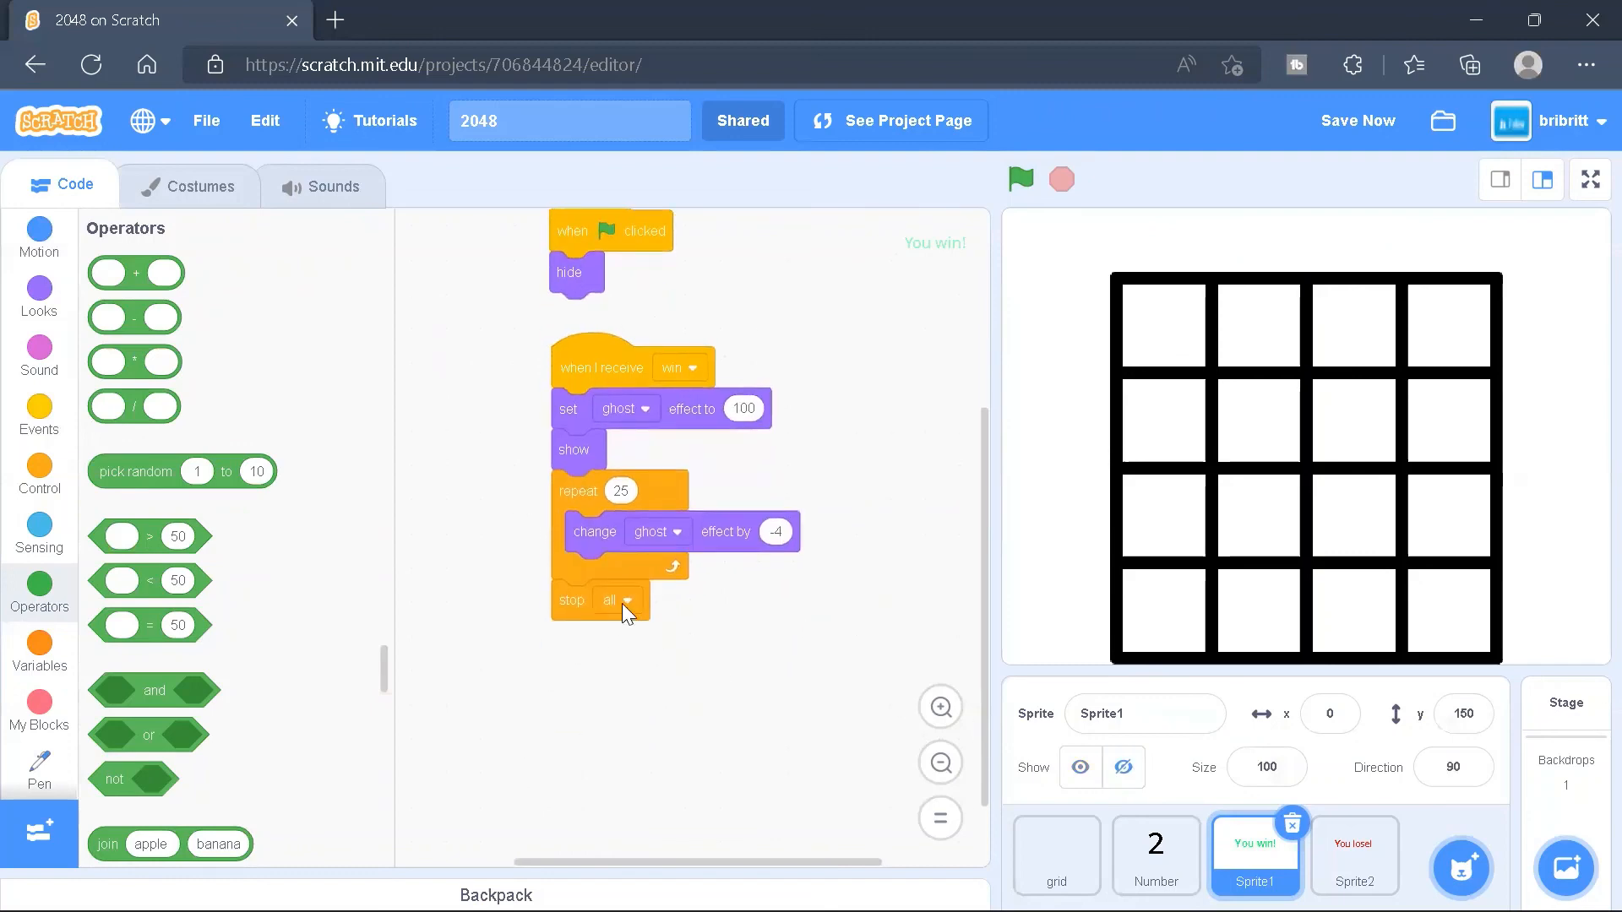
left_click(1353, 856)
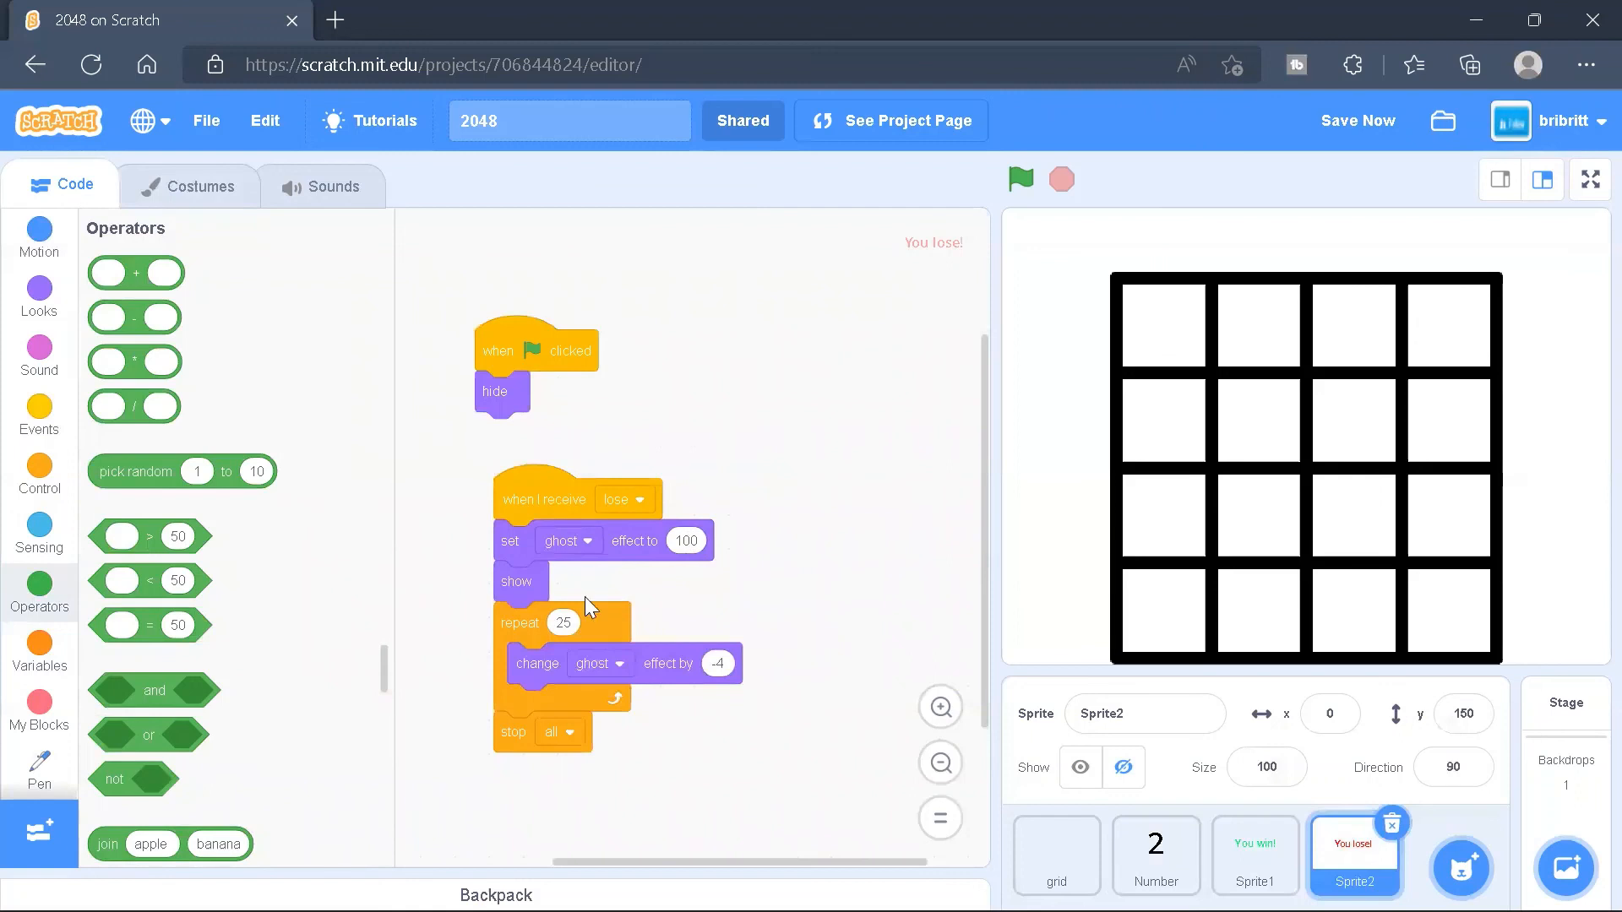
mouse_move(717, 644)
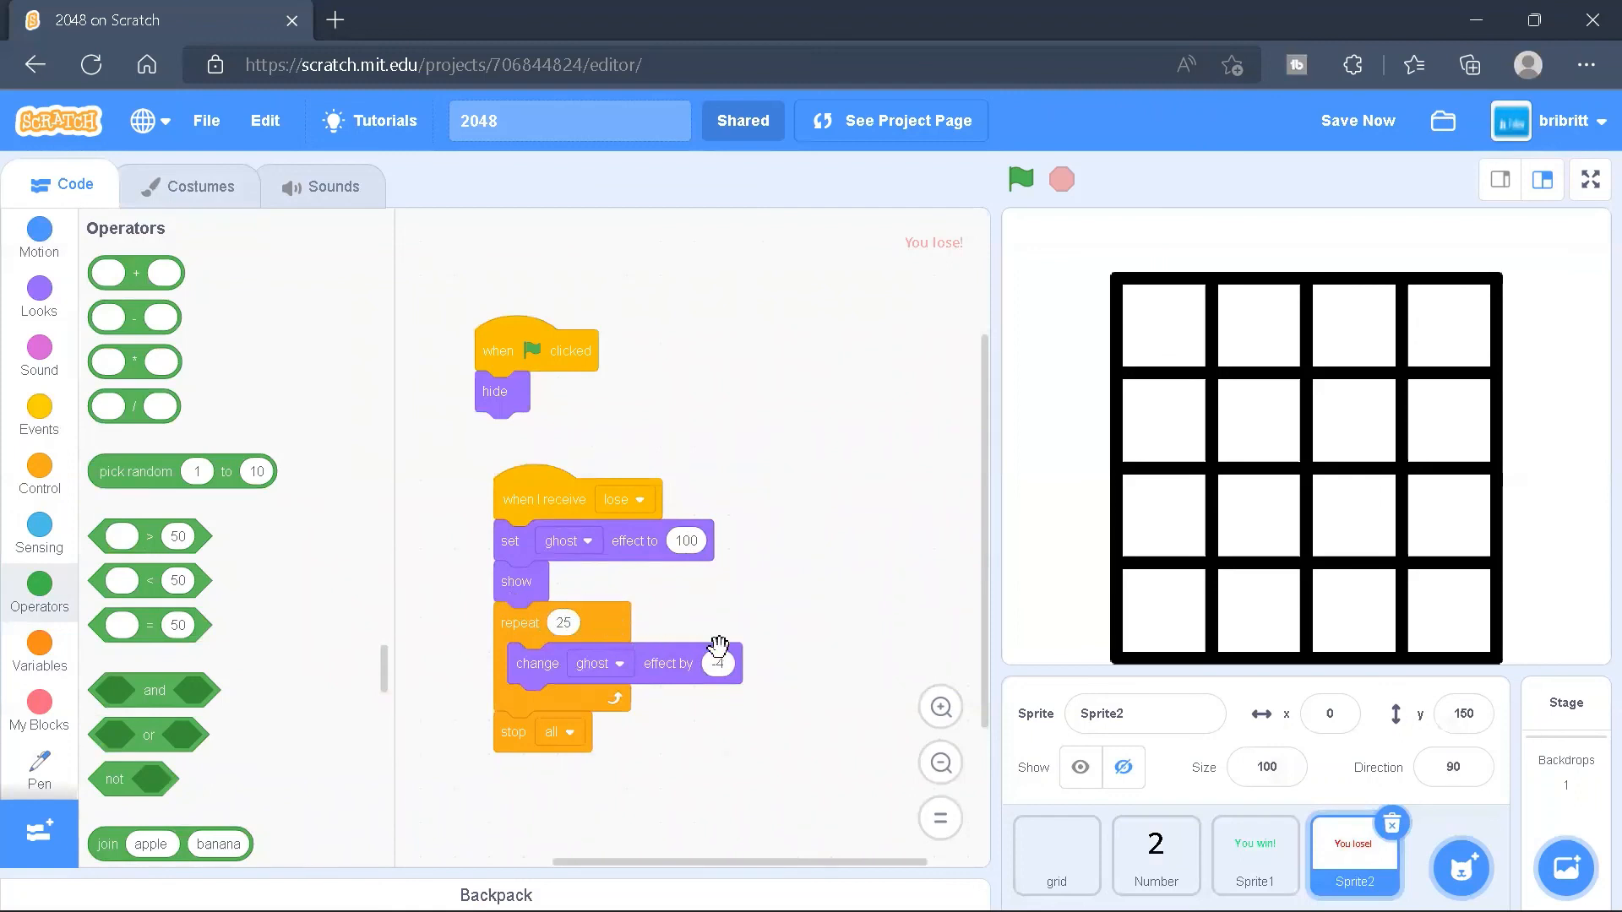